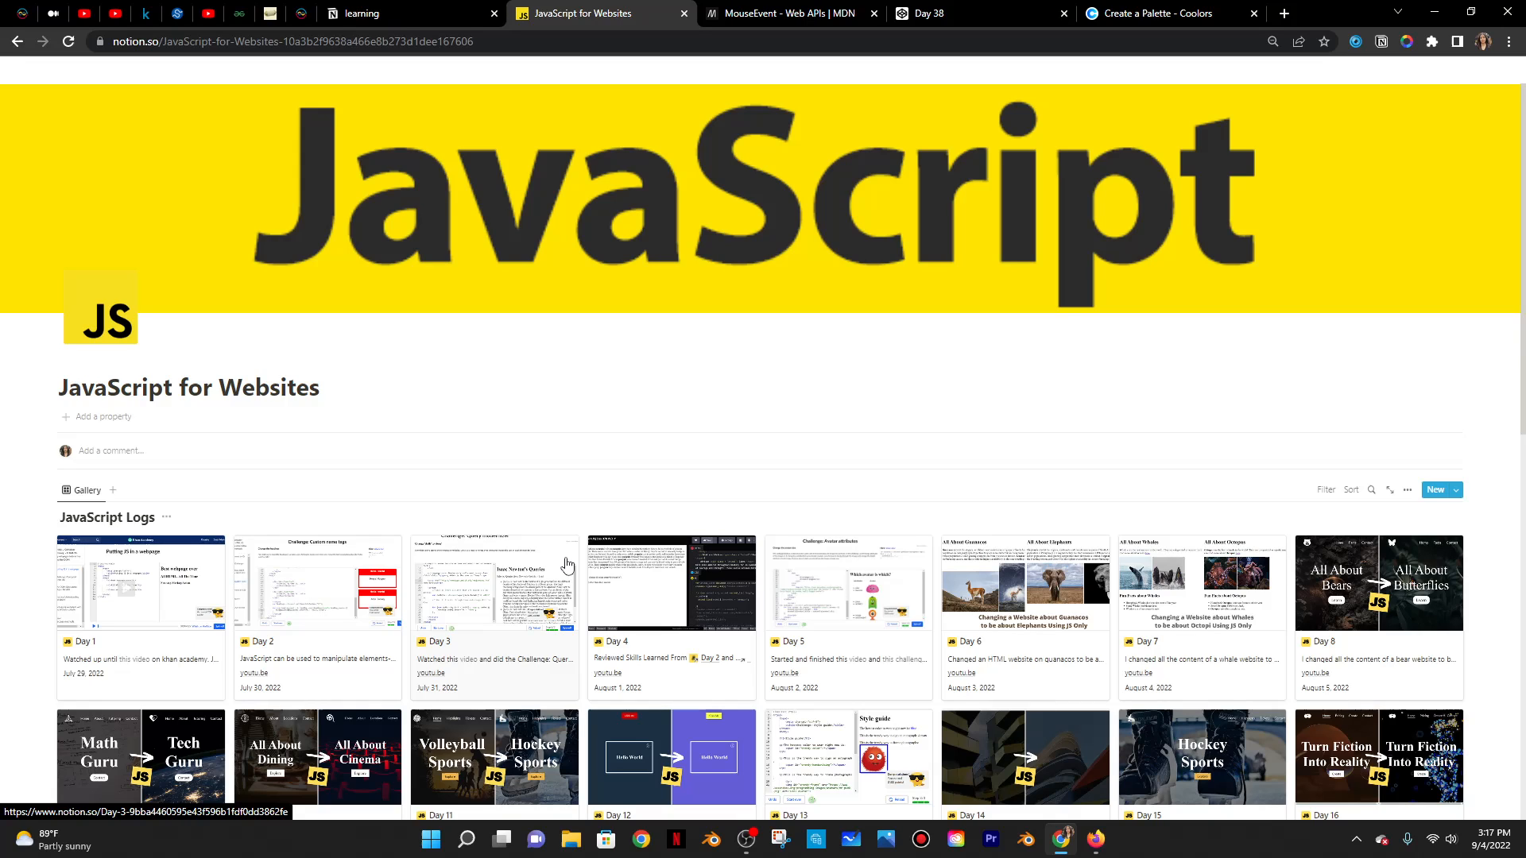
- Replace the HTML placeholder comment with doctype, html and body tags in the Day 38 pen
{"action": "scroll", "scroll_direction": "down", "scroll_amount": 3}
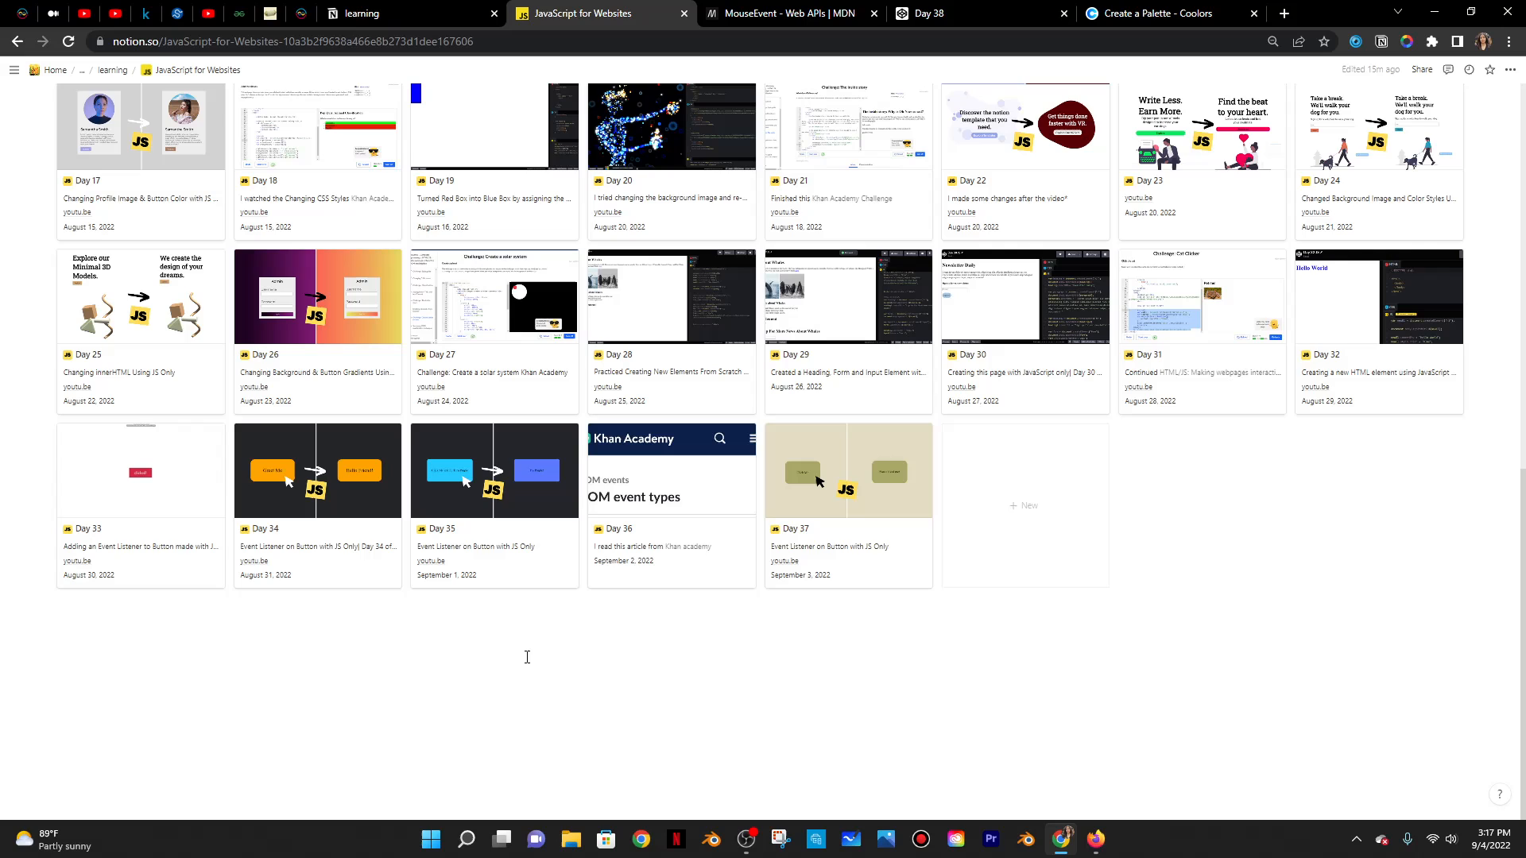
{"action": "mouse_move", "coordinate": [1018, 443]}
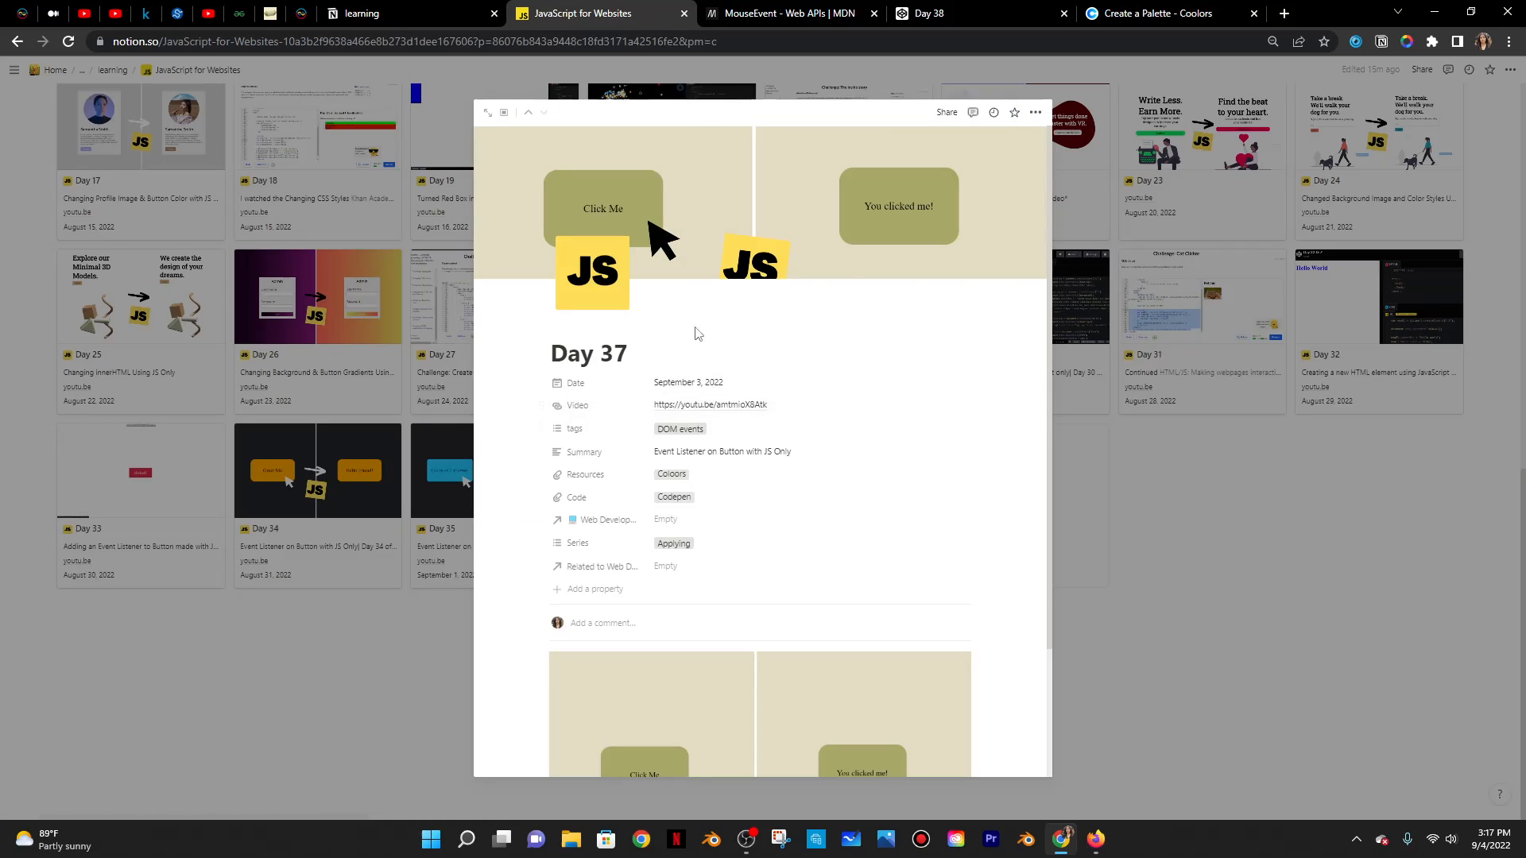
{"action": "scroll", "scroll_direction": "down", "scroll_amount": 3}
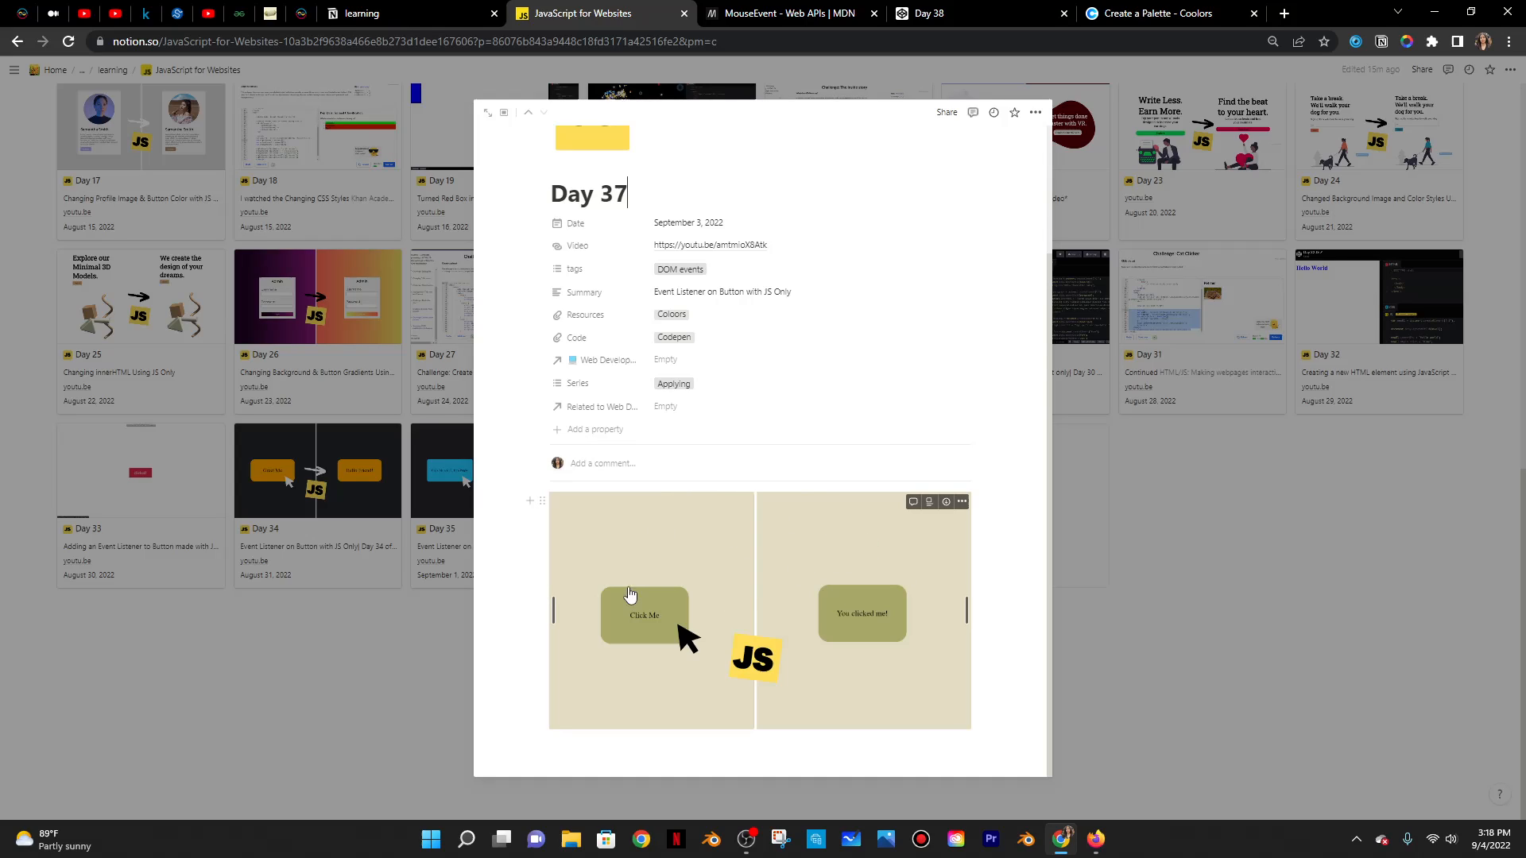
{"action": "mouse_move", "coordinate": [871, 623]}
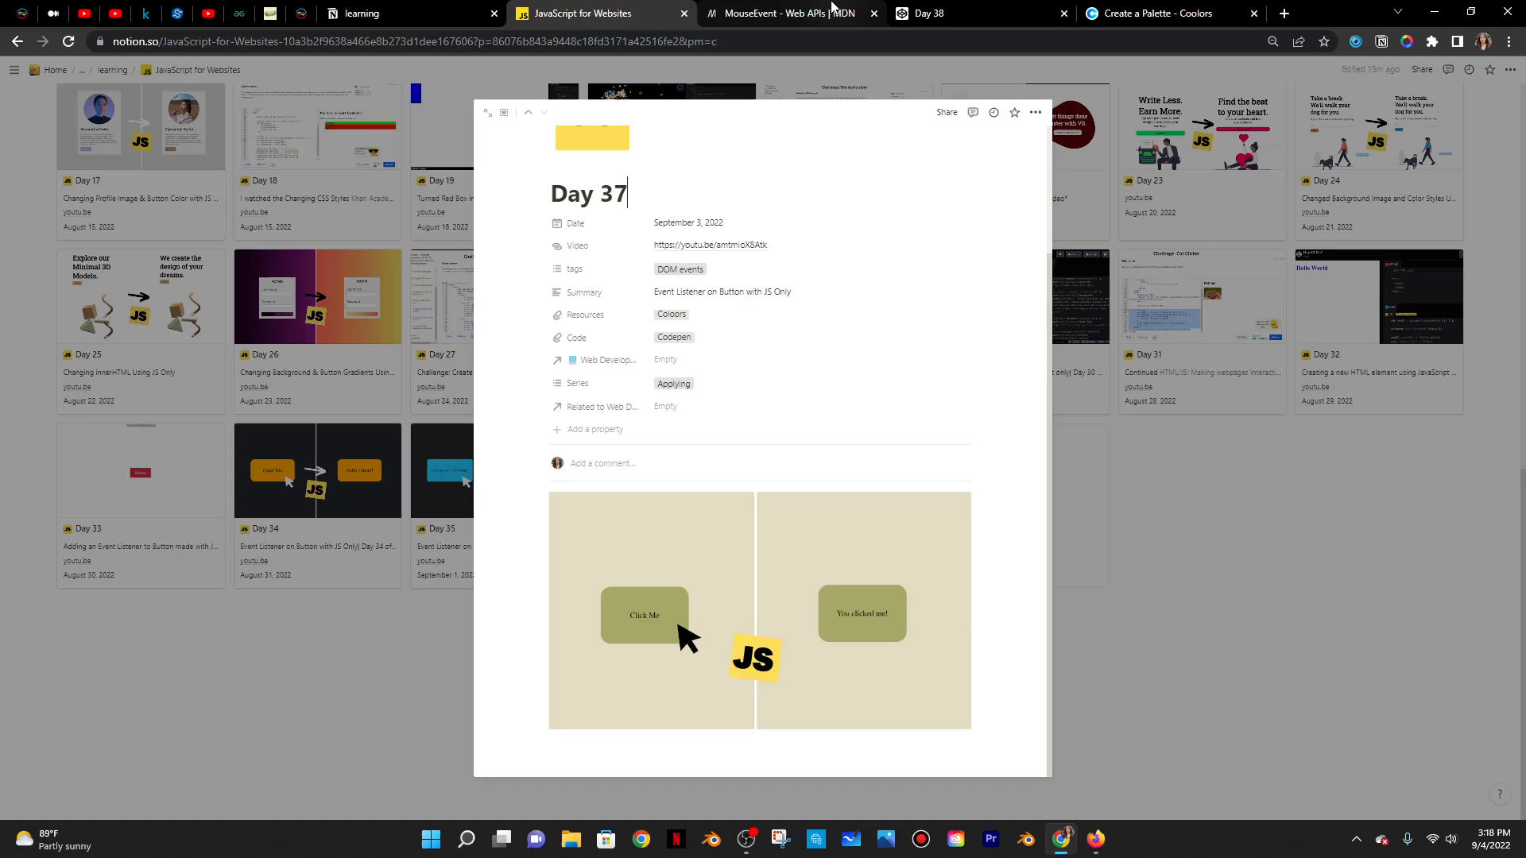
{"action": "left_click", "coordinate": [789, 15]}
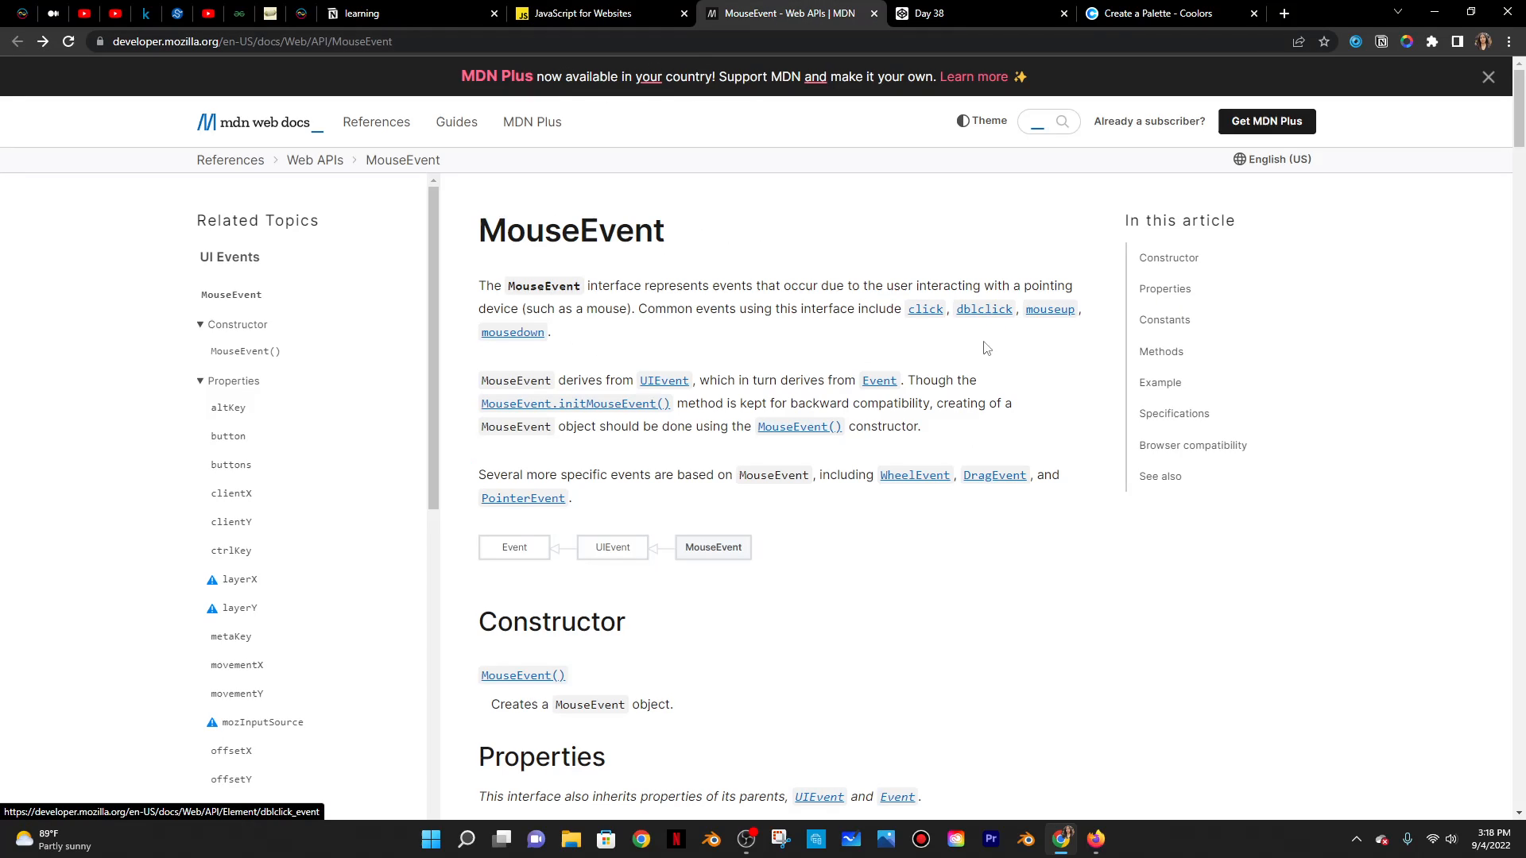
{"action": "left_click", "coordinate": [592, 14]}
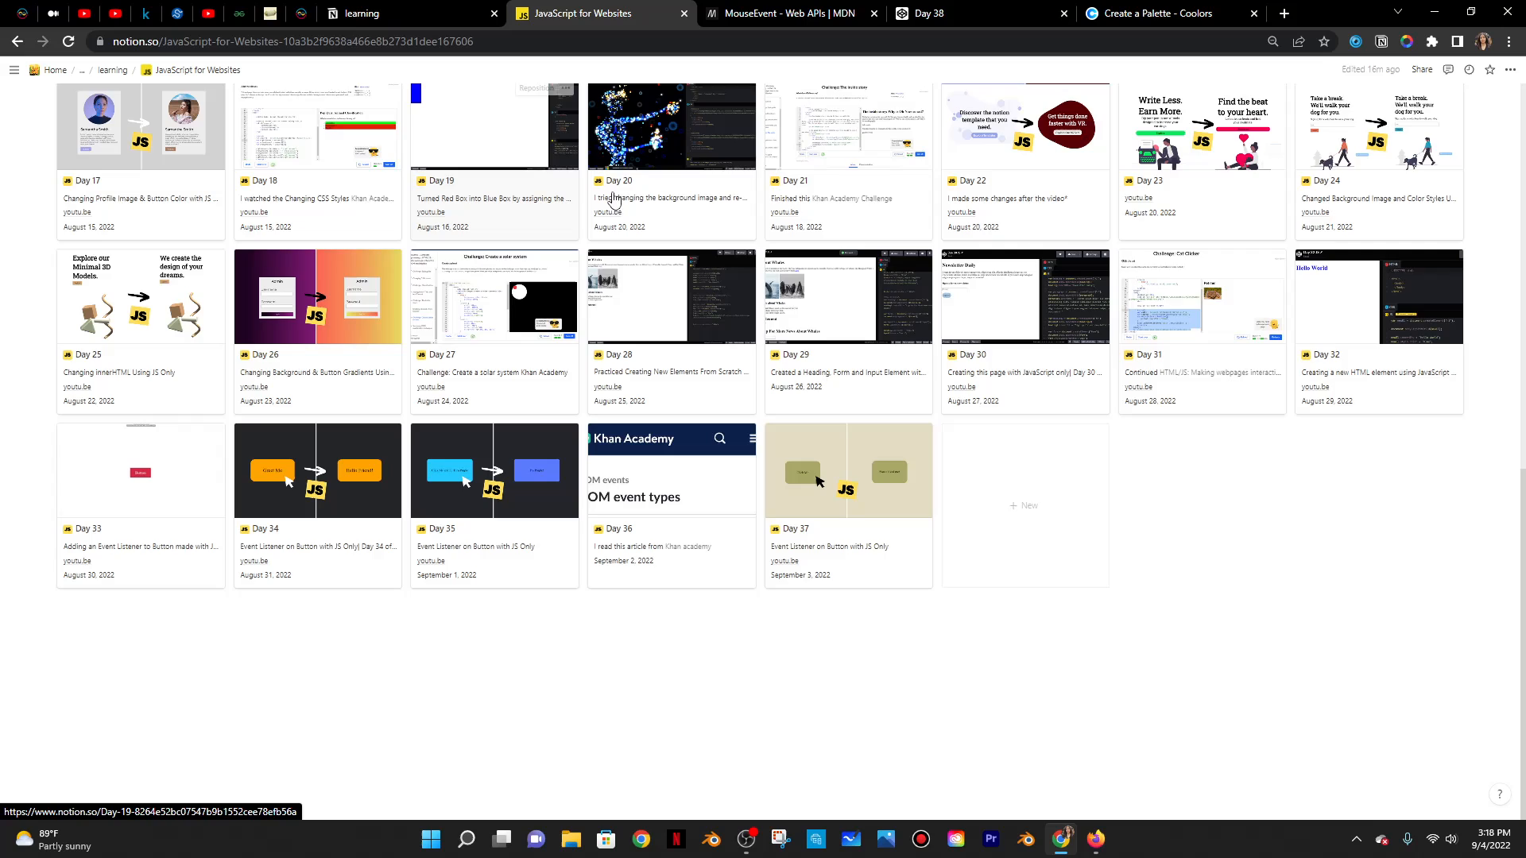
{"action": "left_click", "coordinate": [929, 12]}
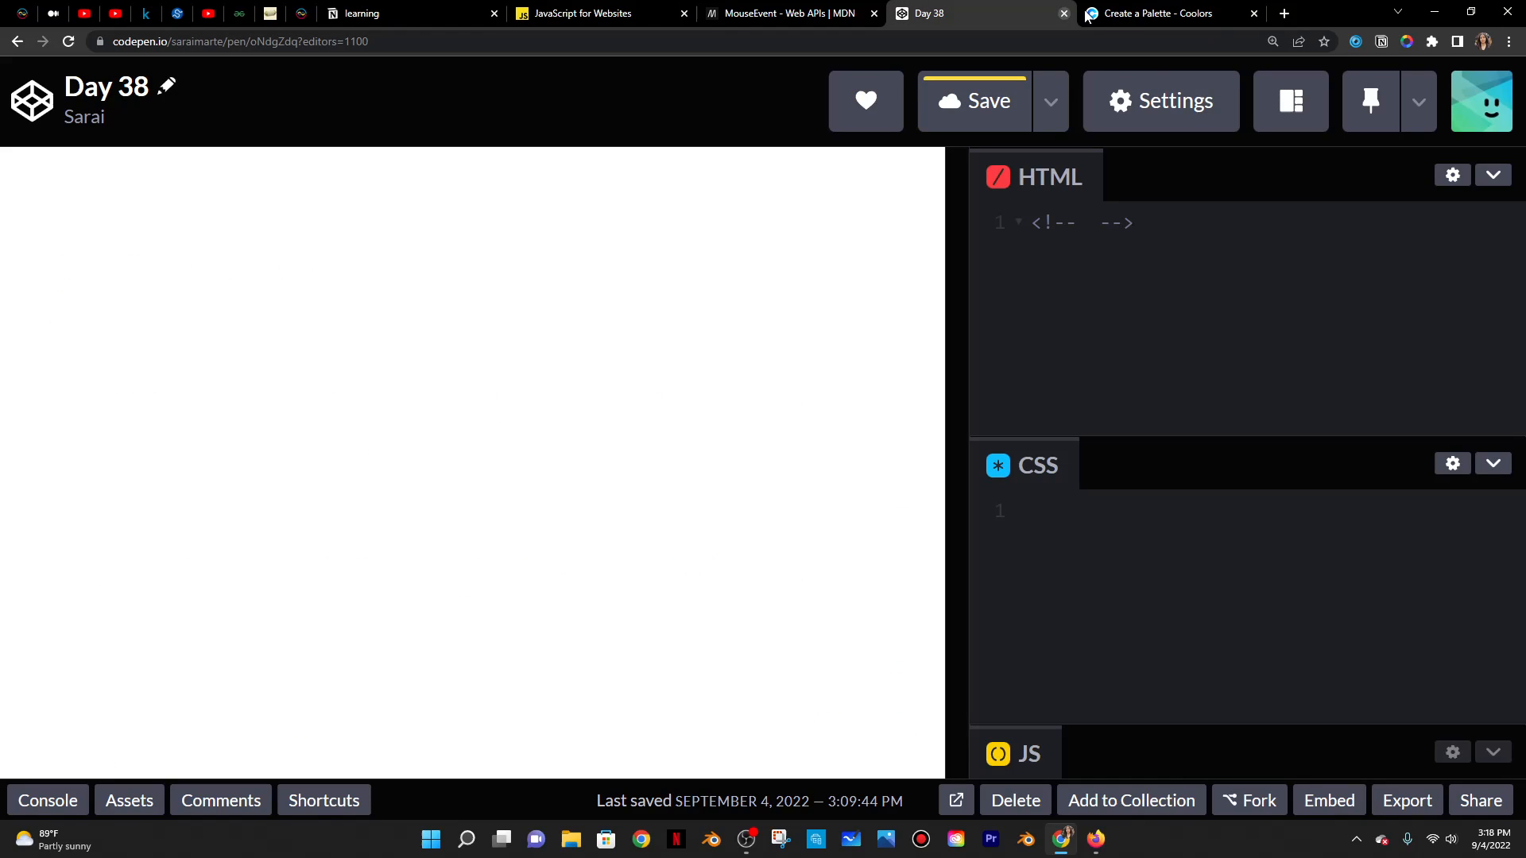
{"action": "left_click", "coordinate": [1081, 223]}
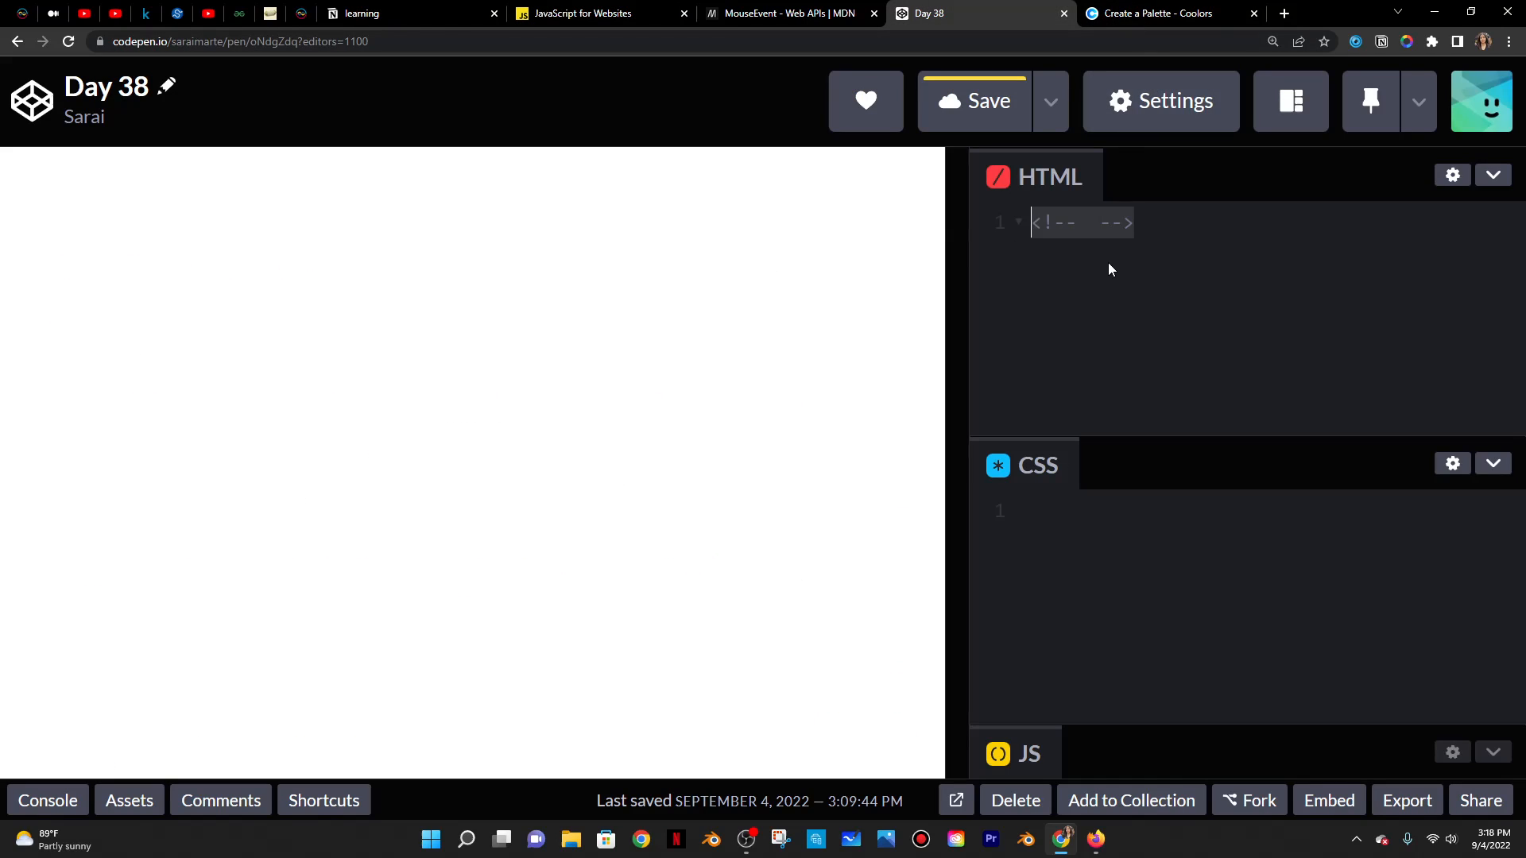
{"action": "type", "text": "<!DOCTYPE html>"}
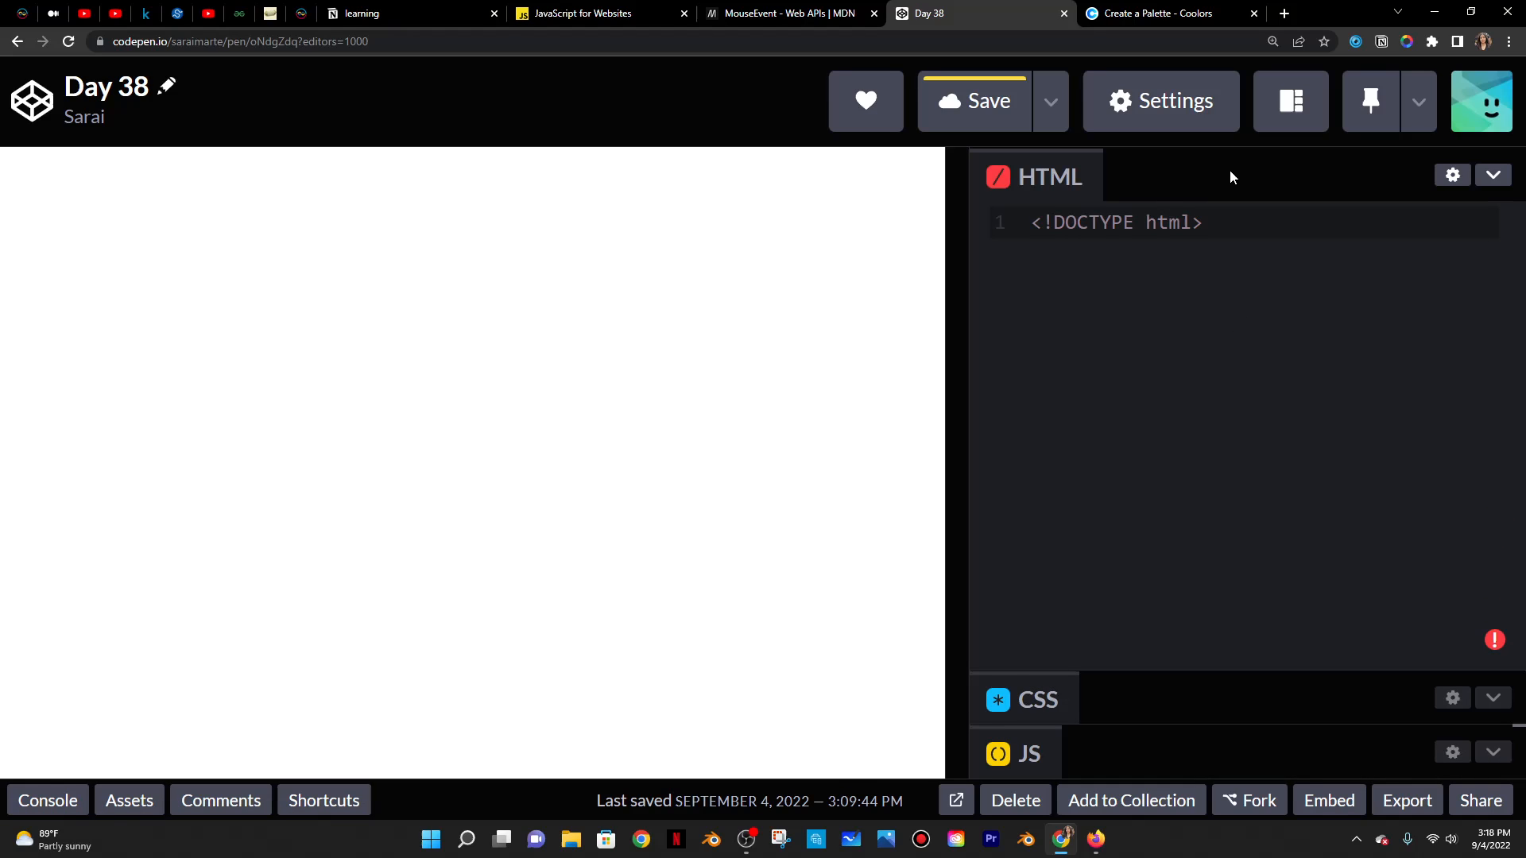
{"action": "left_click", "coordinate": [1203, 223]}
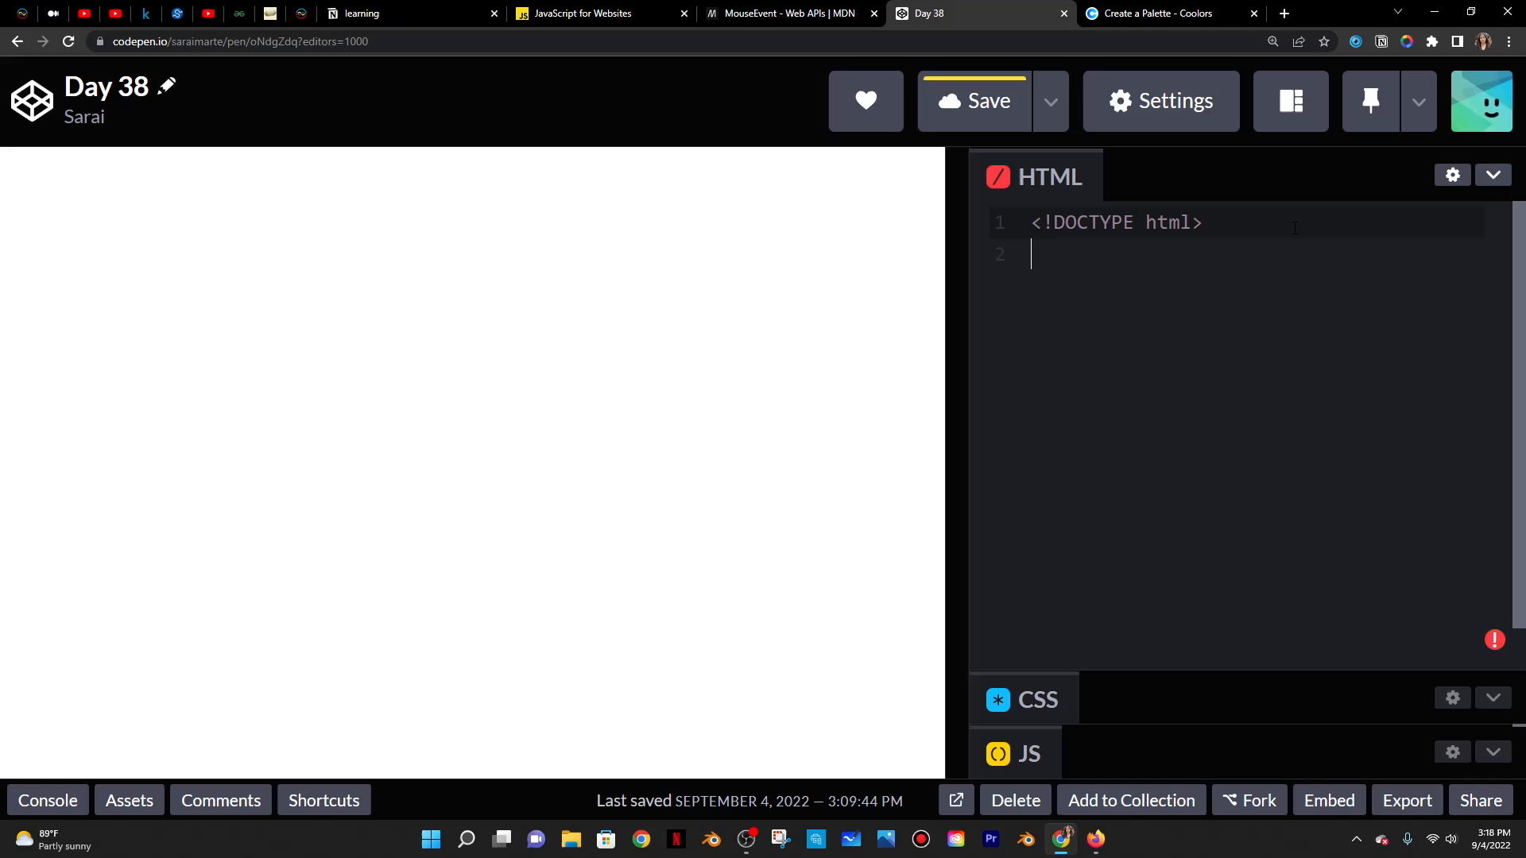
{"action": "type", "text": "<html>"}
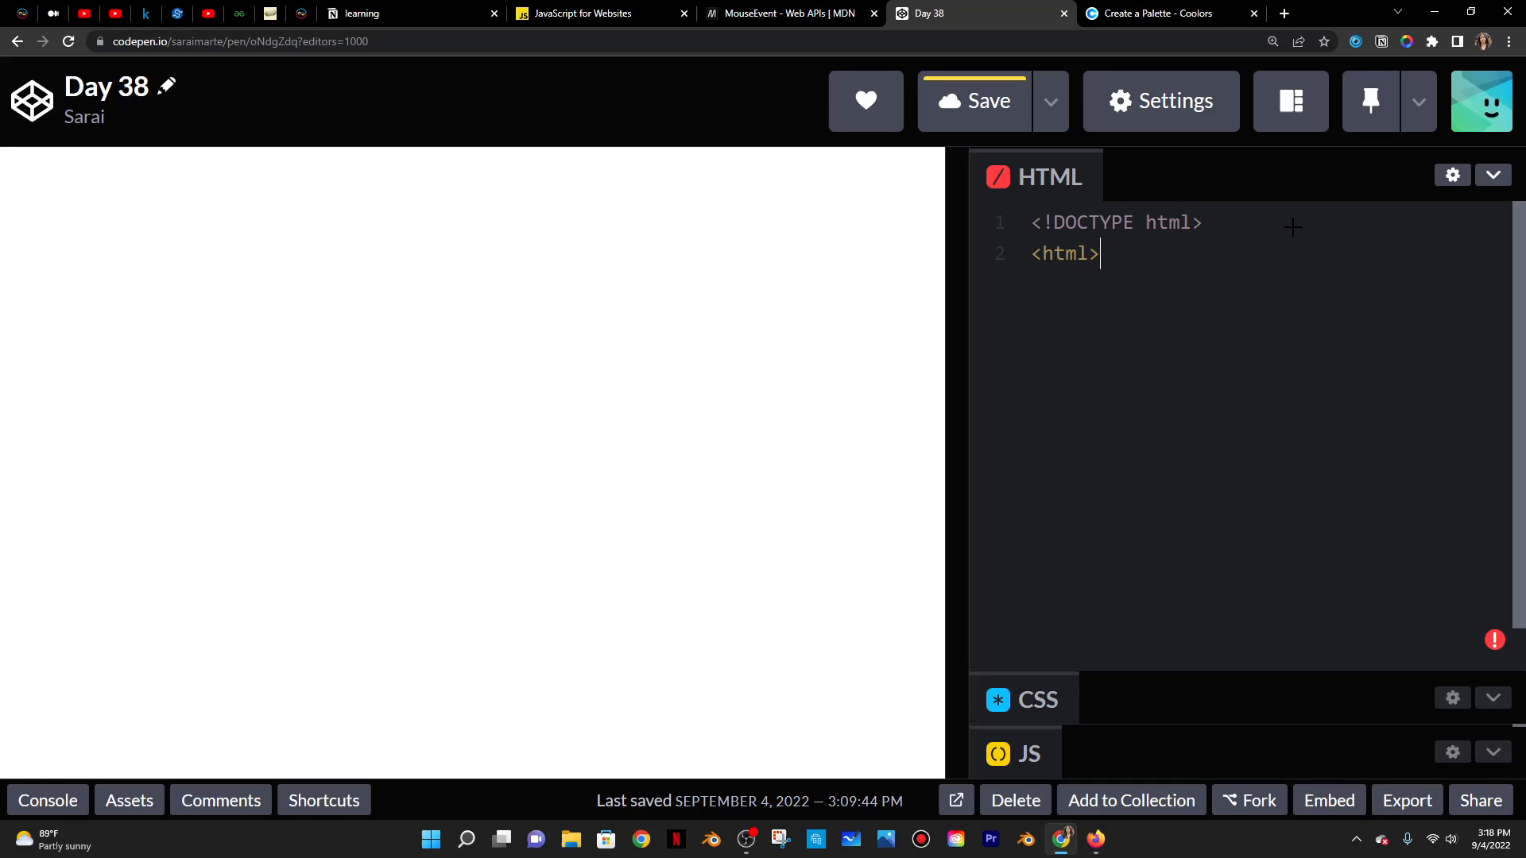
{"action": "type", "text": "</html"}
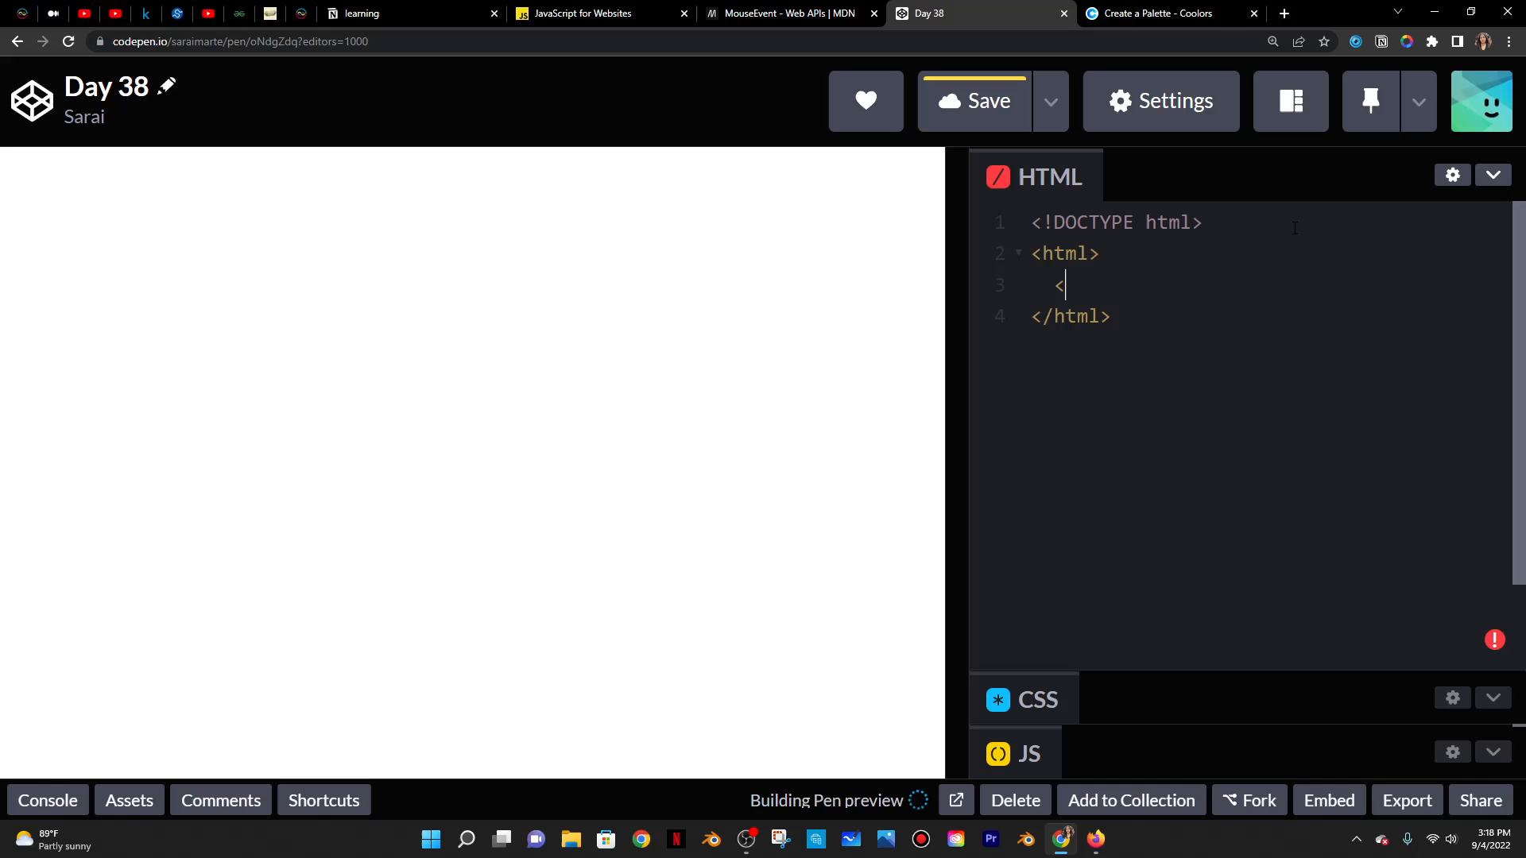
{"action": "type", "text": "body>"}
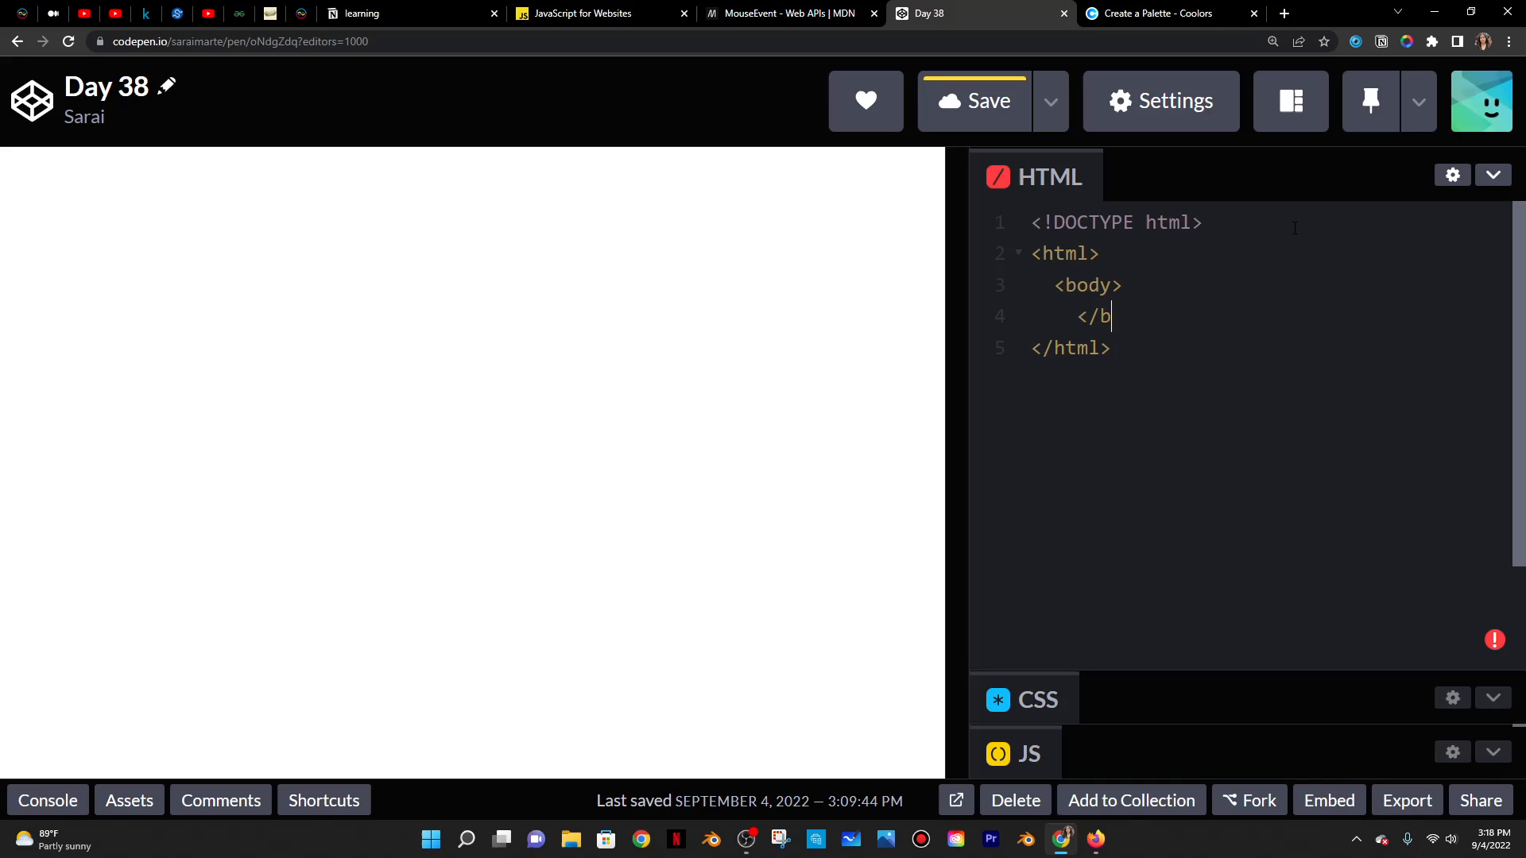
{"action": "type", "text": "'"}
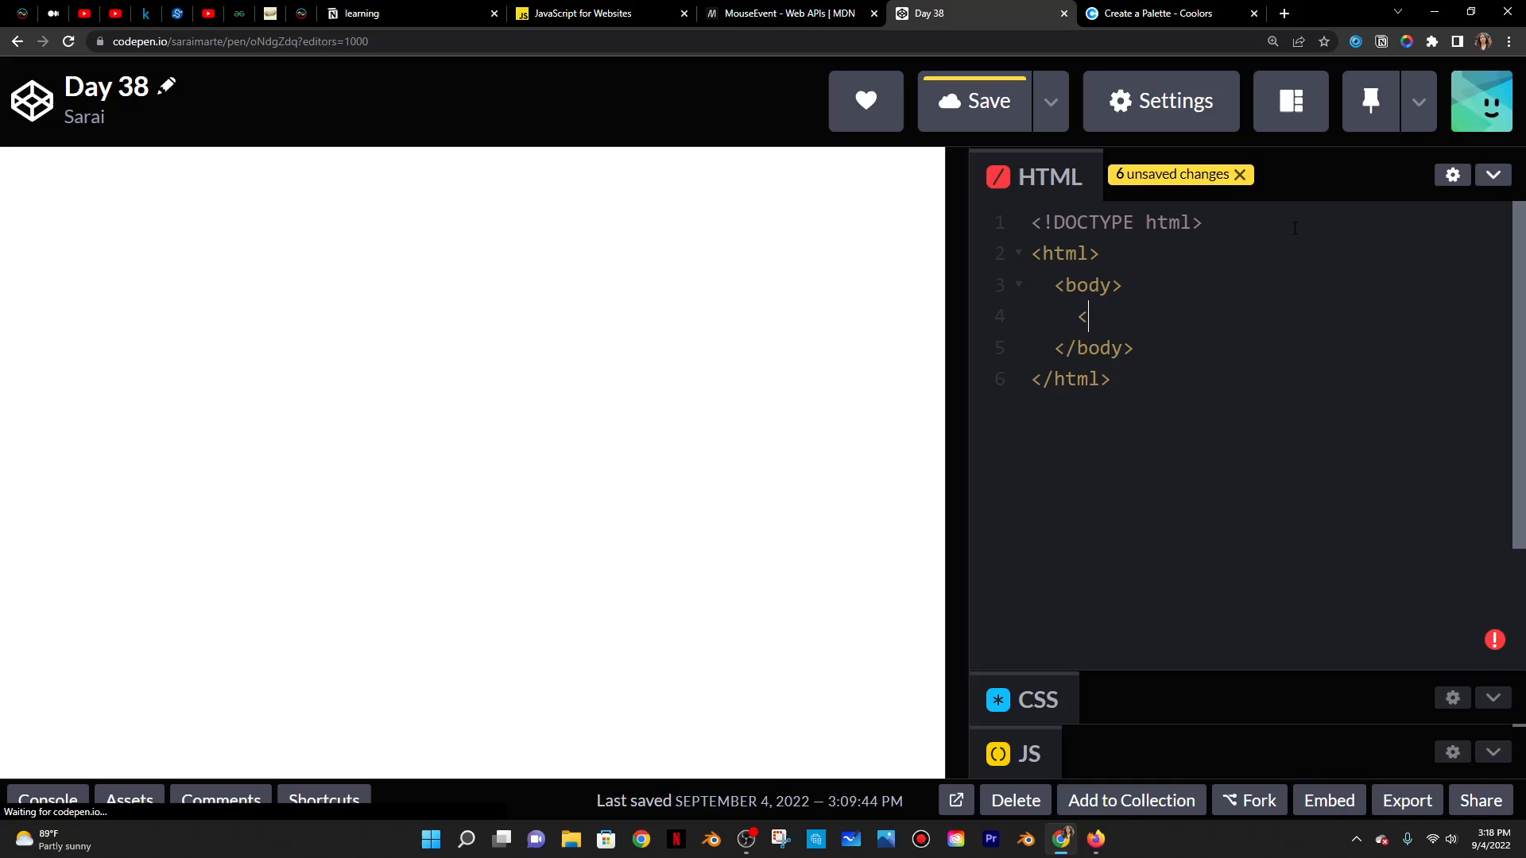
- Add a link <a href="#">Double Click Me</a> inside the body
{"action": "type", "text": "<a g"}
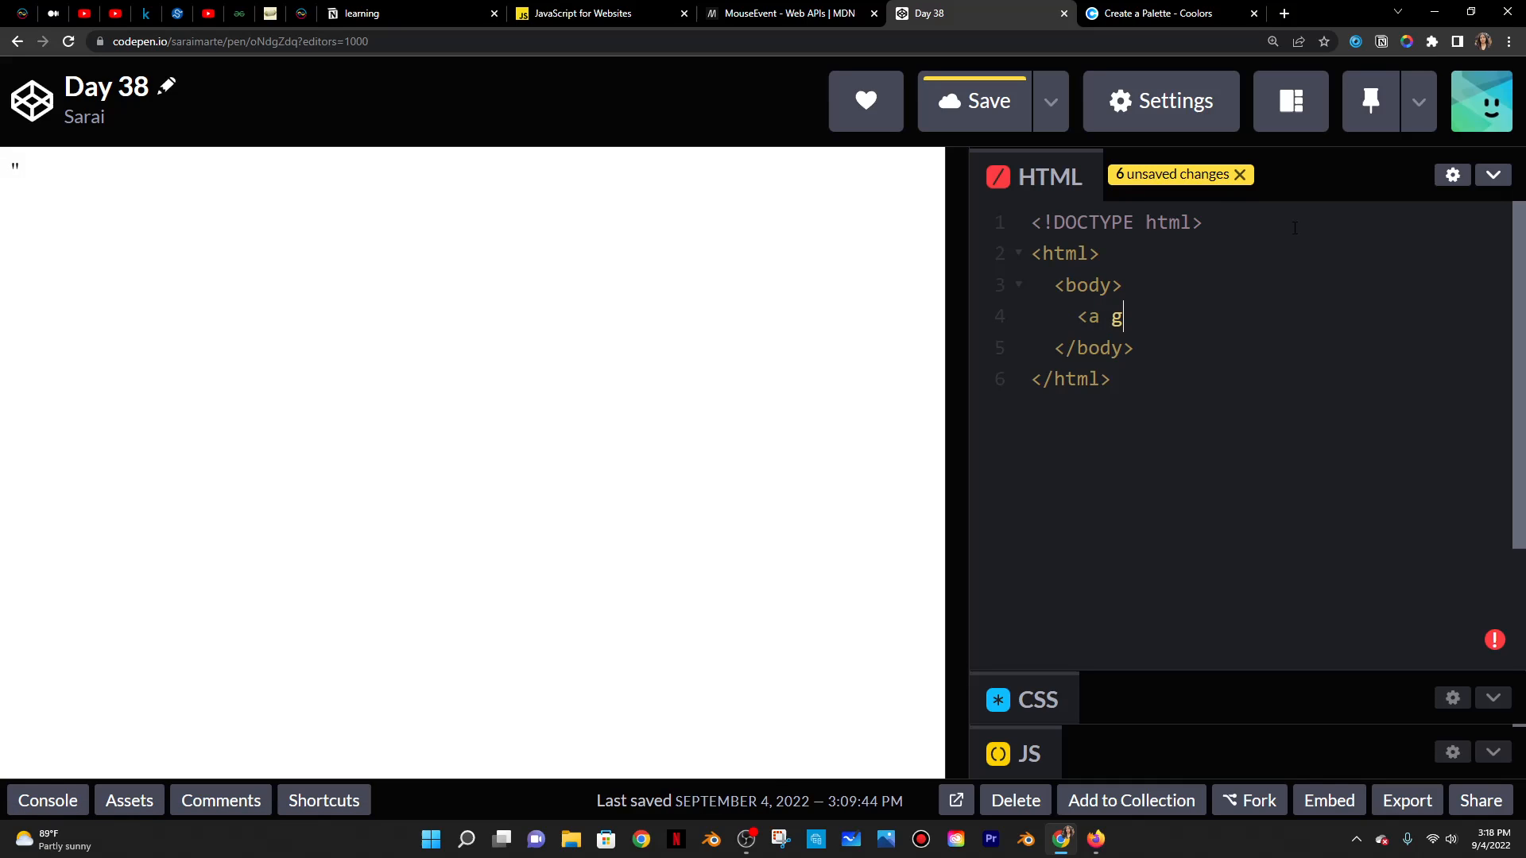
{"action": "type", "text": "href ="}
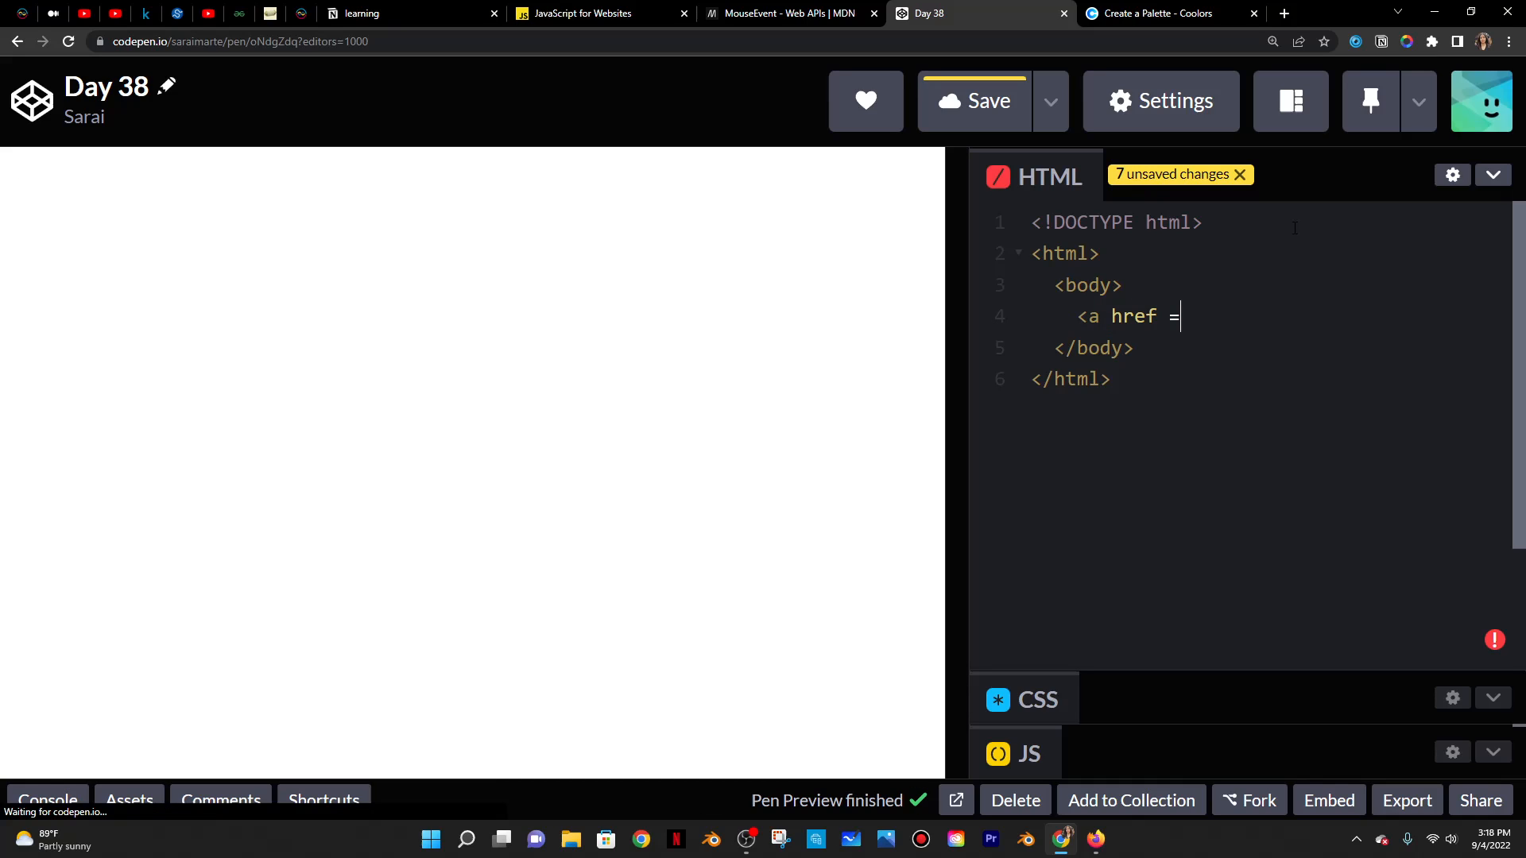
{"action": "type", "text": "\"\""}
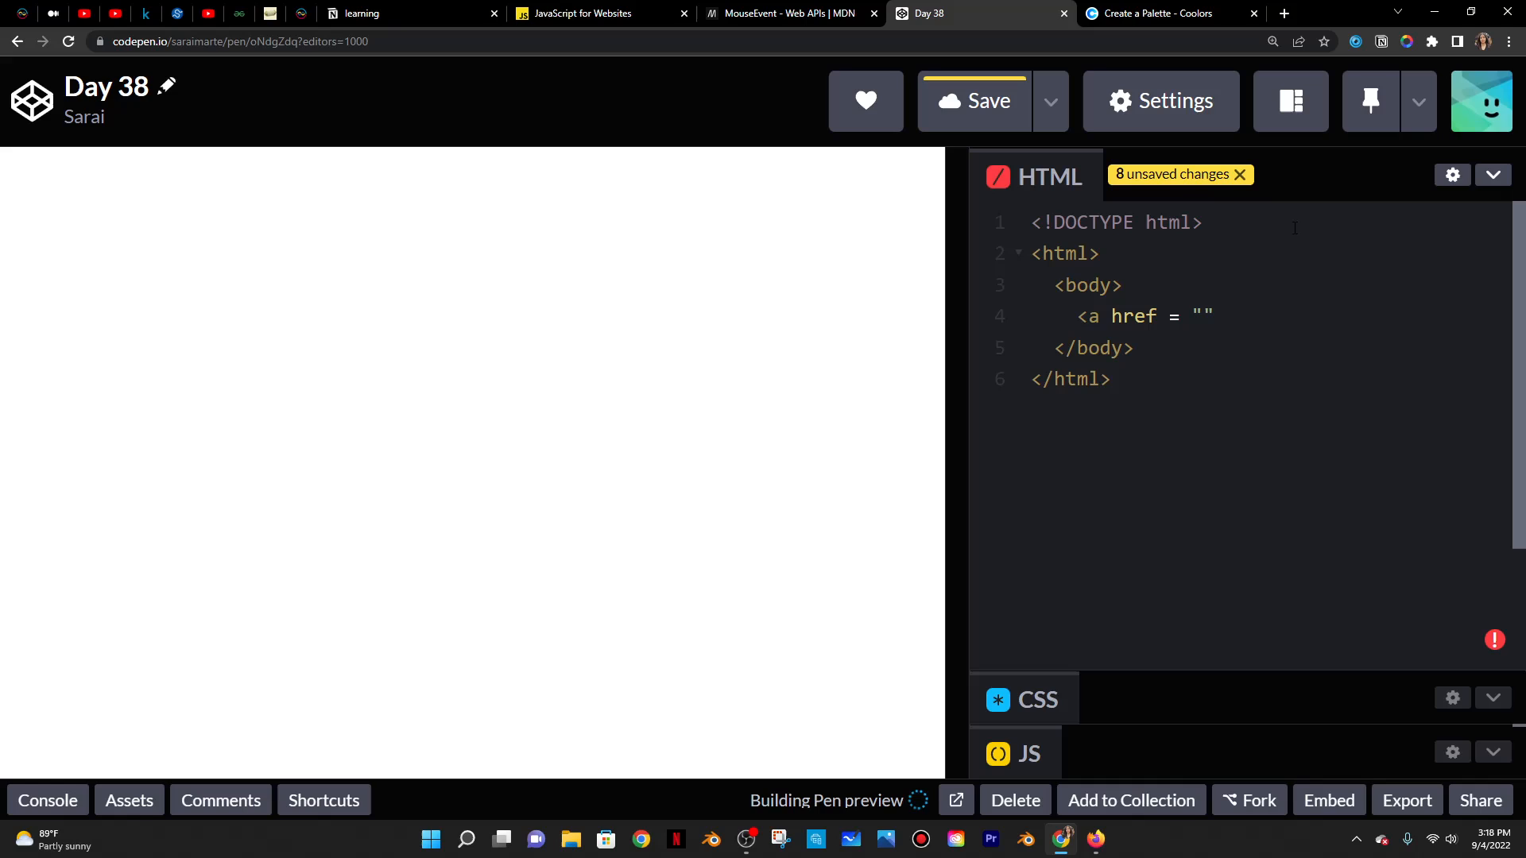
{"action": "left_click", "coordinate": [1201, 316]}
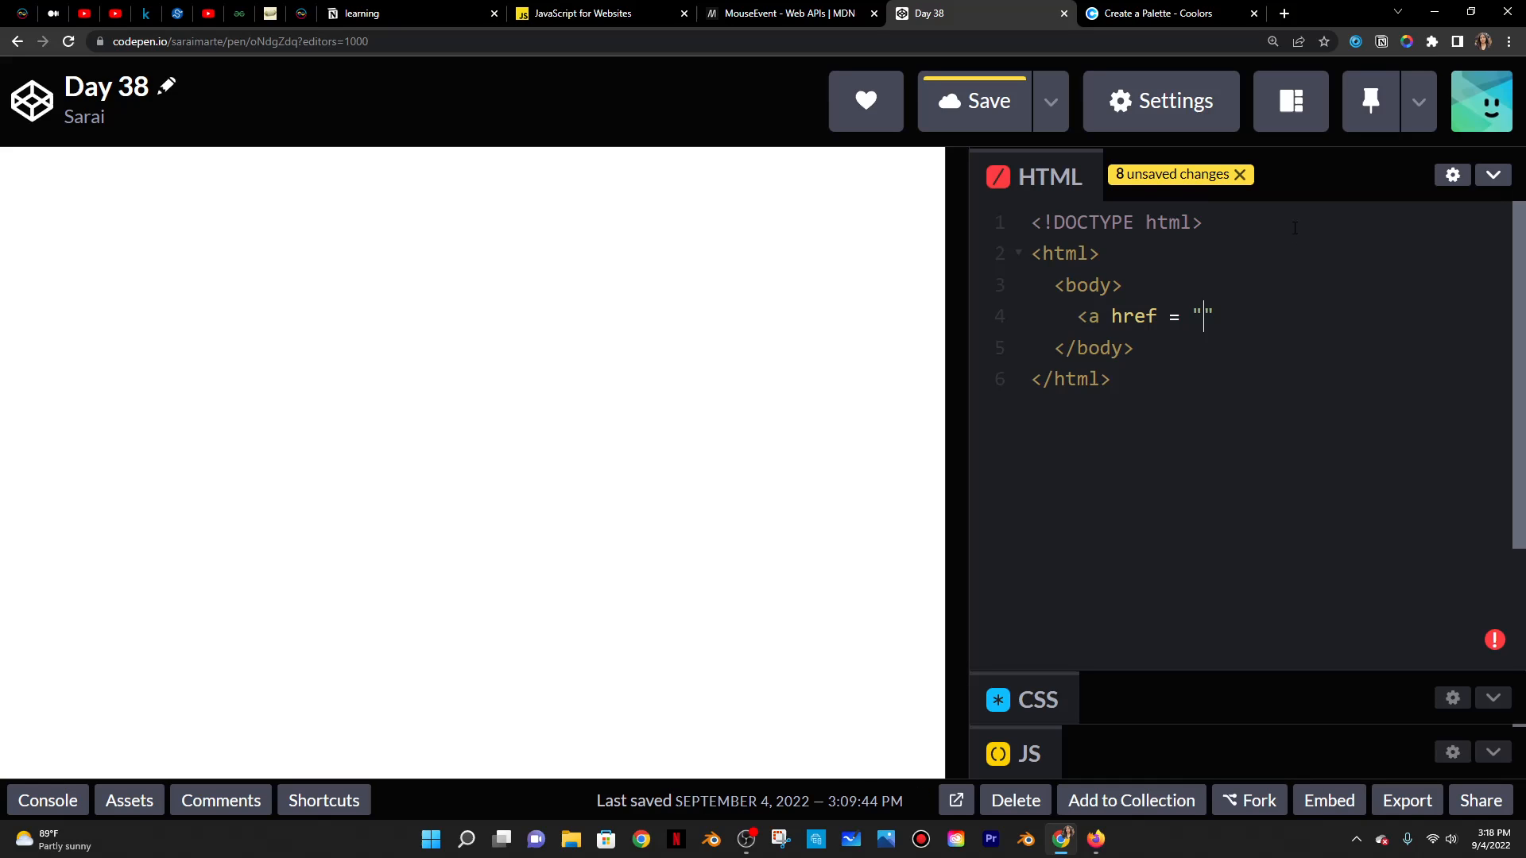
{"action": "type", "text": "#"}
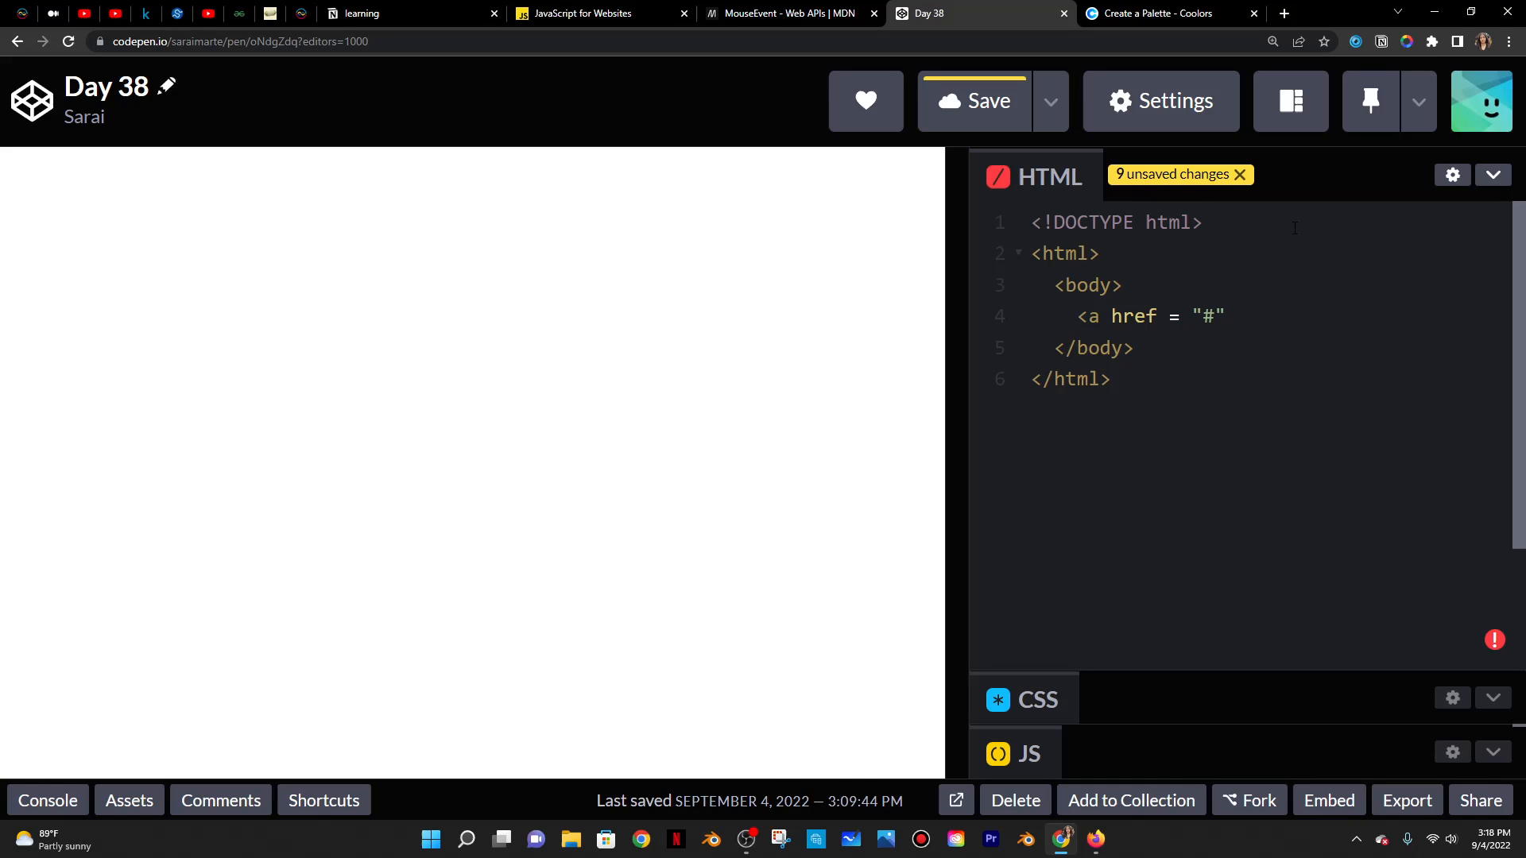
{"action": "type", "text": "> D"}
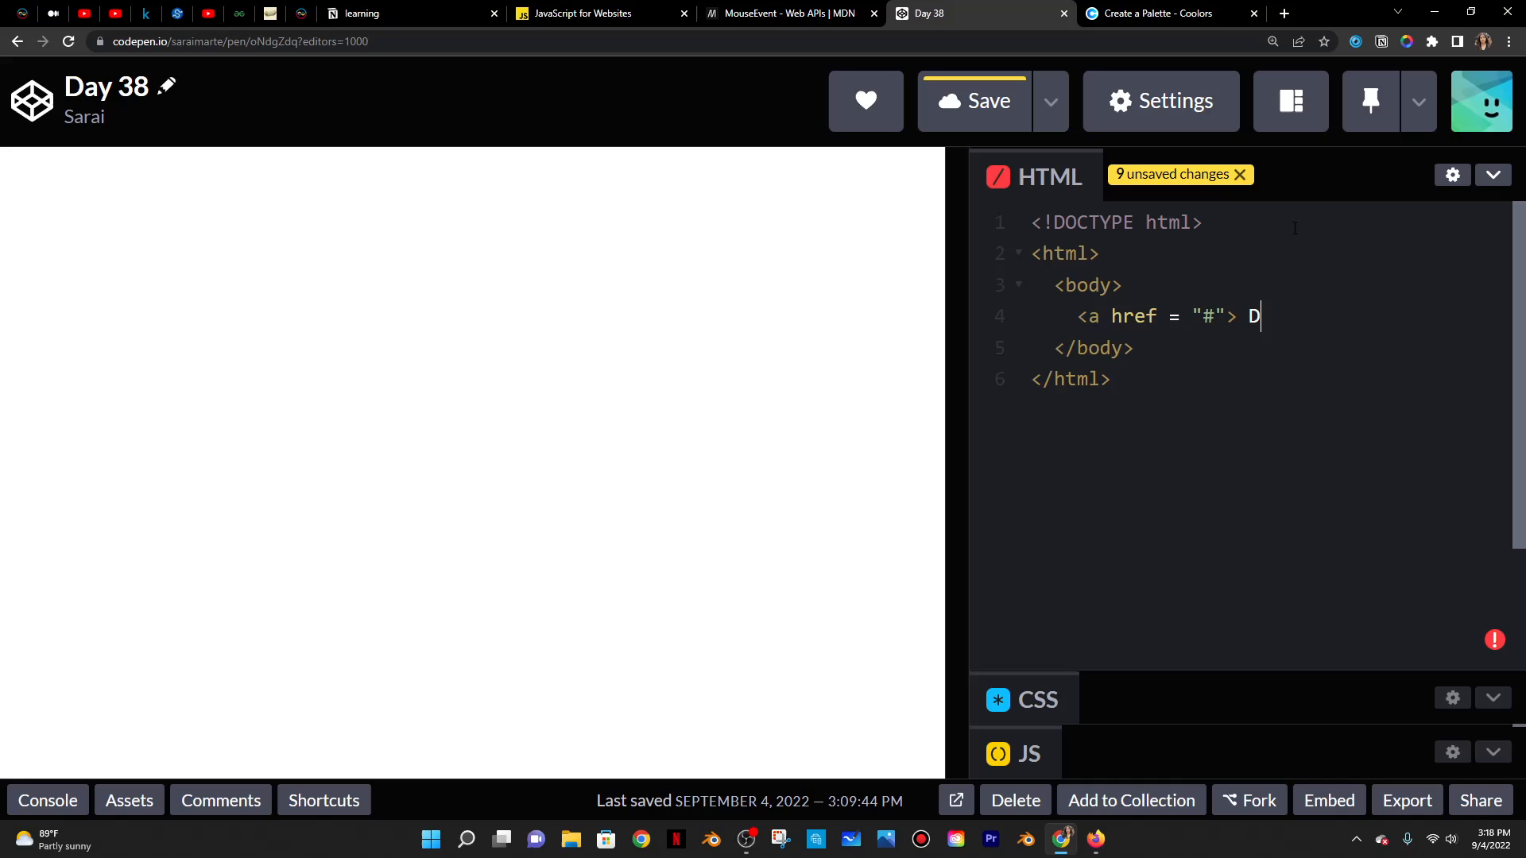
{"action": "type", "text": "ouble CLick M"}
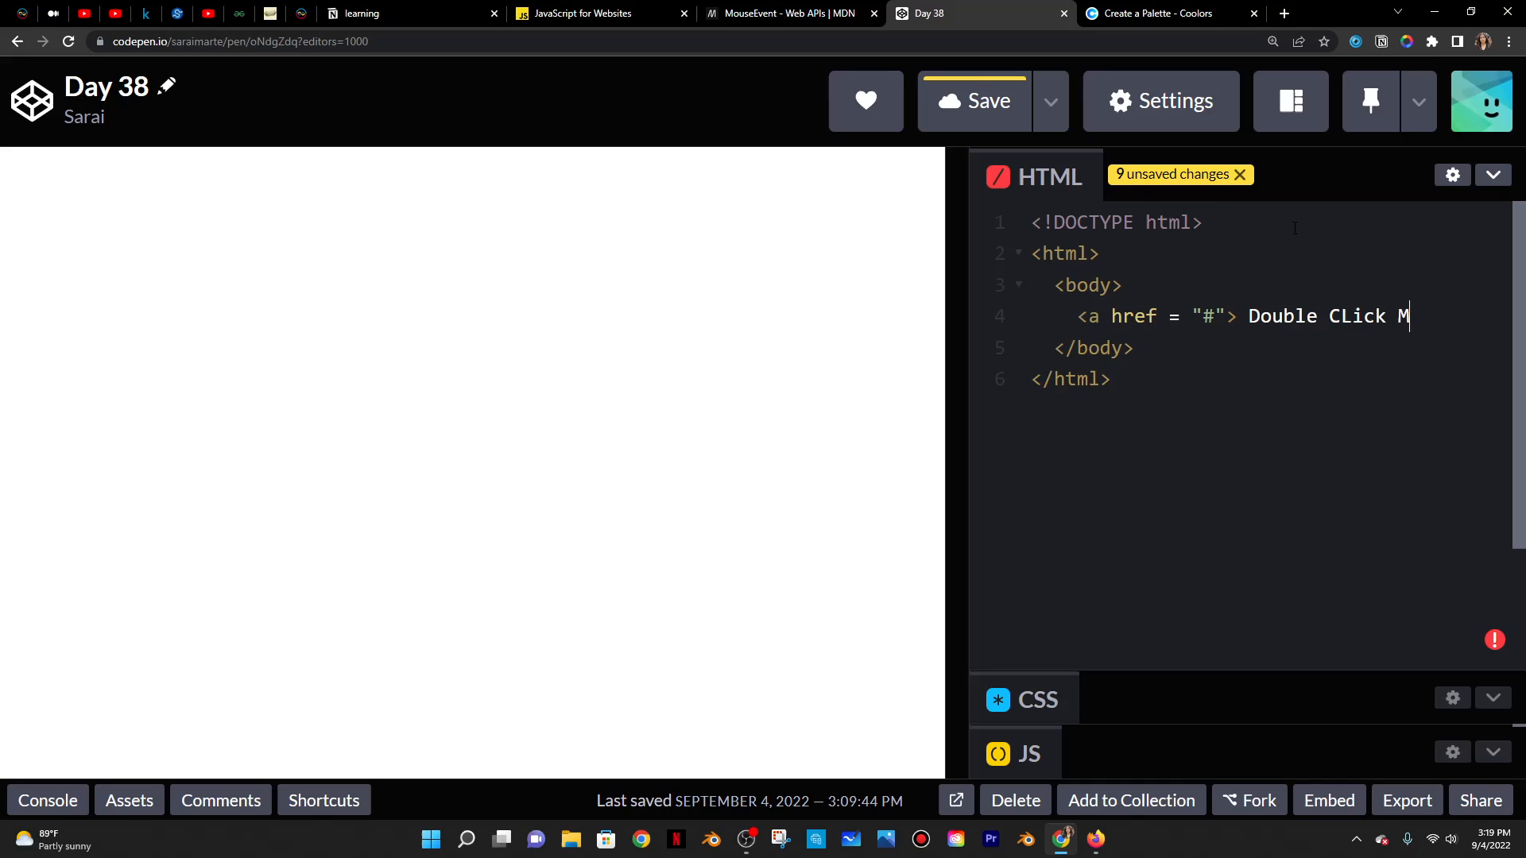
{"action": "type", "text": "e </a>"}
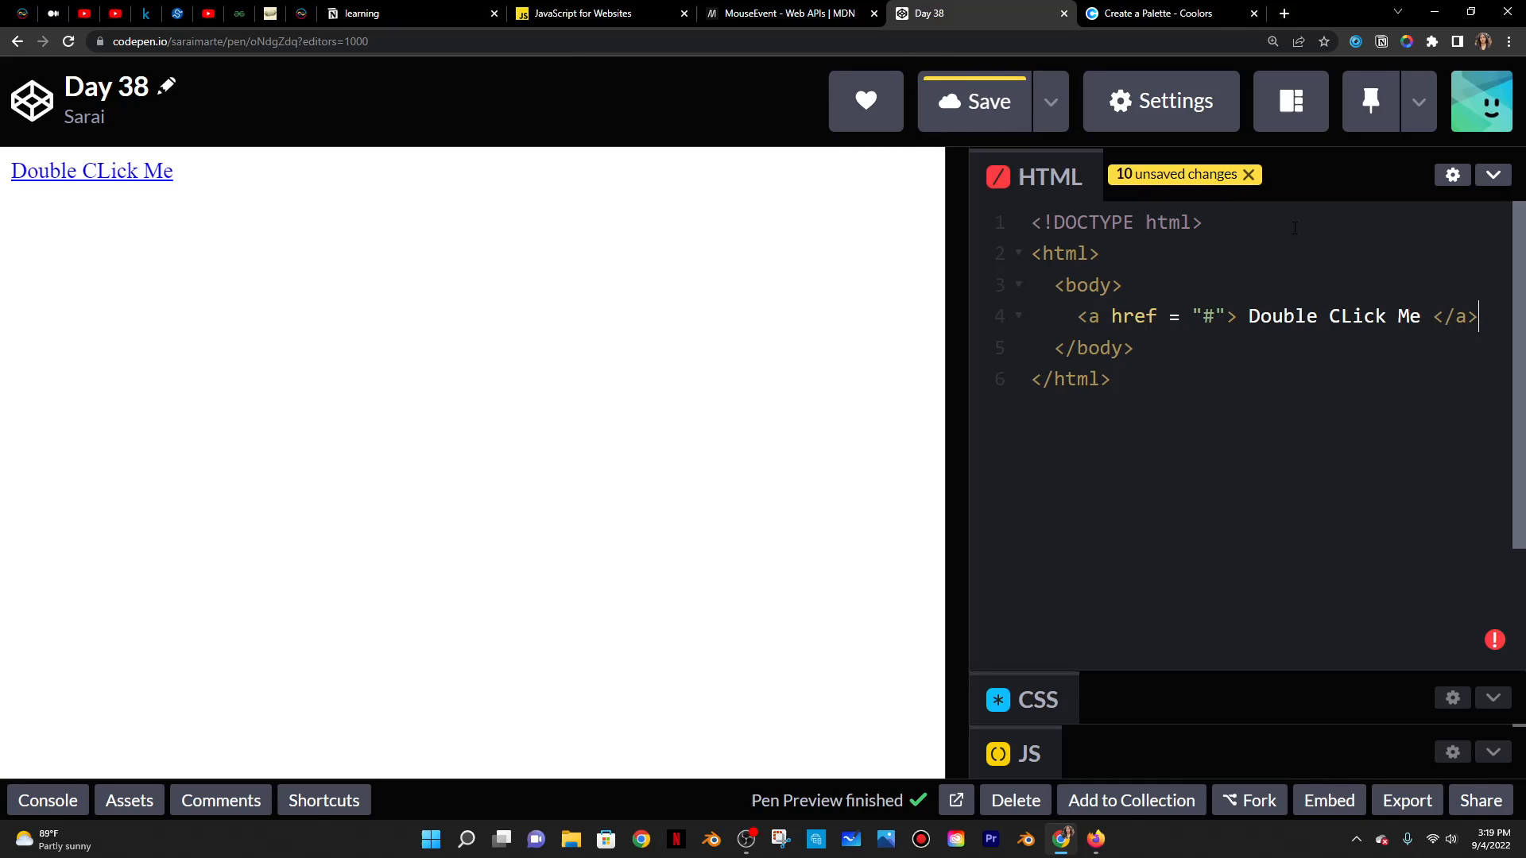
{"action": "left_click", "coordinate": [971, 100]}
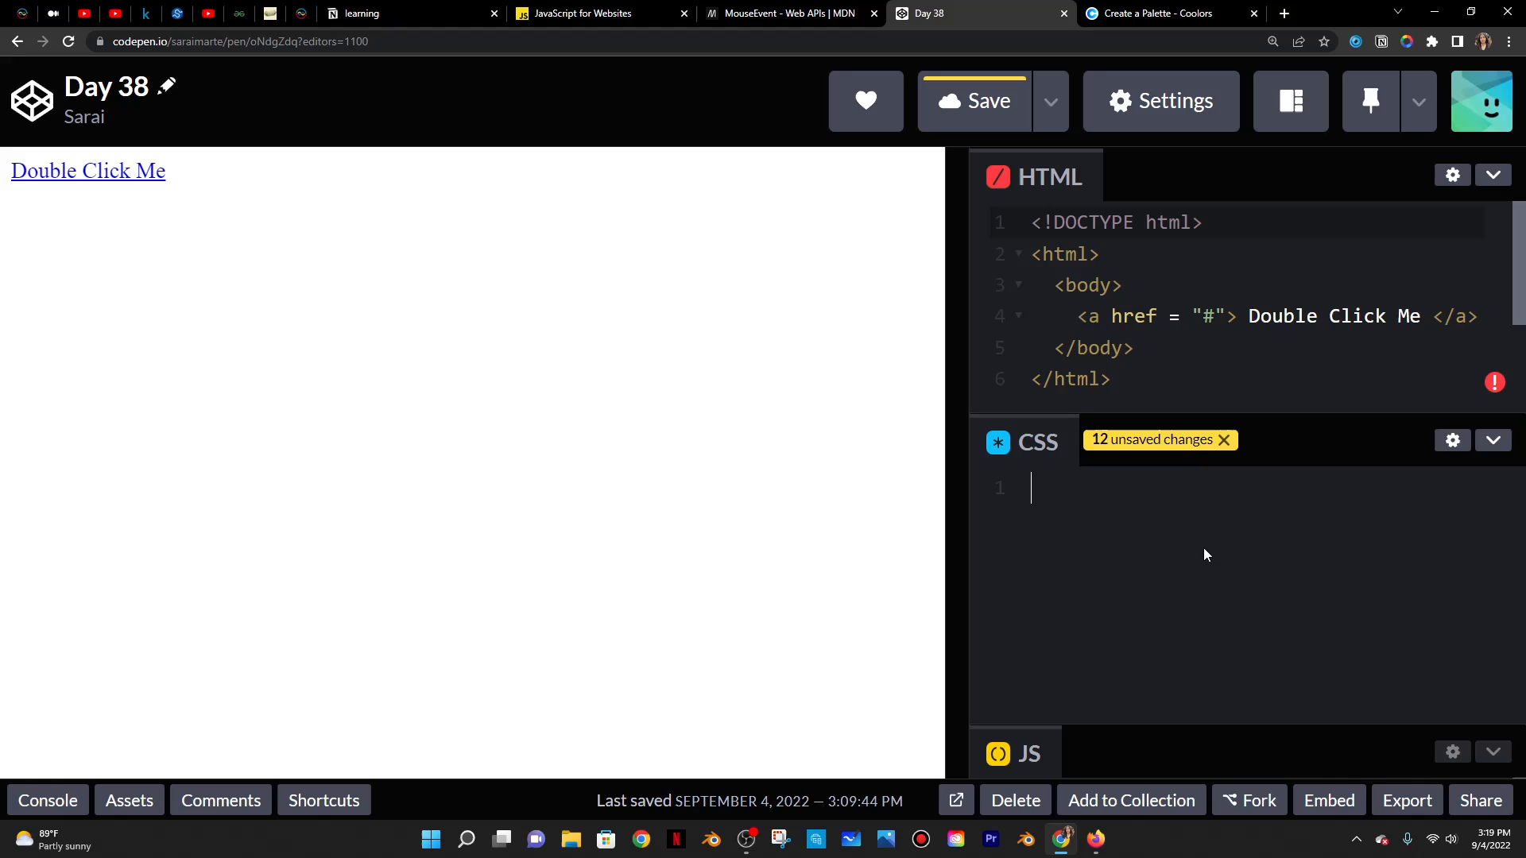
- Style the link with no text decoration and black text colour
{"action": "type", "text": "a{"}
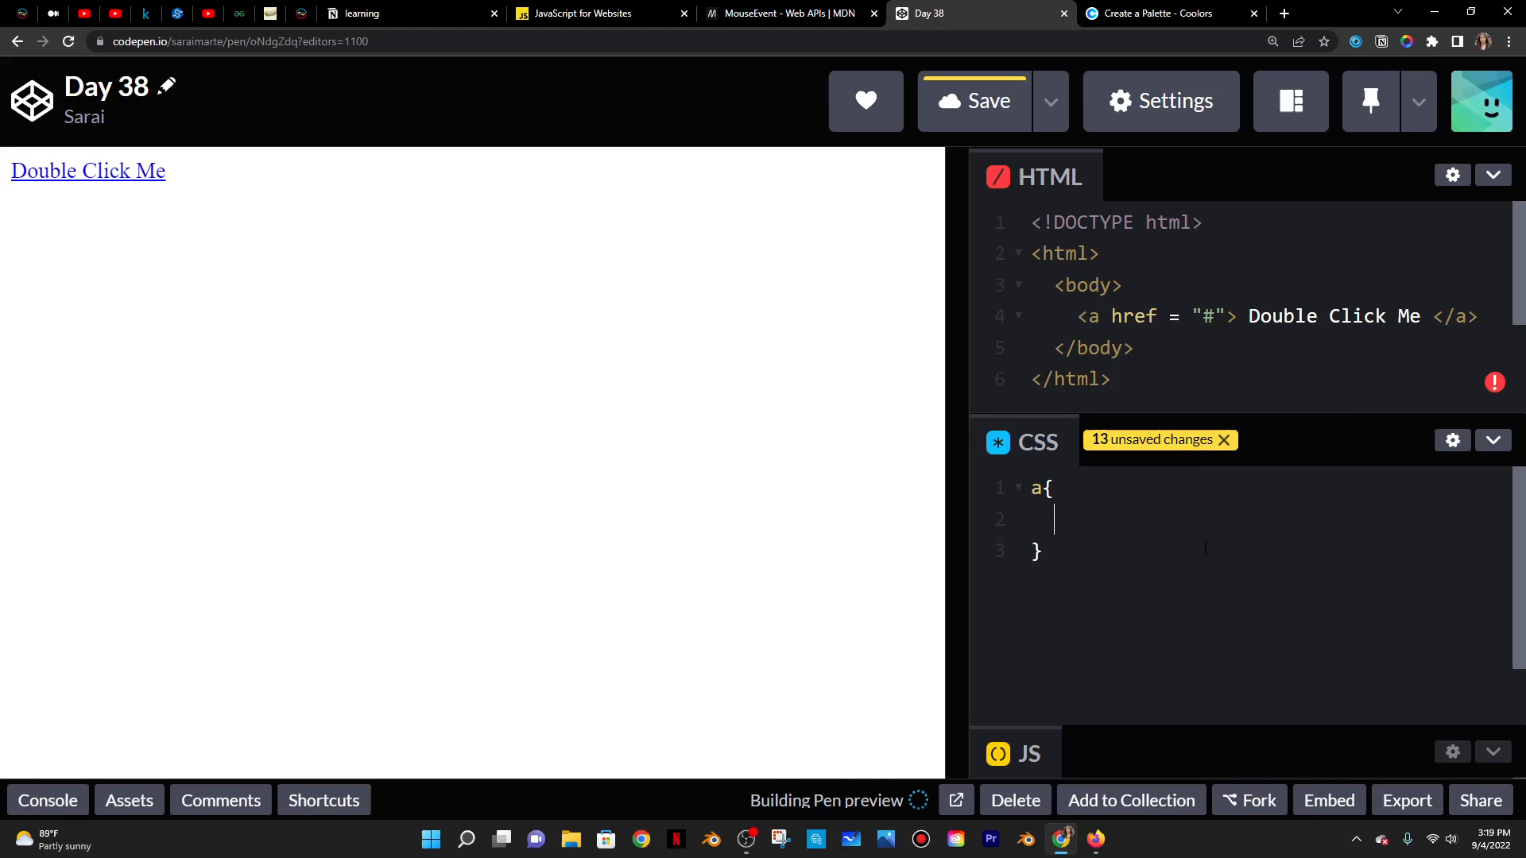
{"action": "type", "text": "text"}
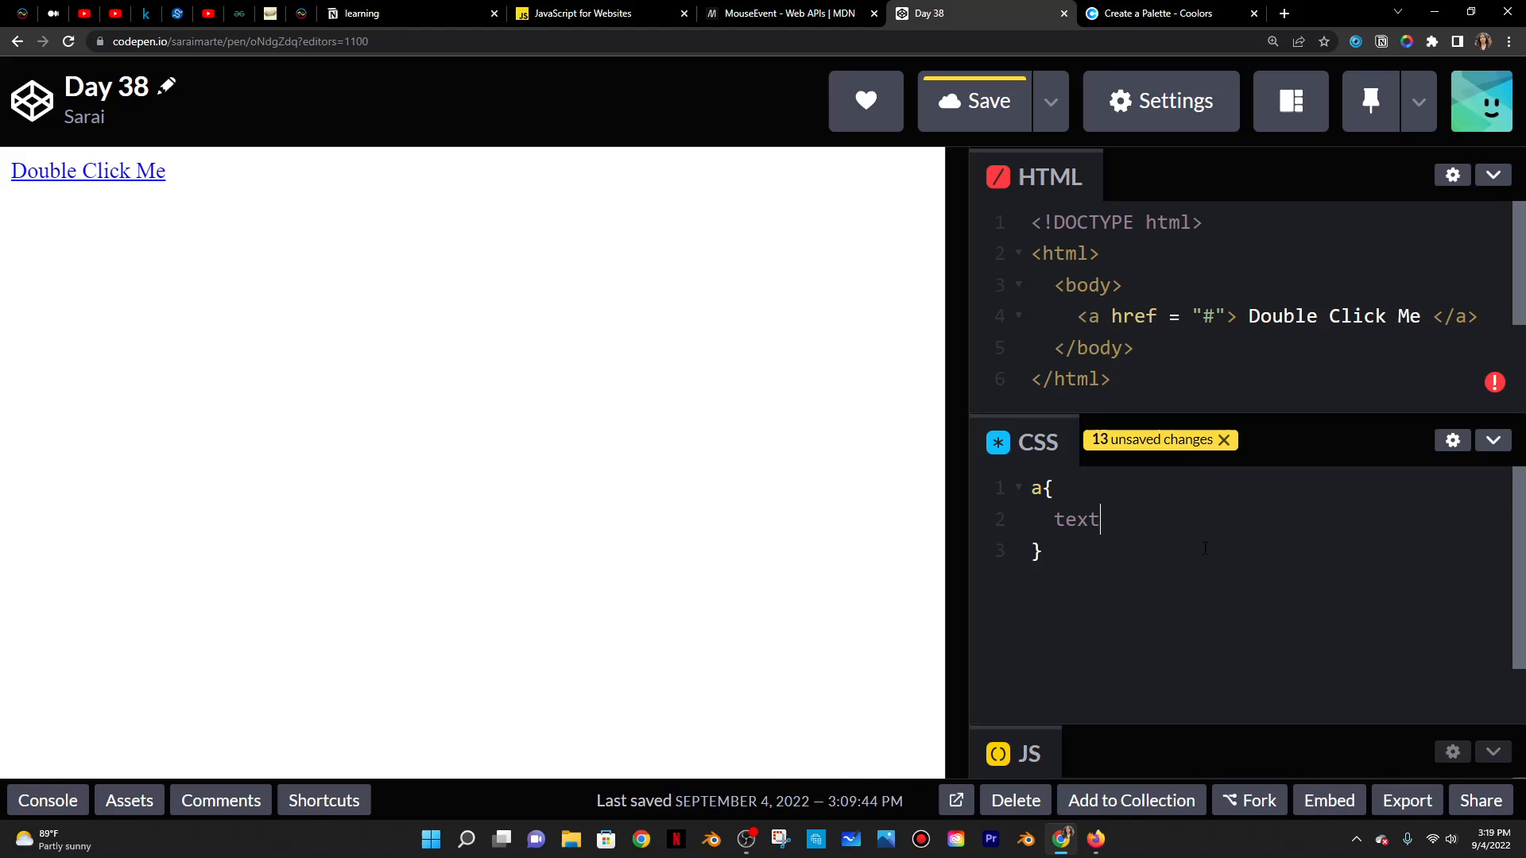
{"action": "type", "text": "-decoration"}
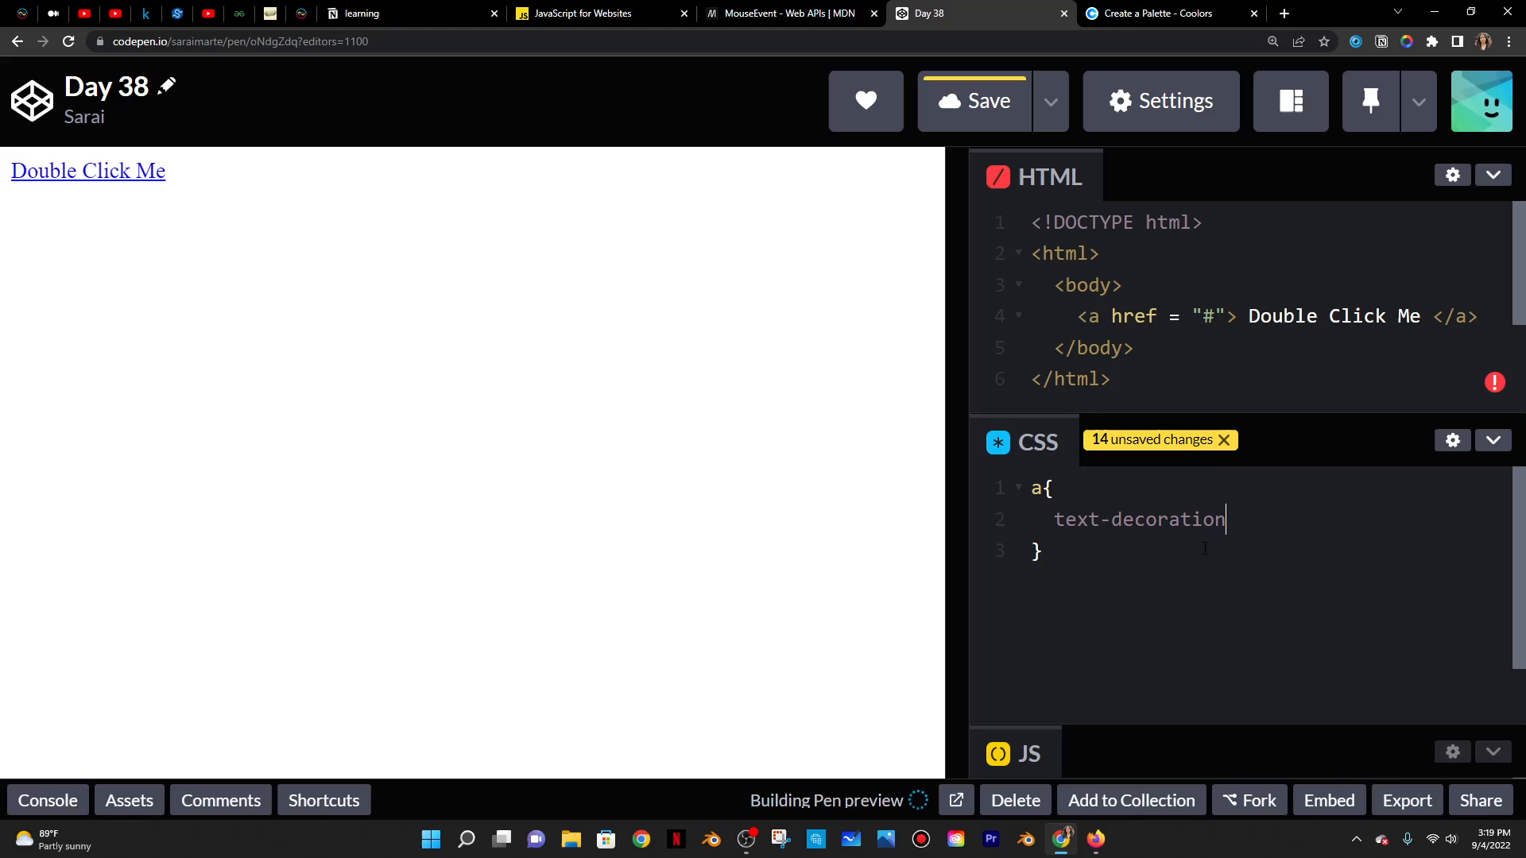
{"action": "type", "text": ":none;"}
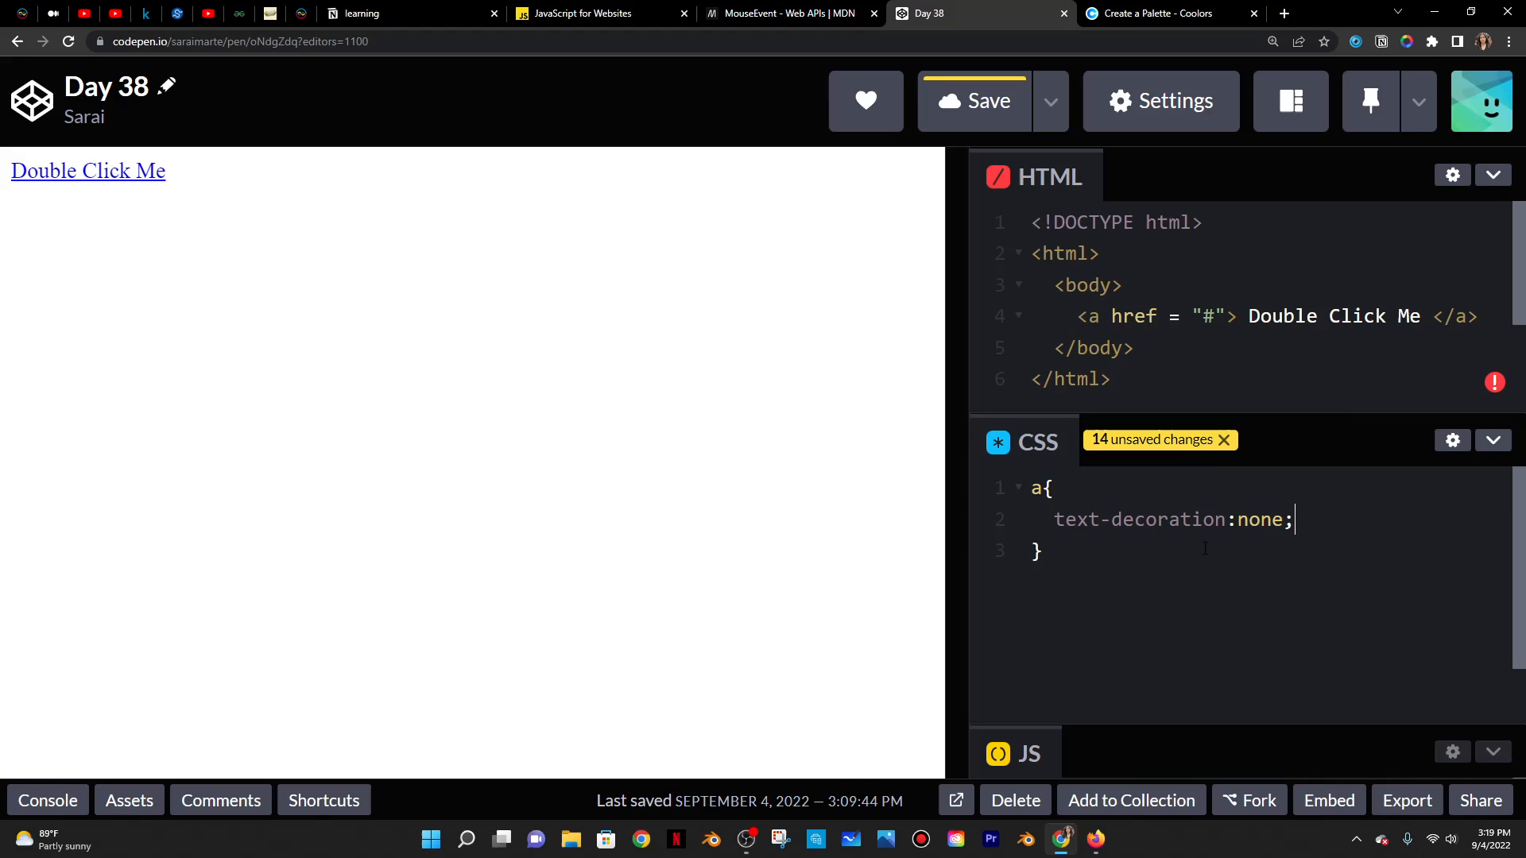
{"action": "type", "text": "color:"}
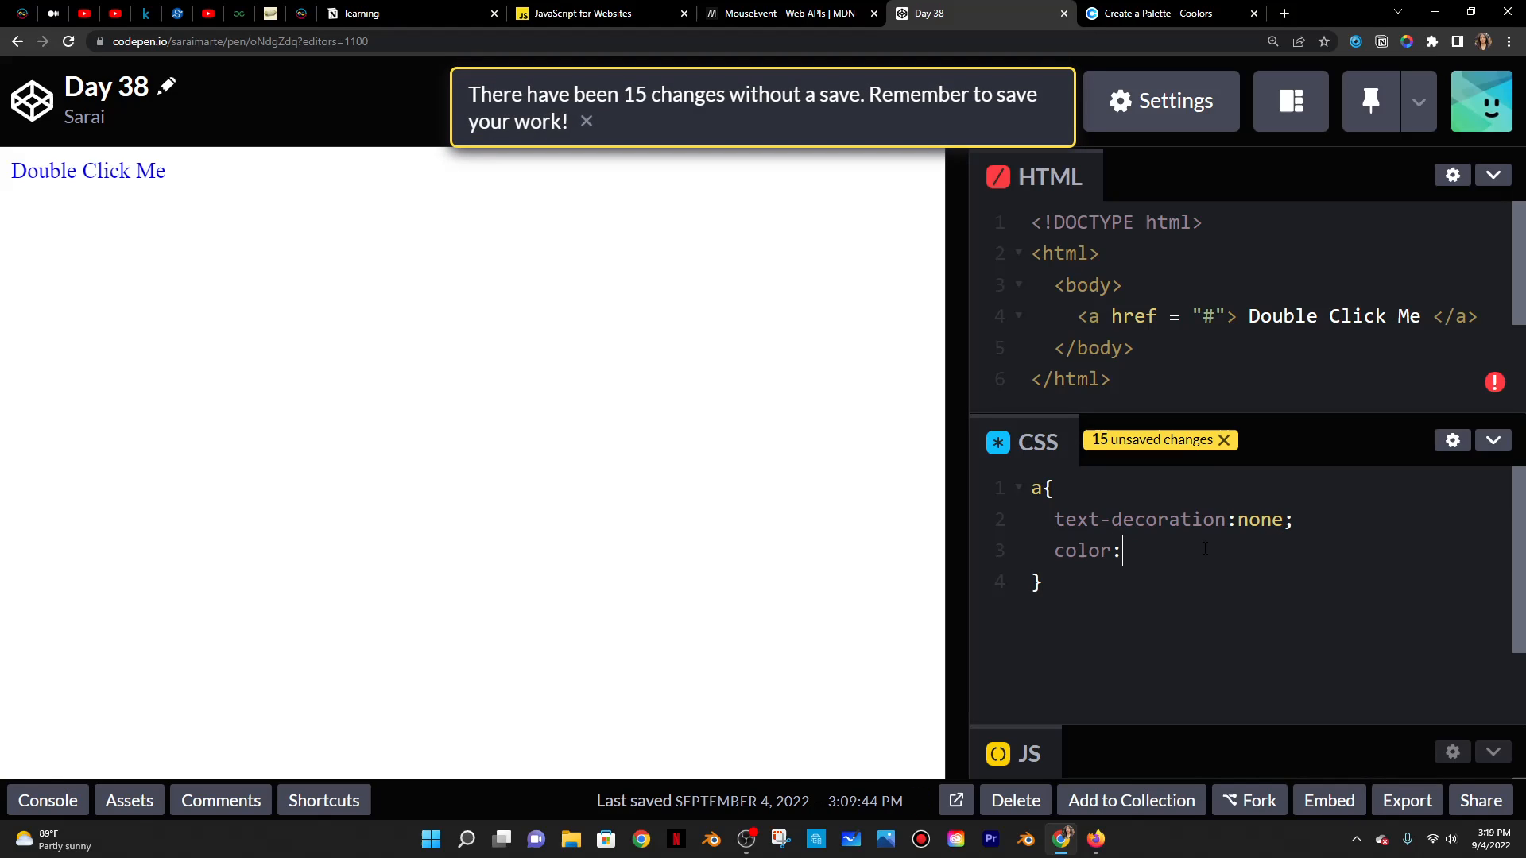
{"action": "type", "text": "blacl"}
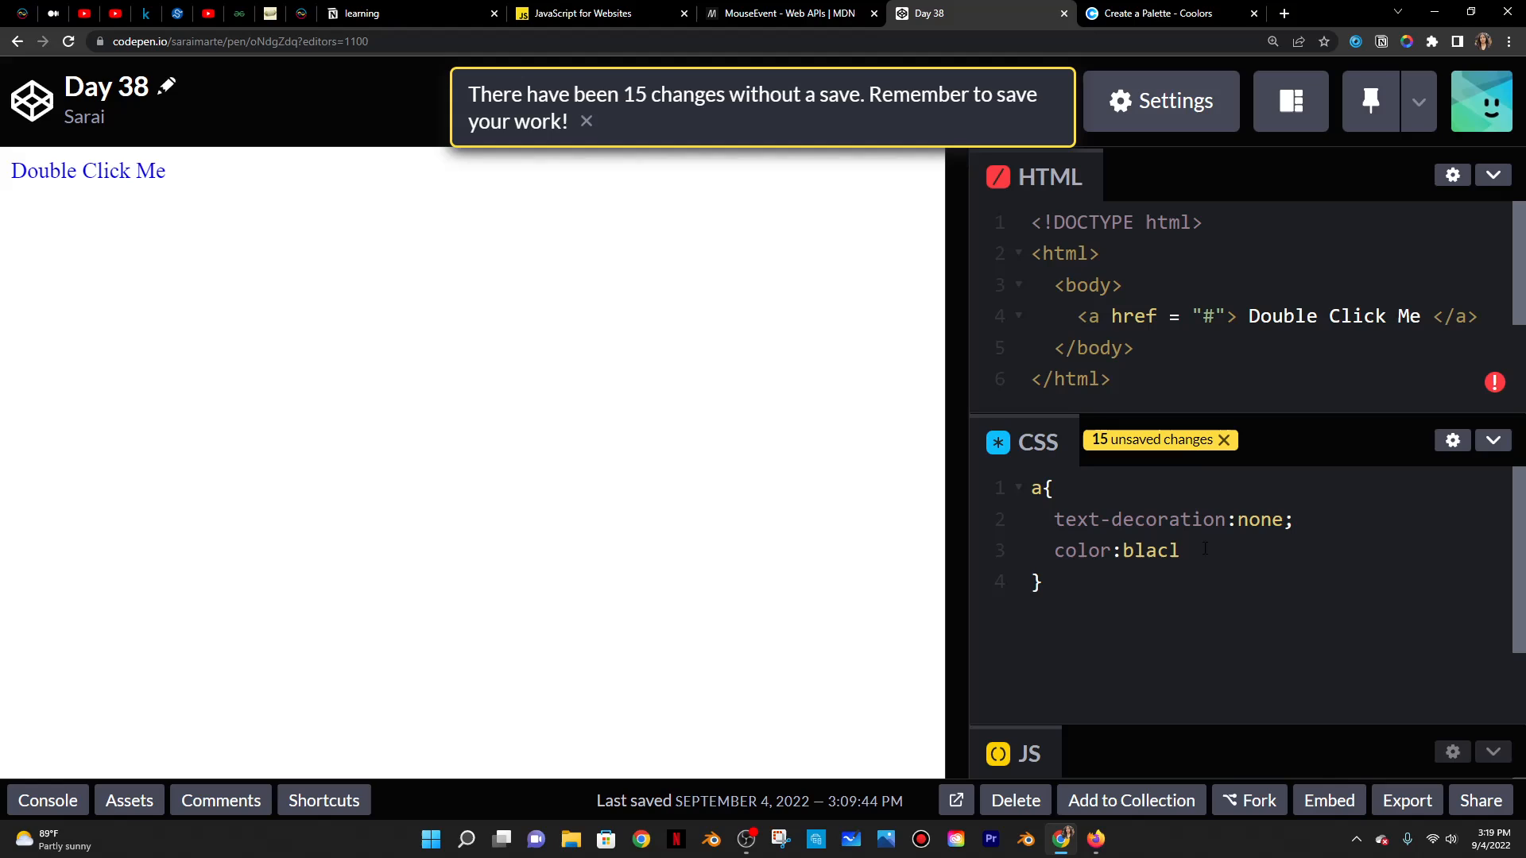
{"action": "type", "text": "k;"}
{"action": "type", "text": "background:"}
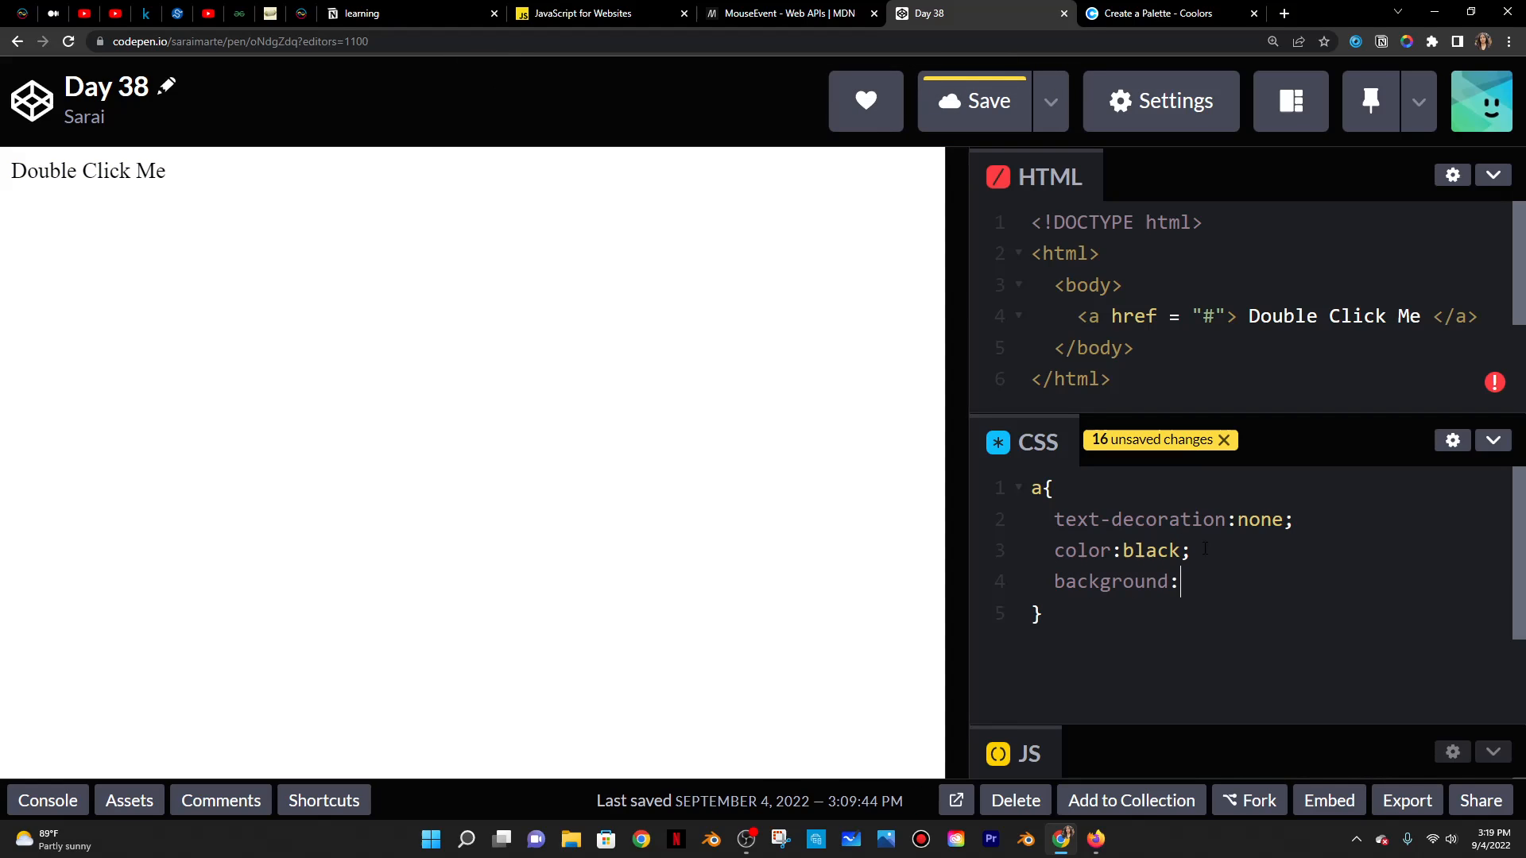
- Give the link a #CD4631 background from Coolors, 10px 20px padding and 20px border radius
{"action": "left_click", "coordinate": [1158, 14]}
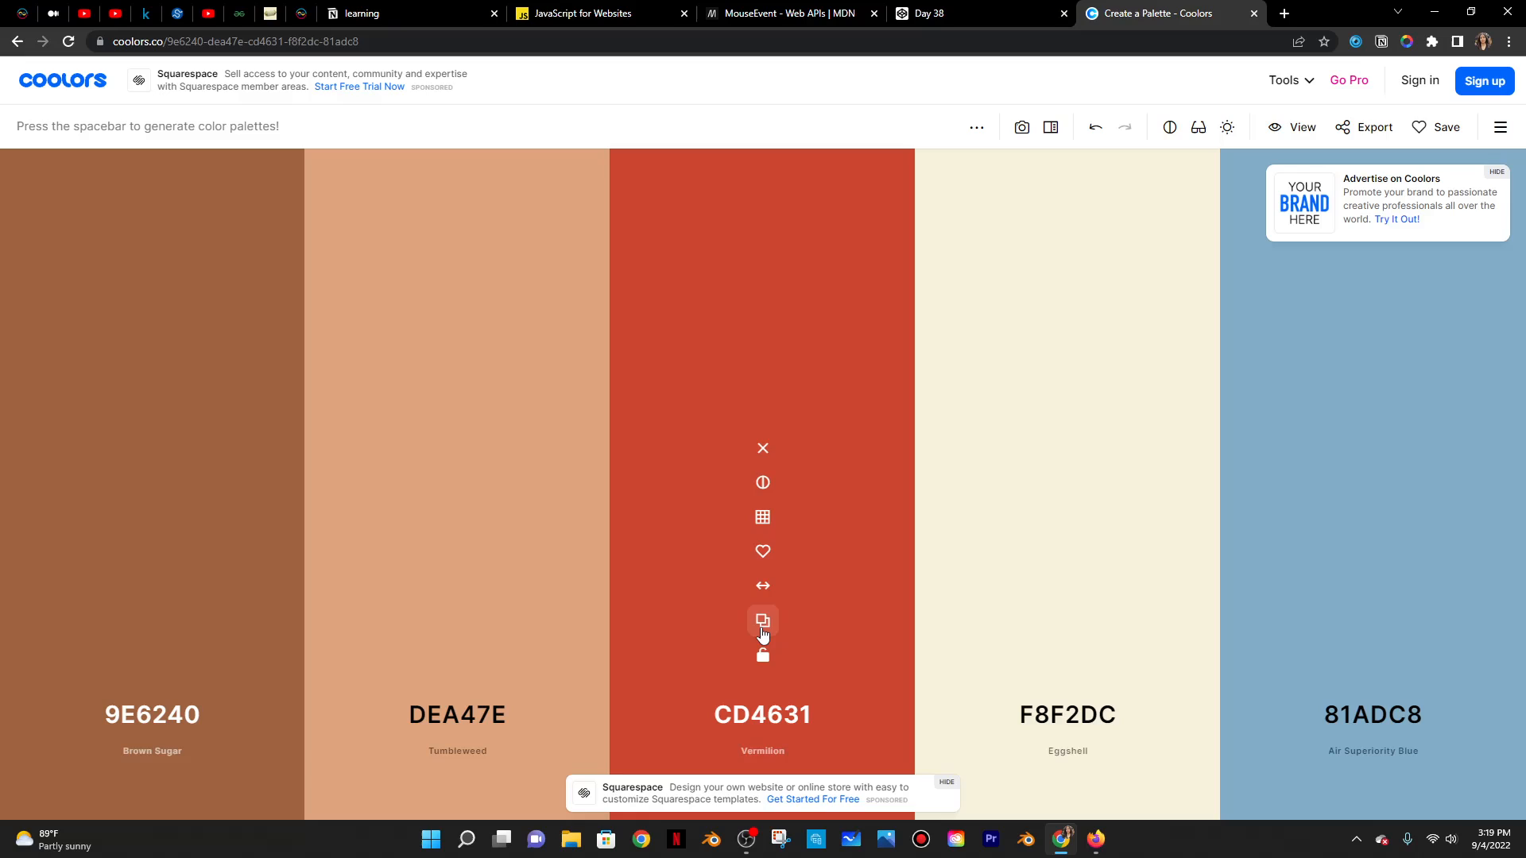
{"action": "left_click", "coordinate": [972, 14]}
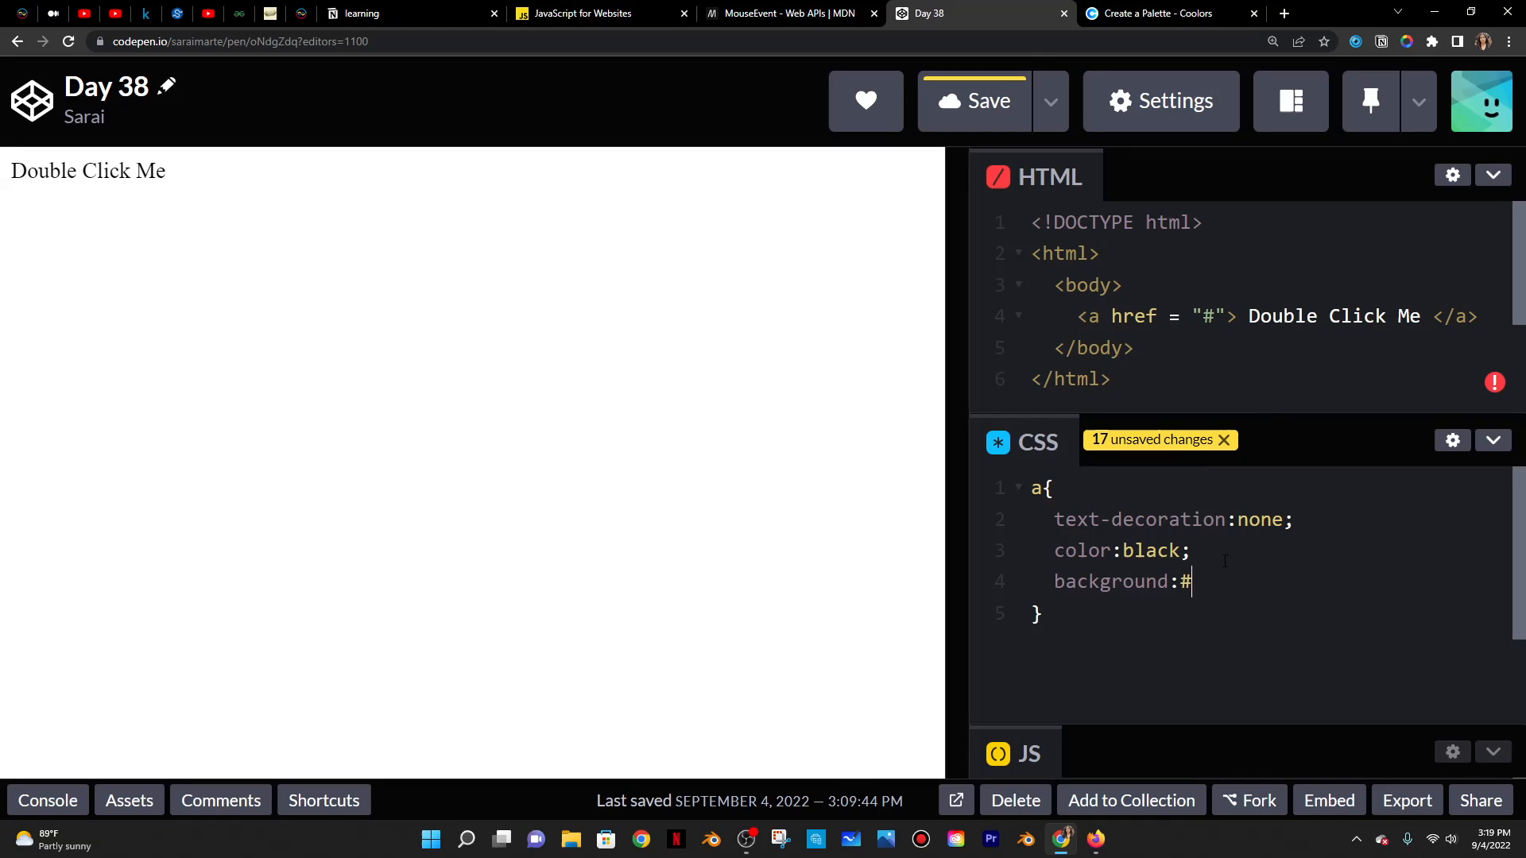
{"action": "type", "text": "CD4631;"}
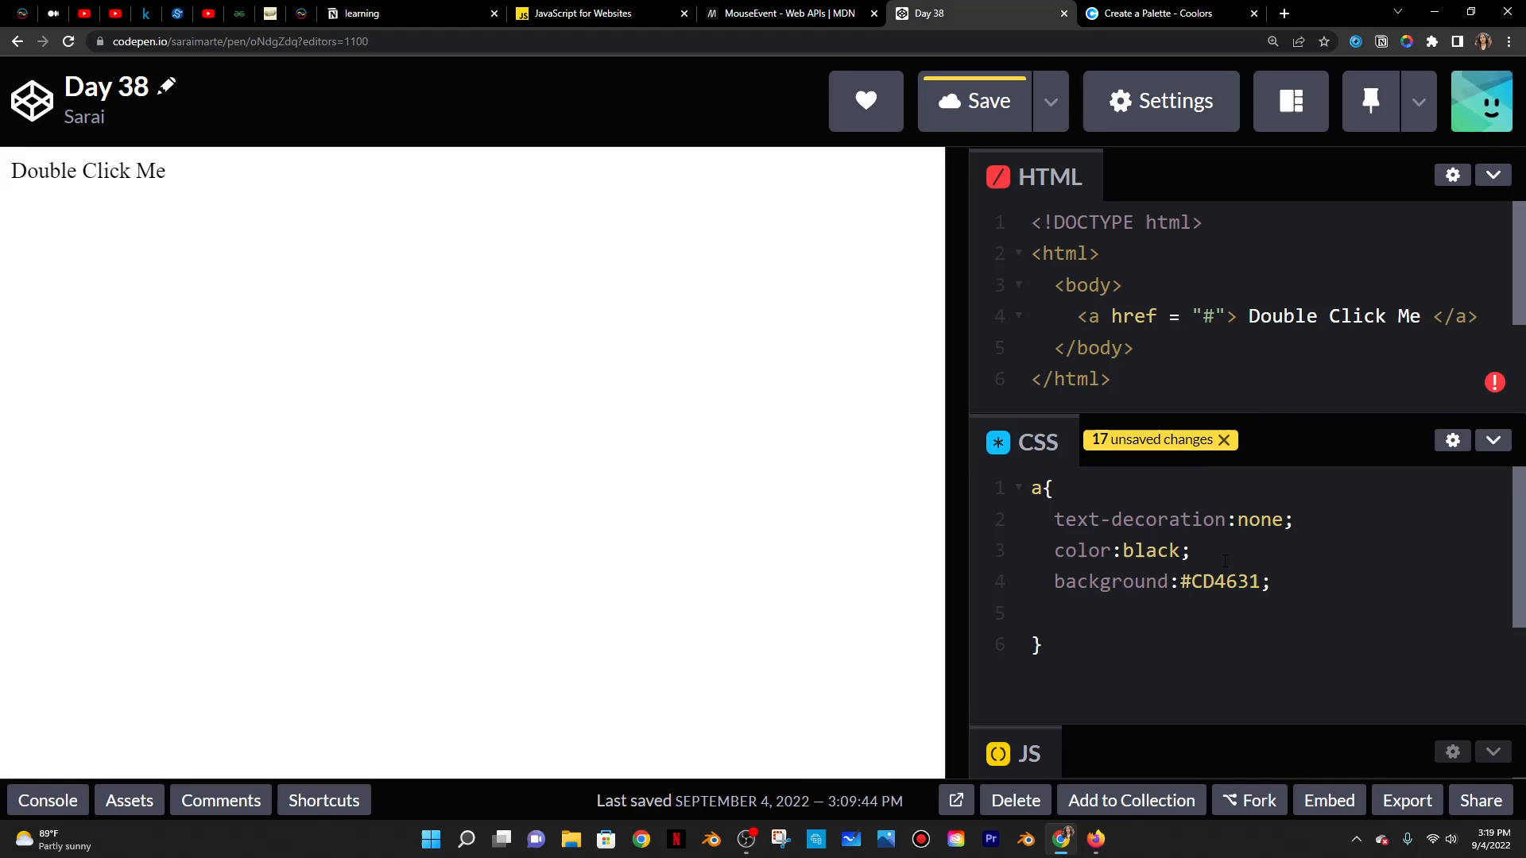
{"action": "type", "text": "paddi"}
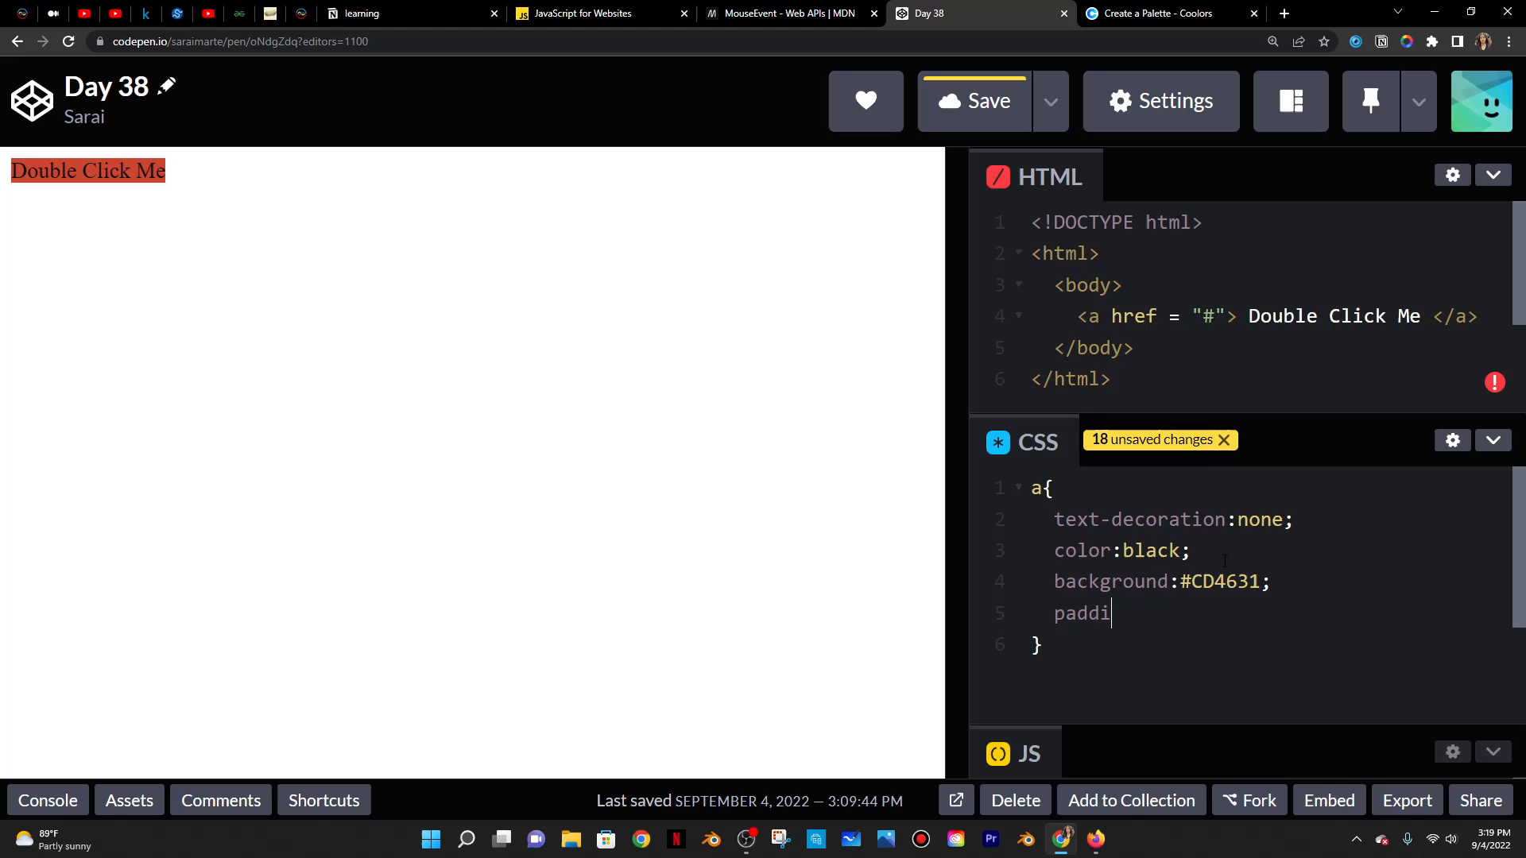
{"action": "type", "text": "ng:10px"}
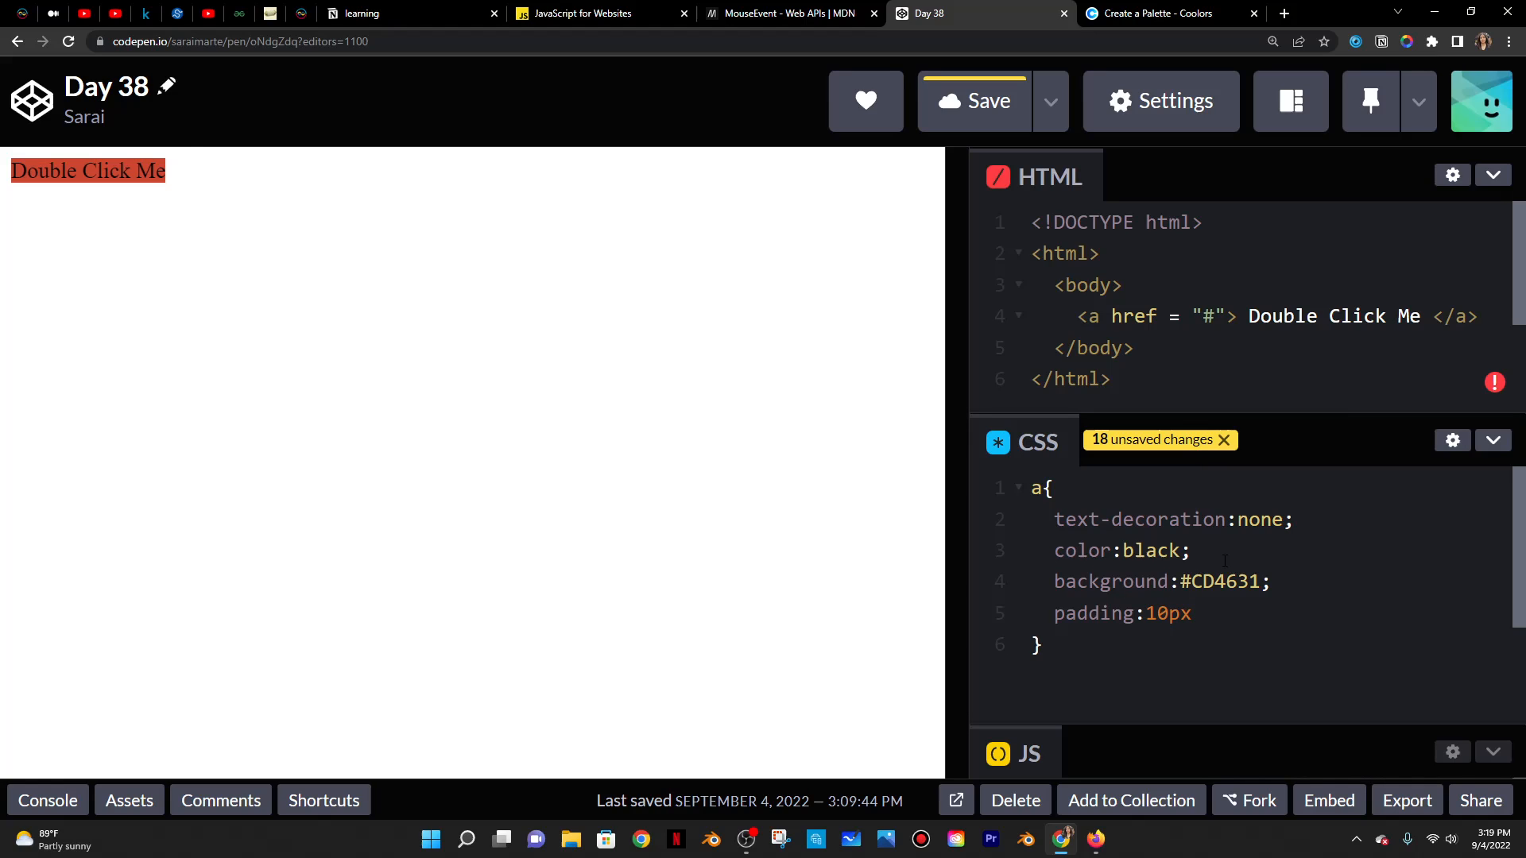
{"action": "type", "text": "20px;"}
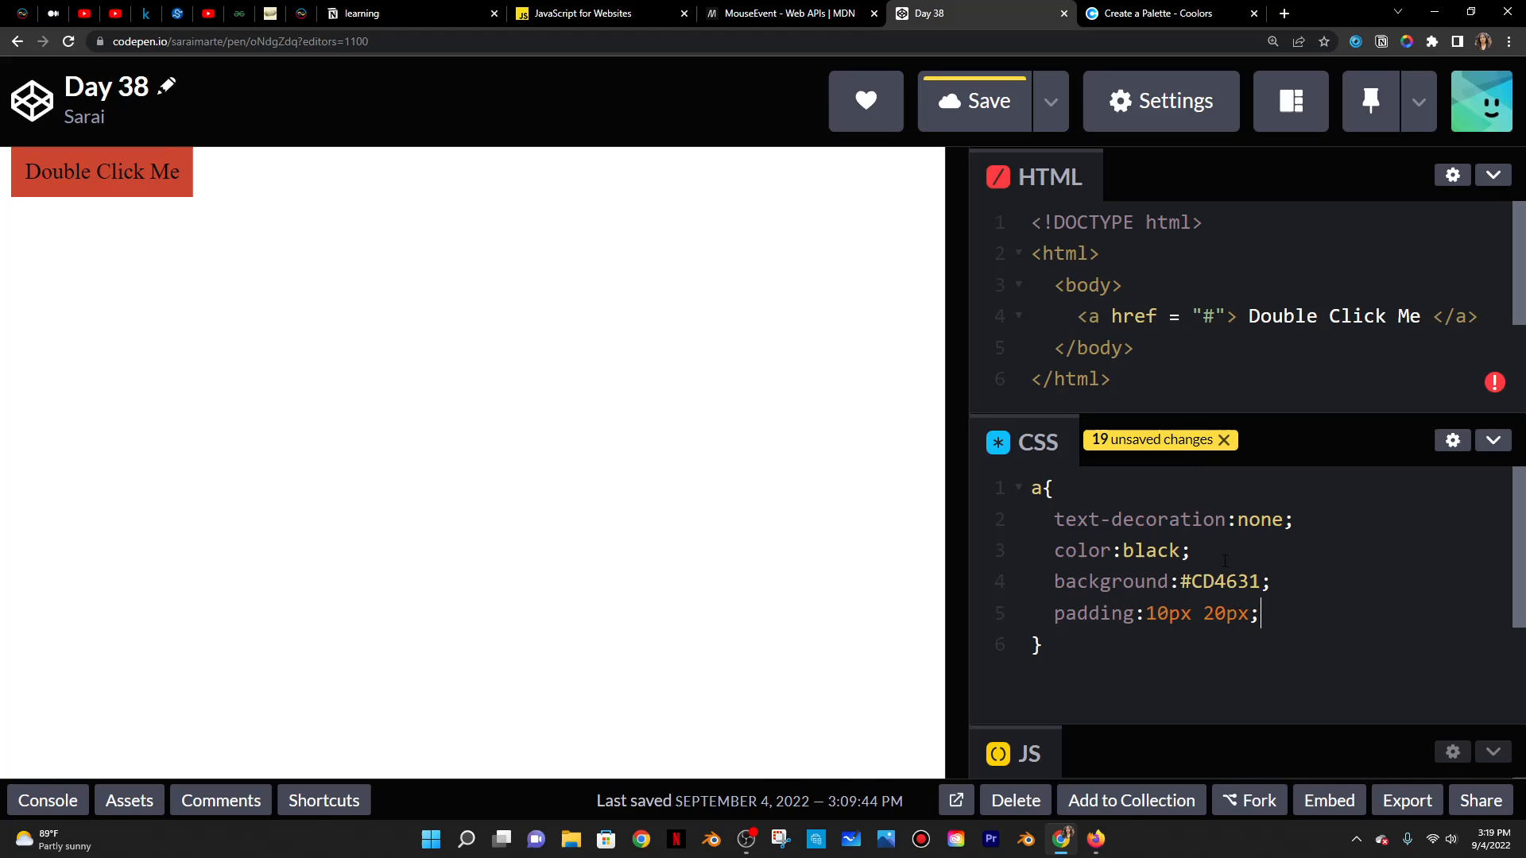
{"action": "type", "text": "borde"}
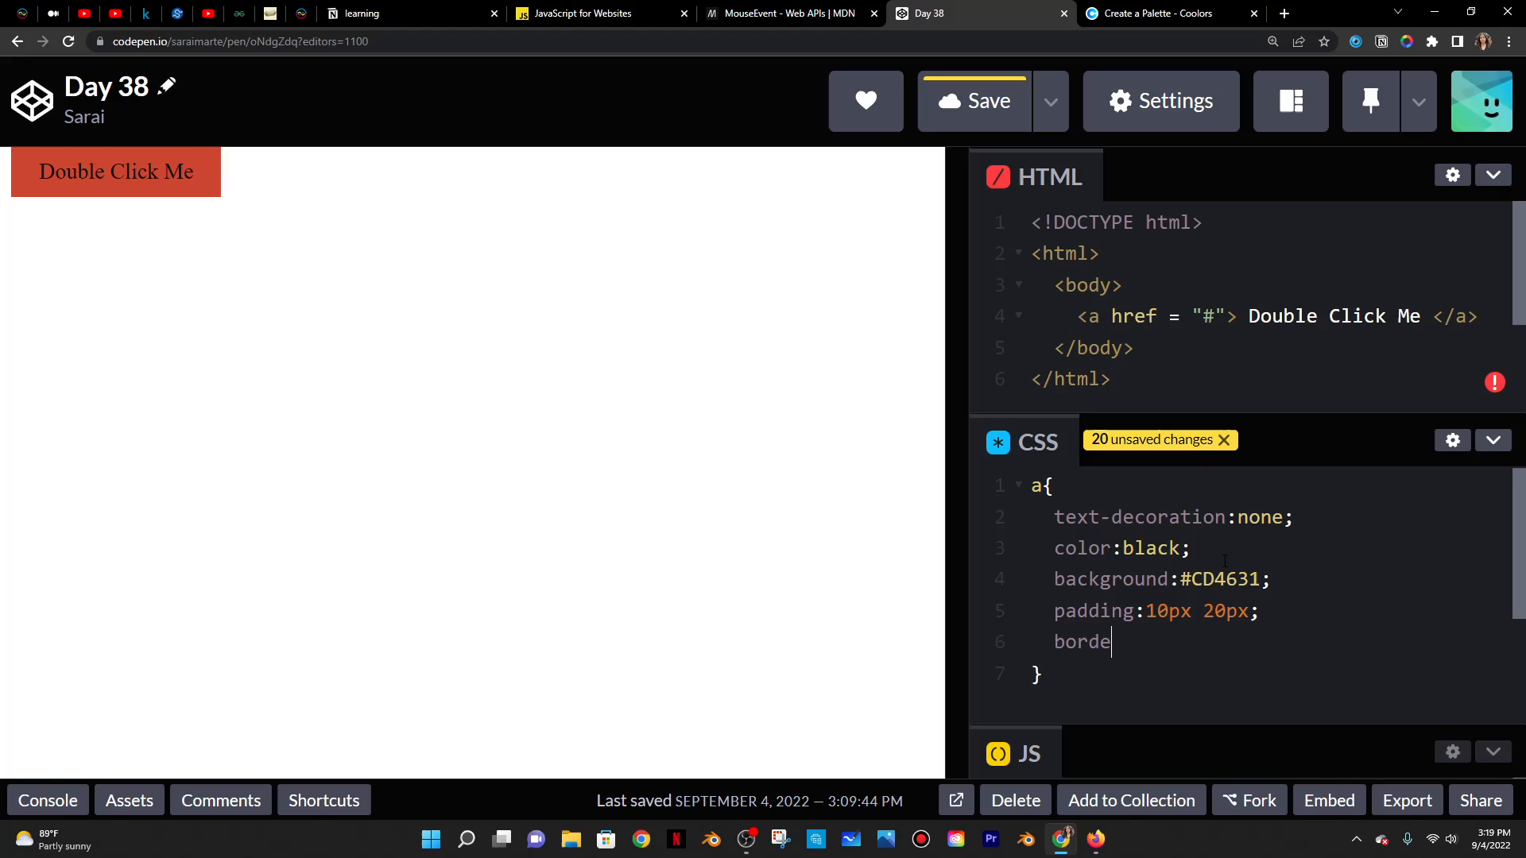
{"action": "type", "text": "r-radius:"}
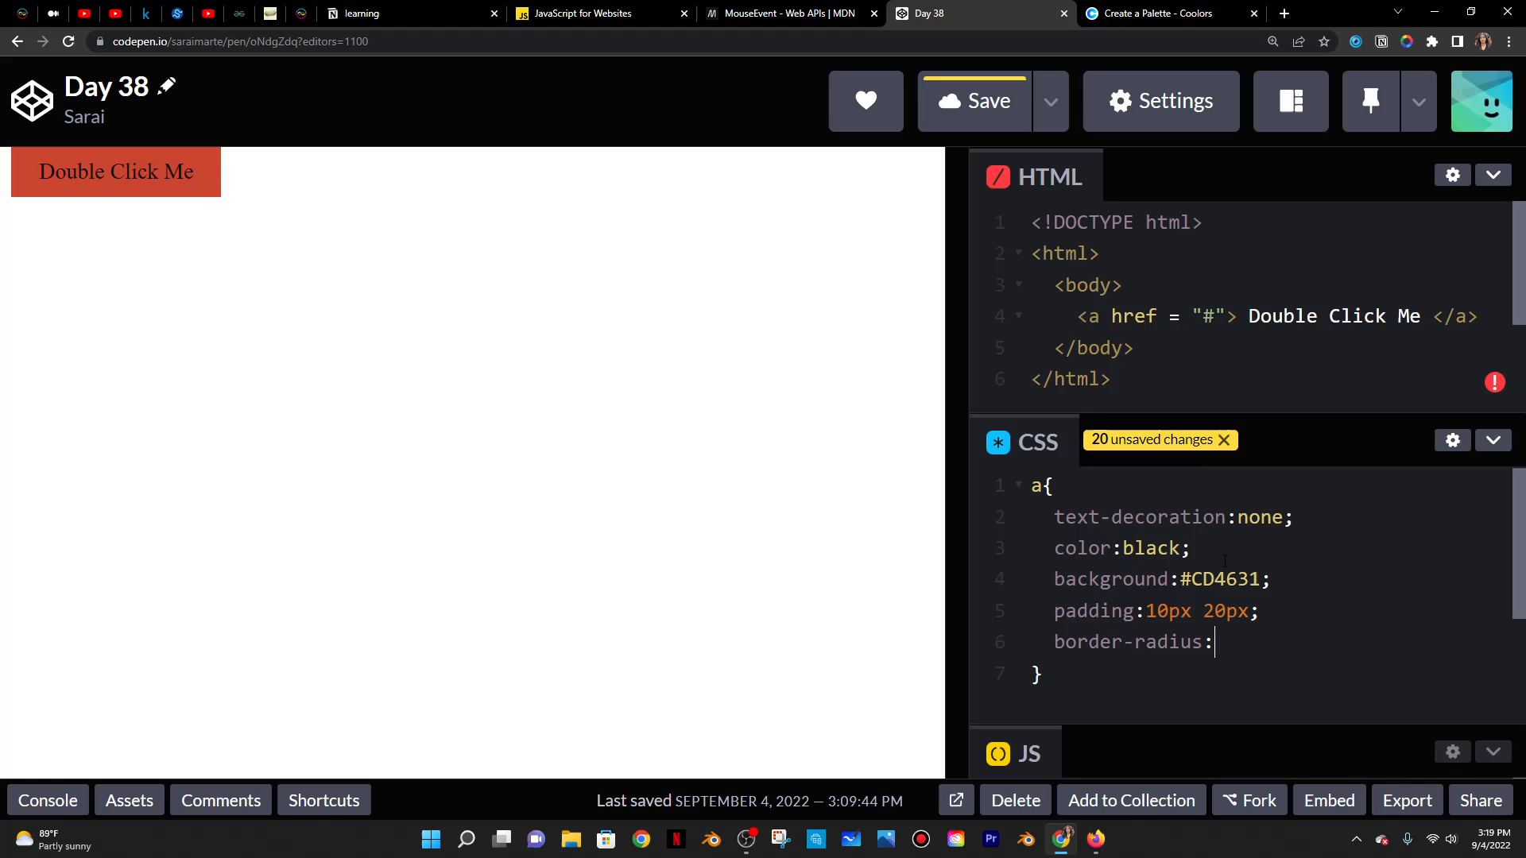
{"action": "type", "text": "20px;"}
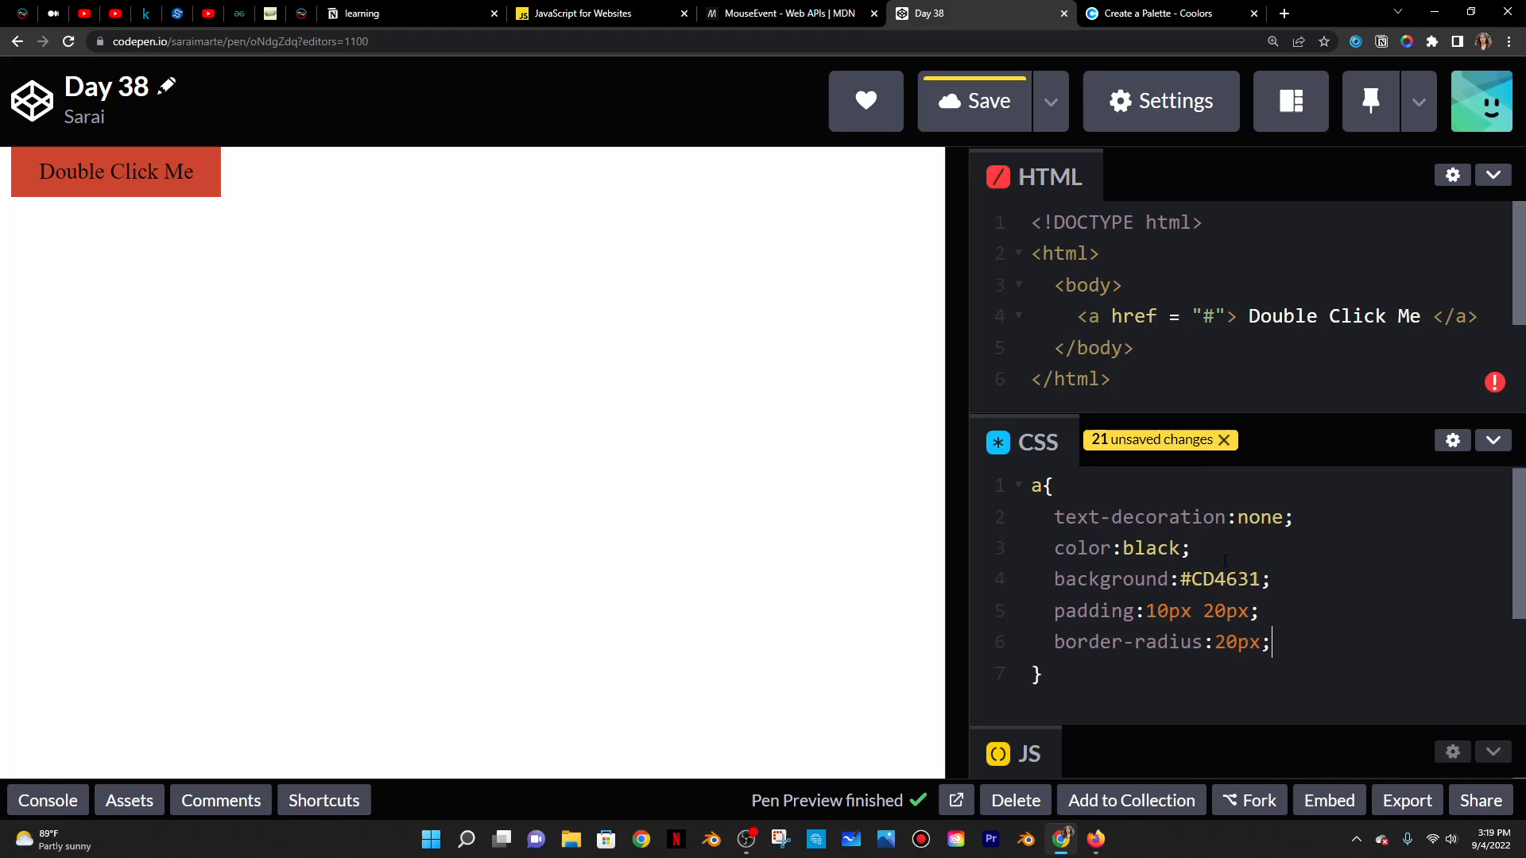
- Make body a flex container with justify-content and align-items centered
{"action": "left_click", "coordinate": [973, 100]}
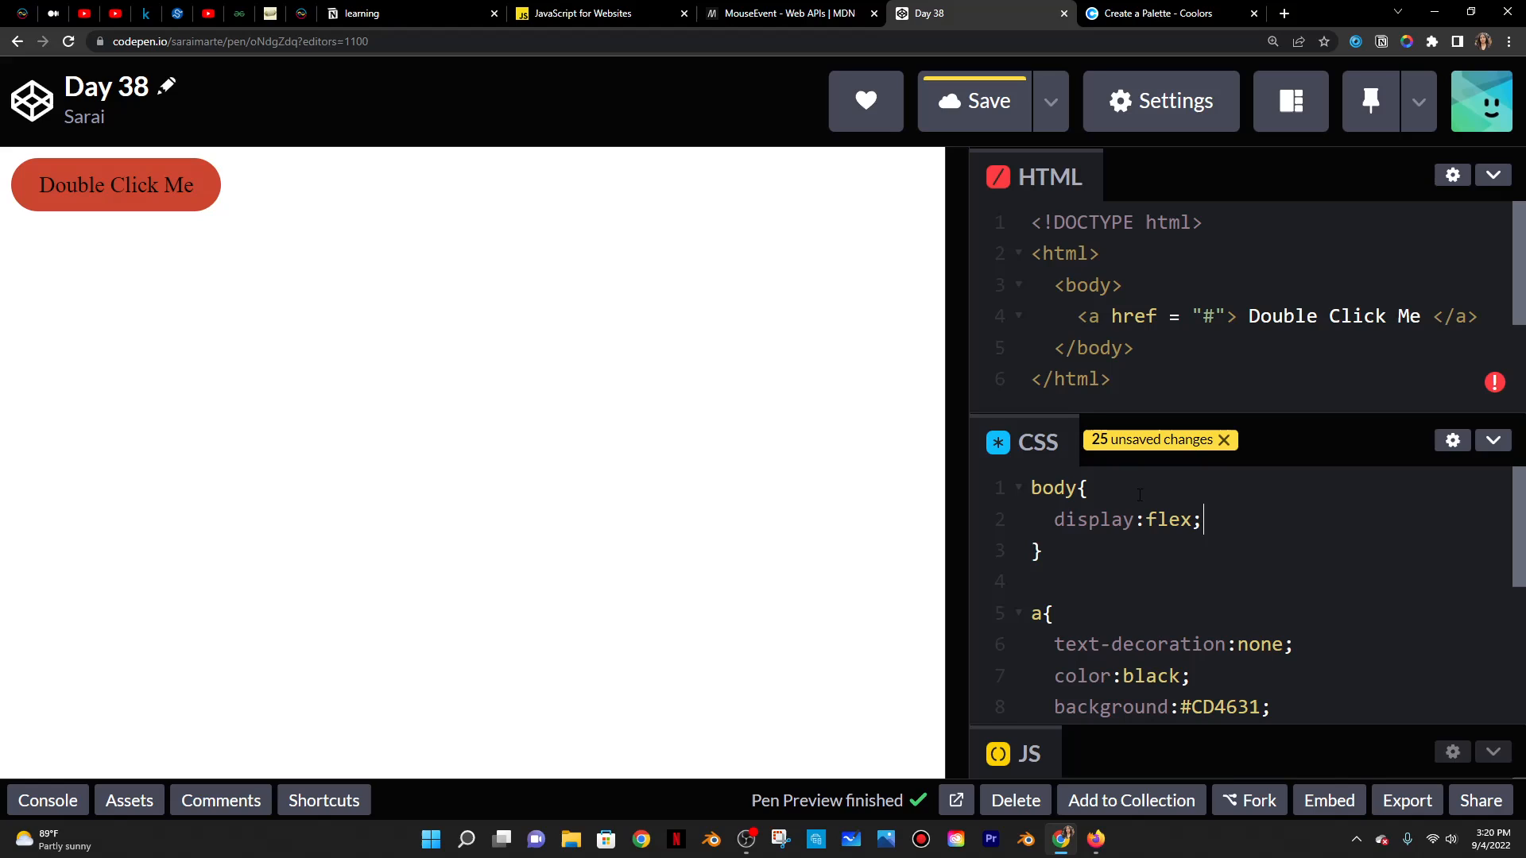
{"action": "left_click", "coordinate": [973, 100]}
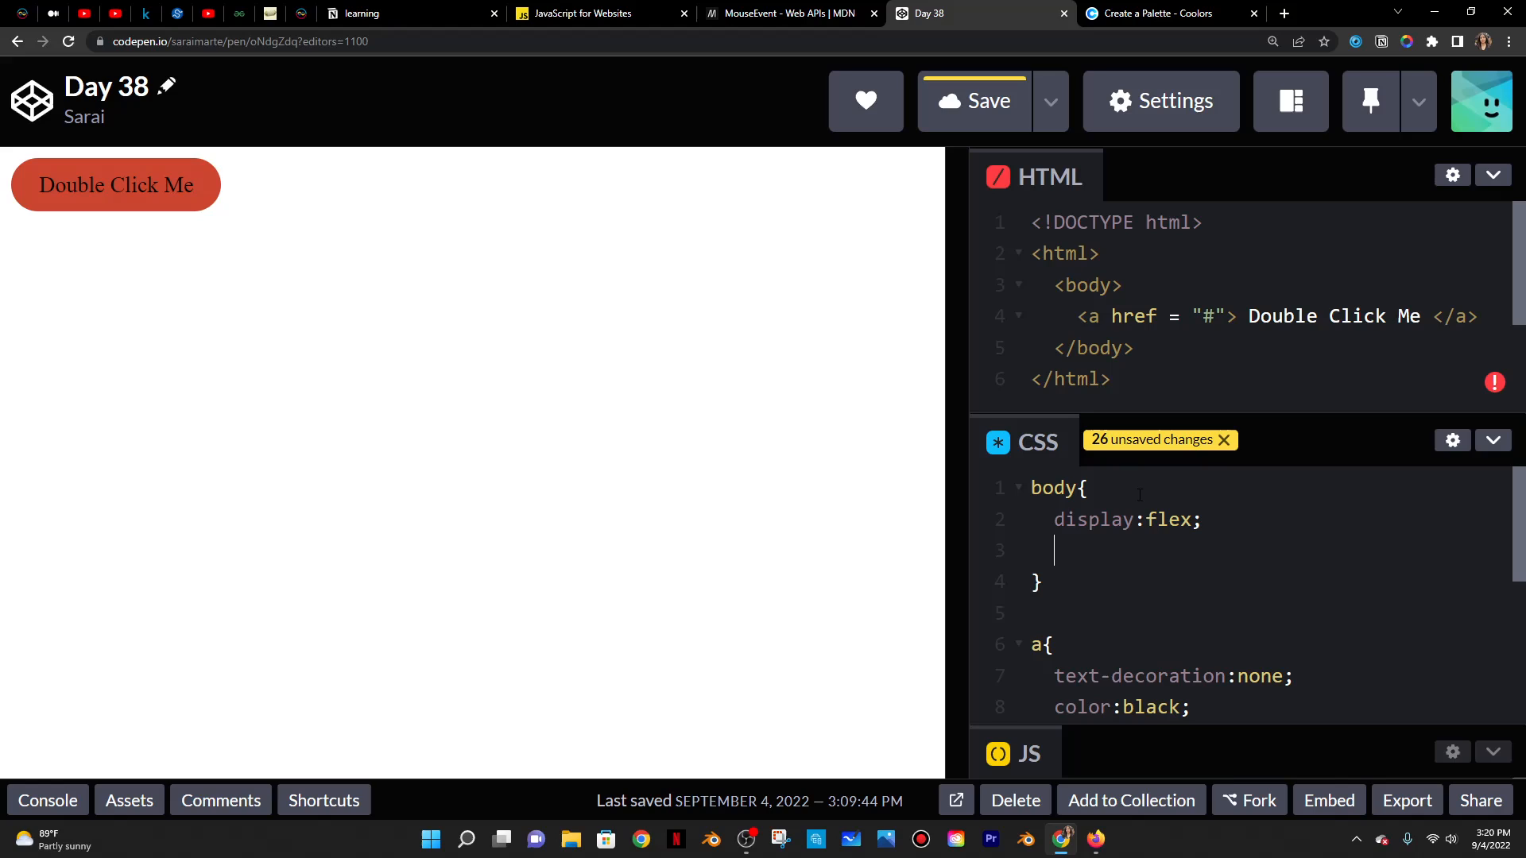
{"action": "type", "text": "justif"}
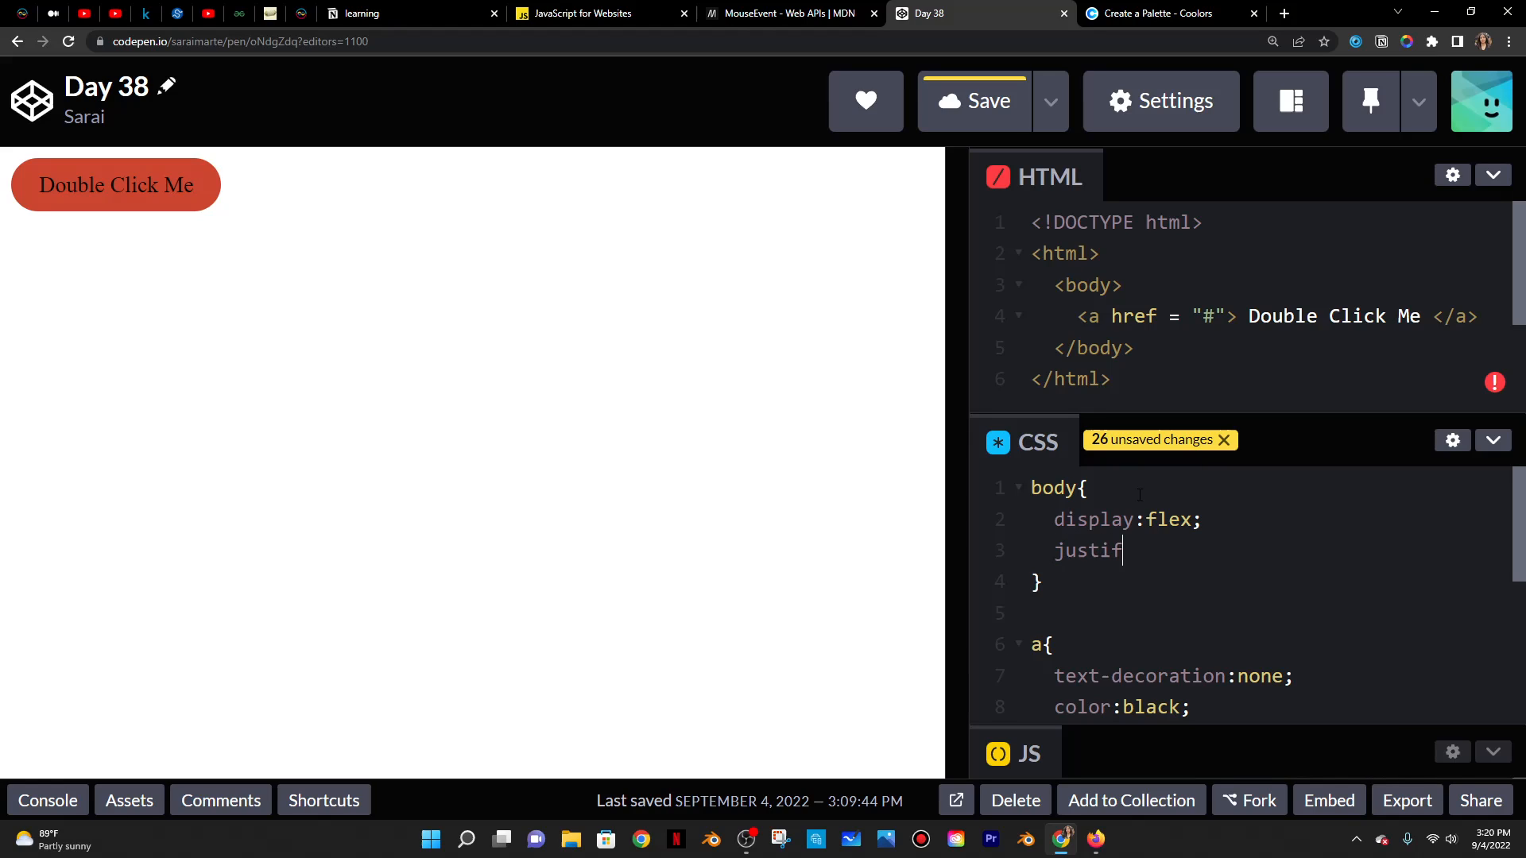
{"action": "type", "text": "y-content:cente"}
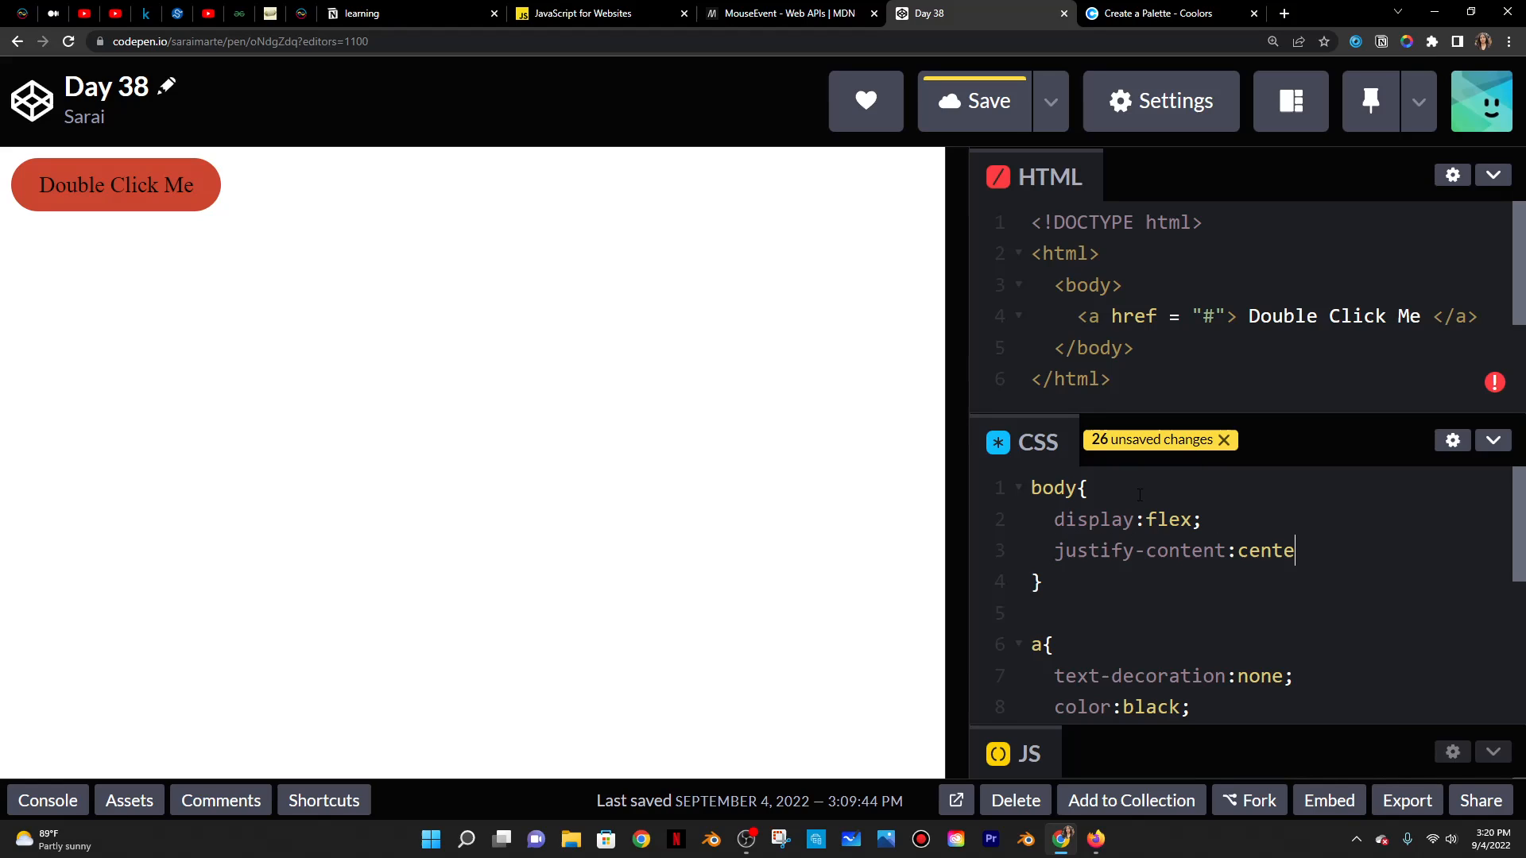
{"action": "type", "text": "r;"}
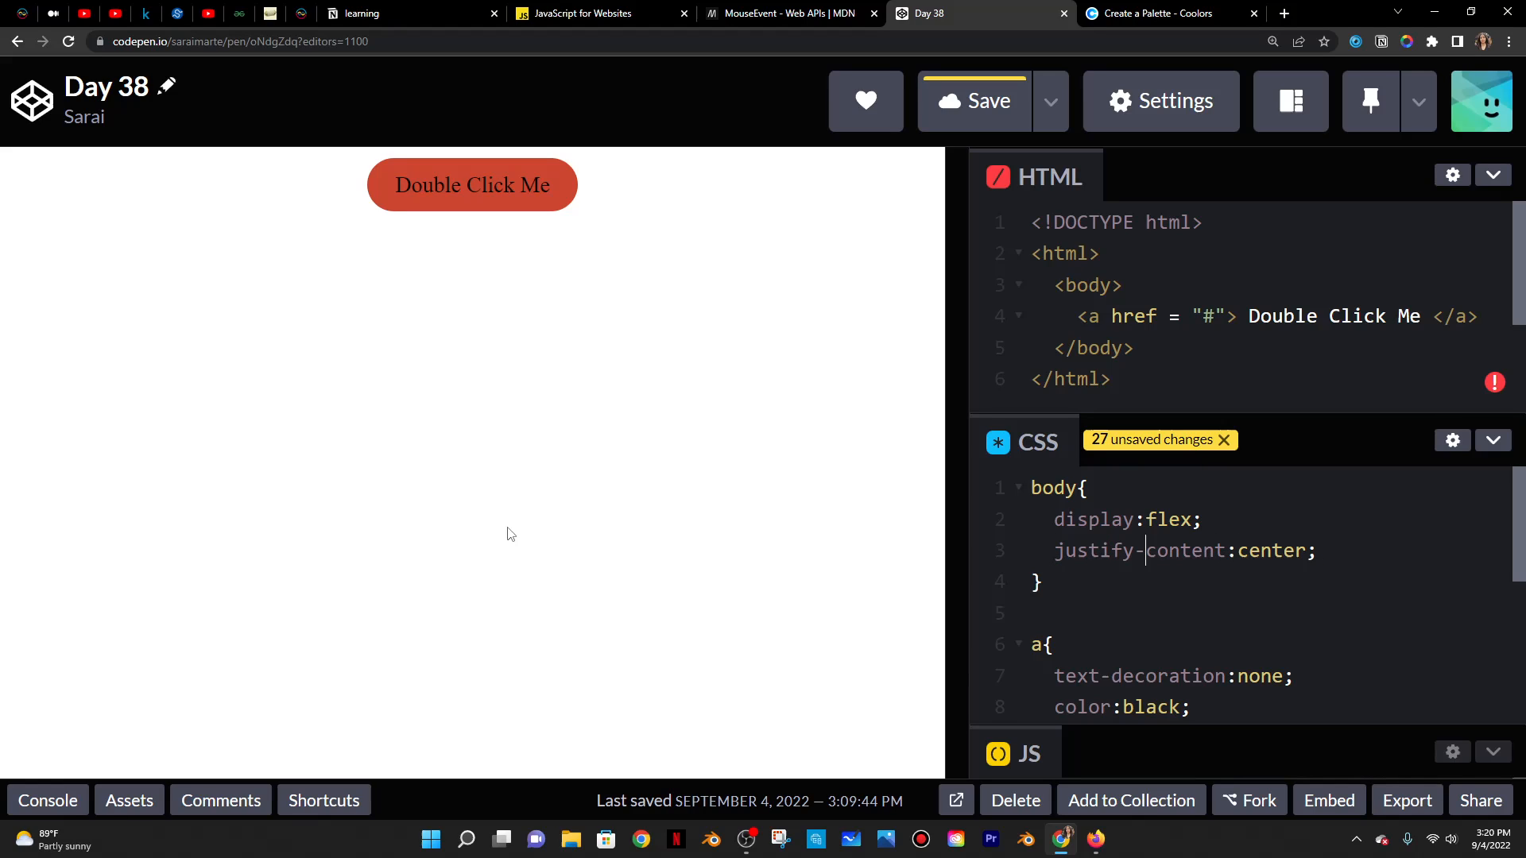
{"action": "left_click", "coordinate": [1319, 550]}
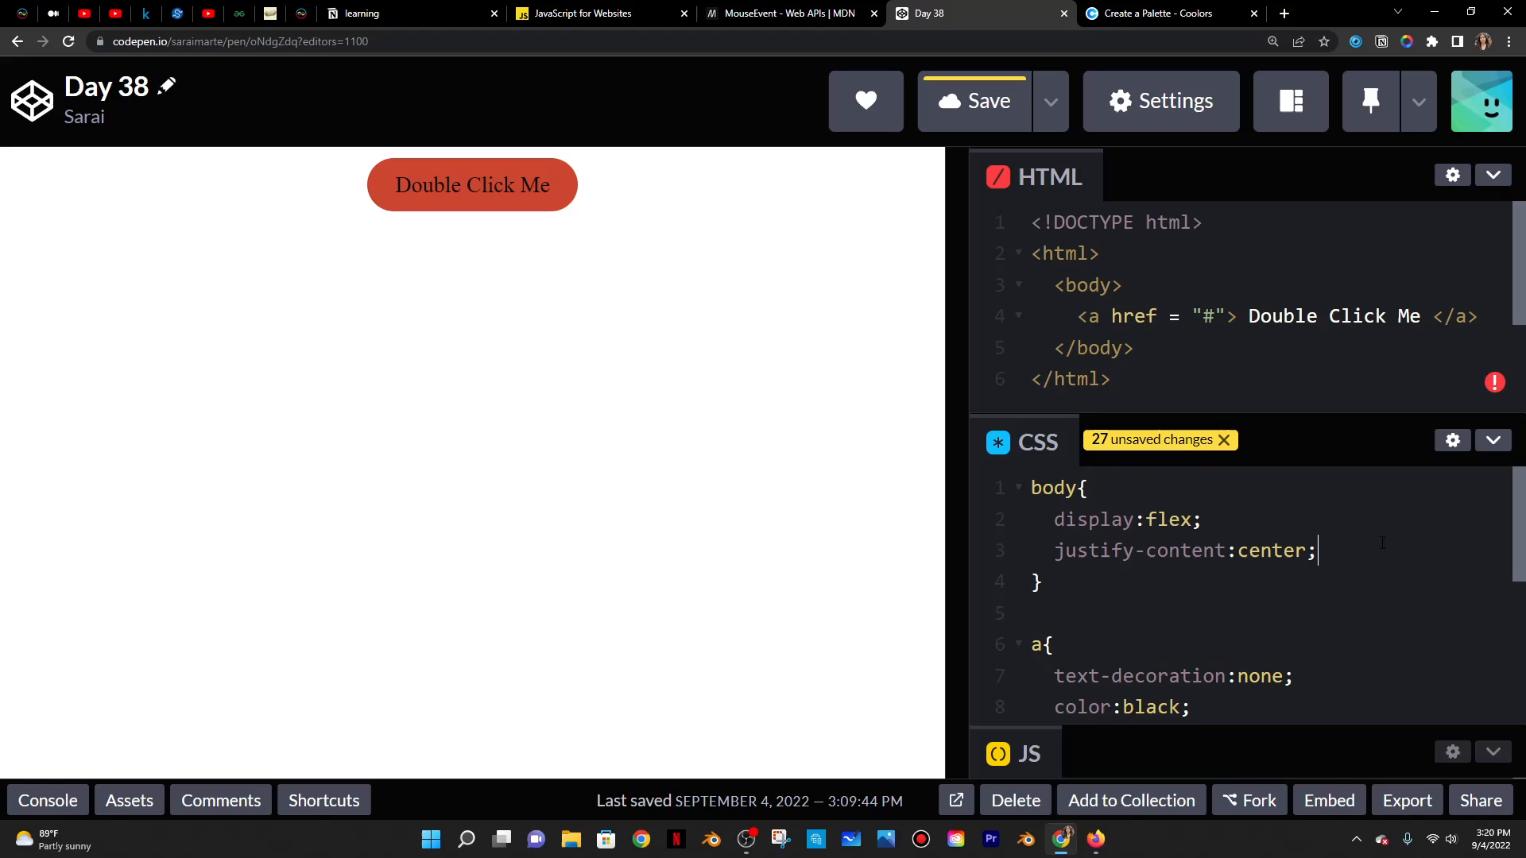
{"action": "type", "text": "align-it"}
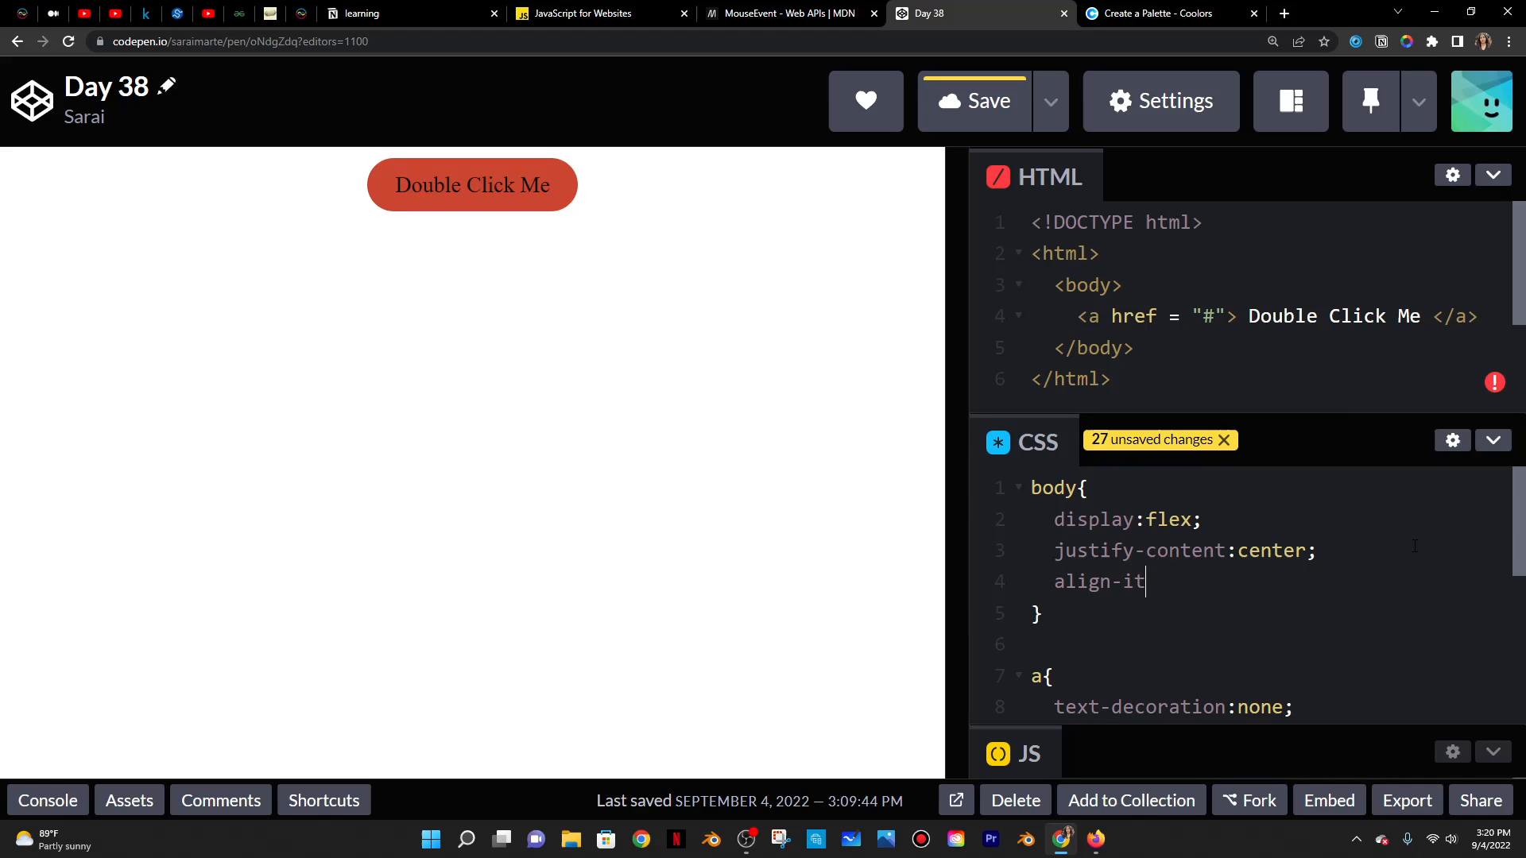
{"action": "type", "text": "ems:center;"}
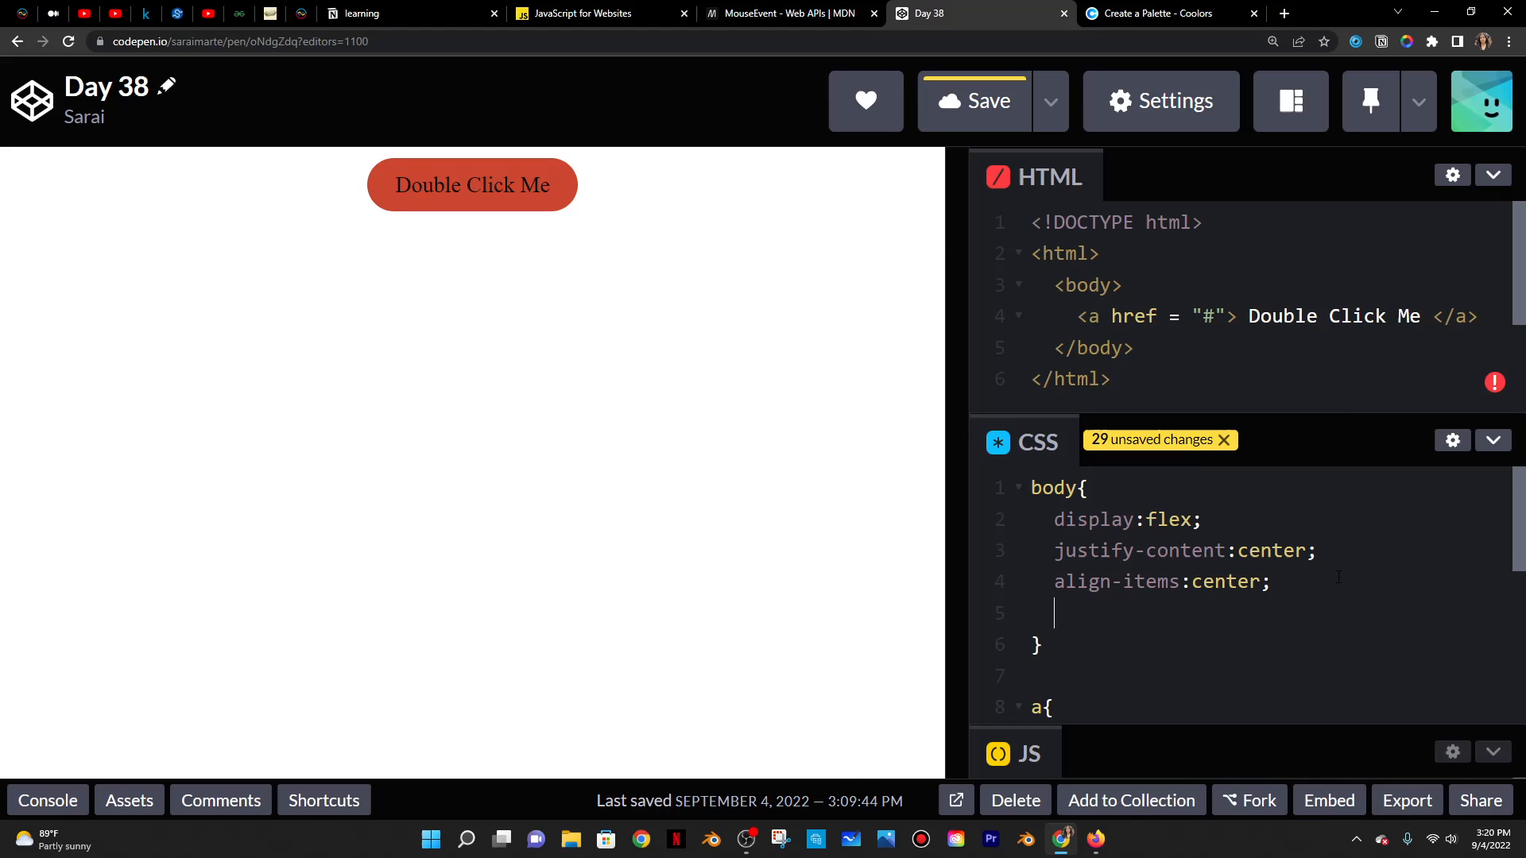
- Give body a 5px black solid border and 100vh height
{"action": "type", "text": "border:5"}
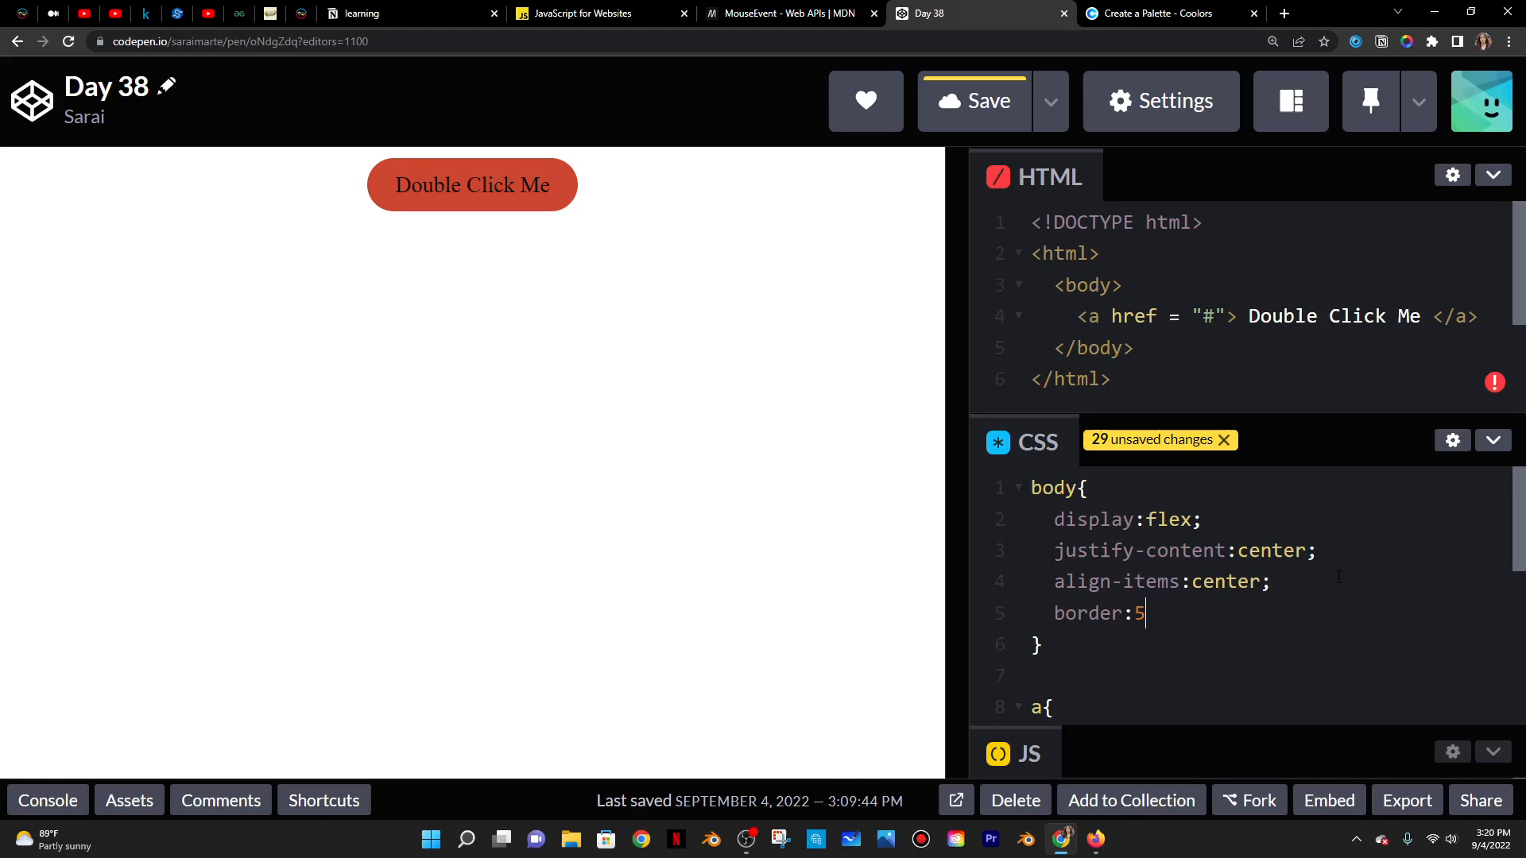
{"action": "type", "text": "px blac"}
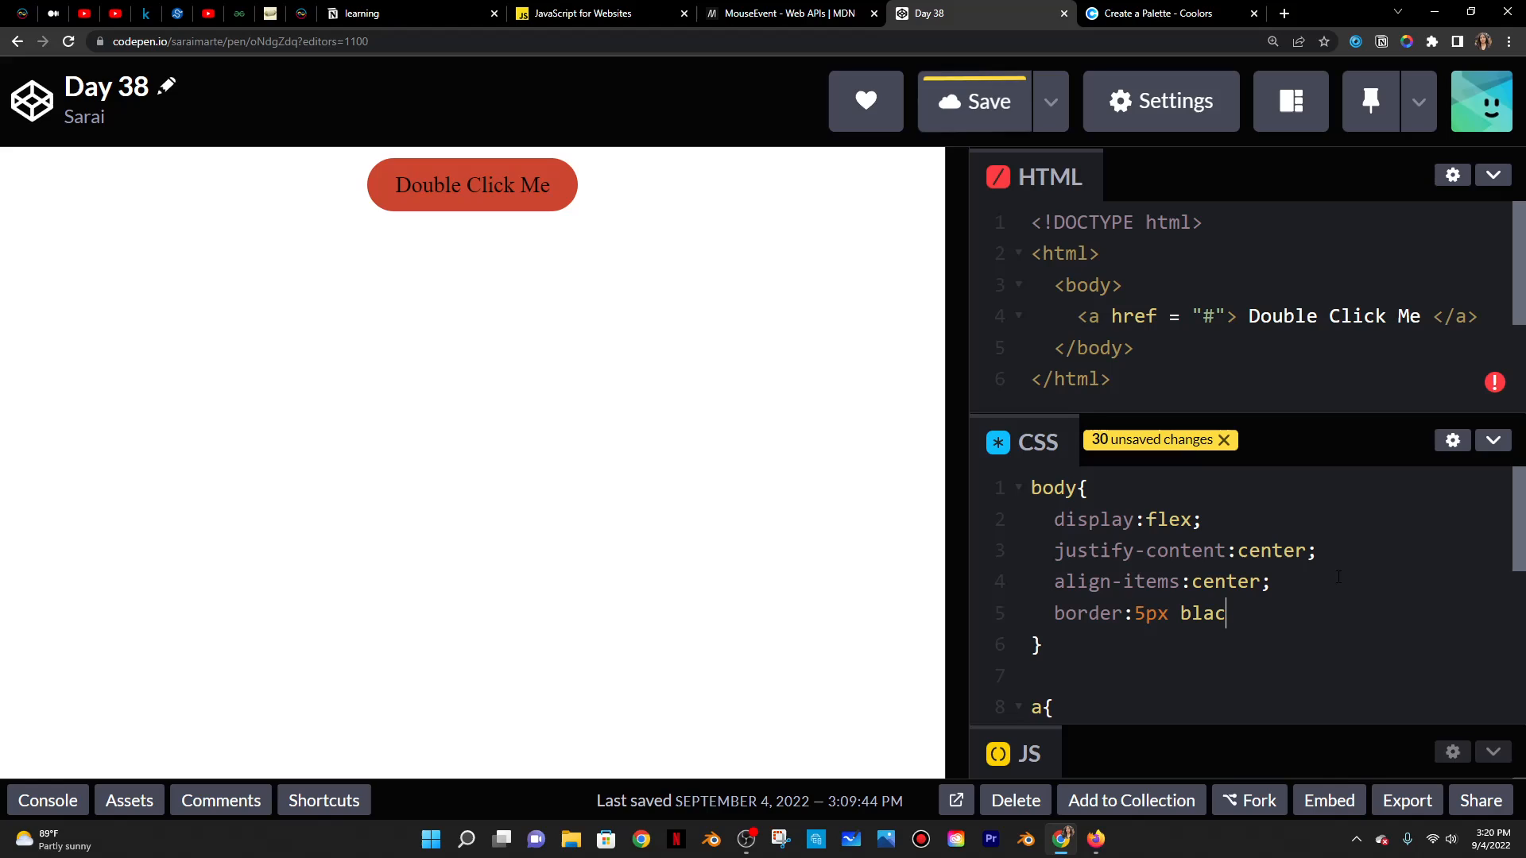
{"action": "type", "text": "k solid;"}
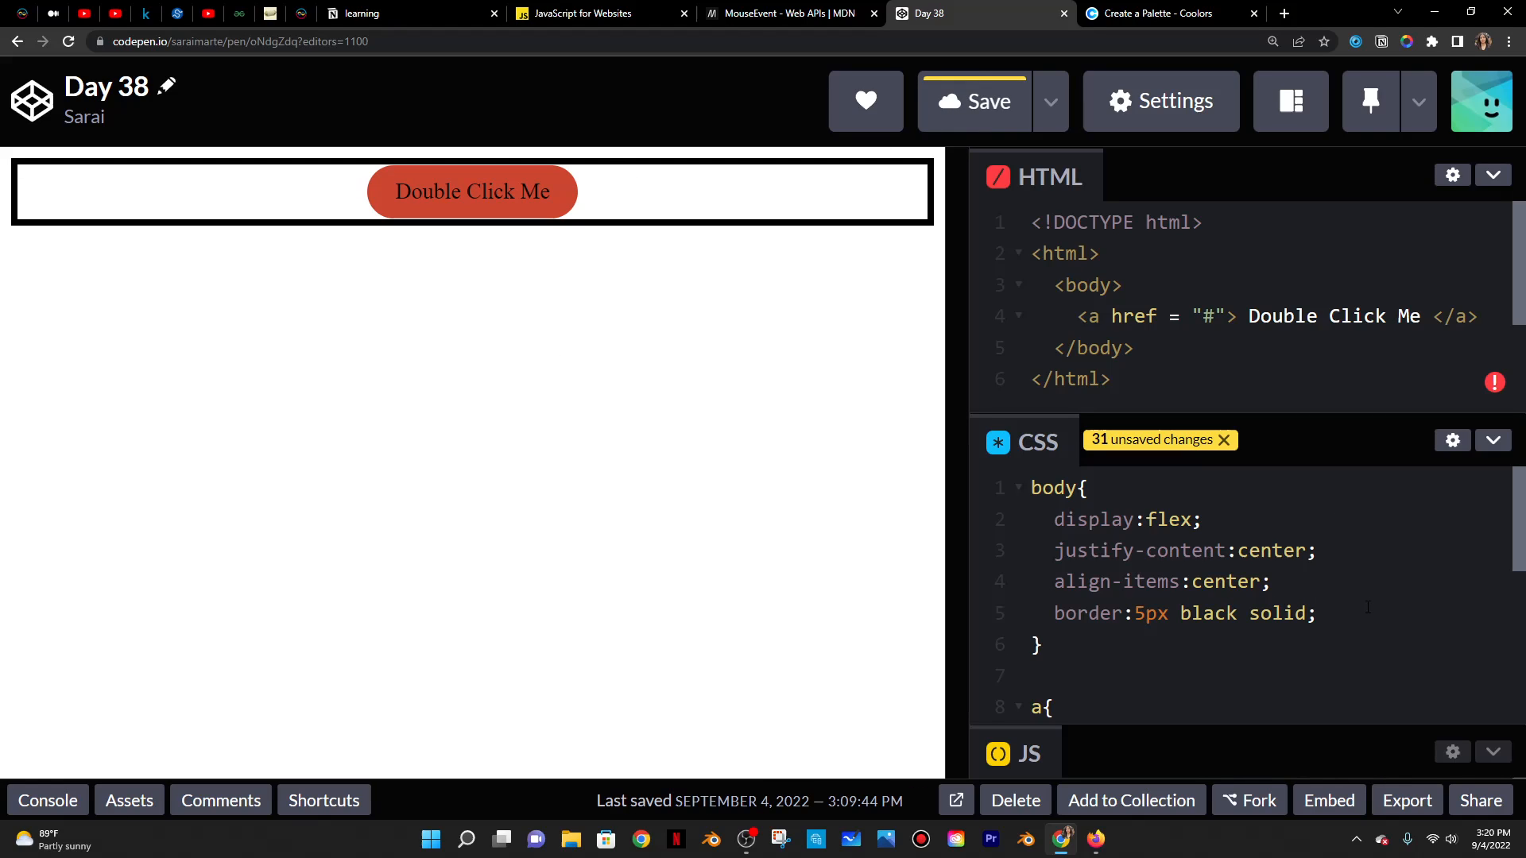
{"action": "type", "text": "hegiht:100"}
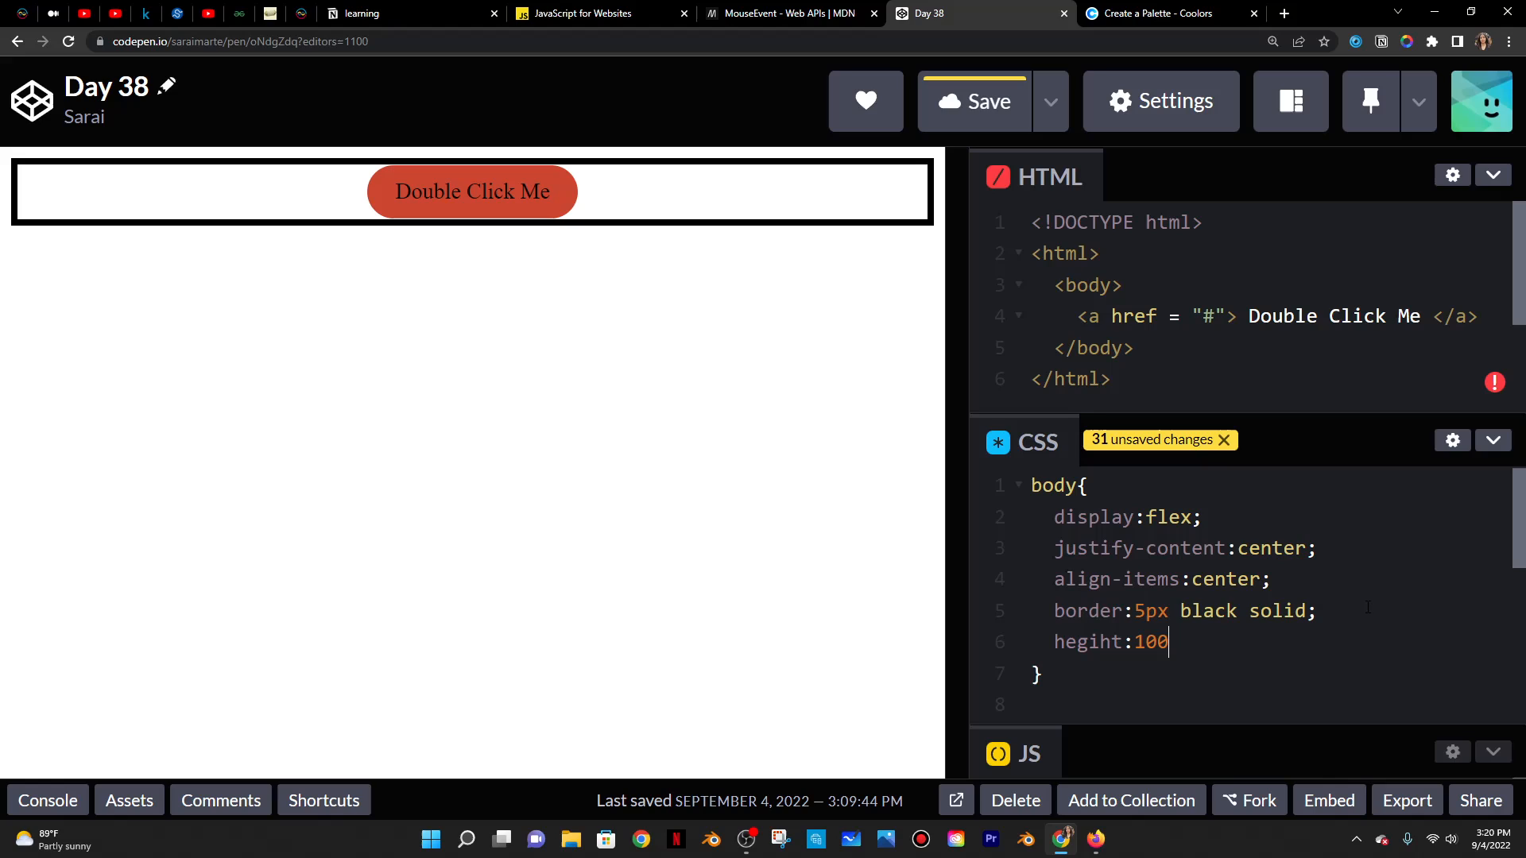
{"action": "type", "text": "vh;"}
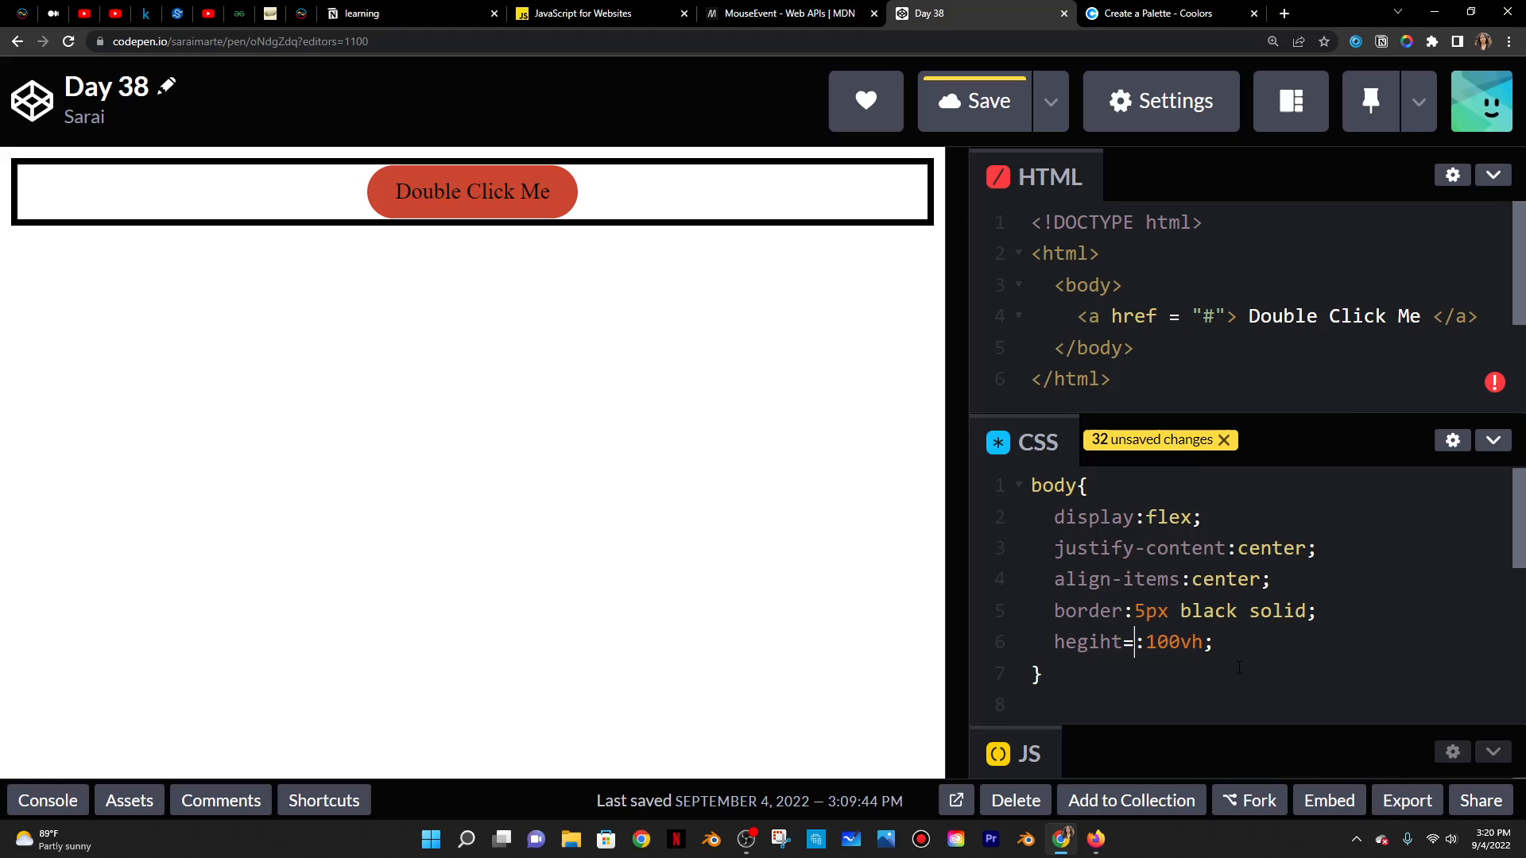
{"action": "type", "text": "height"}
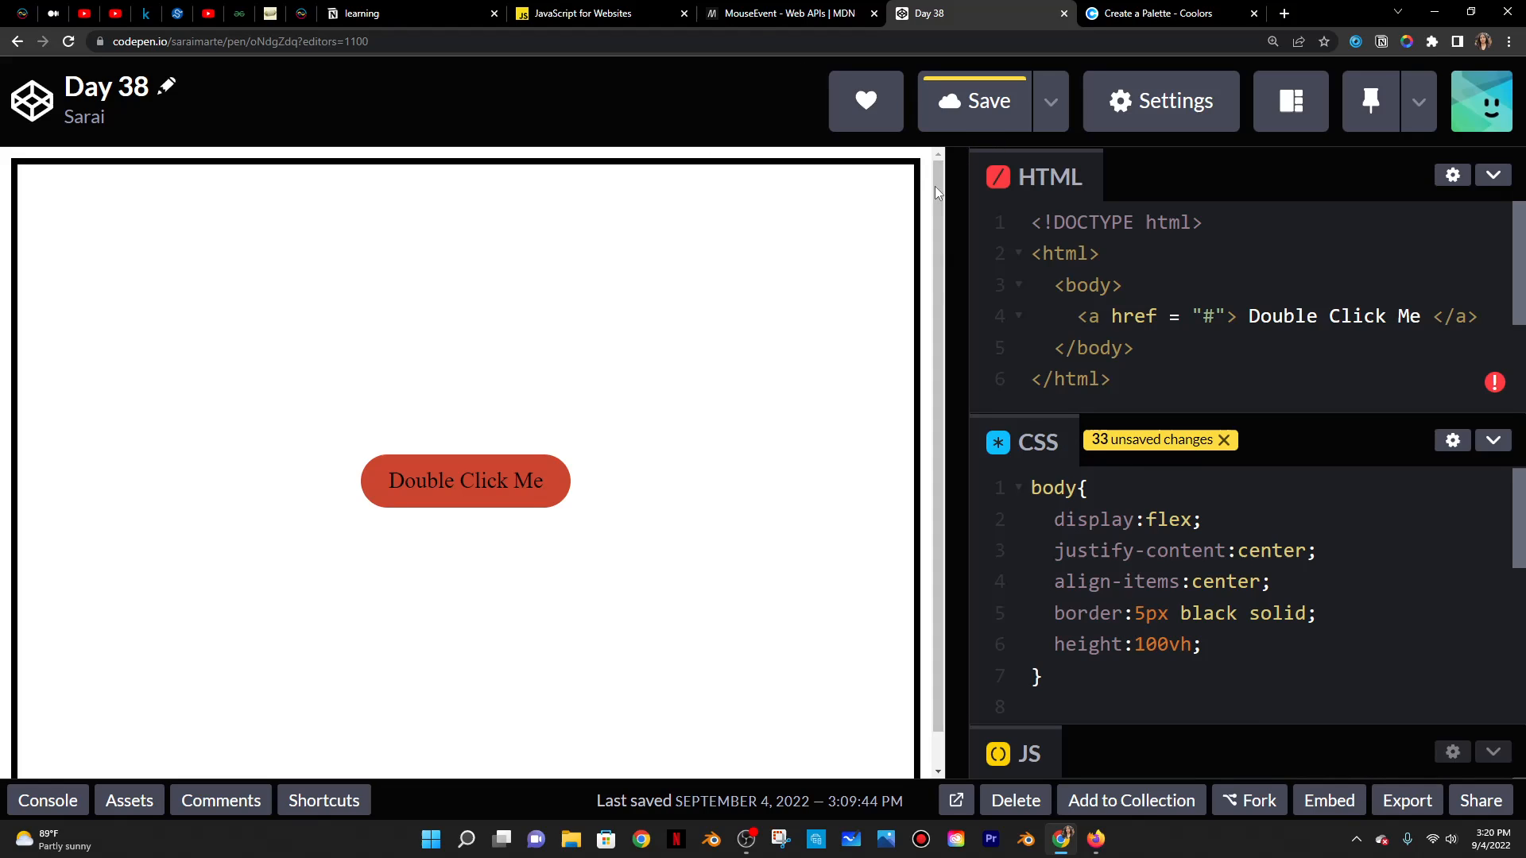
{"action": "mouse_move", "coordinate": [903, 159]}
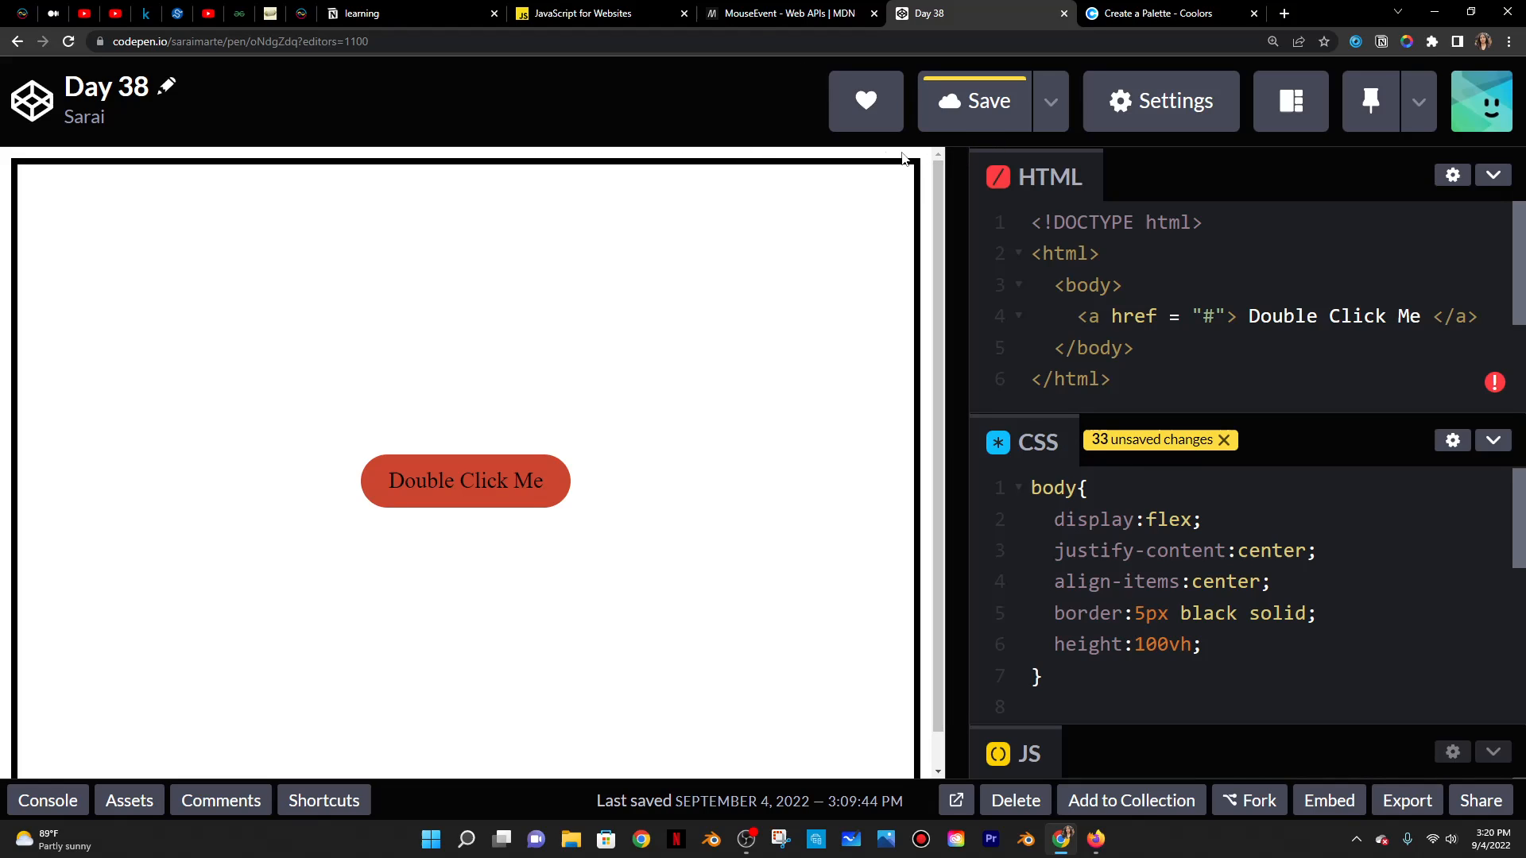
{"action": "mouse_move", "coordinate": [938, 160]}
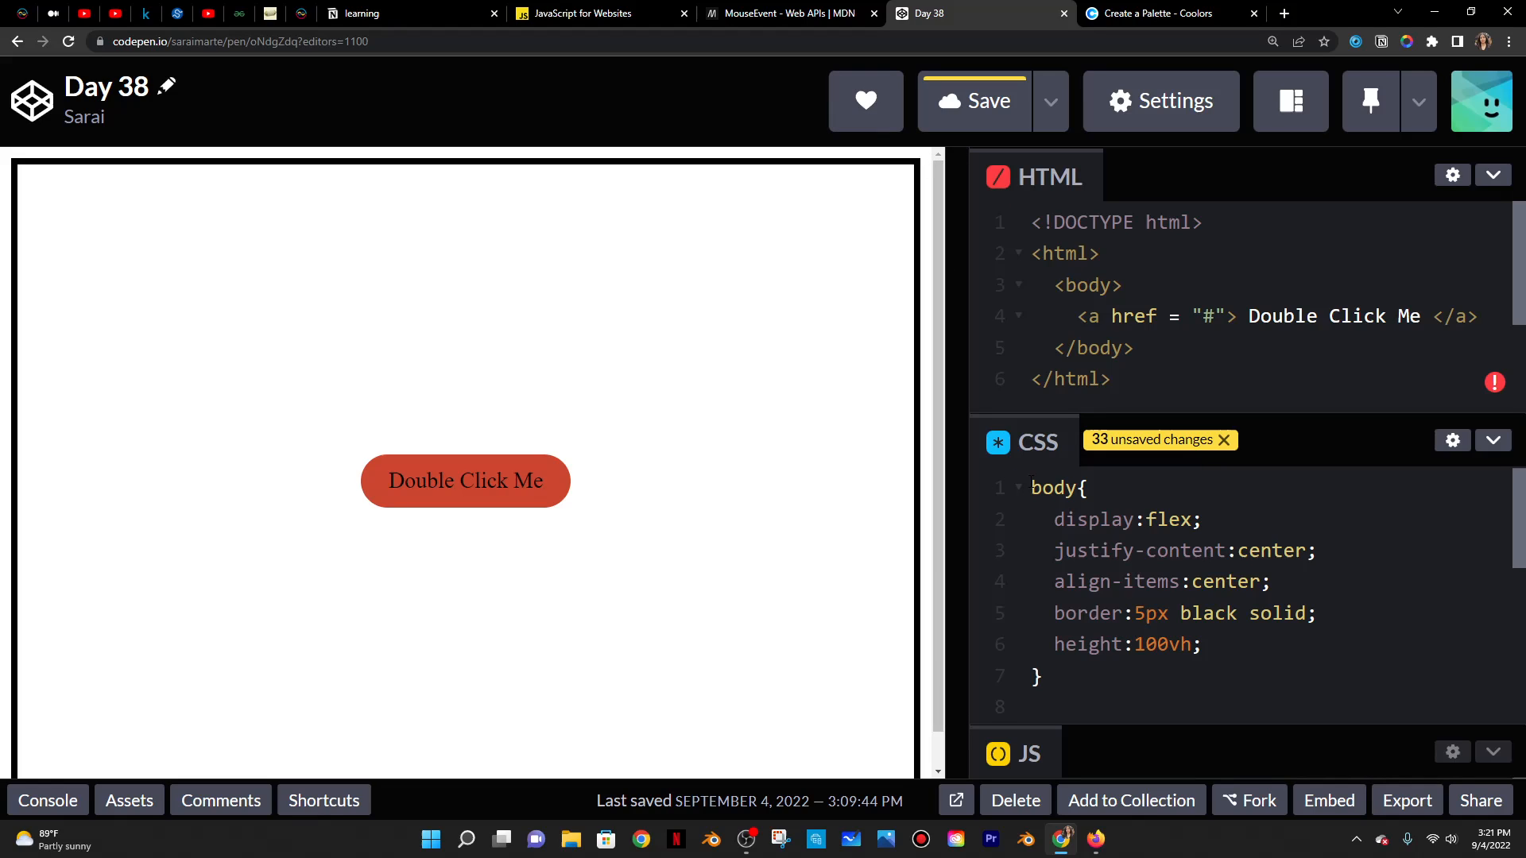
- Add a universal *{ margin:0; } rule at the top of the stylesheet
{"action": "type", "text": "*"}
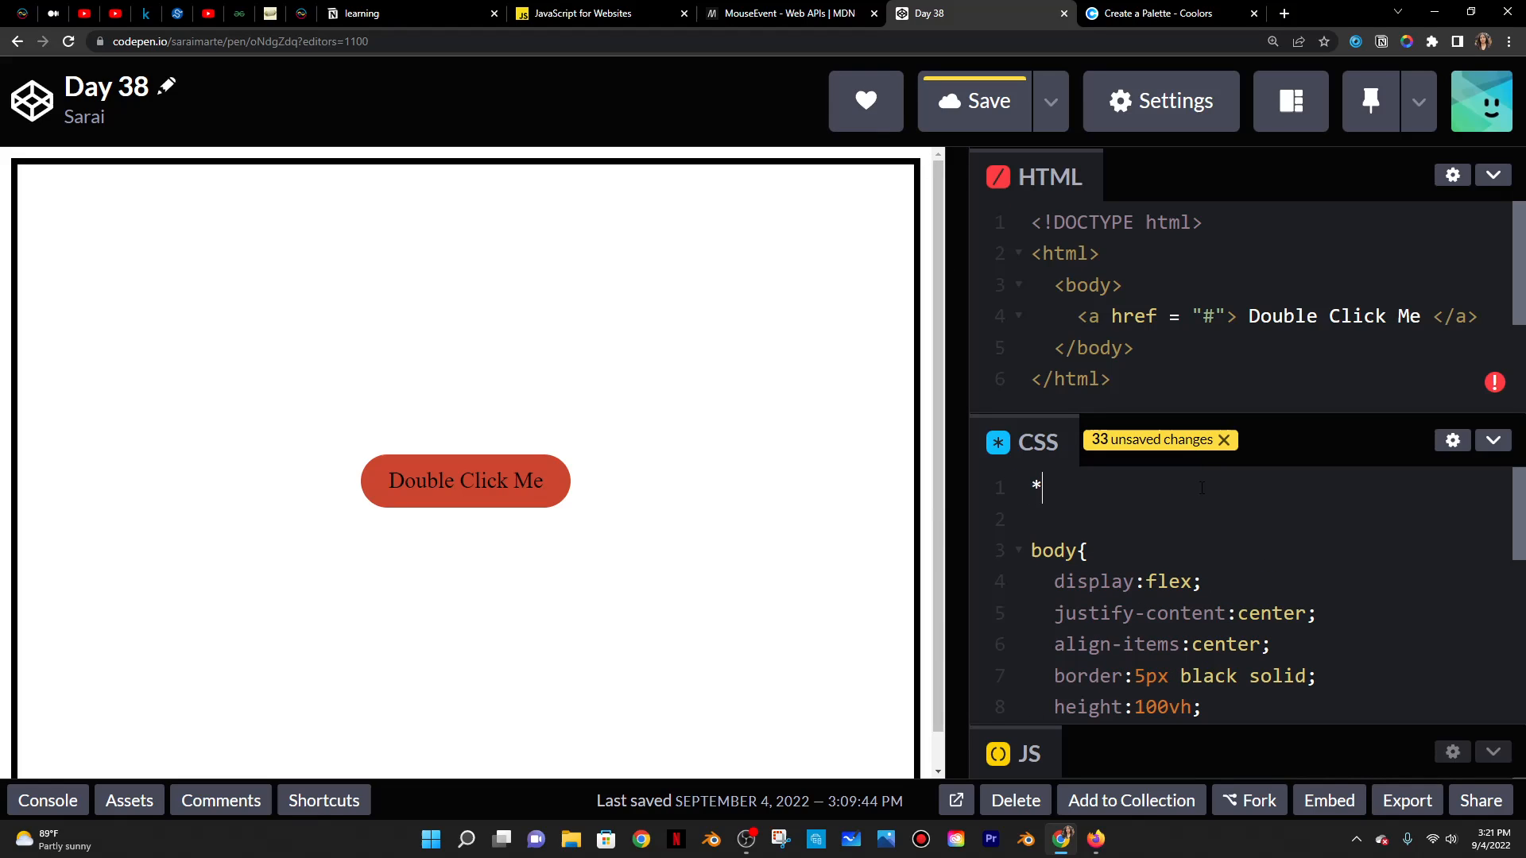
{"action": "type", "text": "{"}
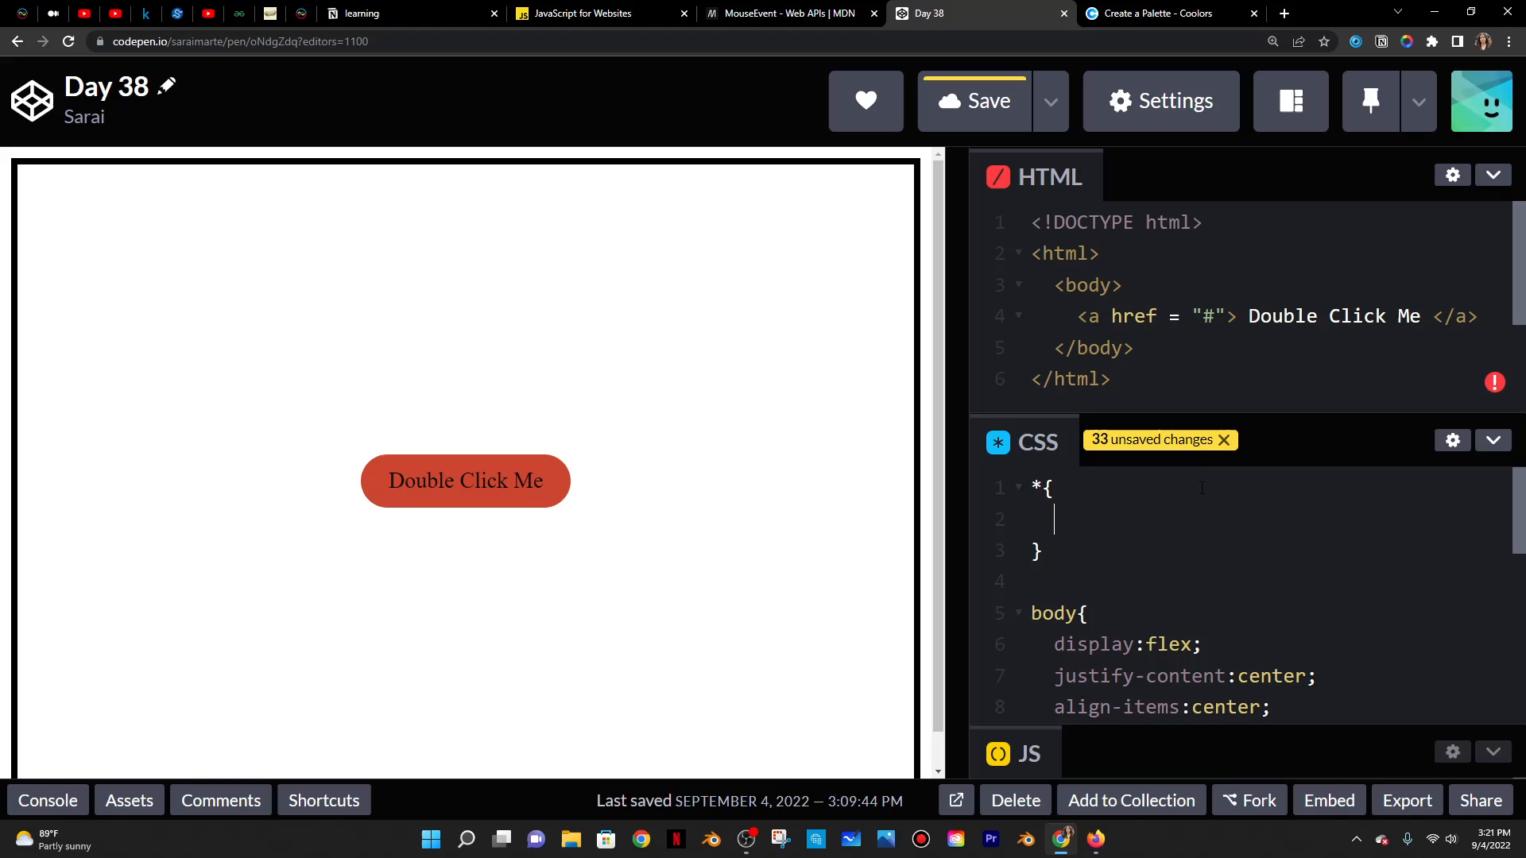
{"action": "type", "text": "margin:"}
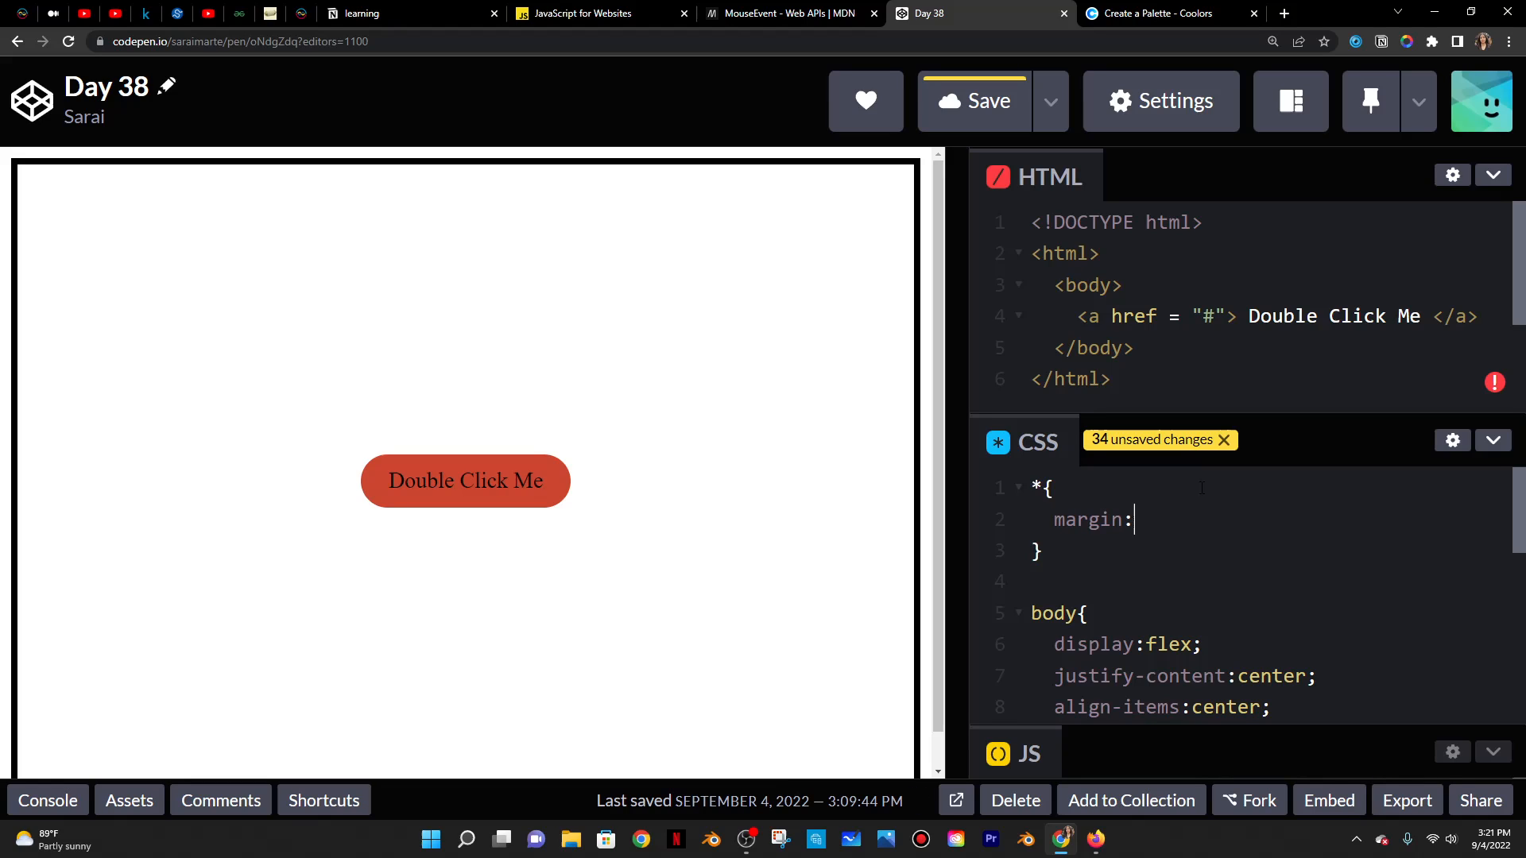
{"action": "type", "text": "0;"}
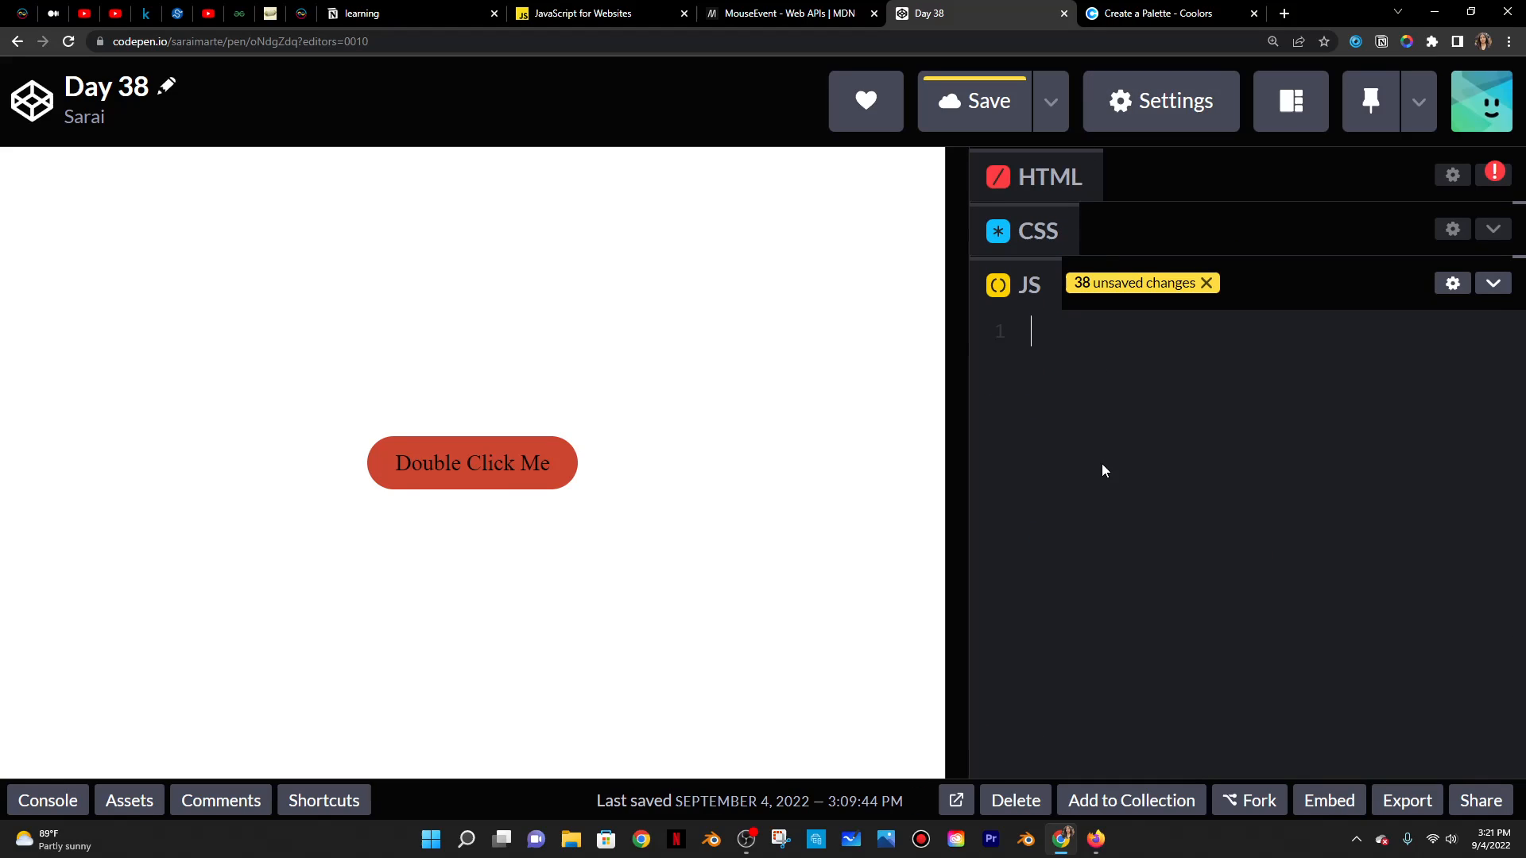
- Declare var button = document.querySelector("a"); in the JavaScript panel
{"action": "type", "text": "var"}
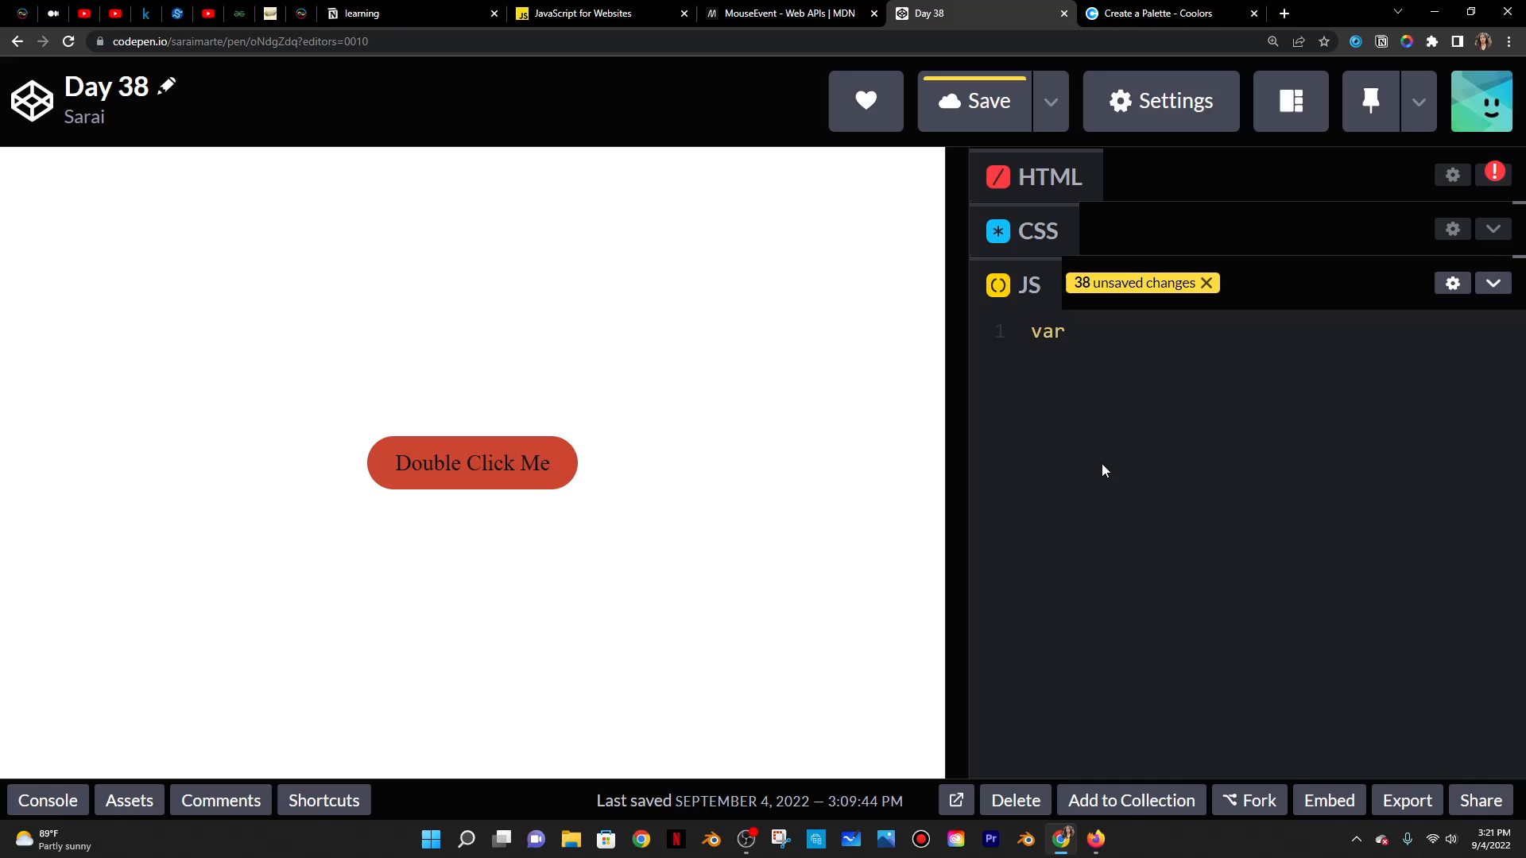
{"action": "type", "text": "b"}
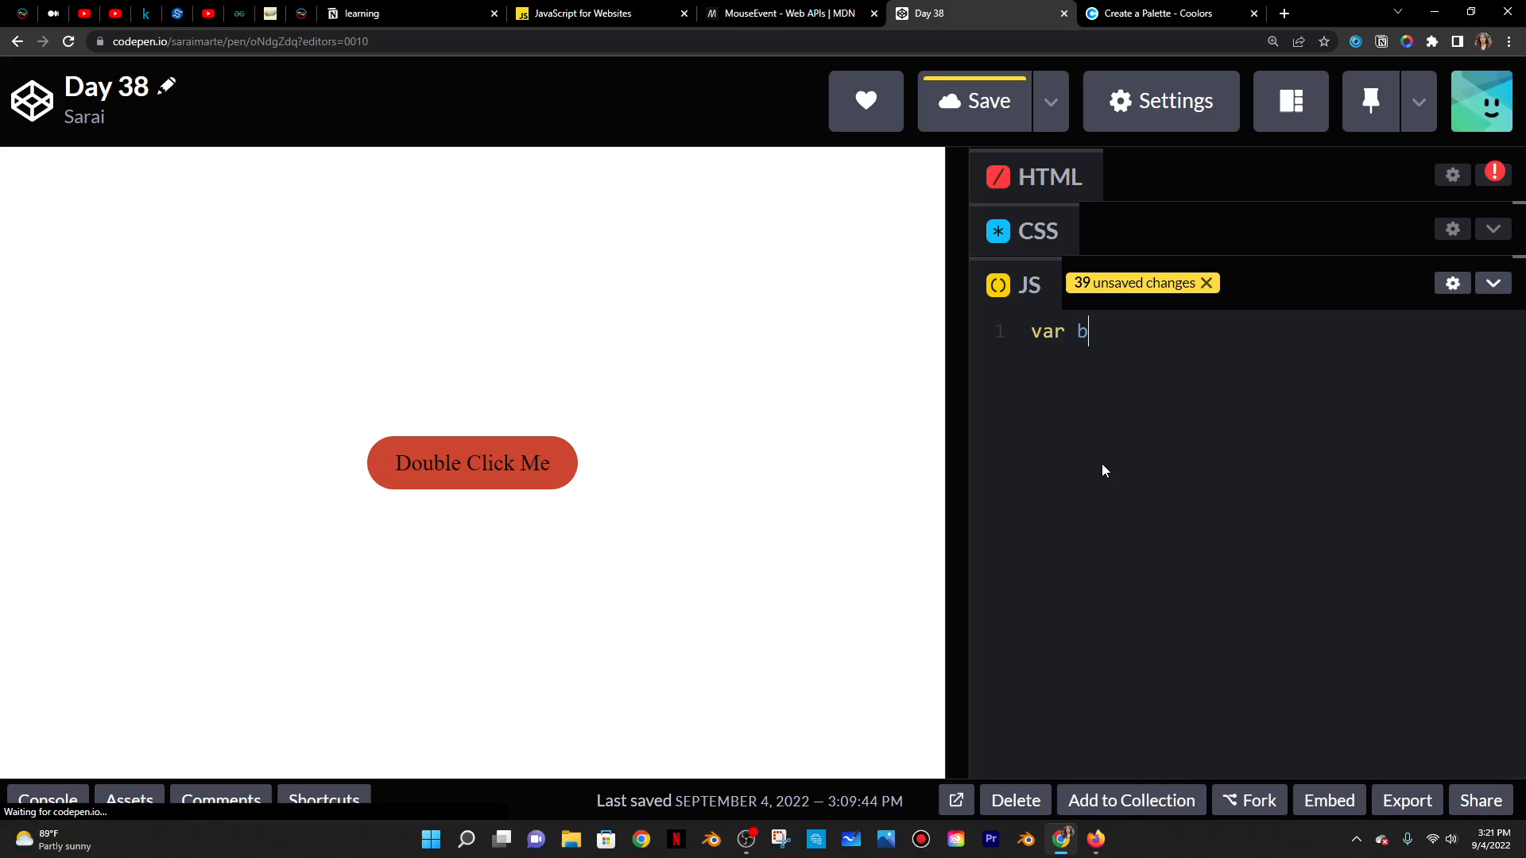
{"action": "type", "text": "utton = document."}
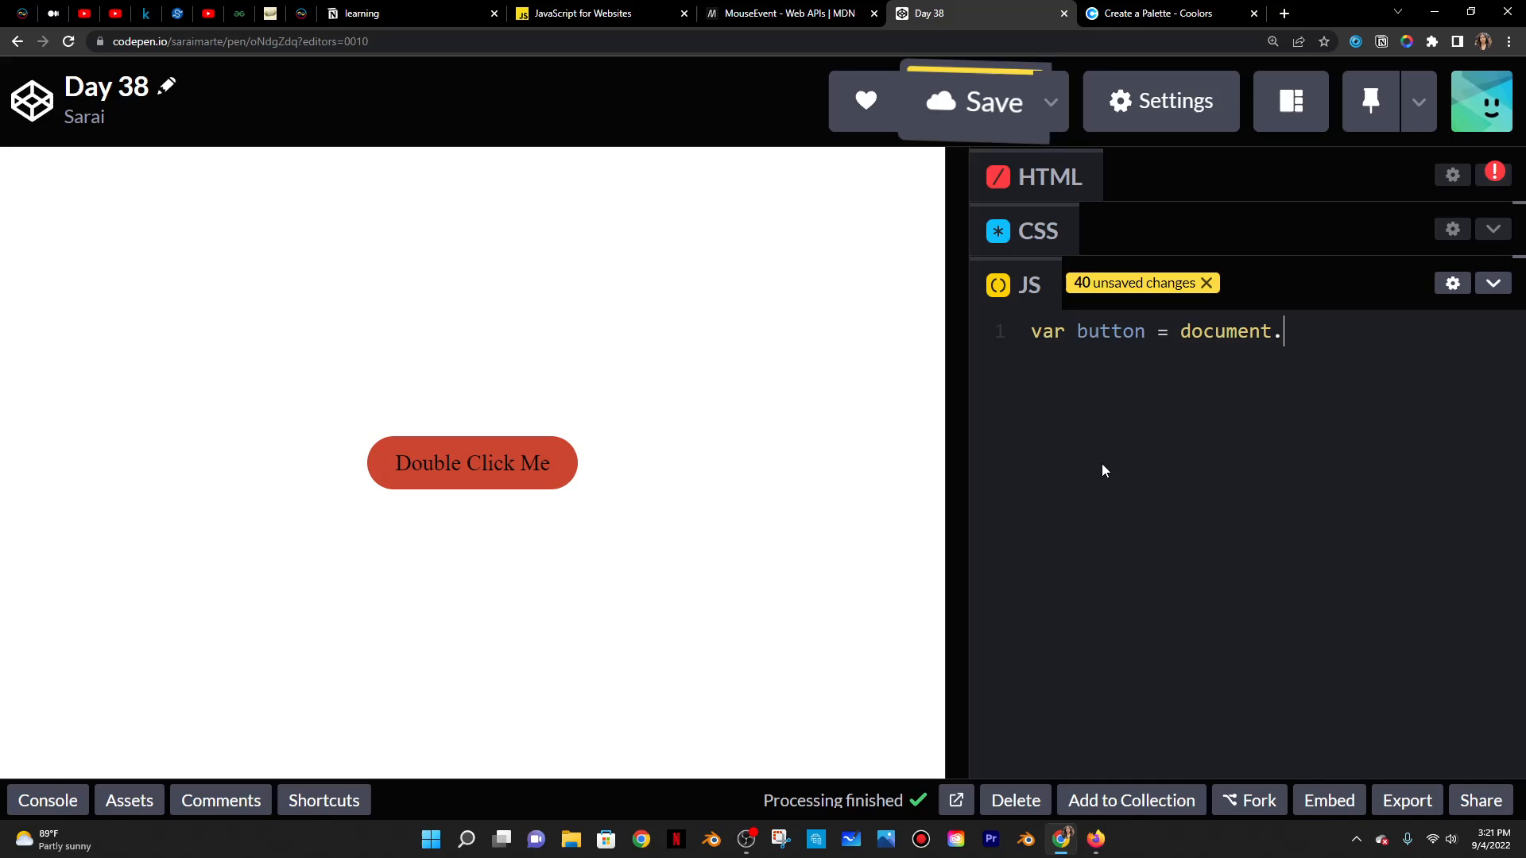
{"action": "left_click", "coordinate": [972, 100]}
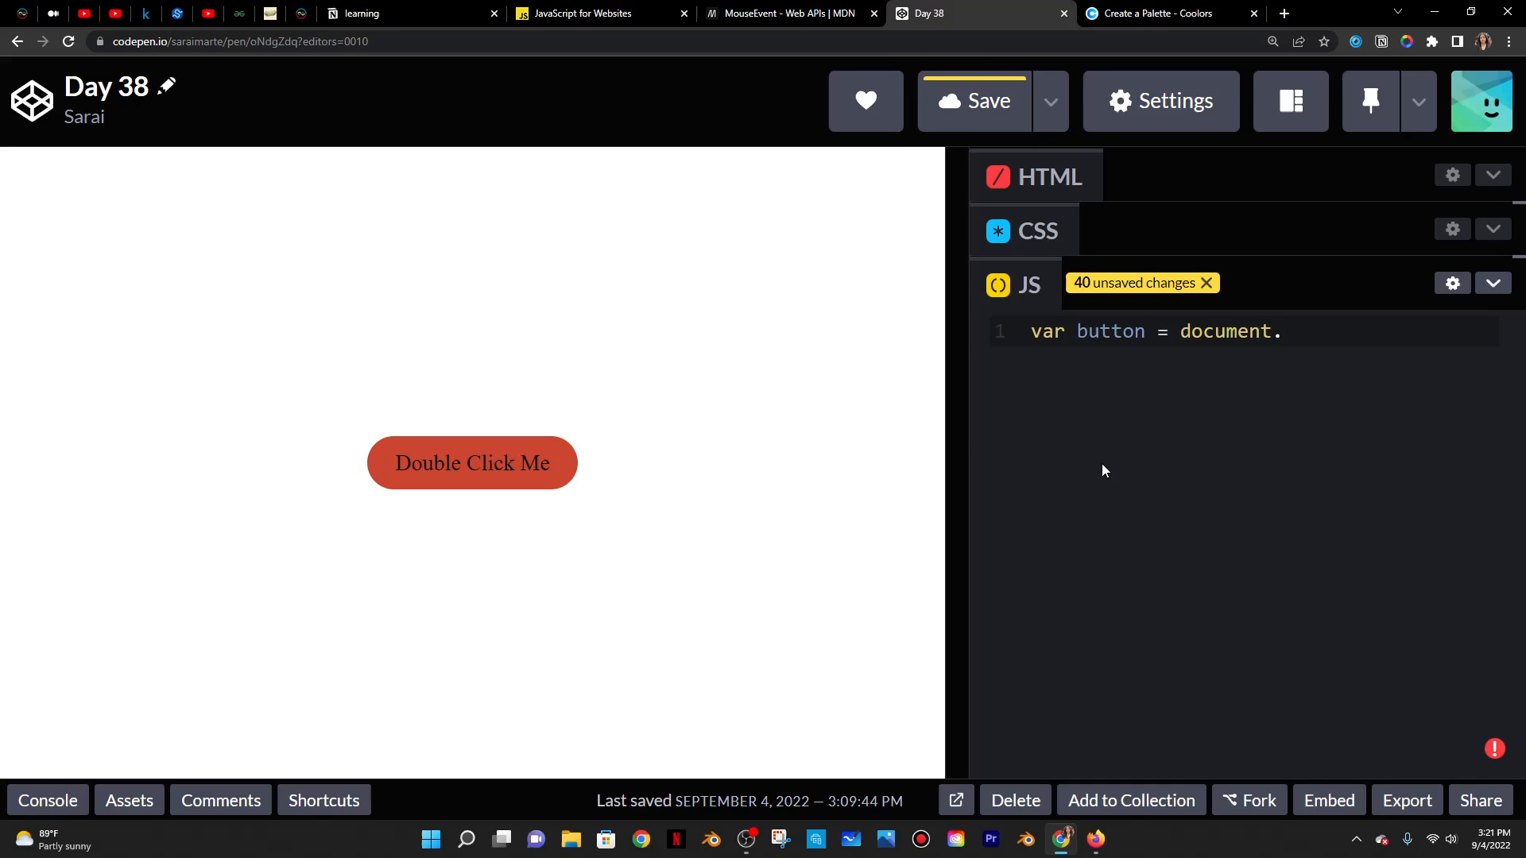
{"action": "type", "text": "querySe"}
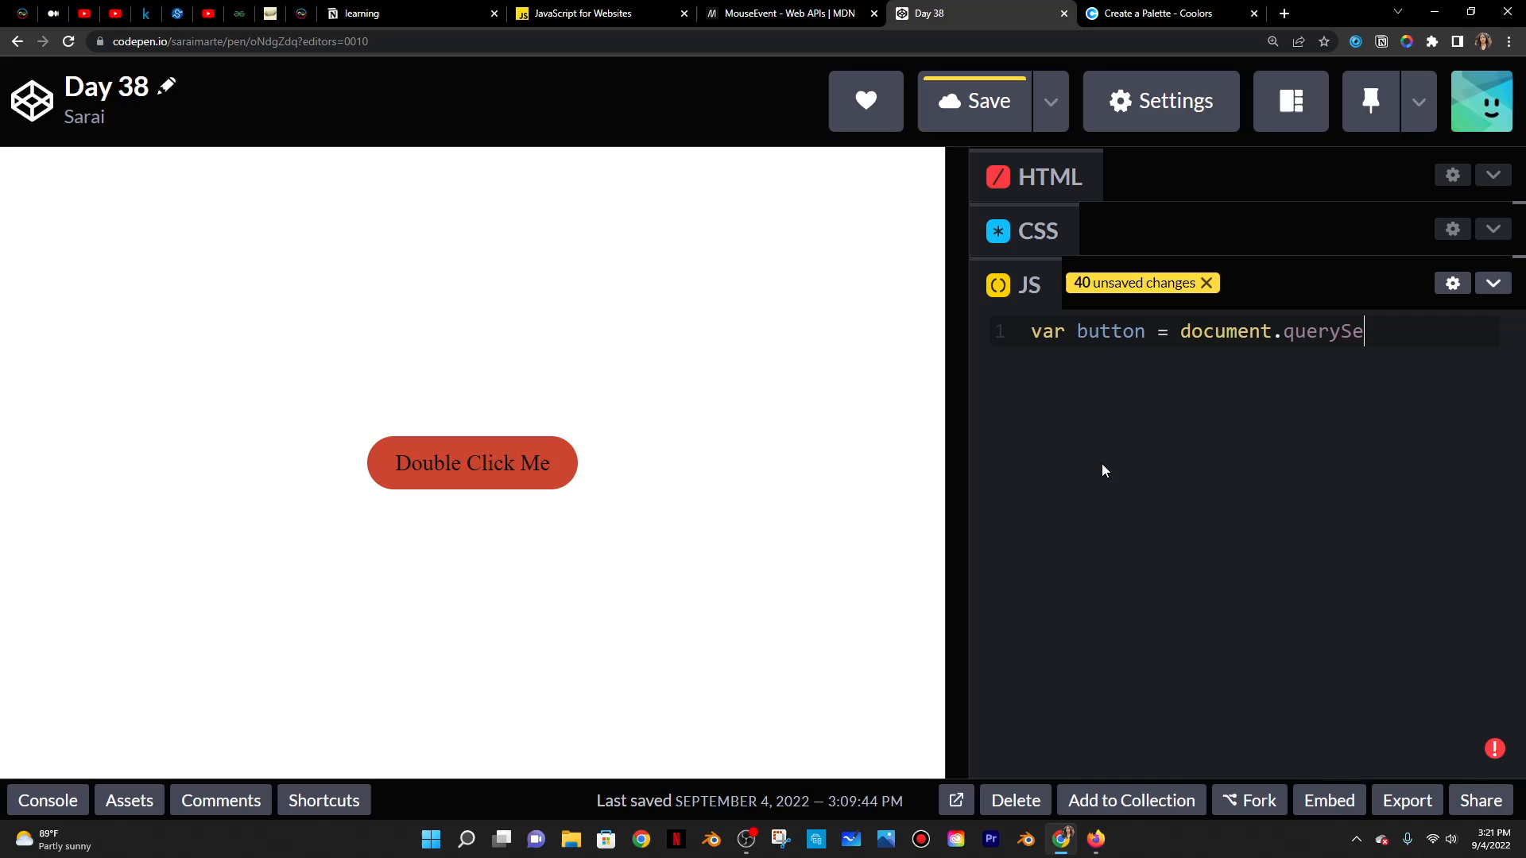
{"action": "type", "text": "lctor()"}
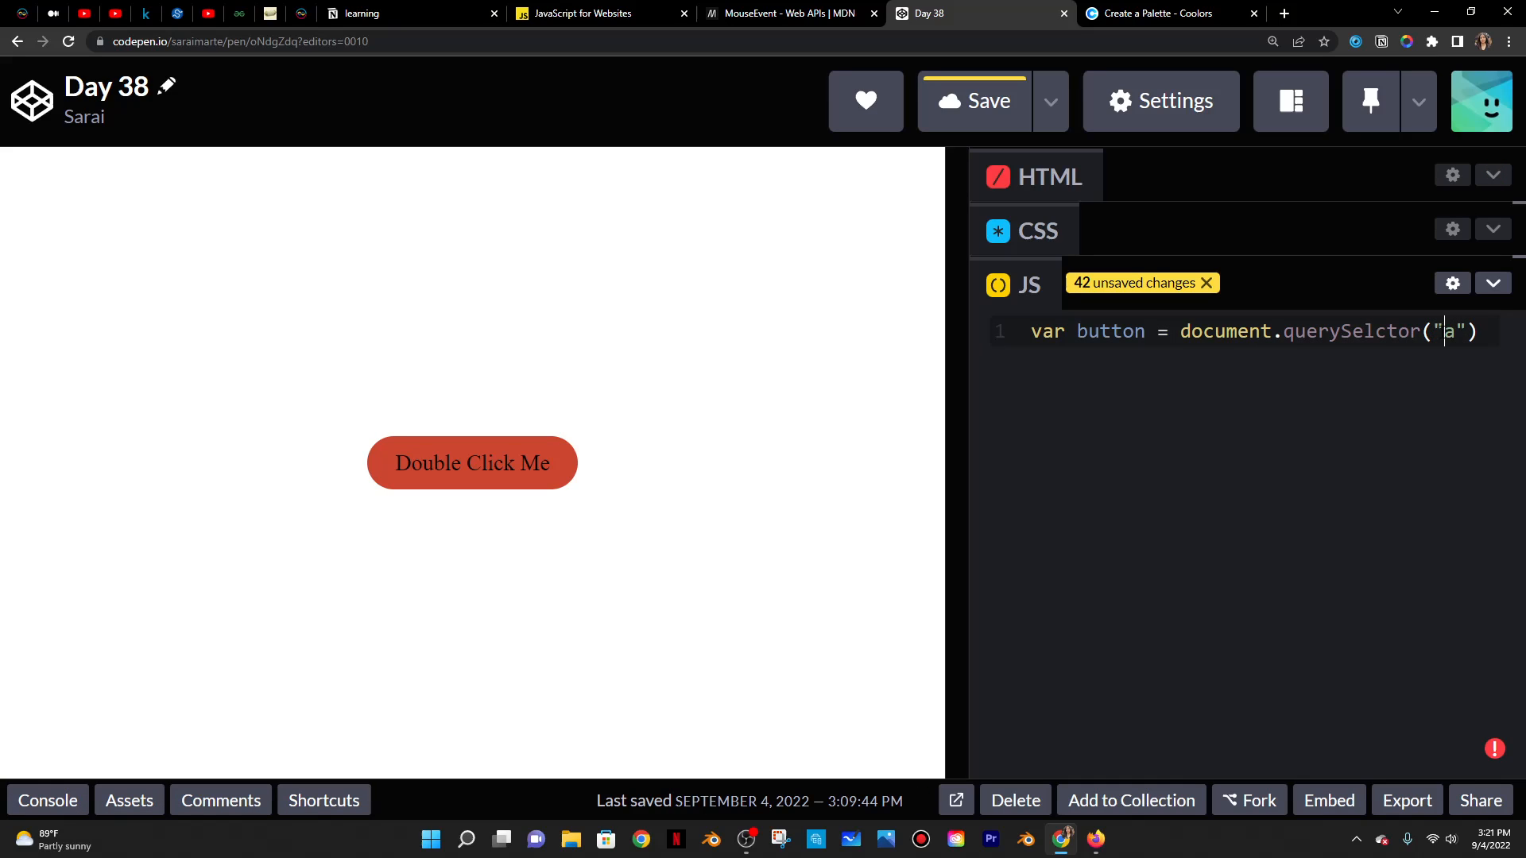
{"action": "mouse_move", "coordinate": [1489, 365]}
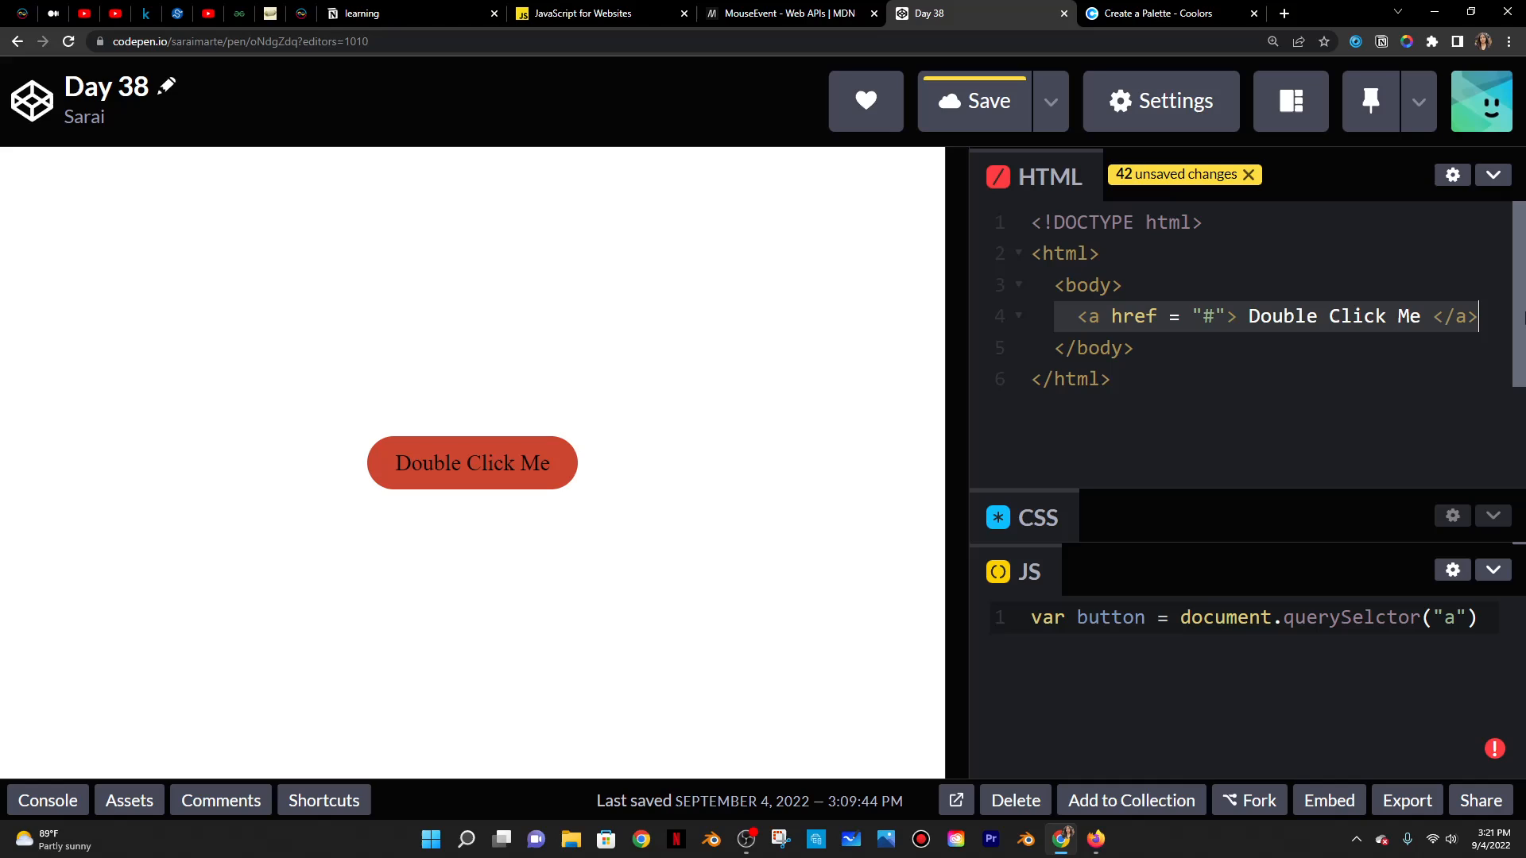
{"action": "left_click", "coordinate": [1492, 175]}
{"action": "type", "text": ";"}
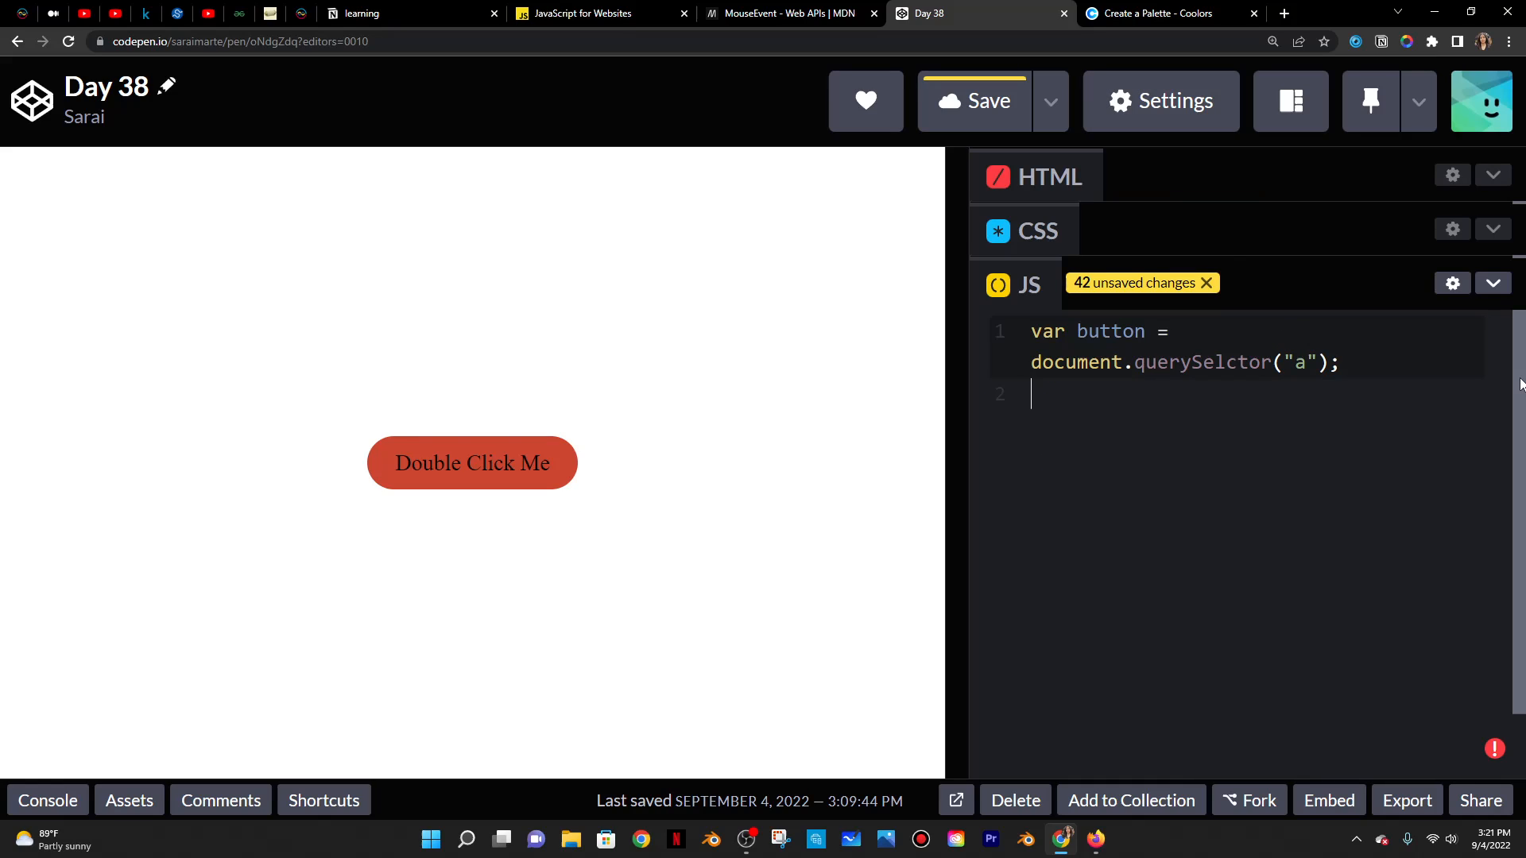
- Declare var onButtonDoubleClick = function(){ }; in the JavaScript
{"action": "type", "text": "var"}
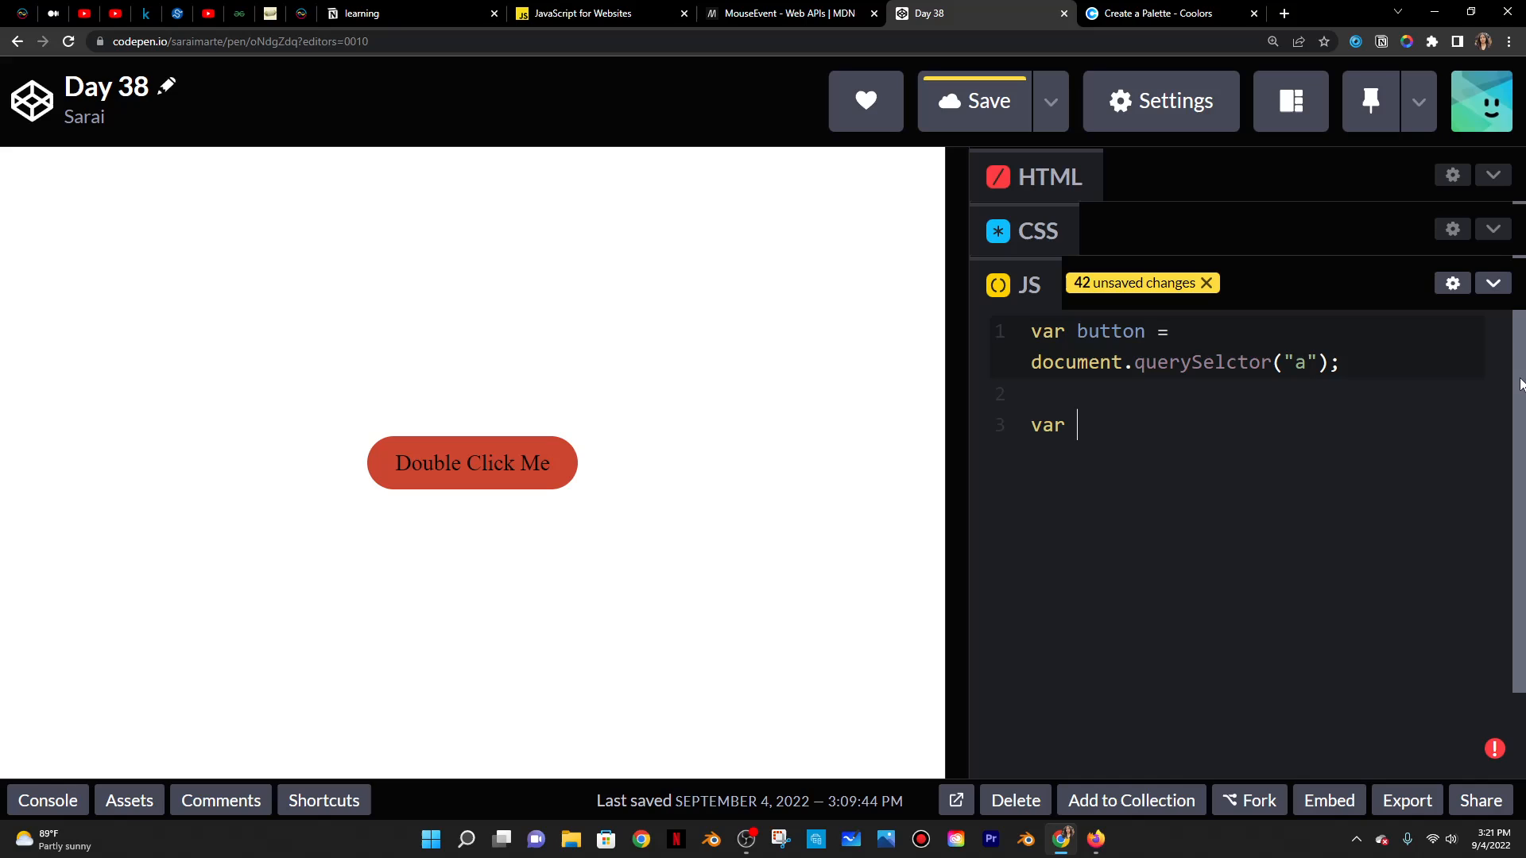
{"action": "type", "text": "onCl"}
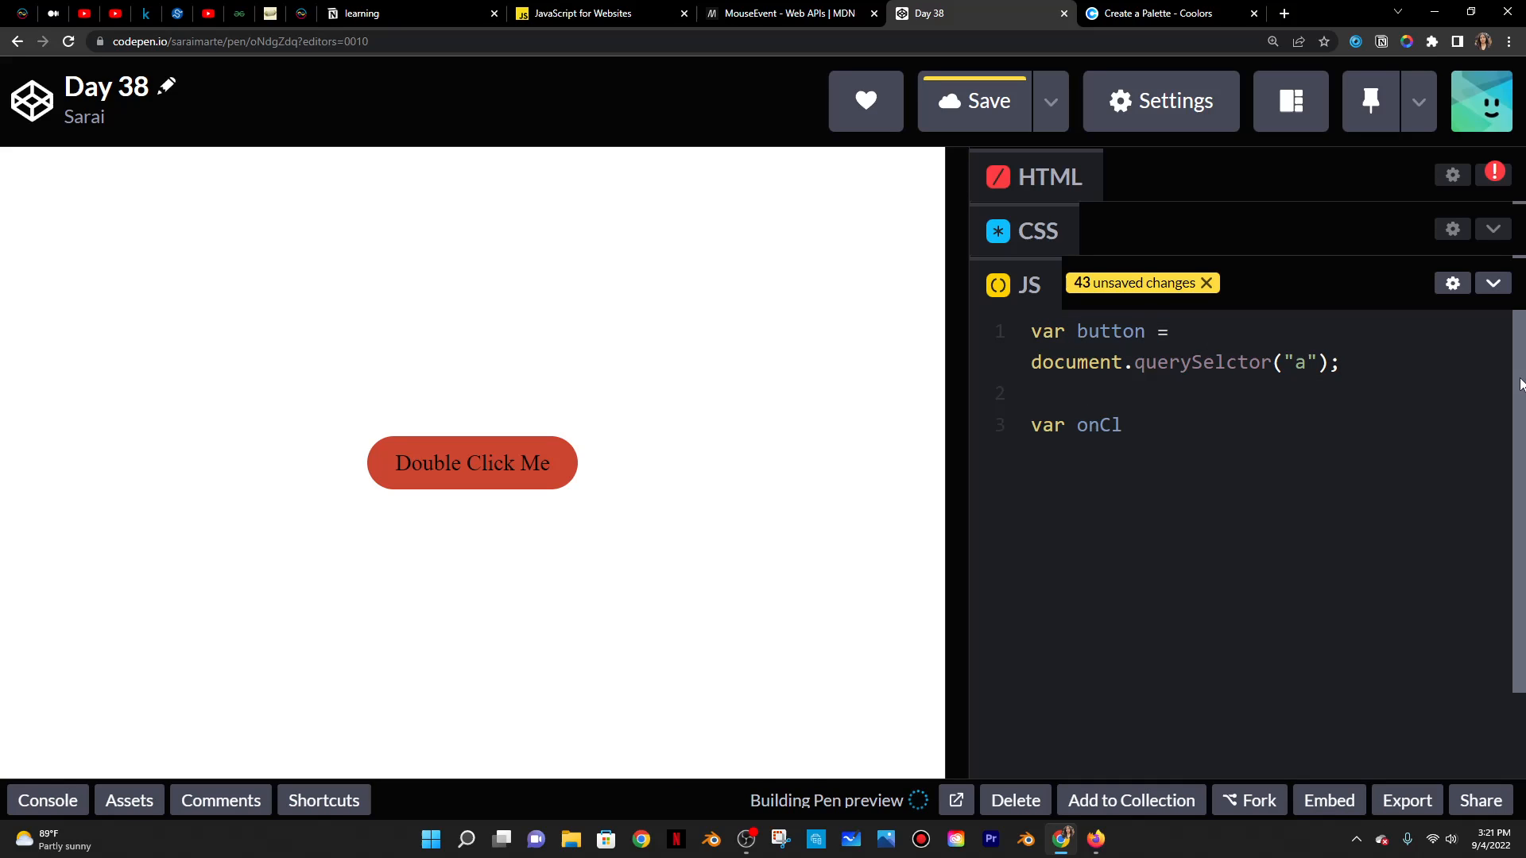
{"action": "key", "text": "Backspace"}
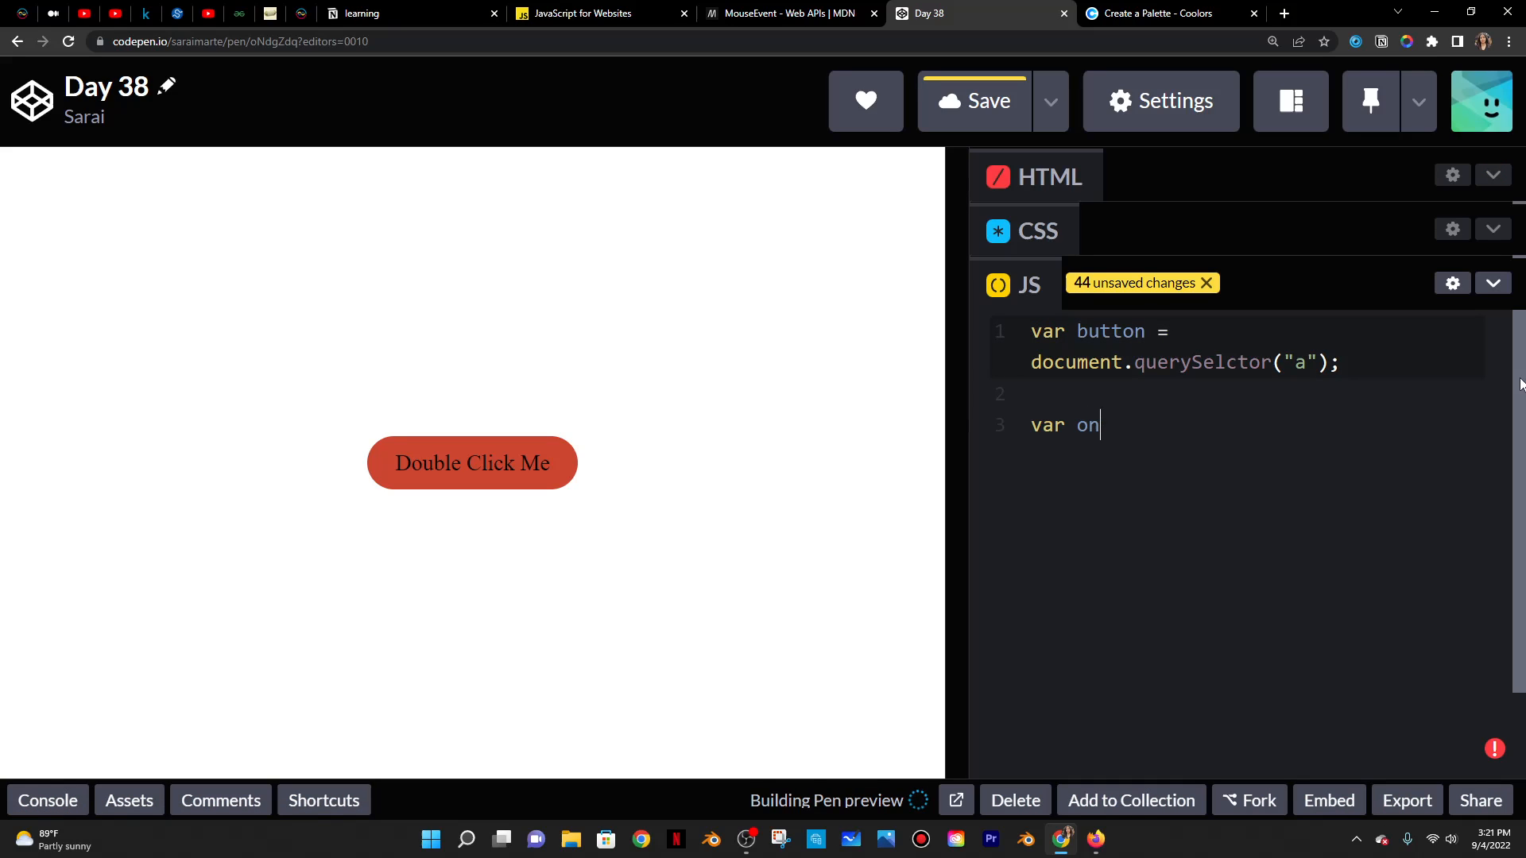
{"action": "type", "text": "ButtonD"}
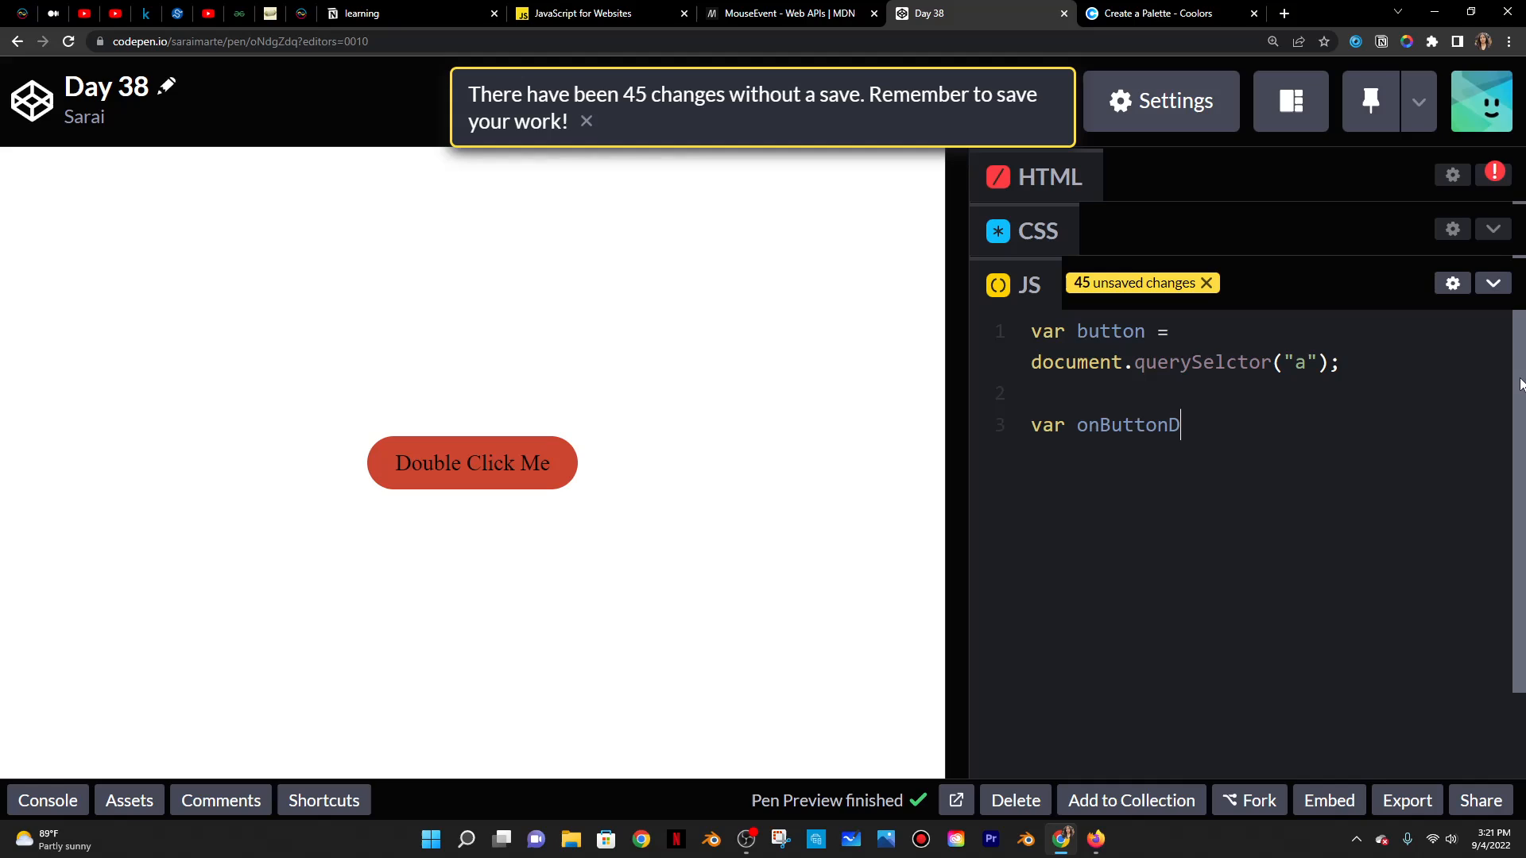
{"action": "type", "text": "oubleClick ="}
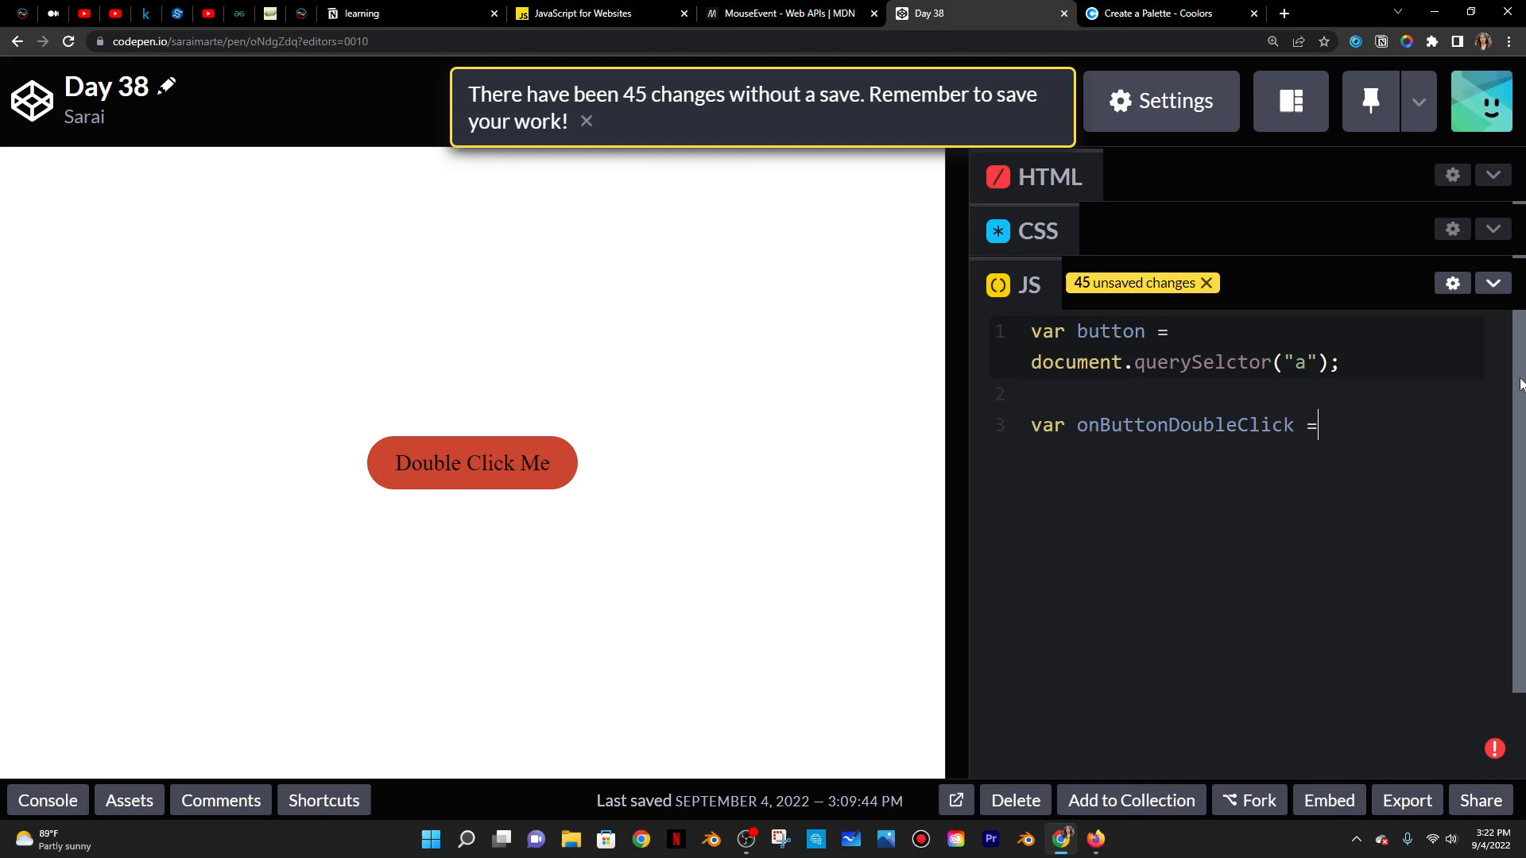
{"action": "type", "text": "function"}
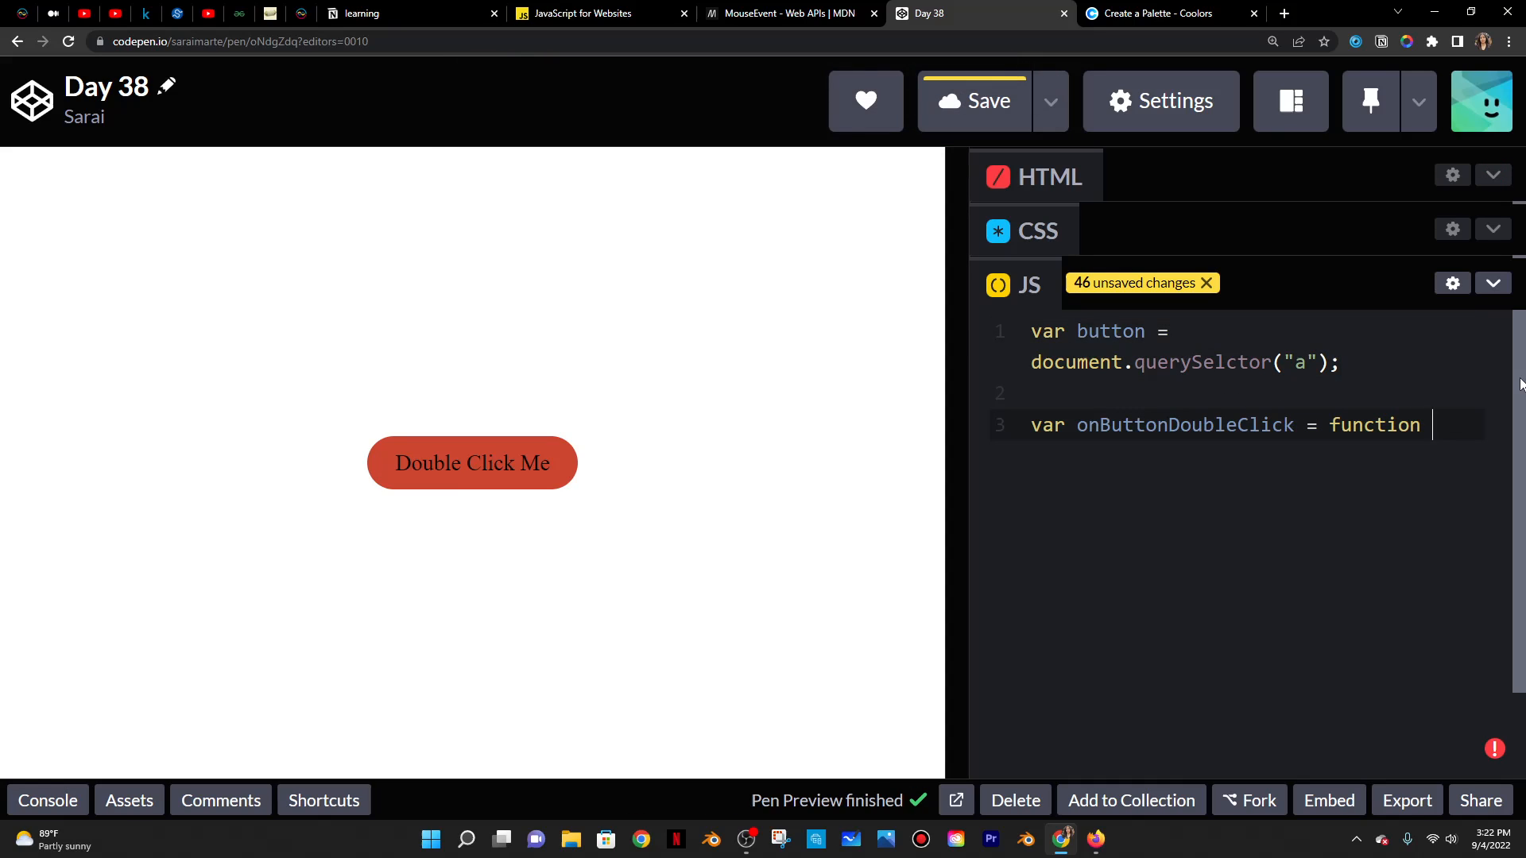
{"action": "type", "text": "(){"}
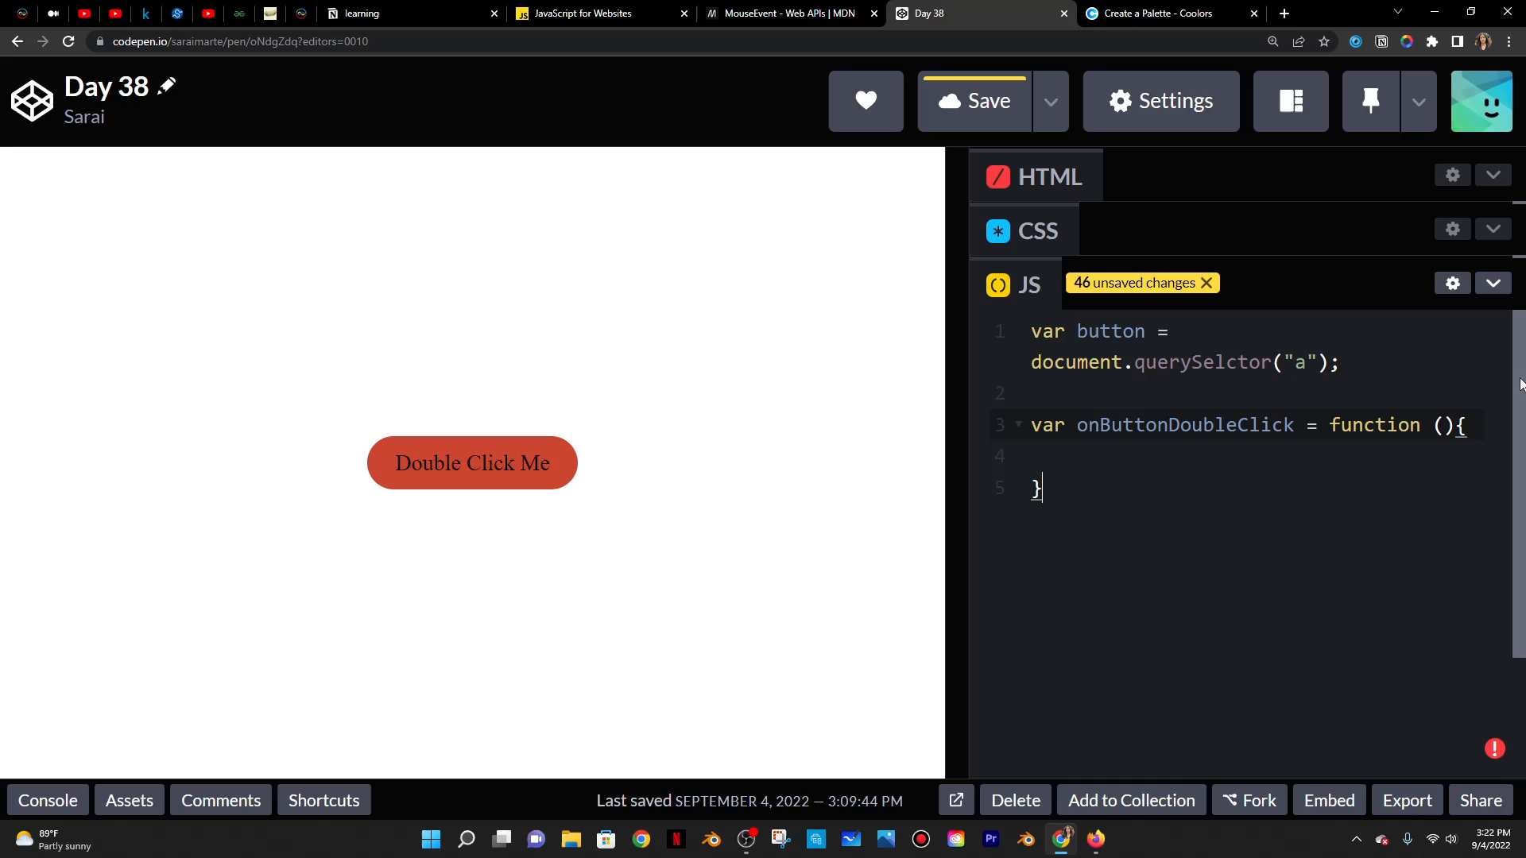
{"action": "type", "text": ";"}
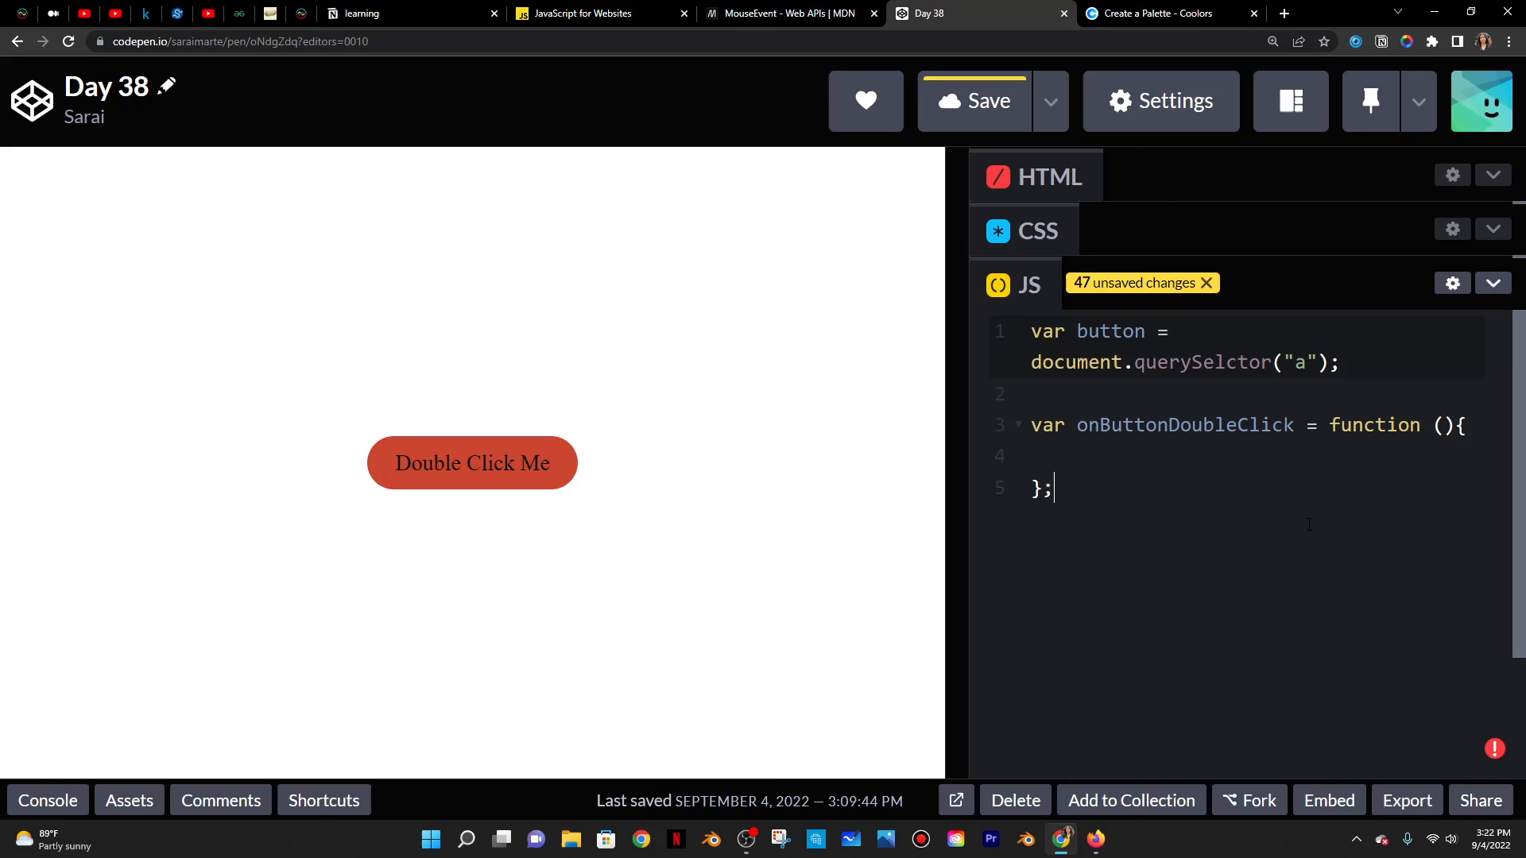
- Begin assigning button.style.background = inside the function, checking Coolors for a colour
{"action": "type", "text": "button"}
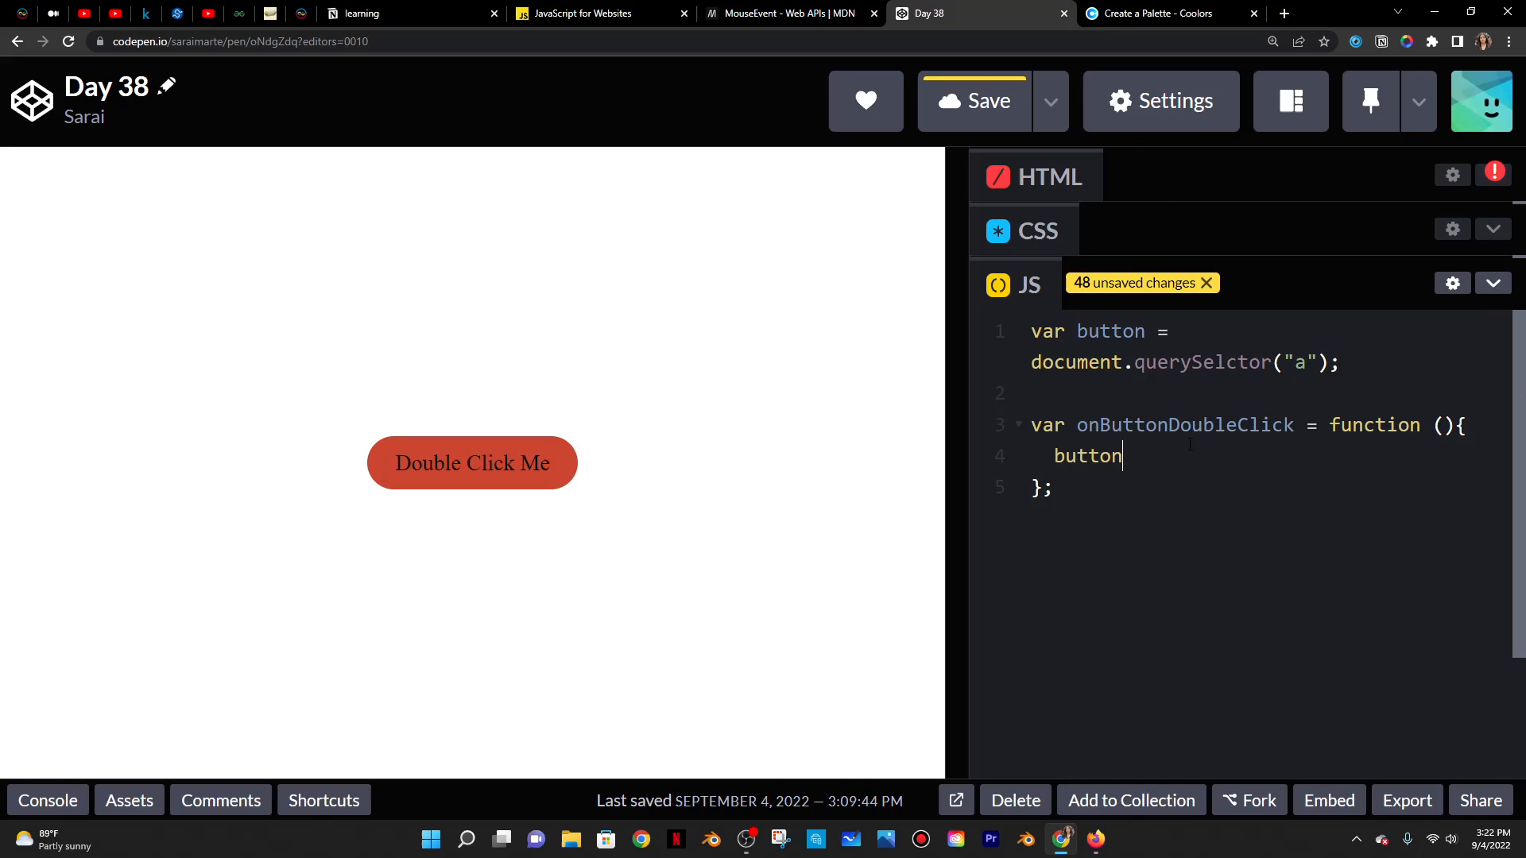
{"action": "type", "text": "."}
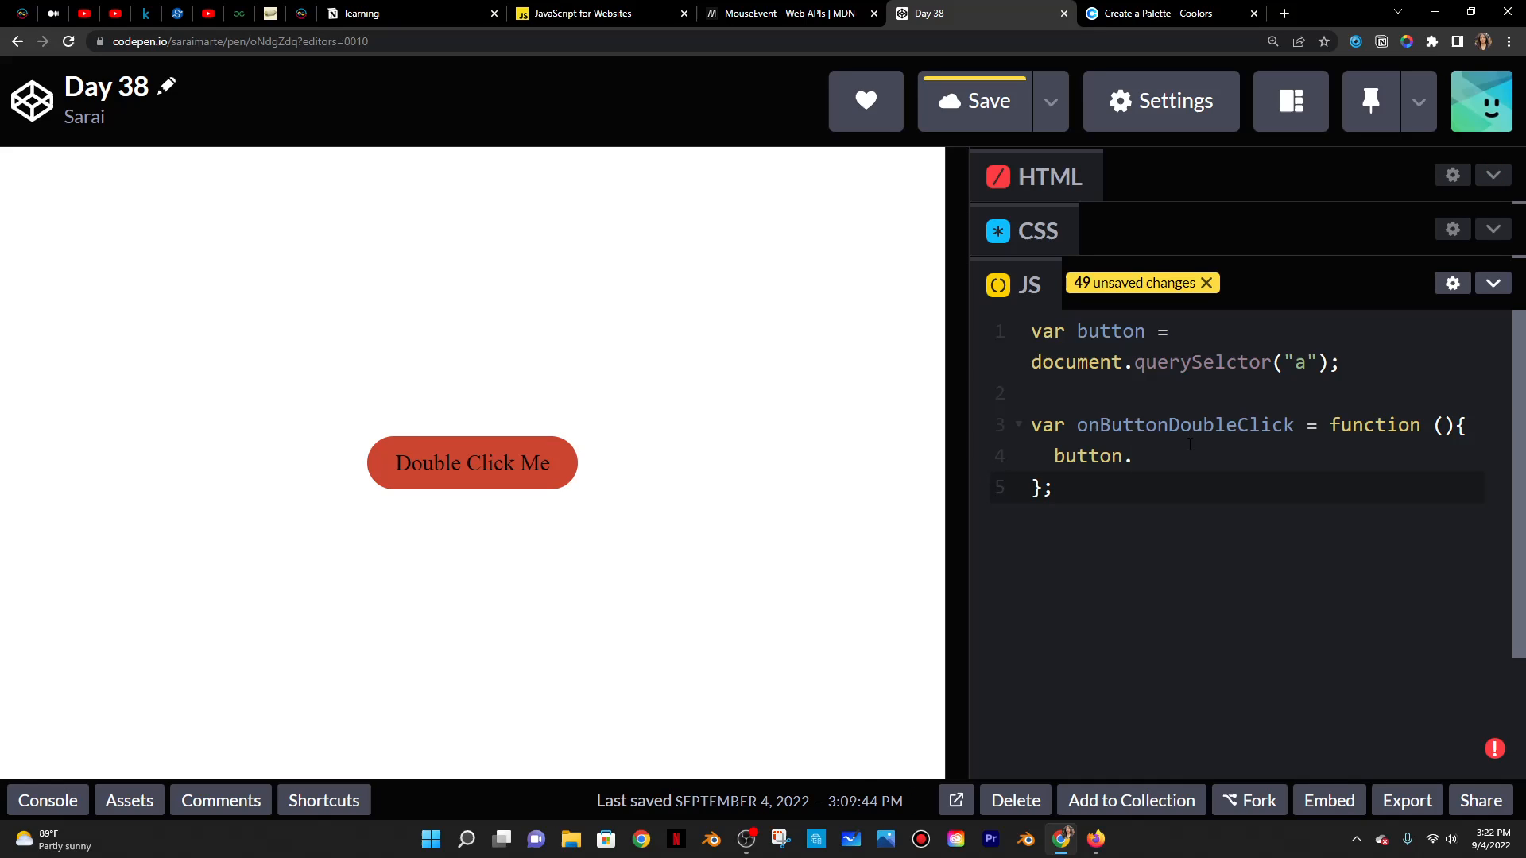
{"action": "type", "text": "style."}
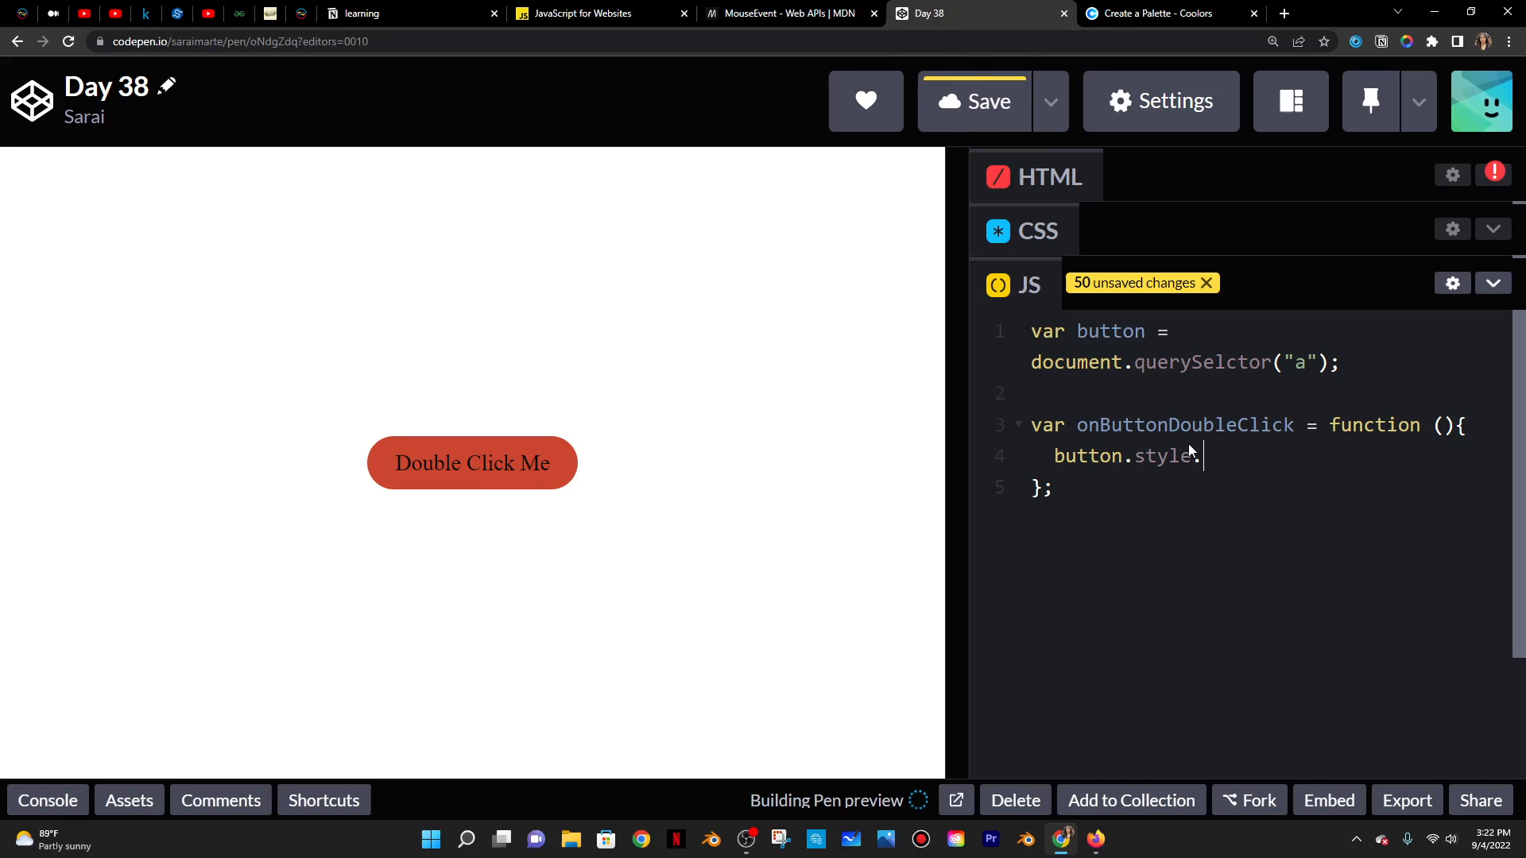
{"action": "type", "text": "backgrou"}
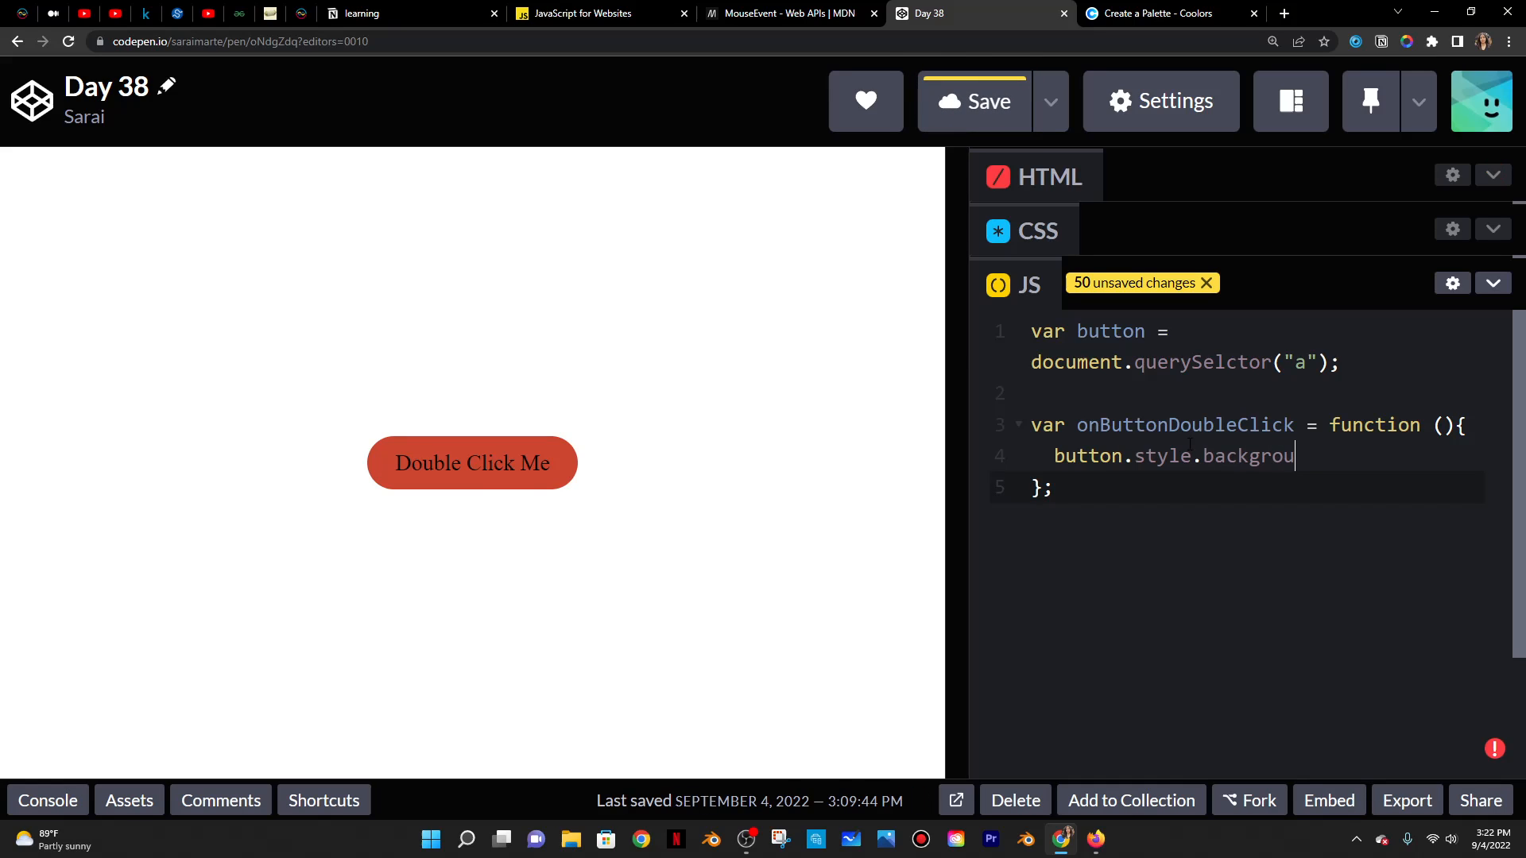
{"action": "type", "text": "nd:"}
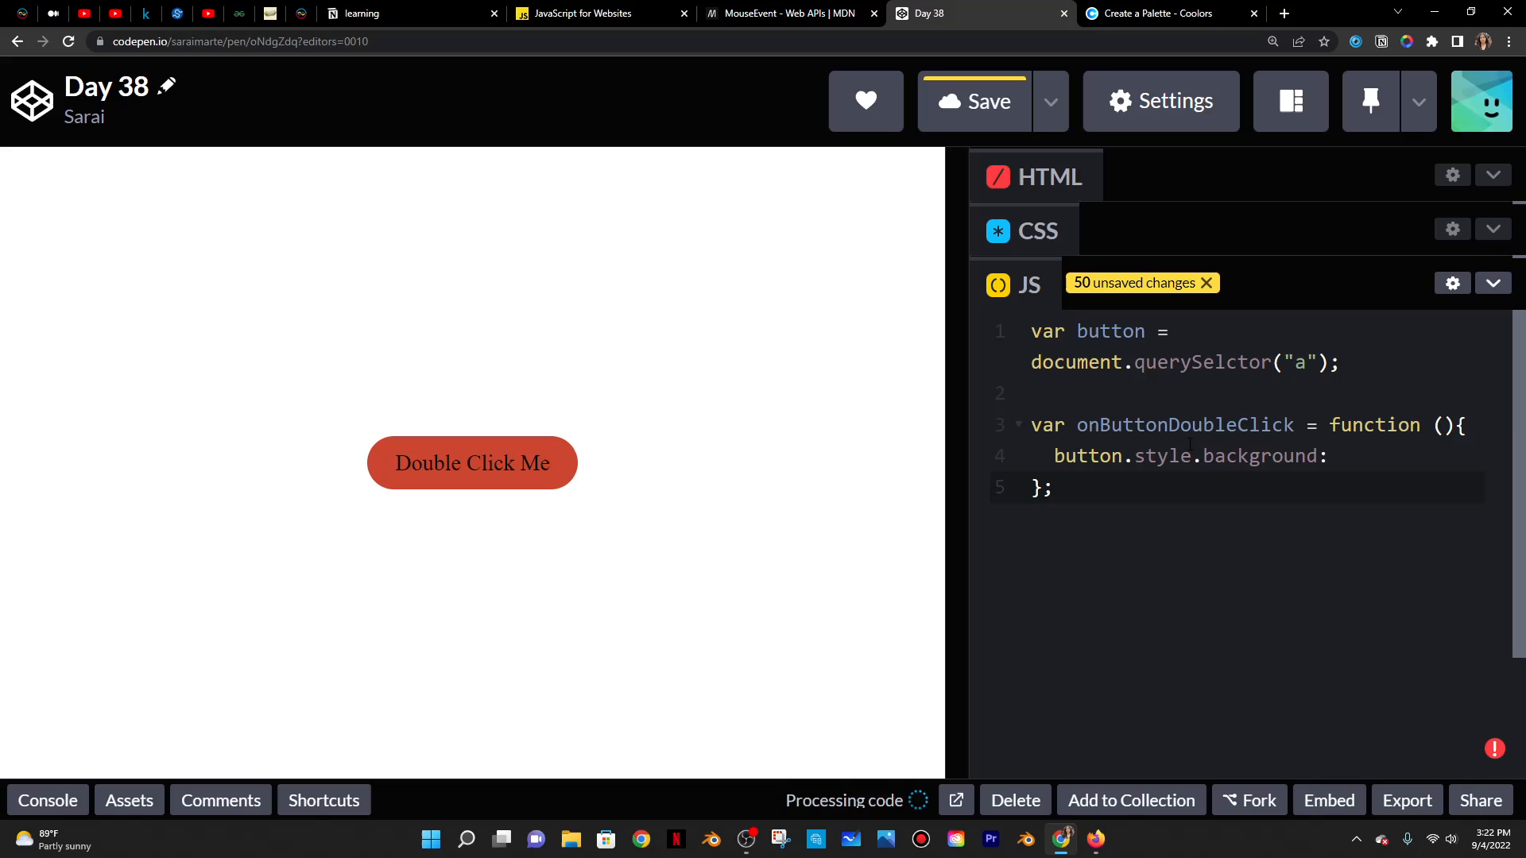
{"action": "key", "text": "Backspace"}
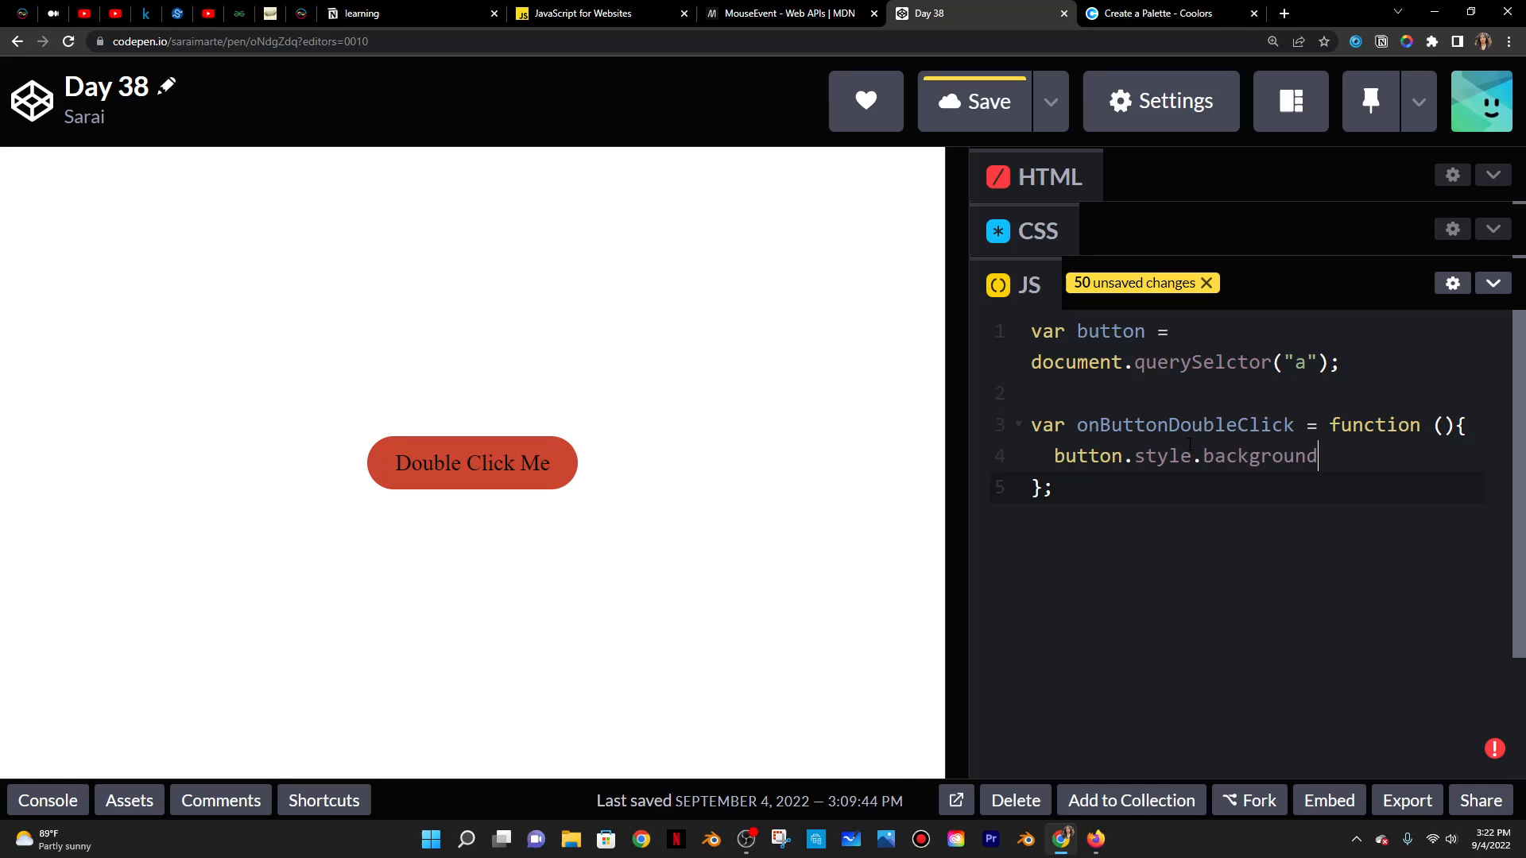
{"action": "type", "text": "="}
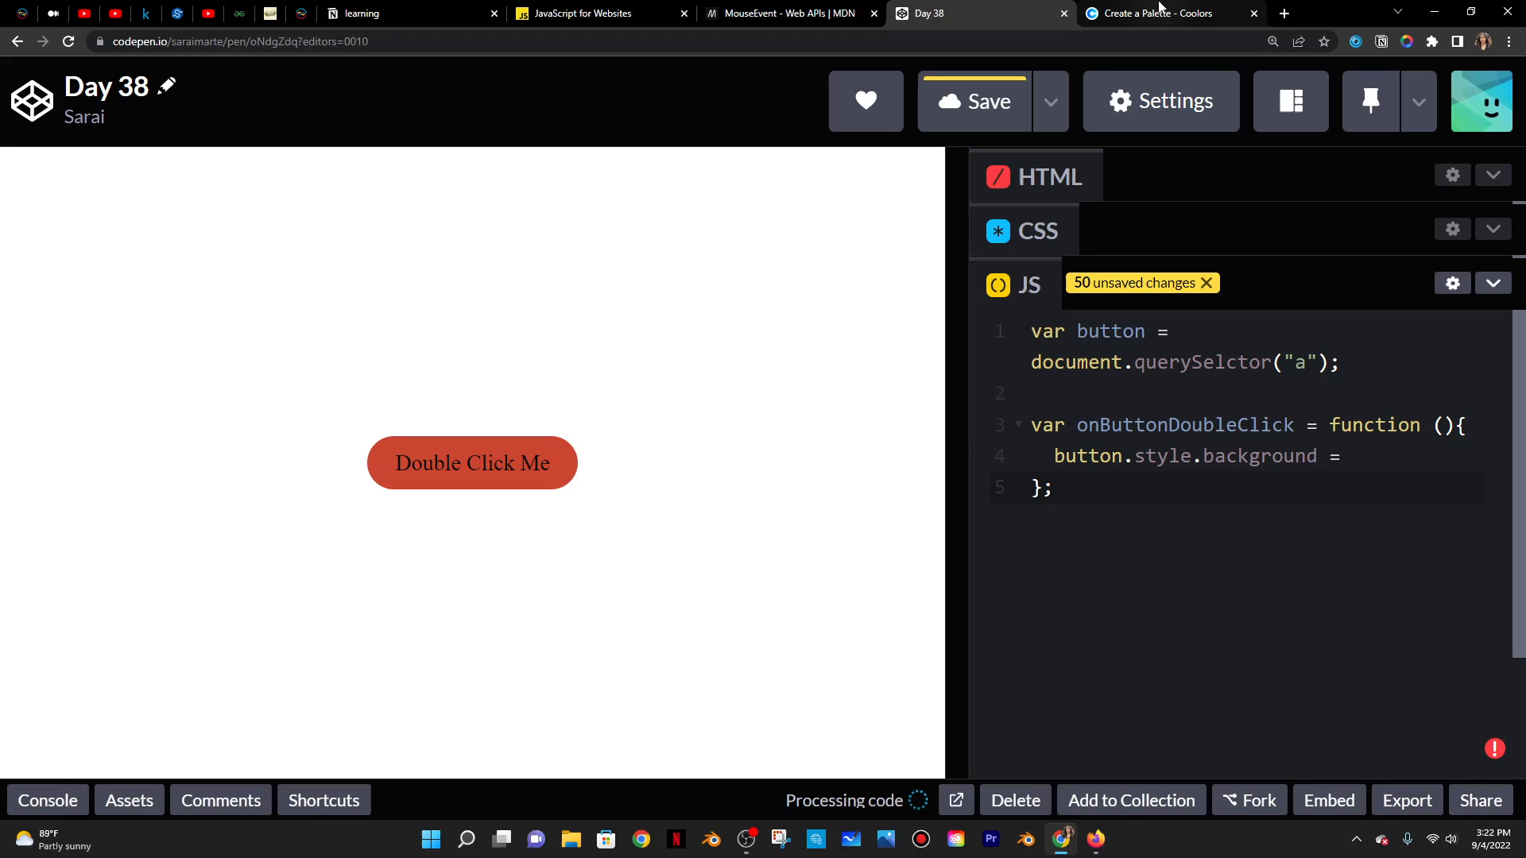
{"action": "left_click", "coordinate": [1163, 13]}
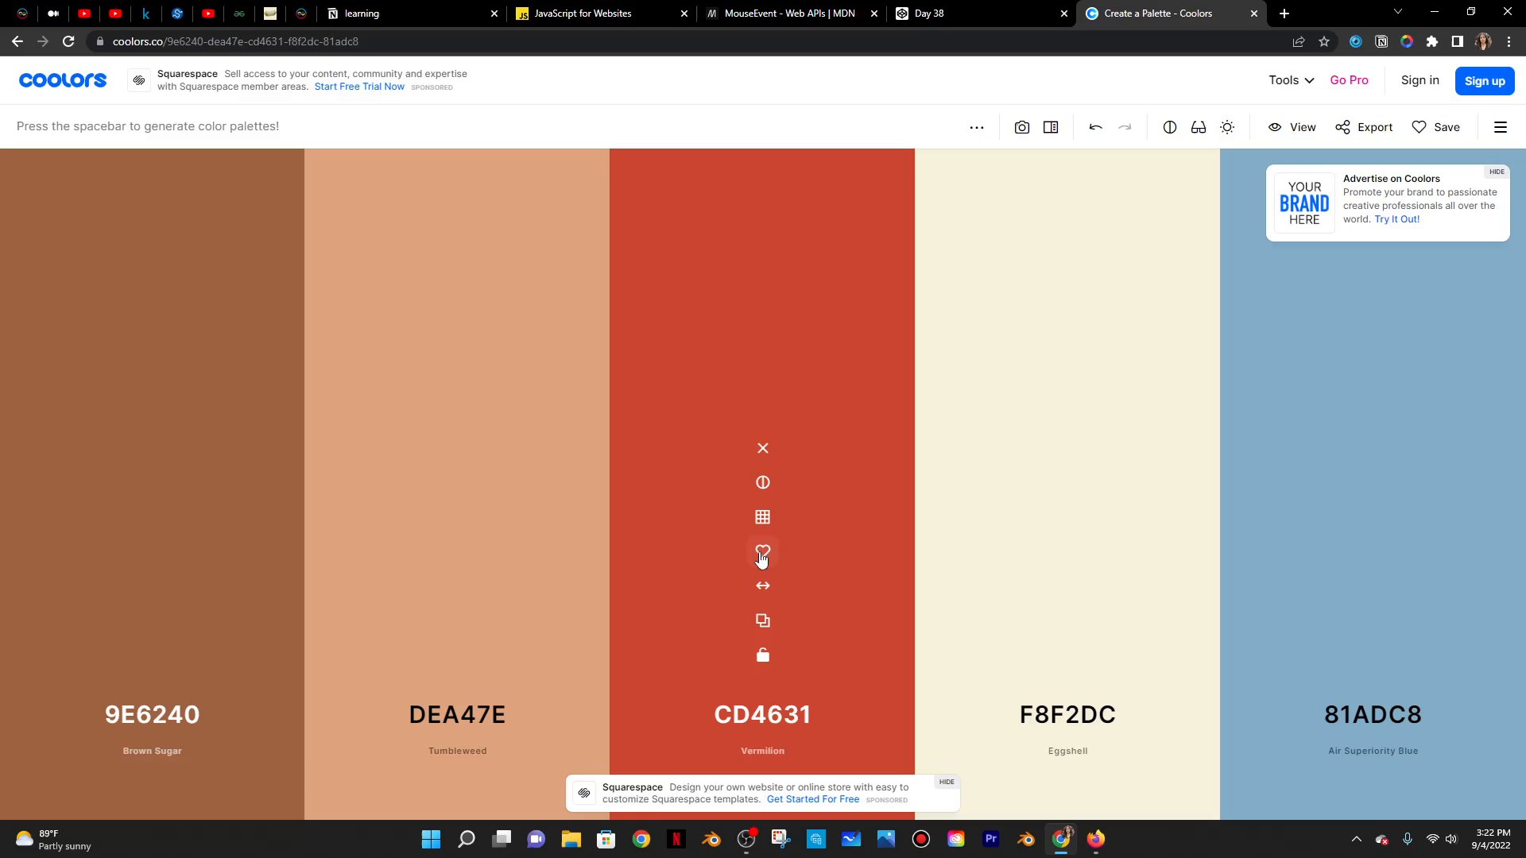
{"action": "left_click", "coordinate": [972, 12]}
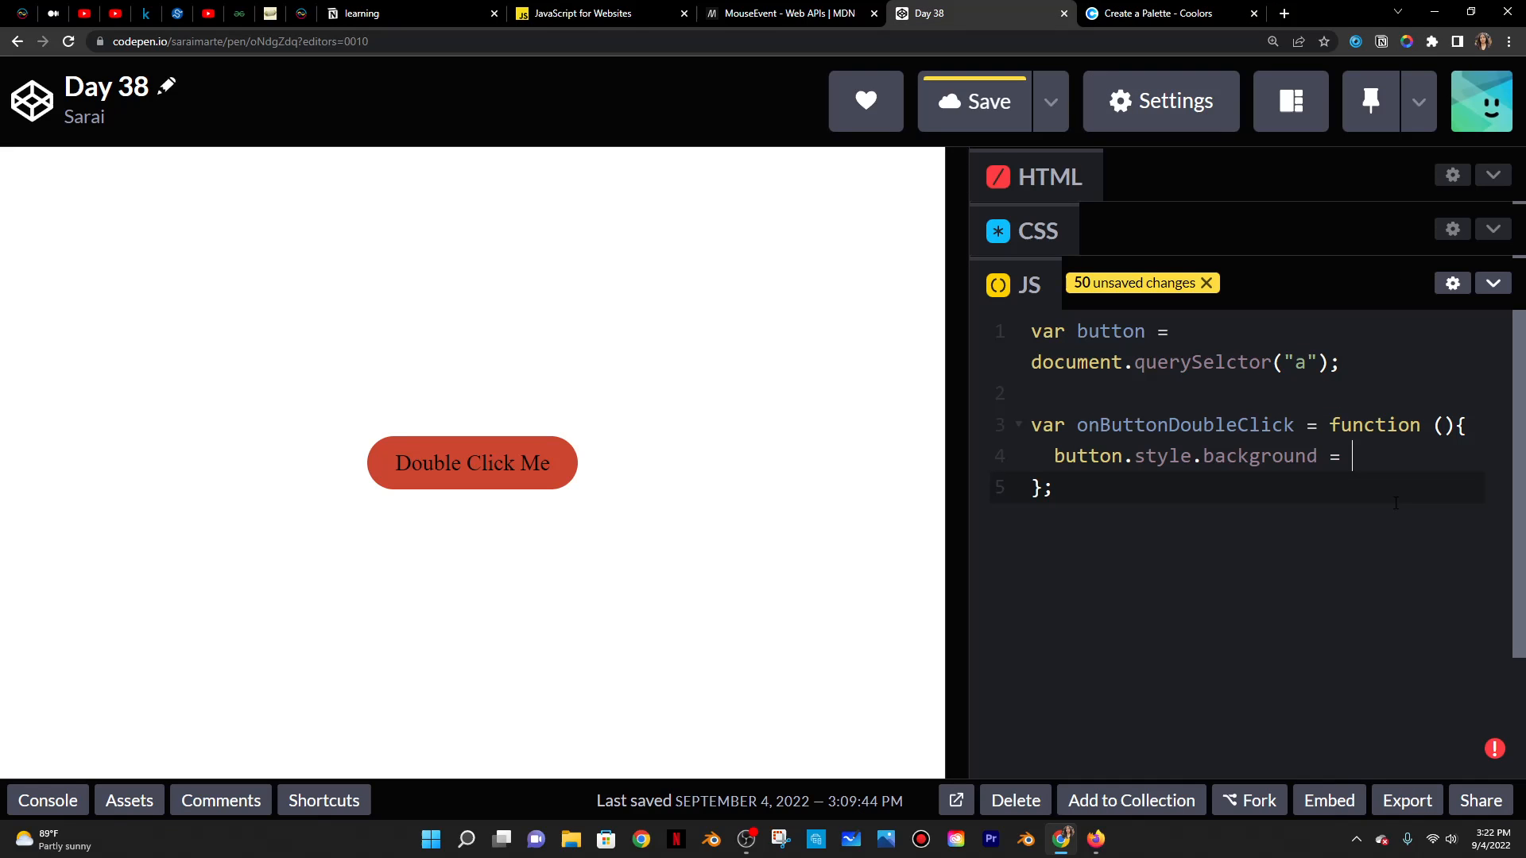
- Set the button background to "#81ADC8" and start a new statement below the function
{"action": "type", "text": "\"#81ADC8\""}
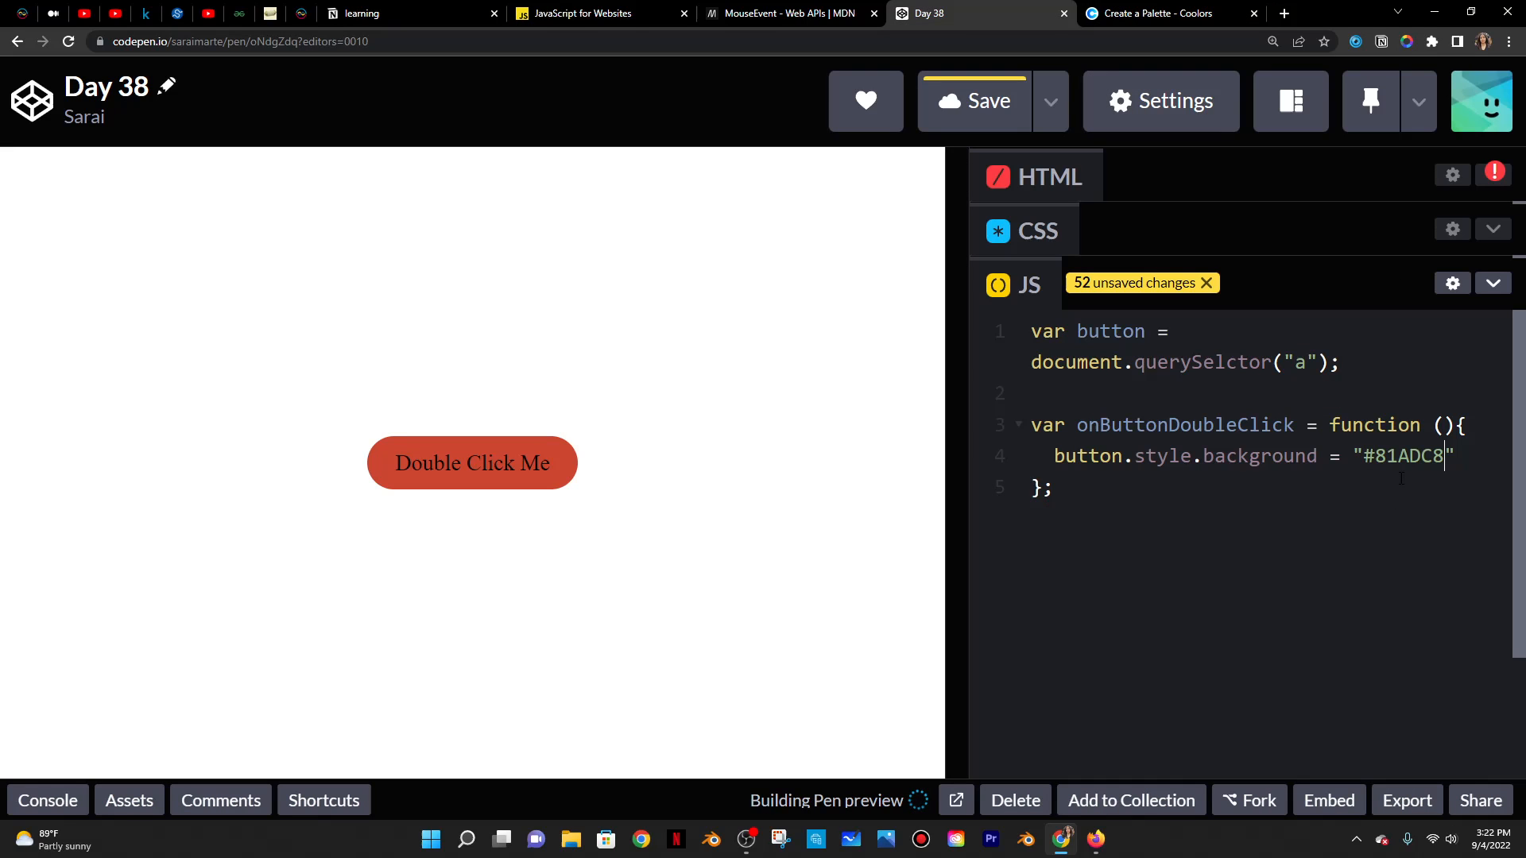
{"action": "type", "text": ";"}
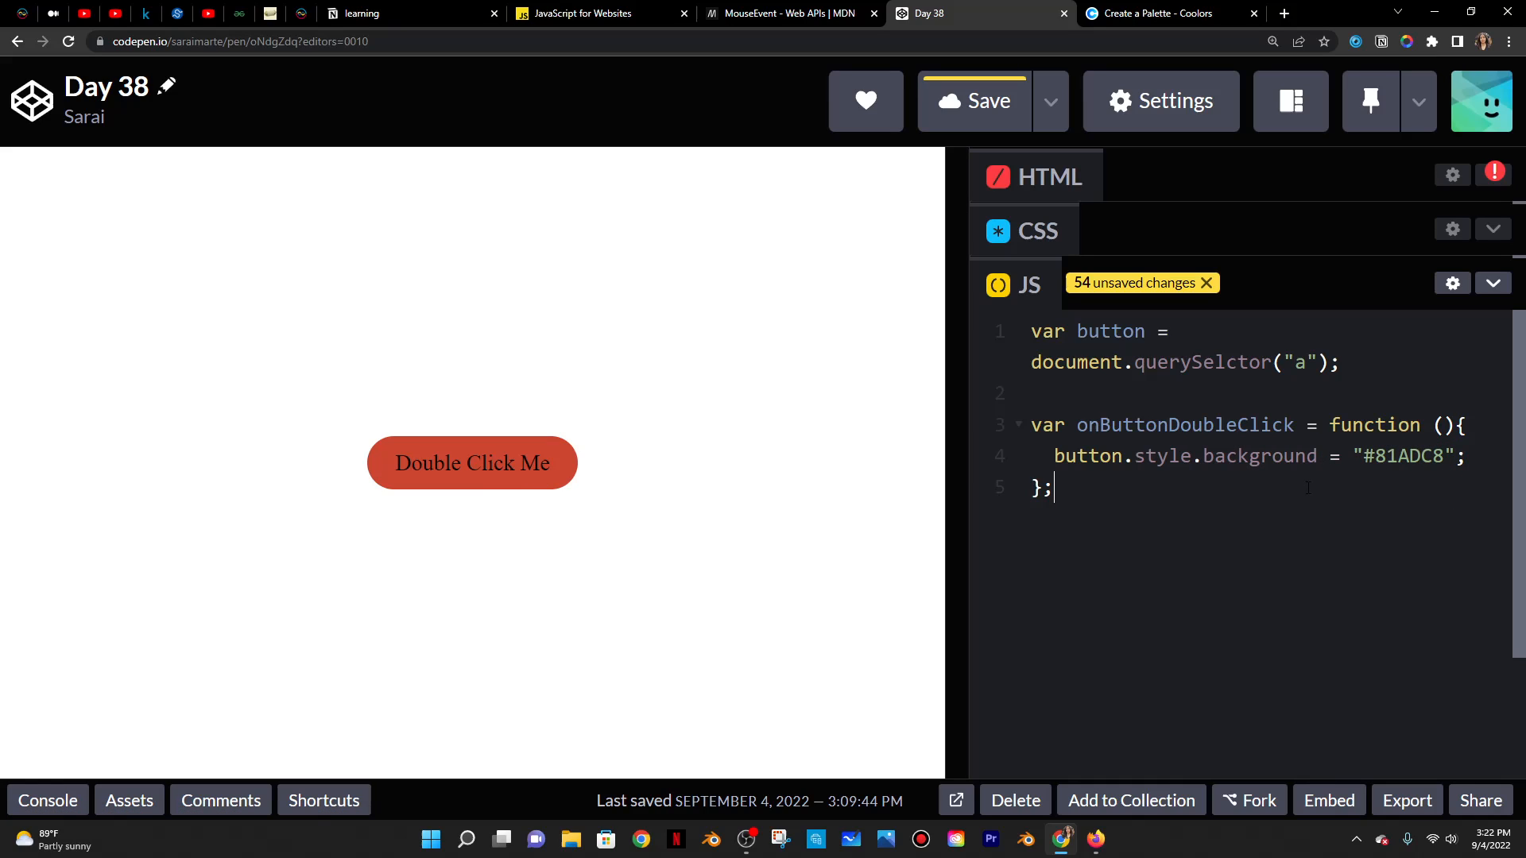
{"action": "key", "text": "Enter"}
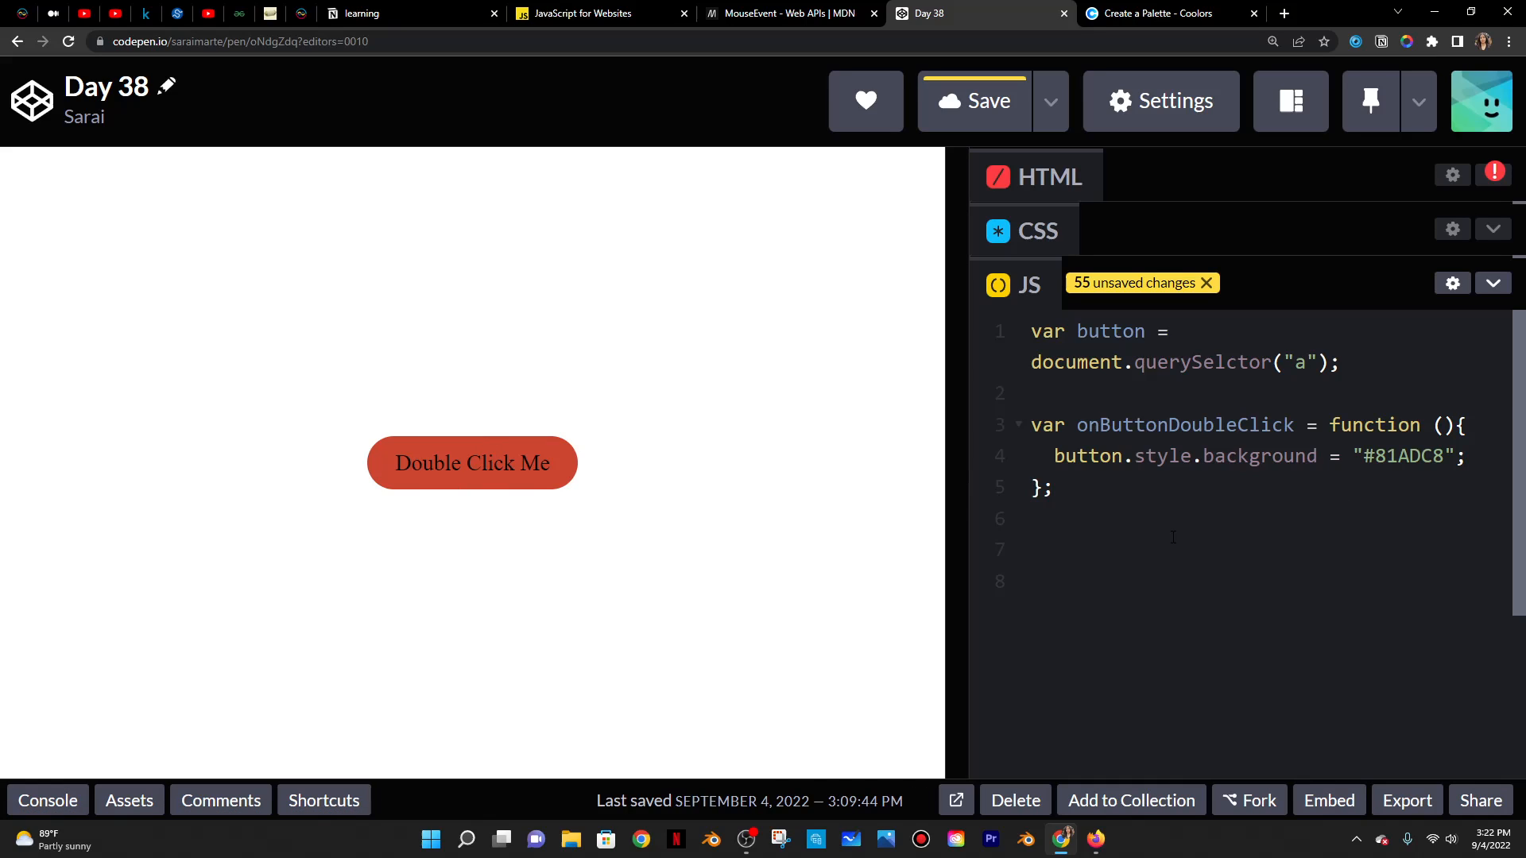
{"action": "type", "text": "but"}
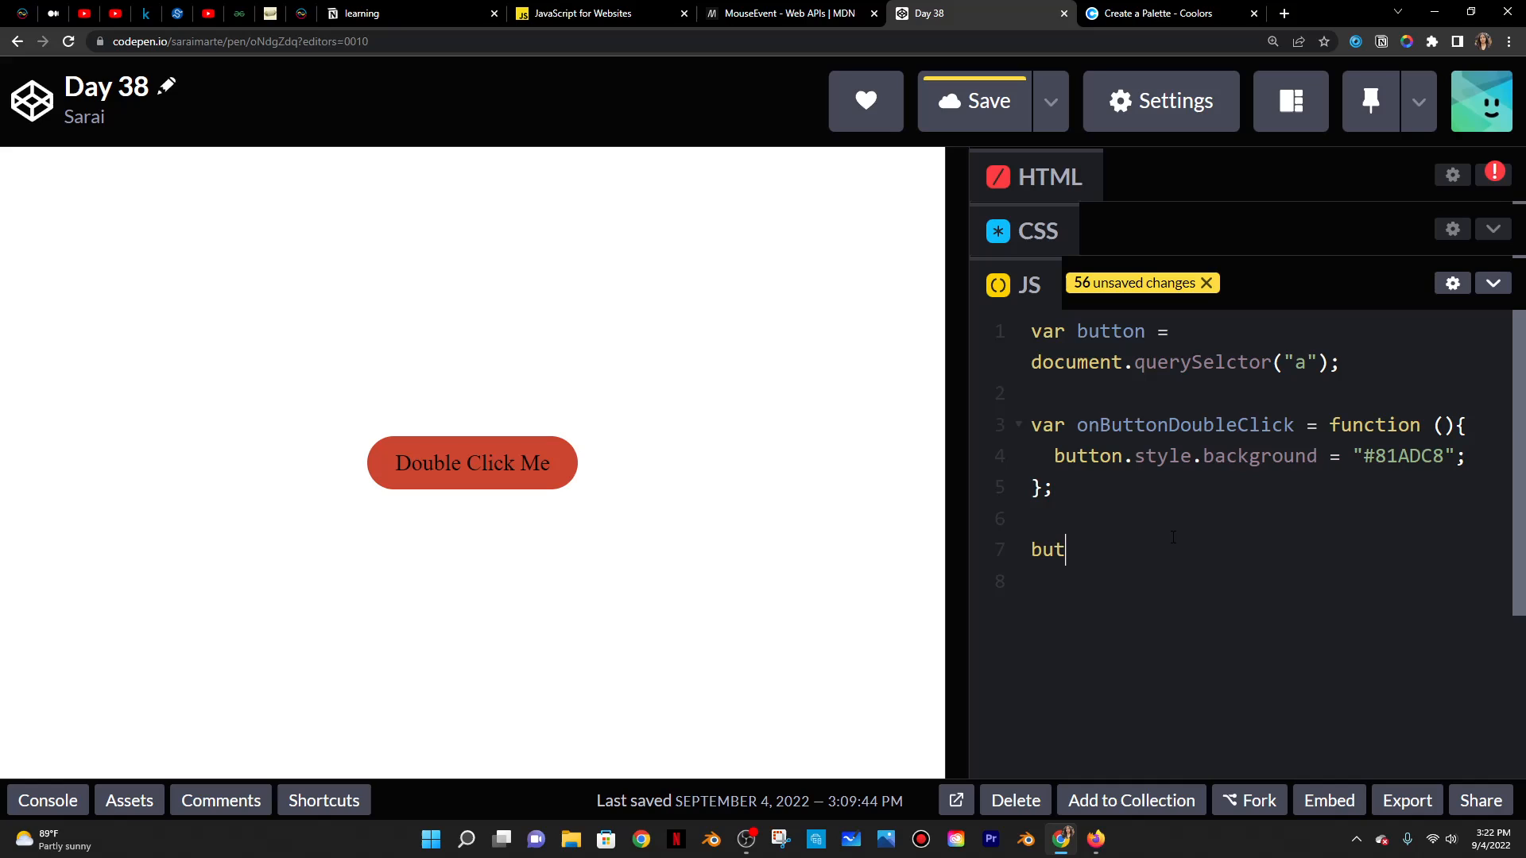
- Write button.addEventListener("") and check MDN's dblclick event page
{"action": "type", "text": "ton.add"}
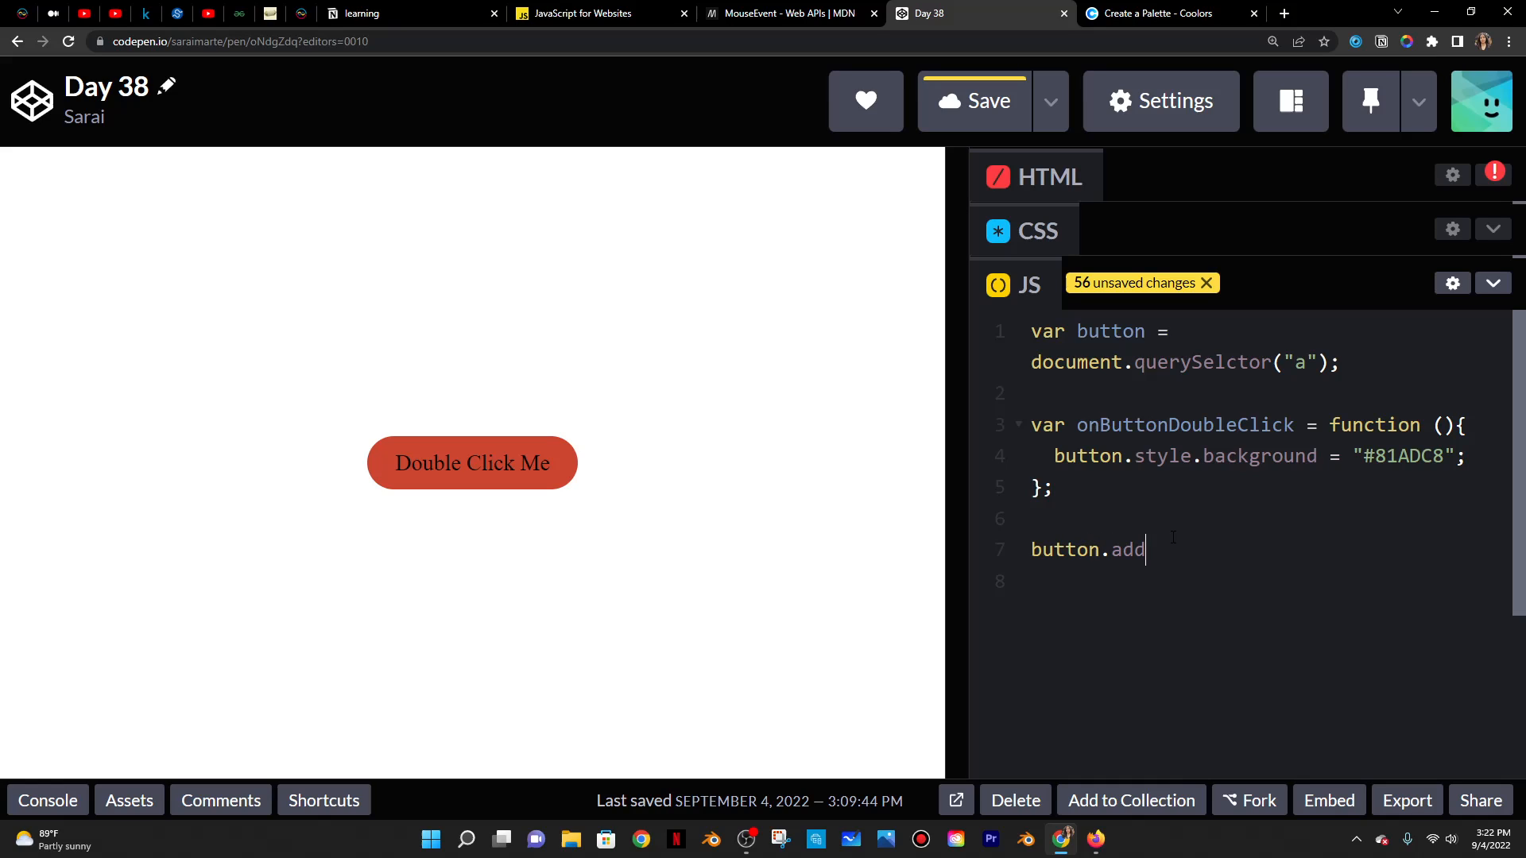
{"action": "type", "text": "EventListener(\""}
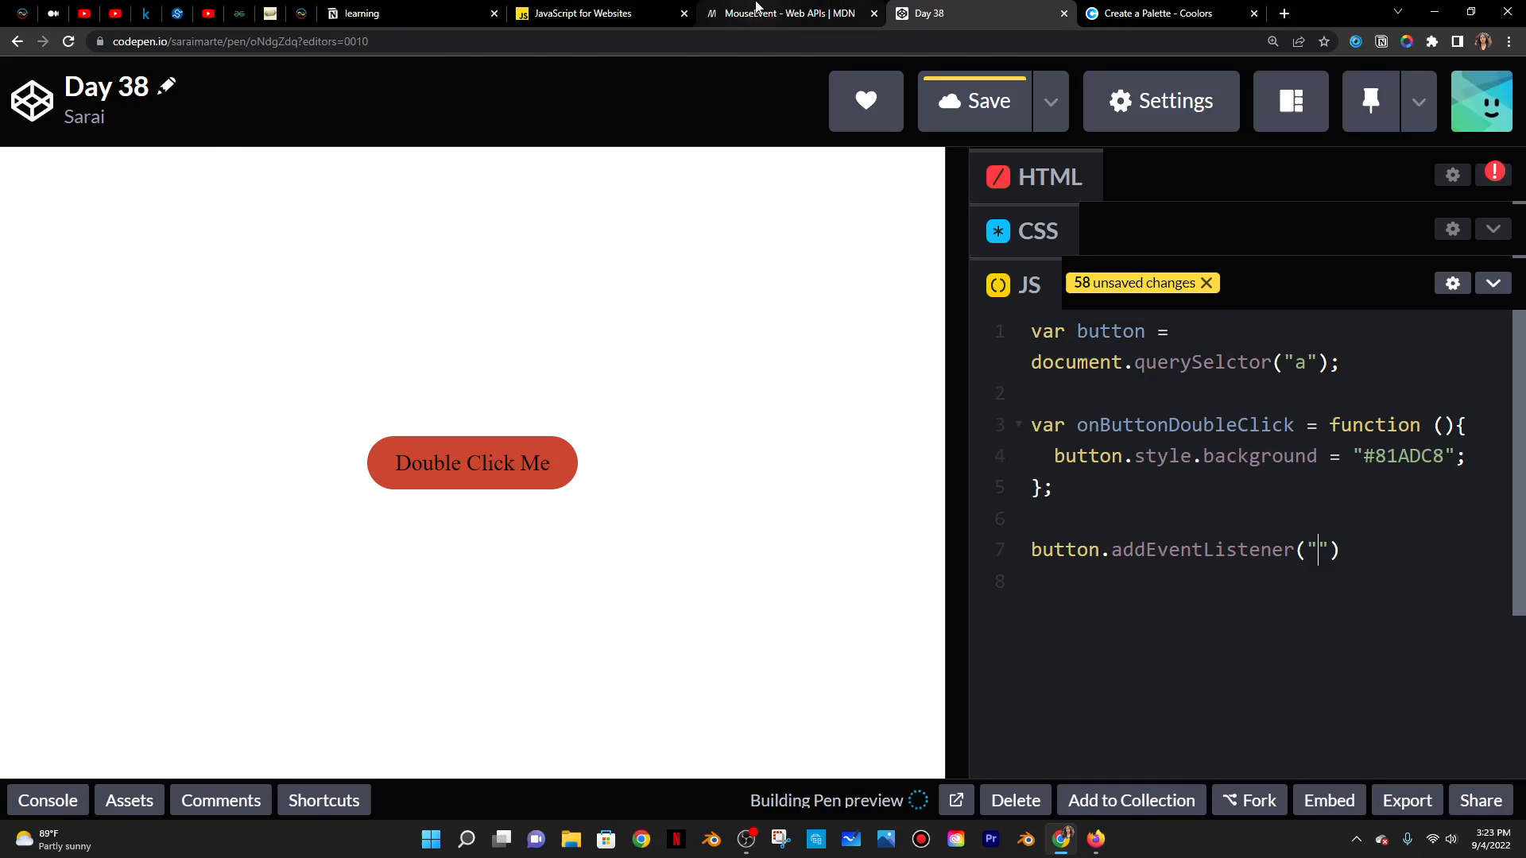
{"action": "left_click", "coordinate": [788, 14]}
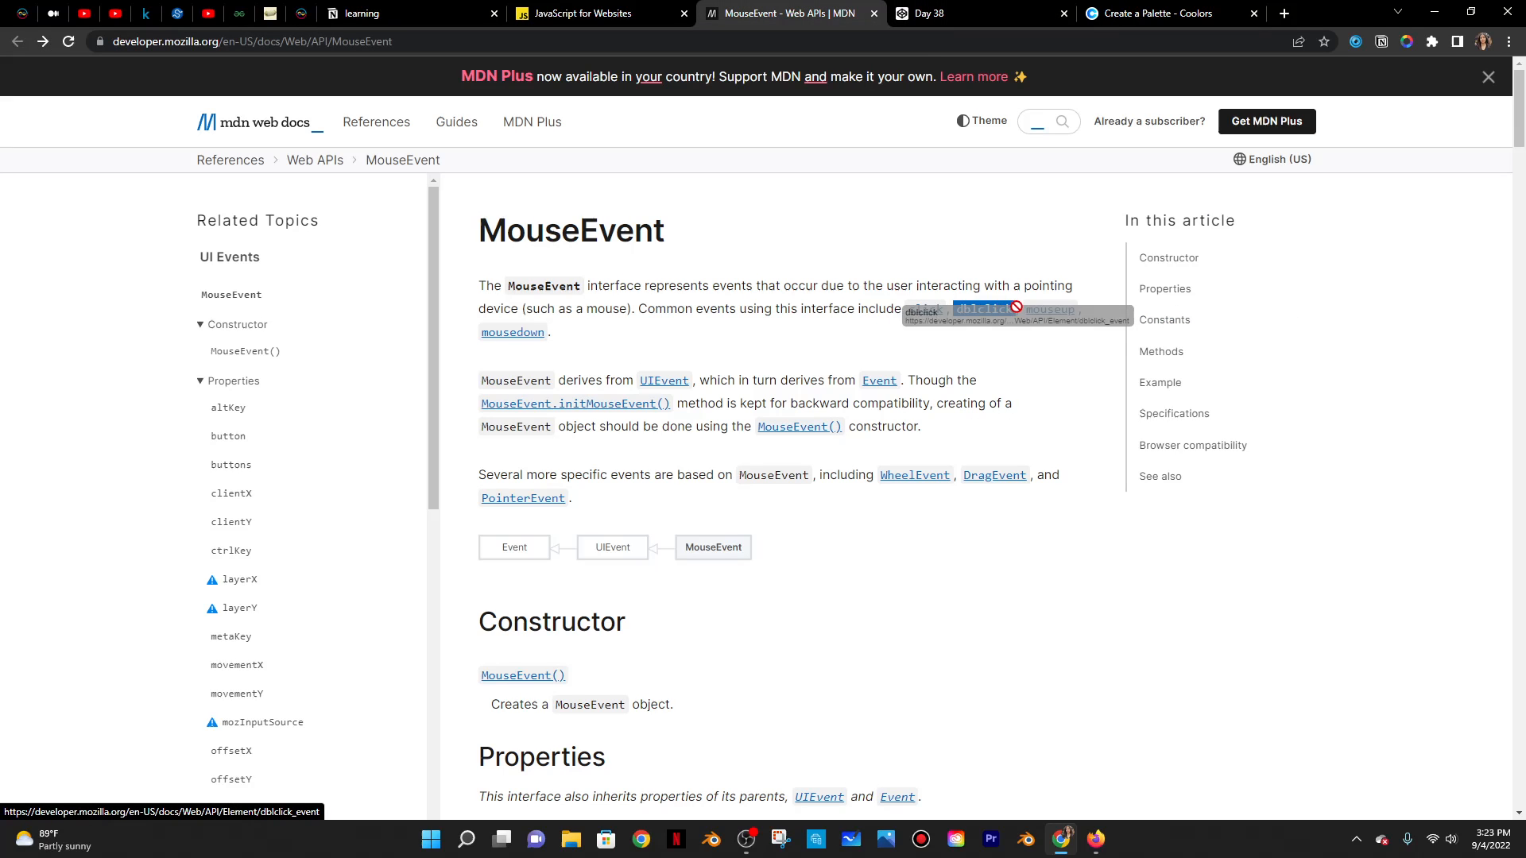
{"action": "left_click", "coordinate": [982, 309]}
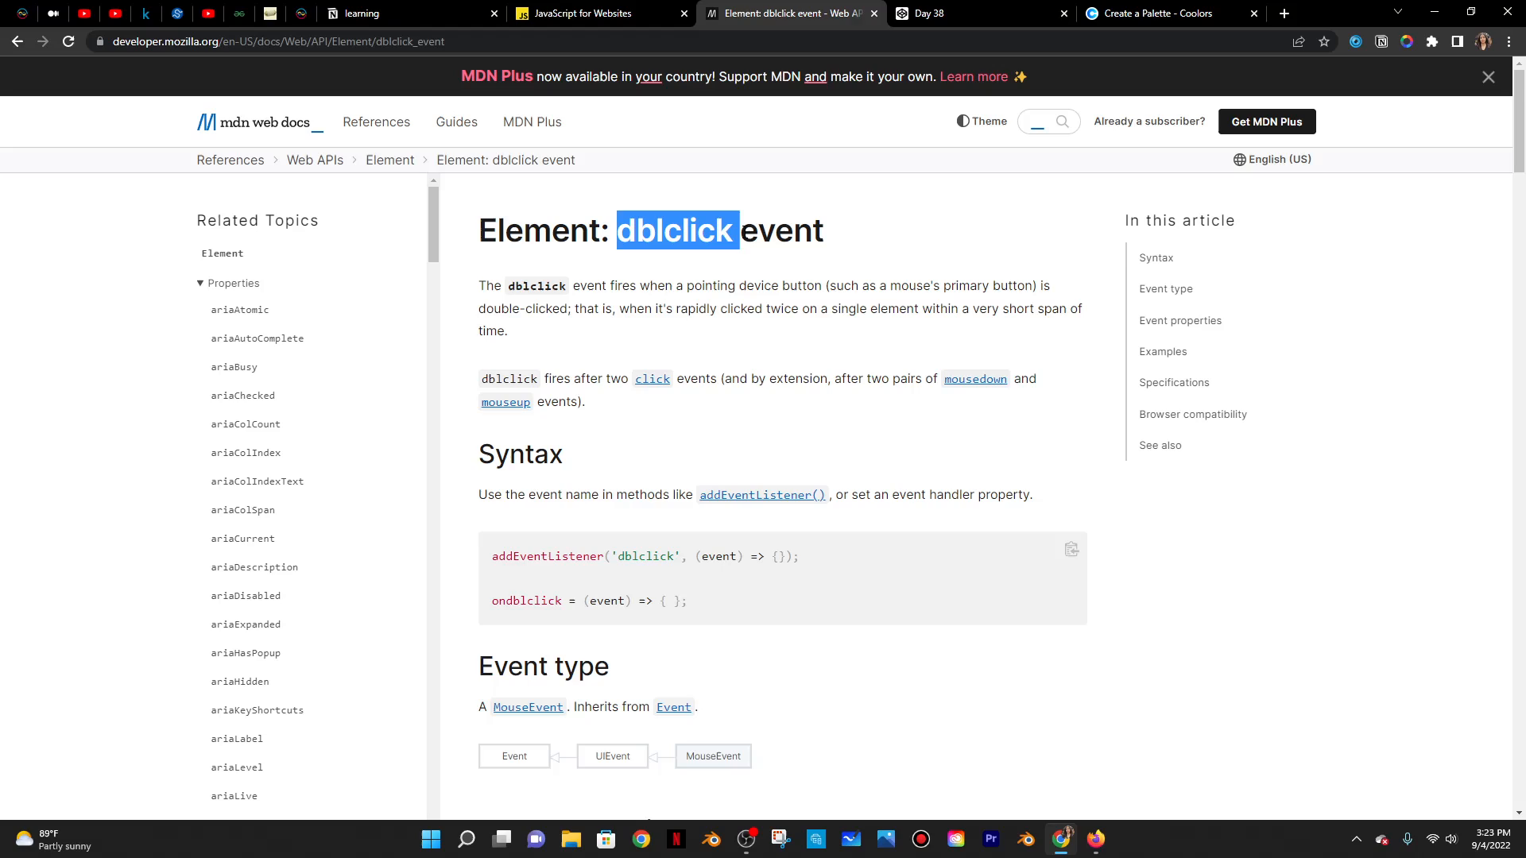
{"action": "left_click", "coordinate": [932, 14]}
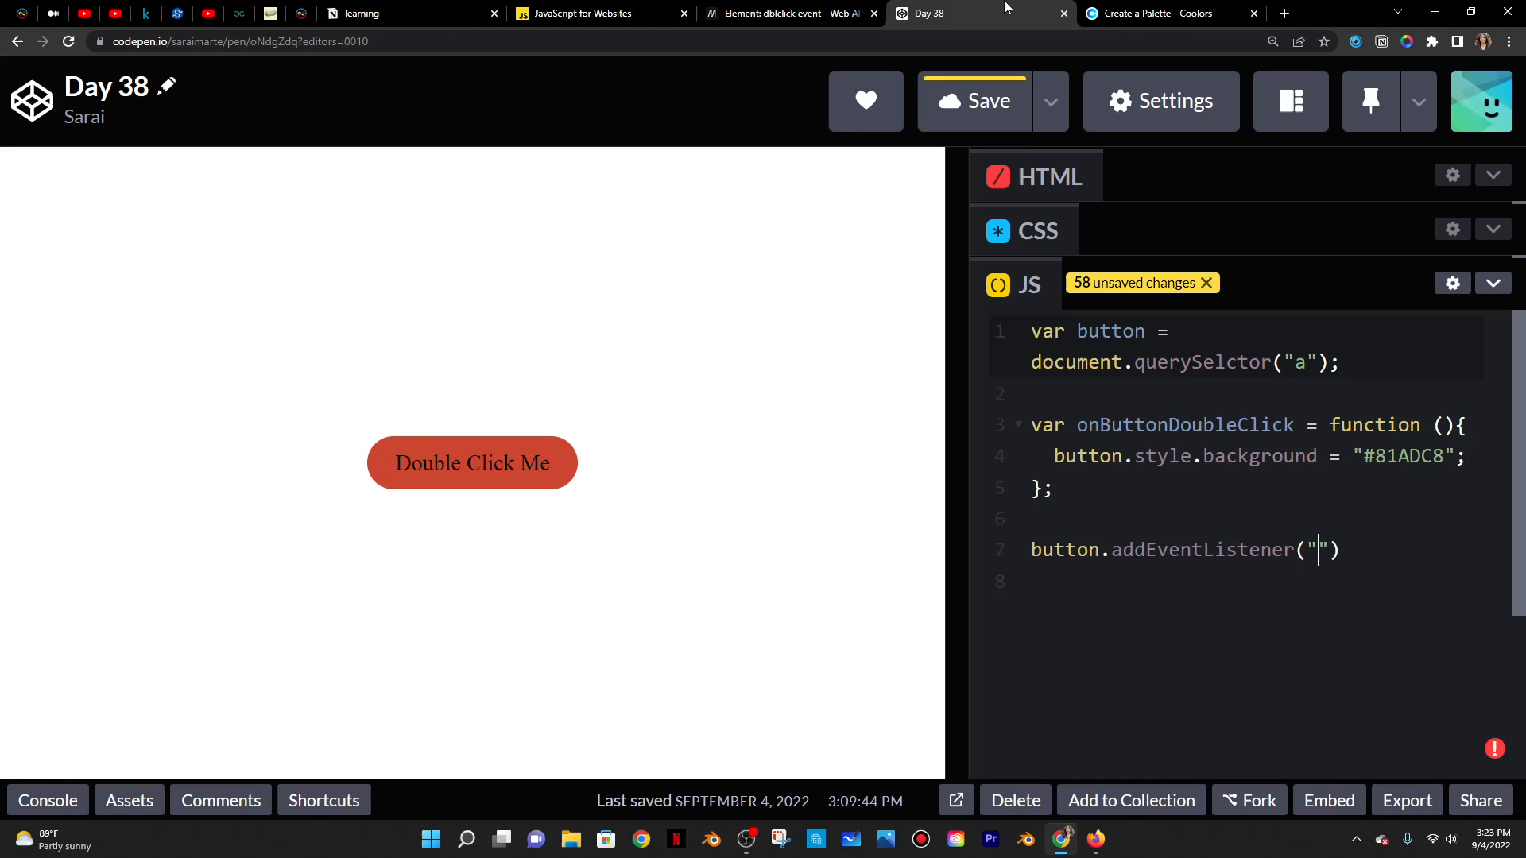
- Complete the listener as button.addEventListener("dblclick", onButtonDoubleClick);
{"action": "type", "text": "dblclick"}
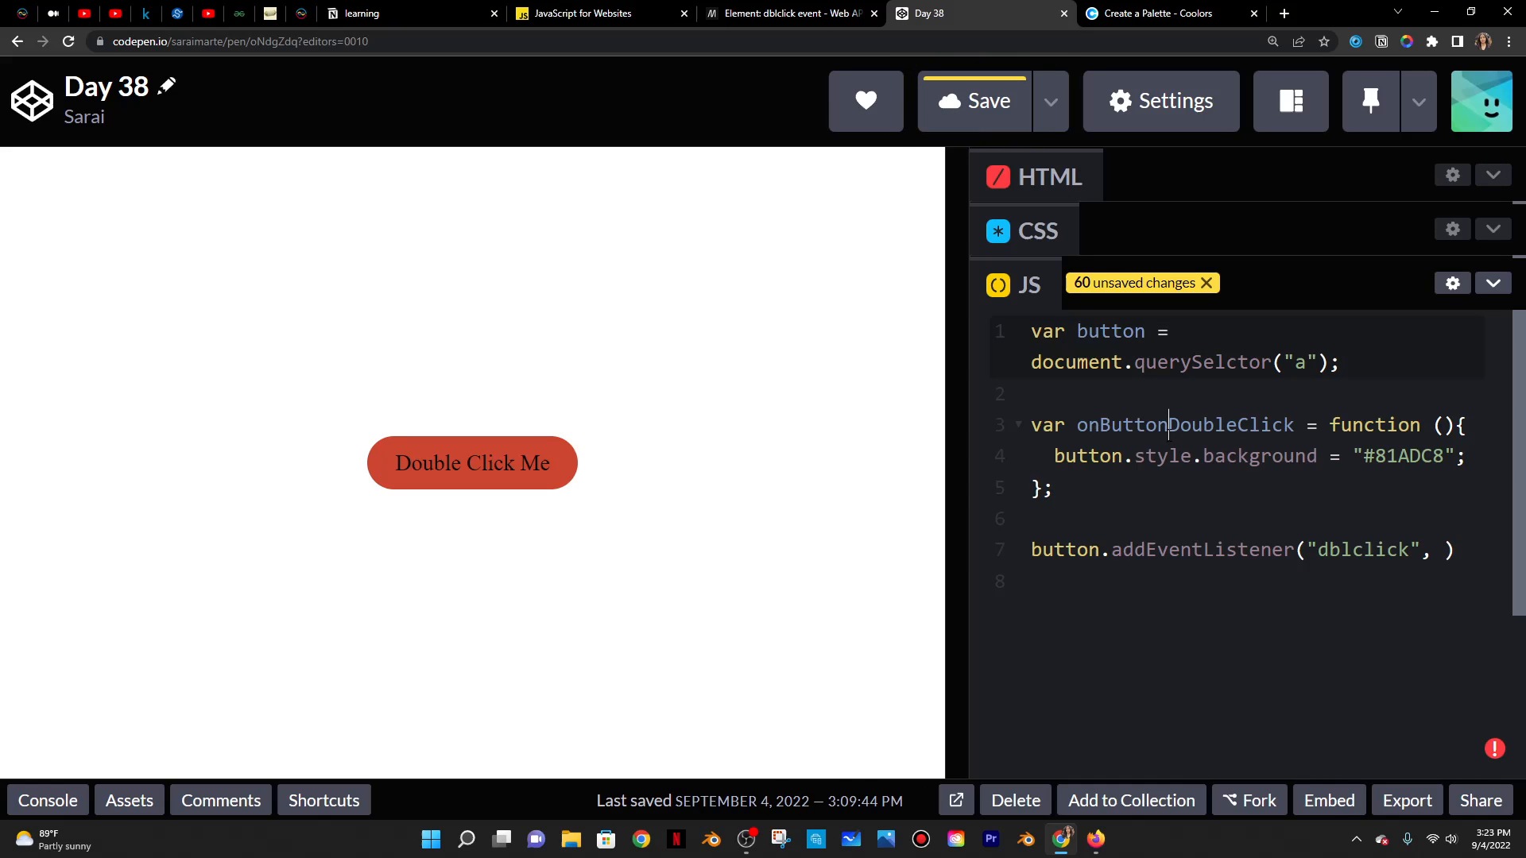
{"action": "type", "text": "onButtonDoubleClick"}
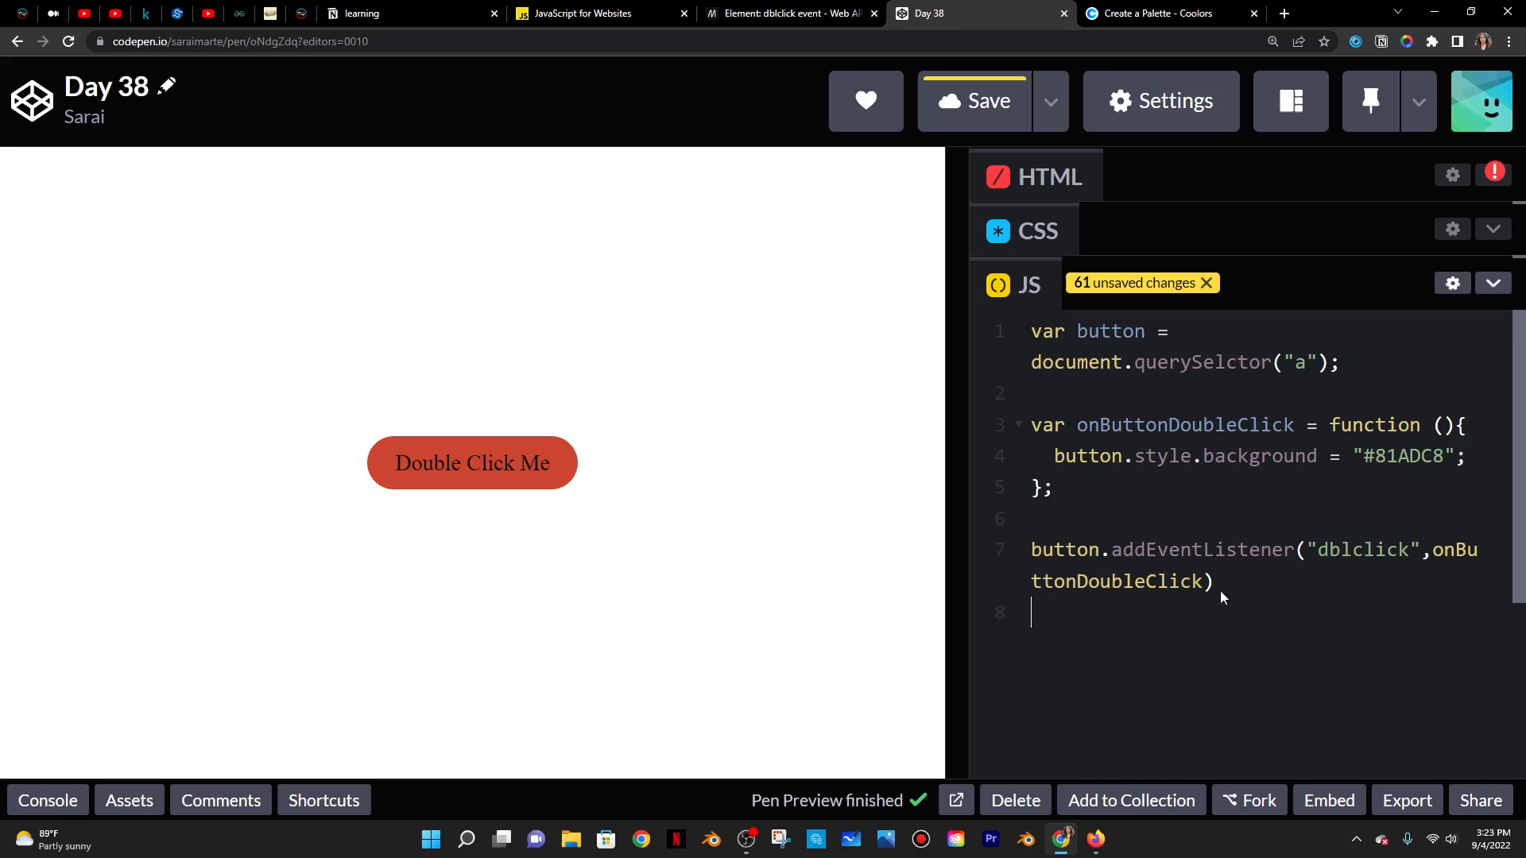
{"action": "type", "text": ";"}
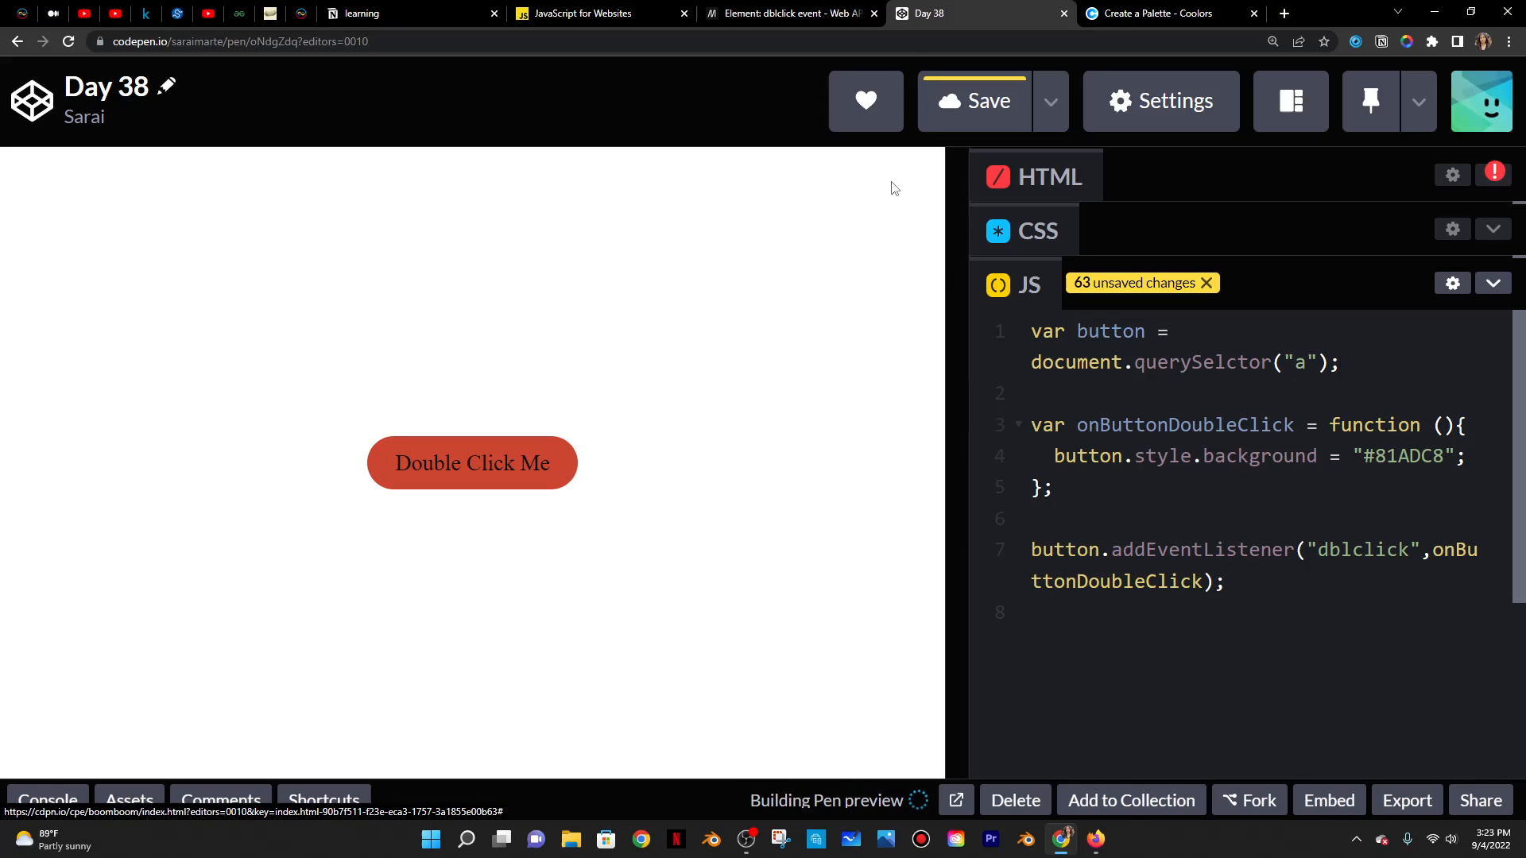
{"action": "left_click", "coordinate": [984, 100]}
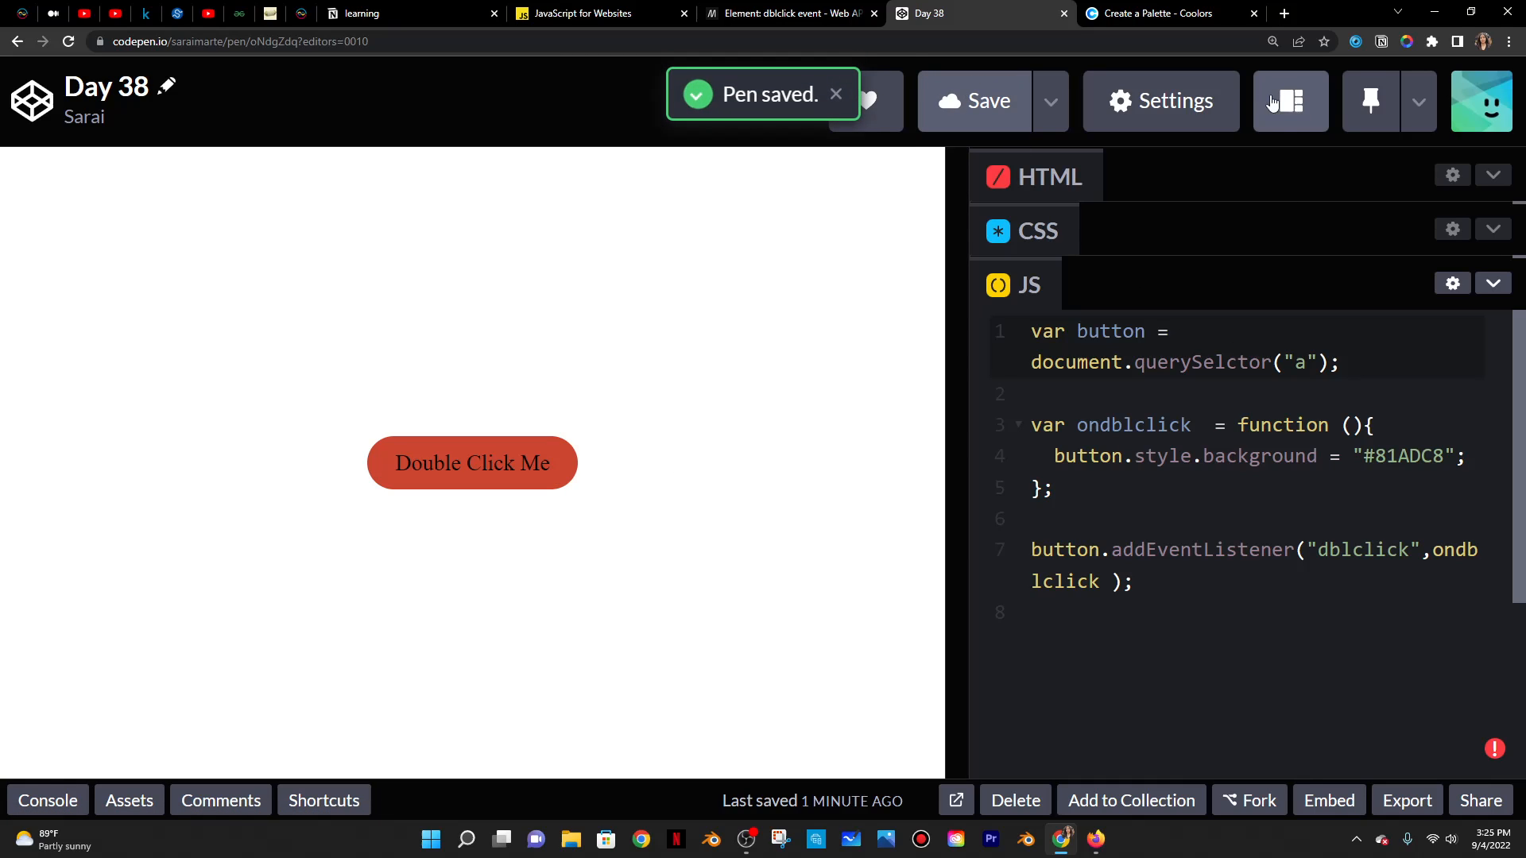
- Rename the function to ondblclick in both places and save the pen
{"action": "left_click", "coordinate": [1289, 100]}
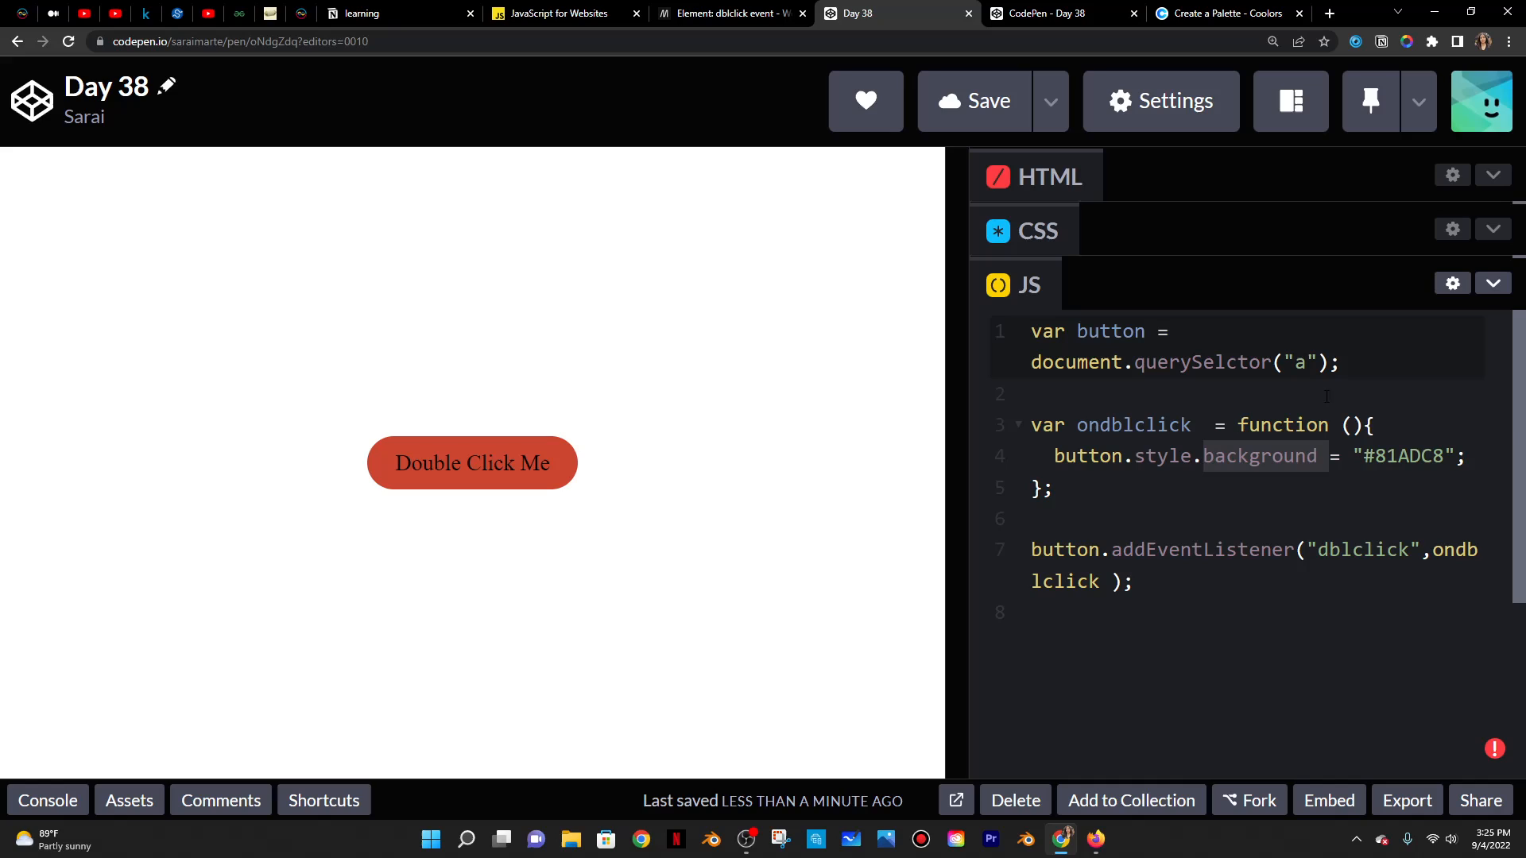
- Add console.log(button); on line 2 of the JavaScript
{"action": "type", "text": "console.log("}
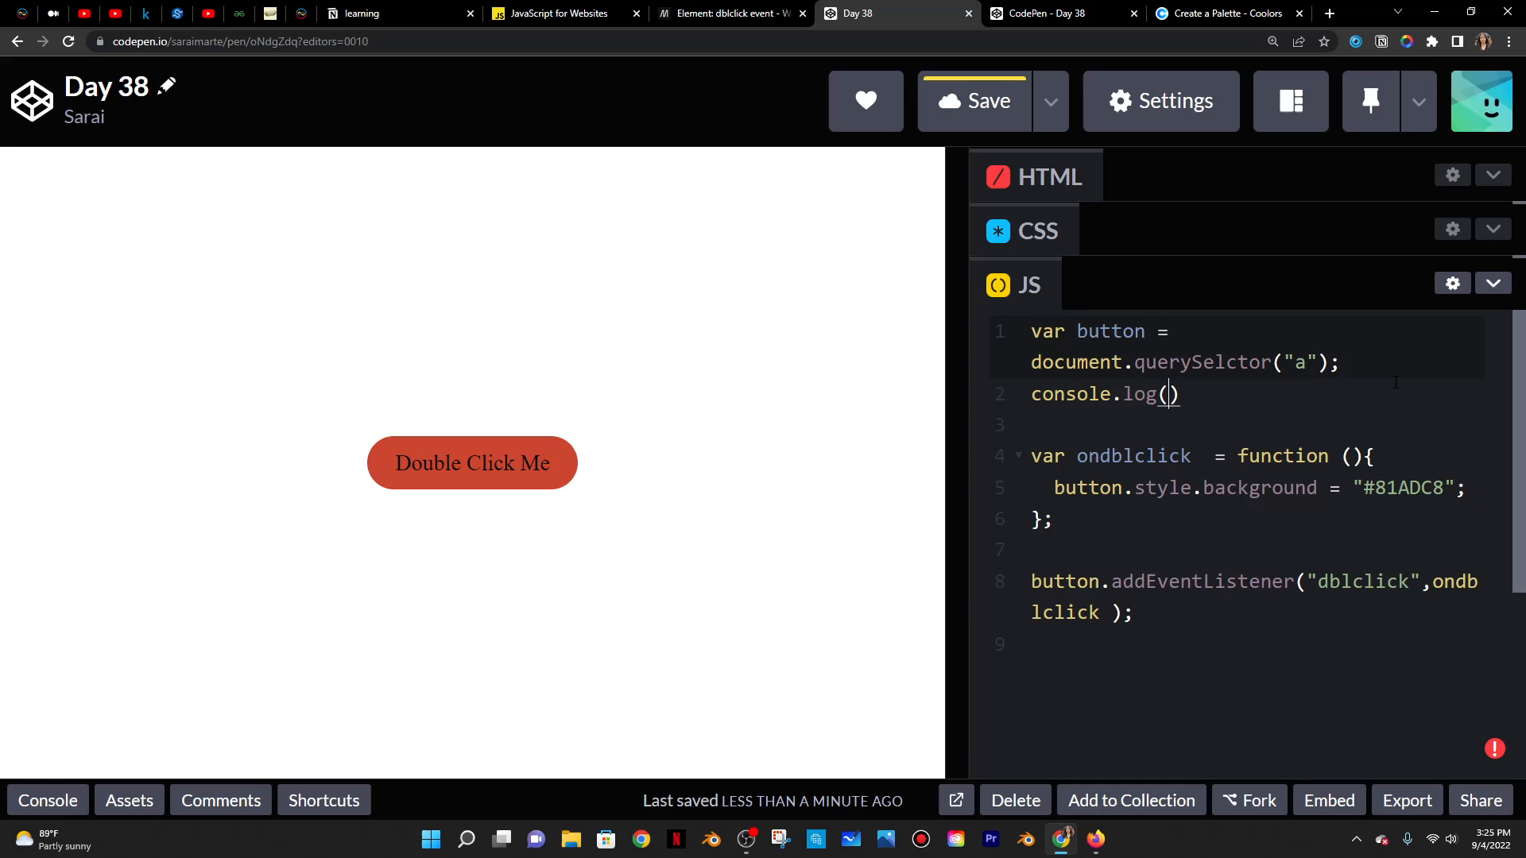
{"action": "type", "text": "button"}
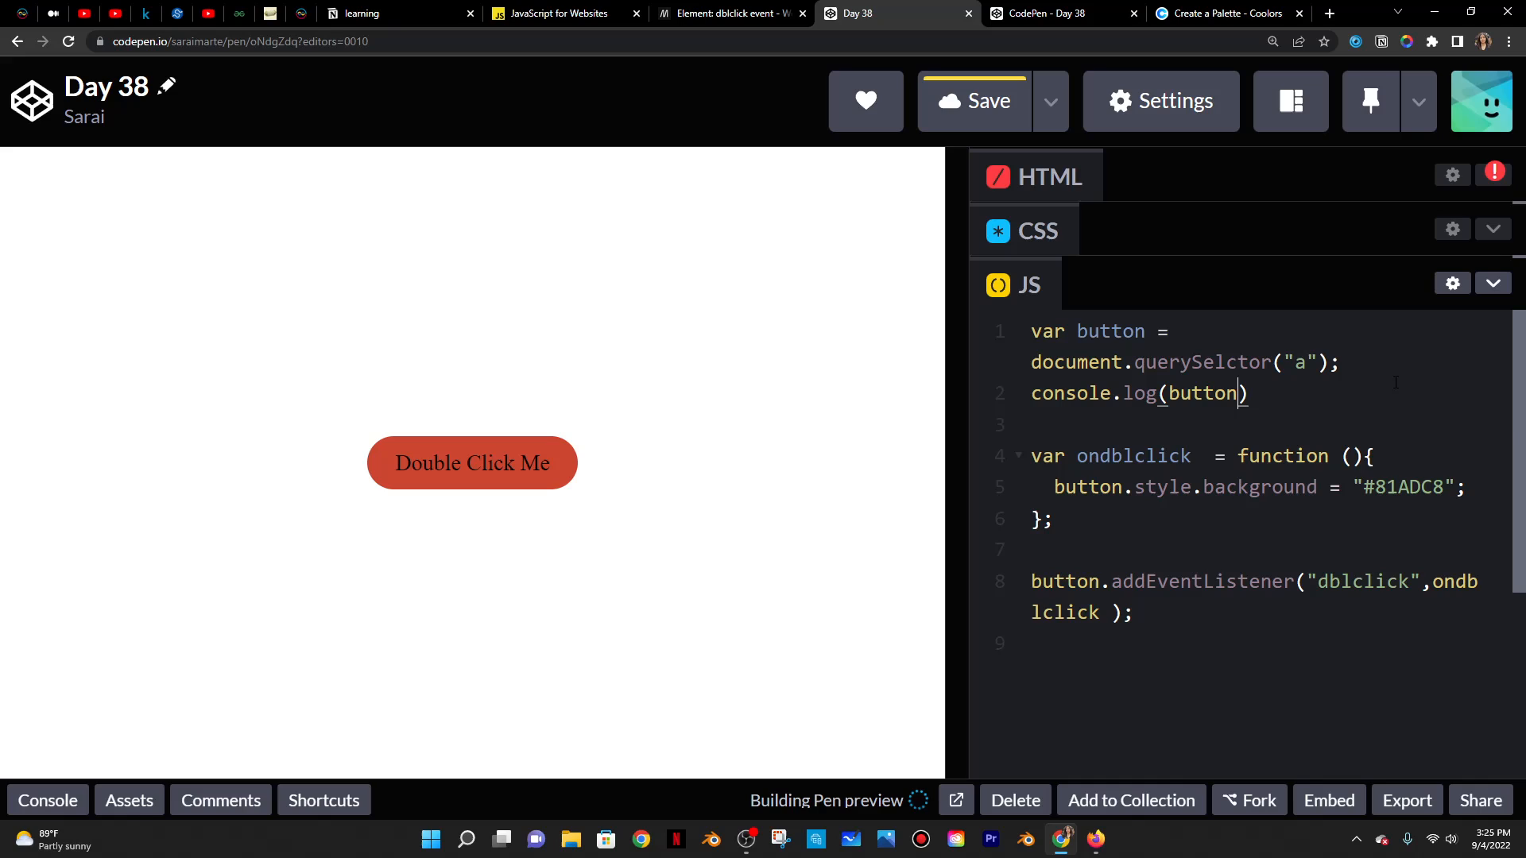
{"action": "type", "text": ";"}
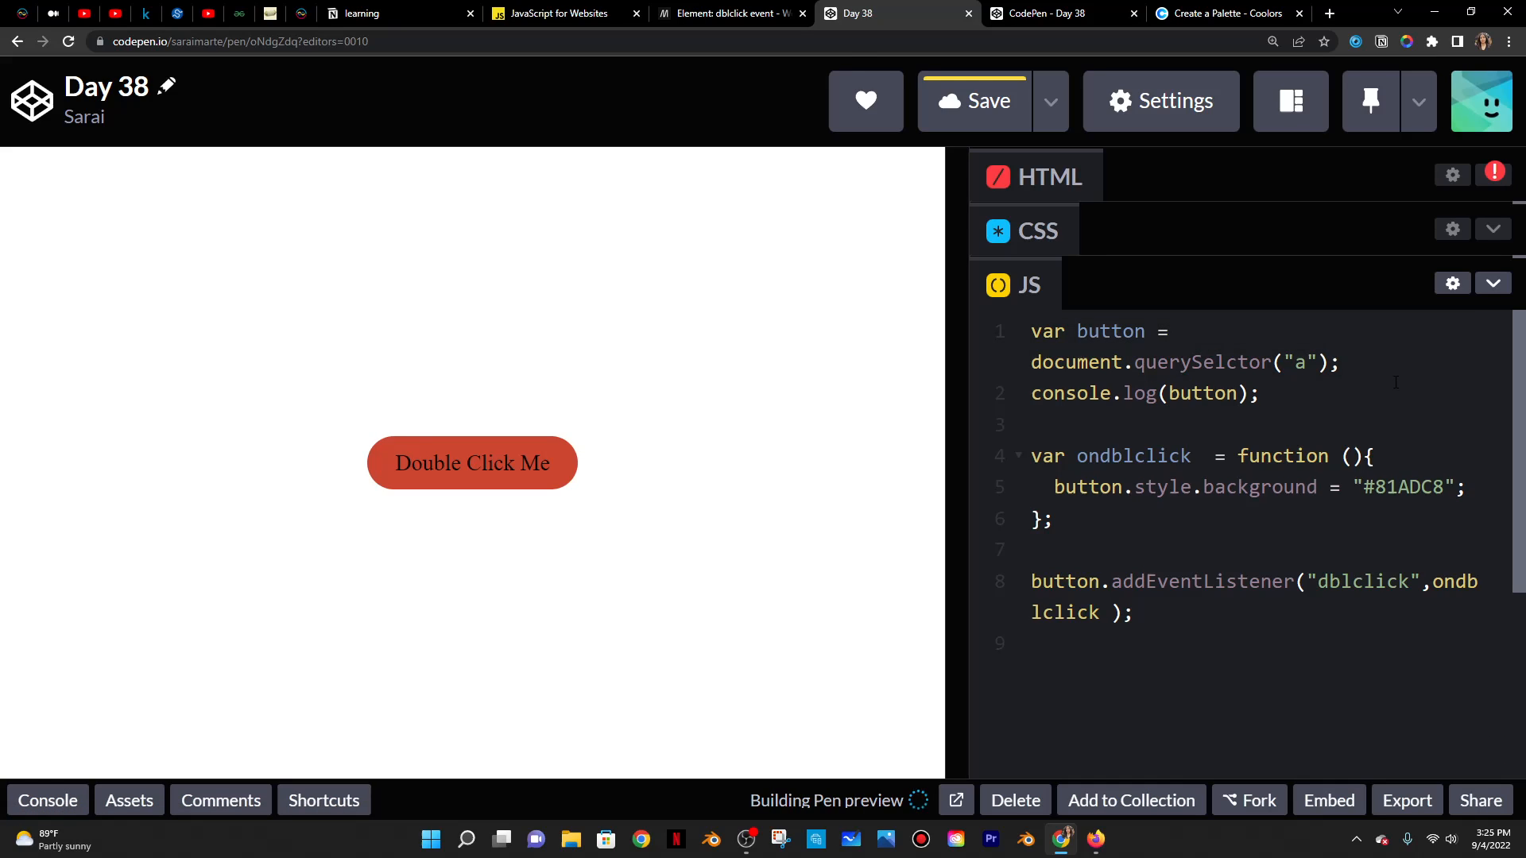
- Correct the misspelled querySelcter on line 1 to querySelector
{"action": "left_click", "coordinate": [972, 101]}
{"action": "type", "text": "t"}
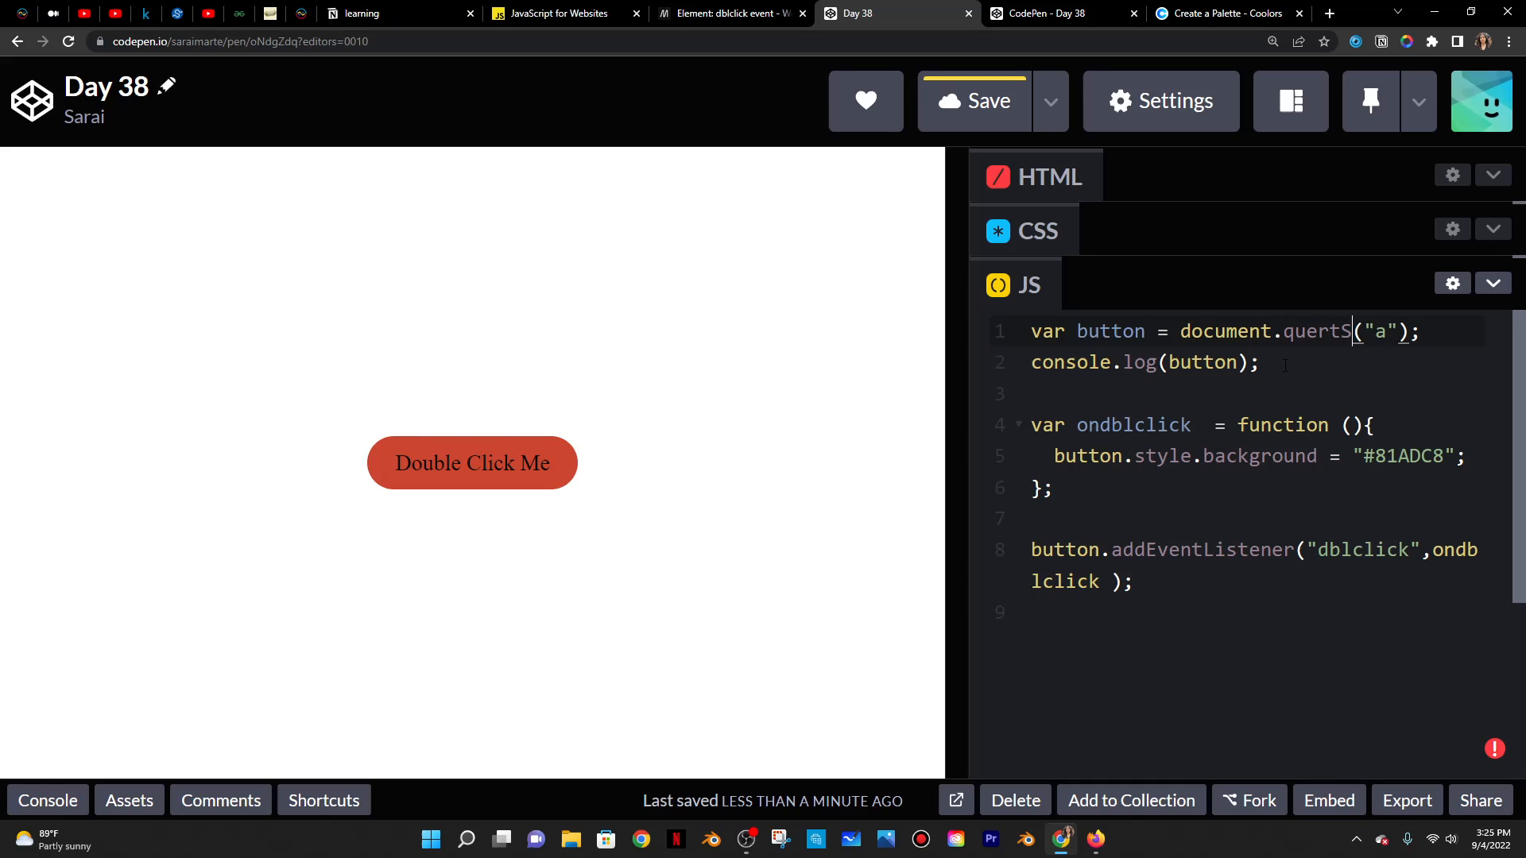
{"action": "type", "text": "Selector"}
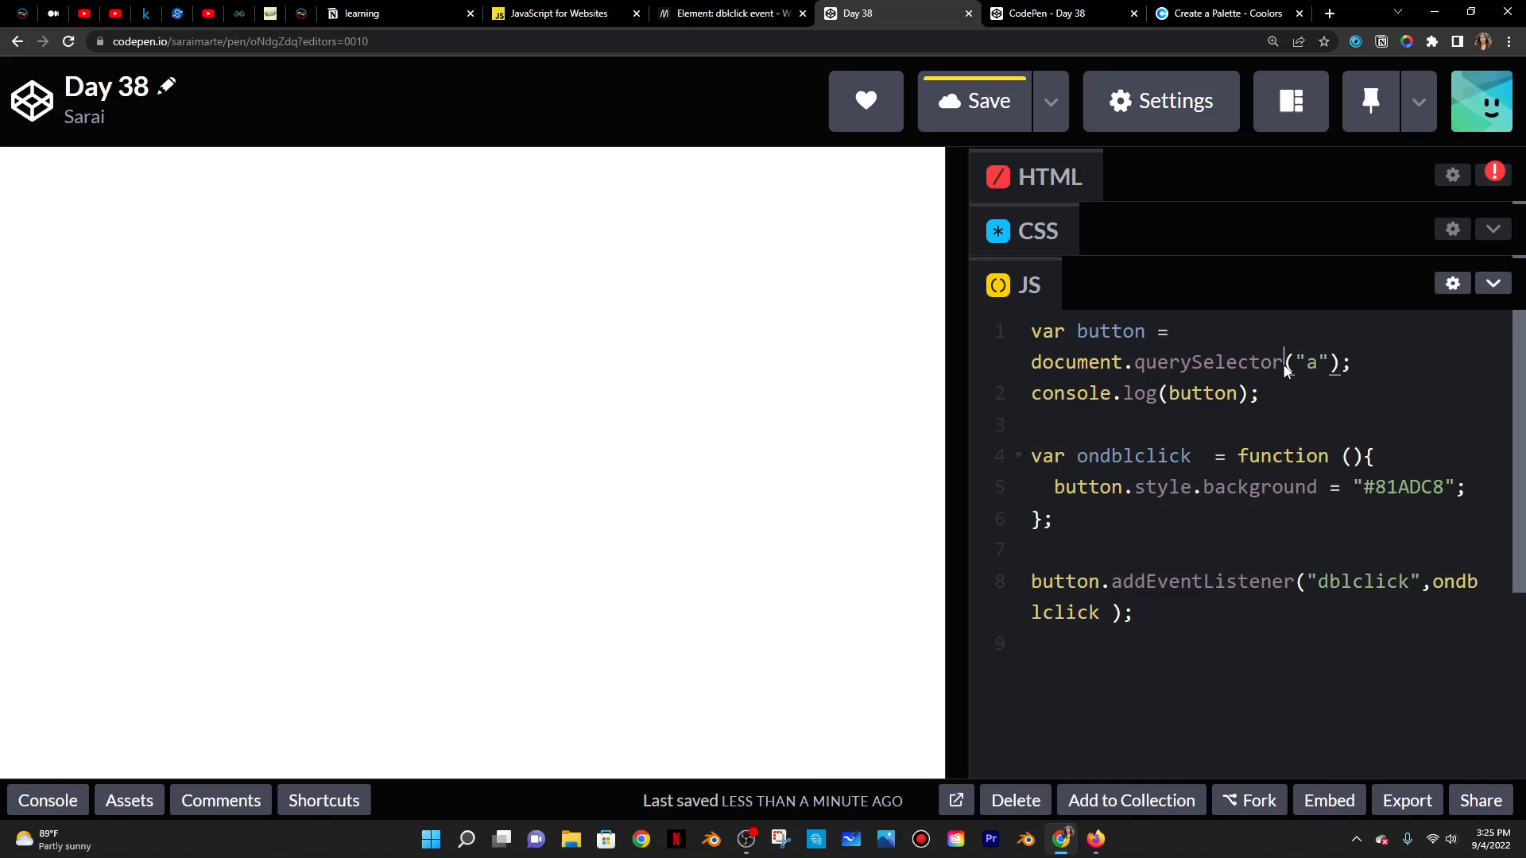
- Save the pen and double-click the preview box to check it turns blue
{"action": "left_click", "coordinate": [971, 100]}
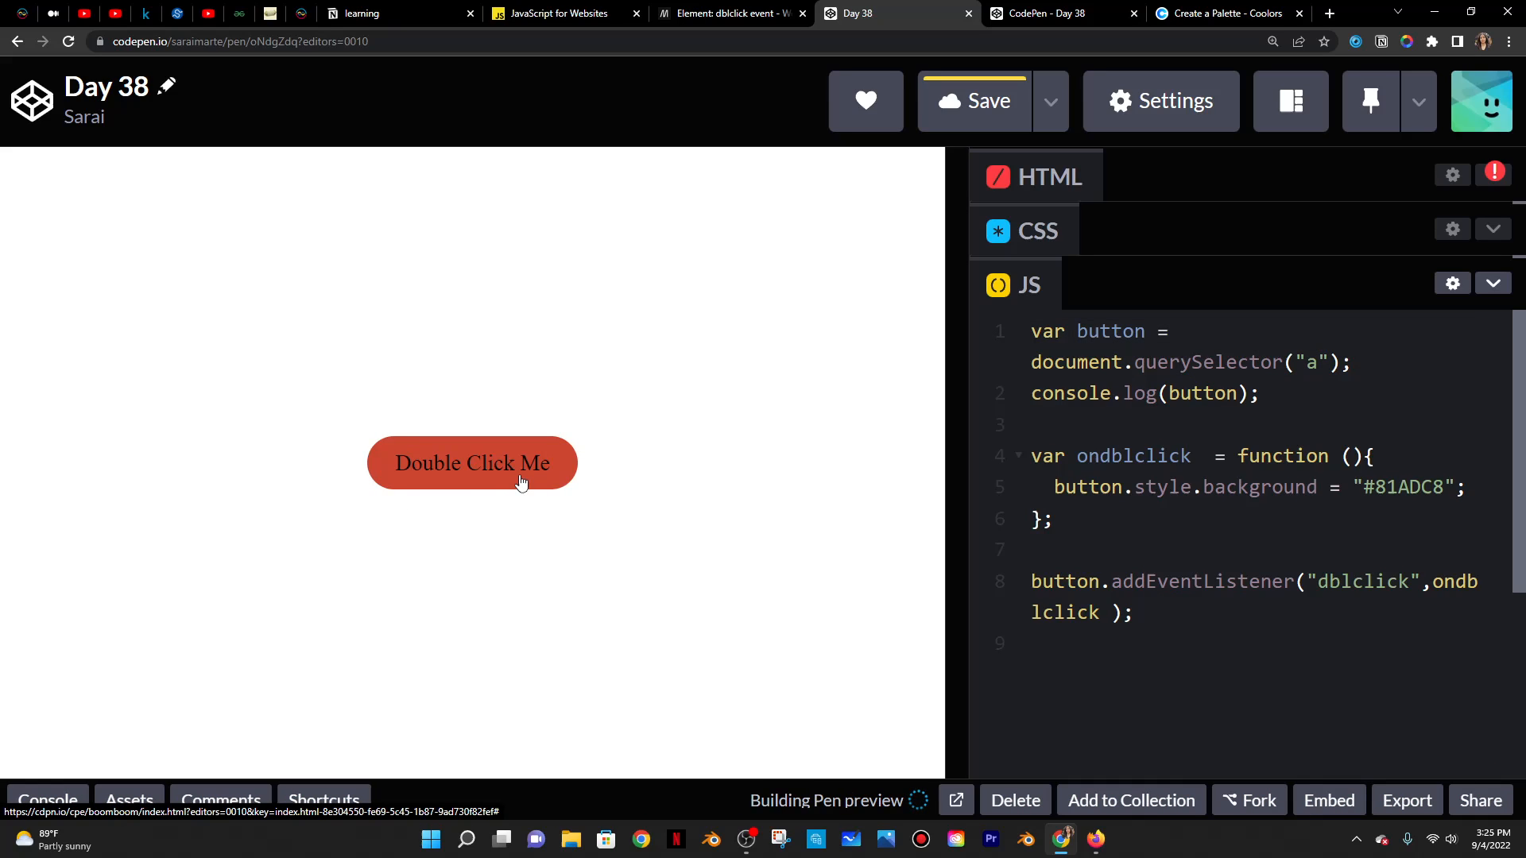
{"action": "double_click", "coordinate": [472, 462]}
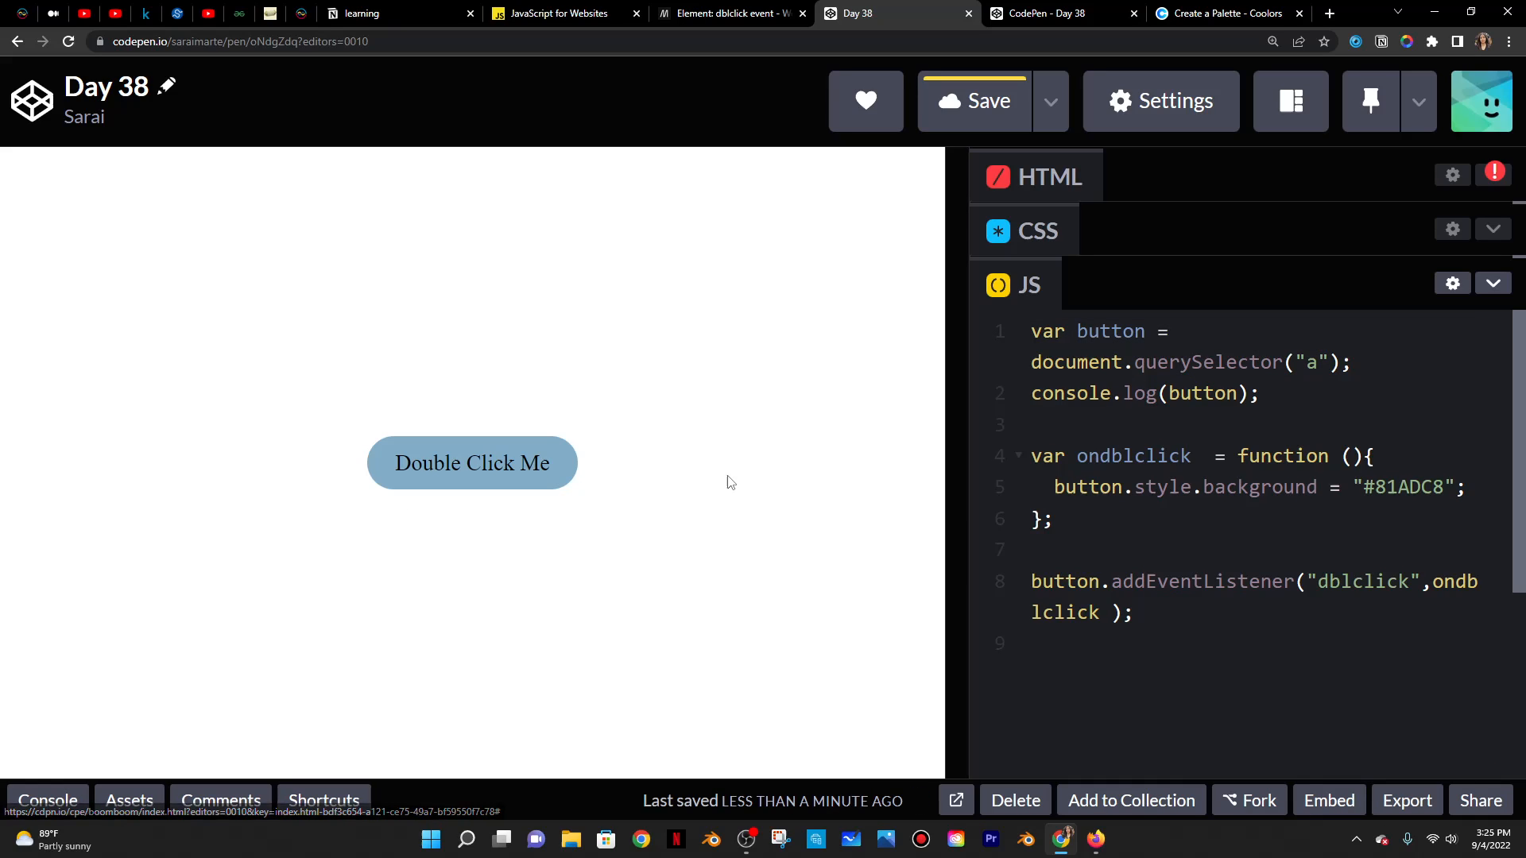
{"action": "left_click", "coordinate": [1284, 363]}
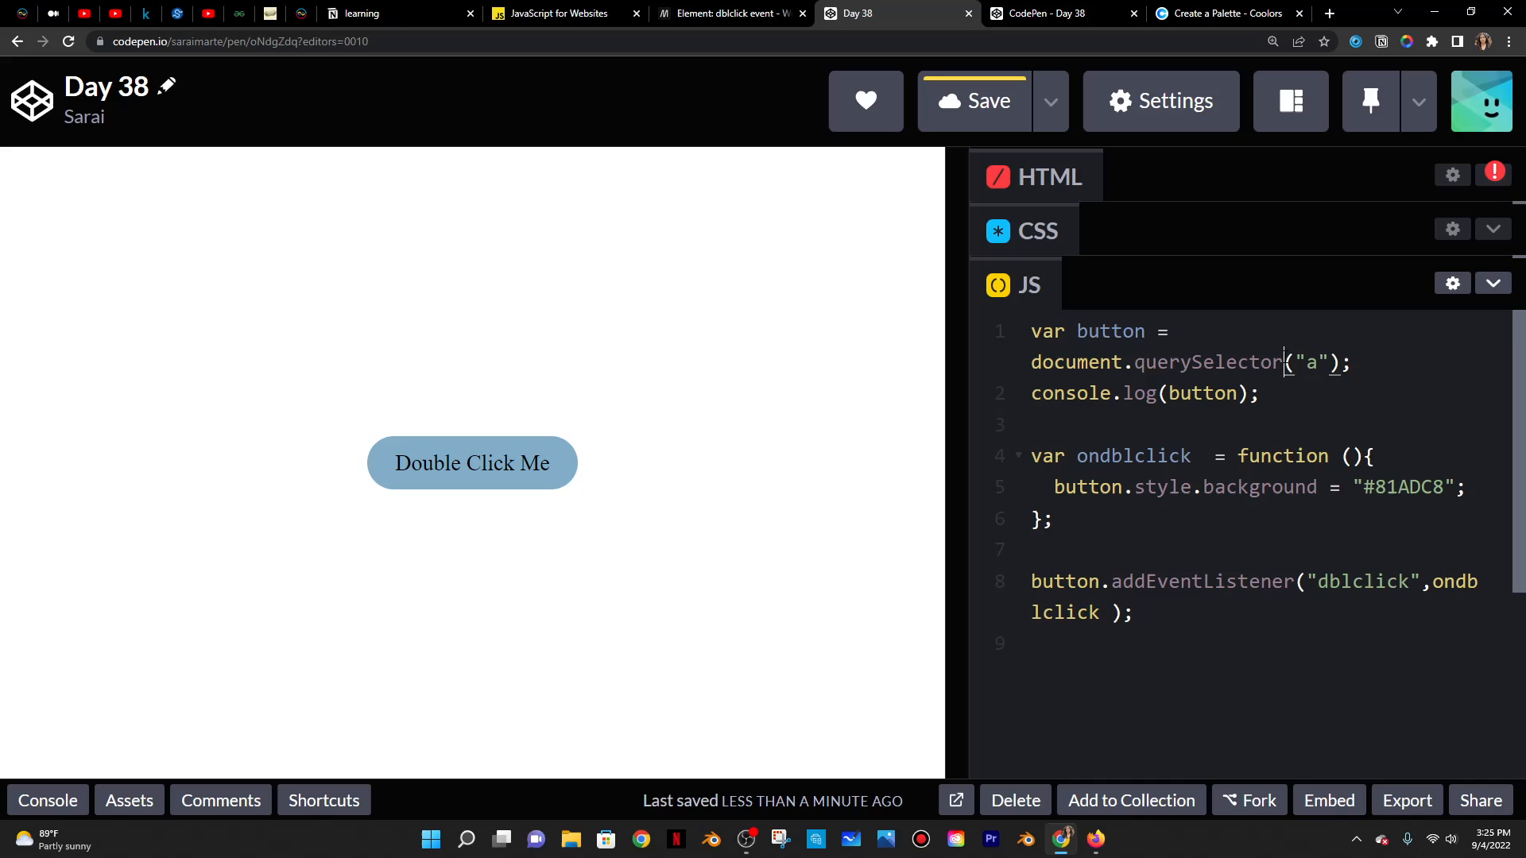
{"action": "double_click", "coordinate": [1206, 363]}
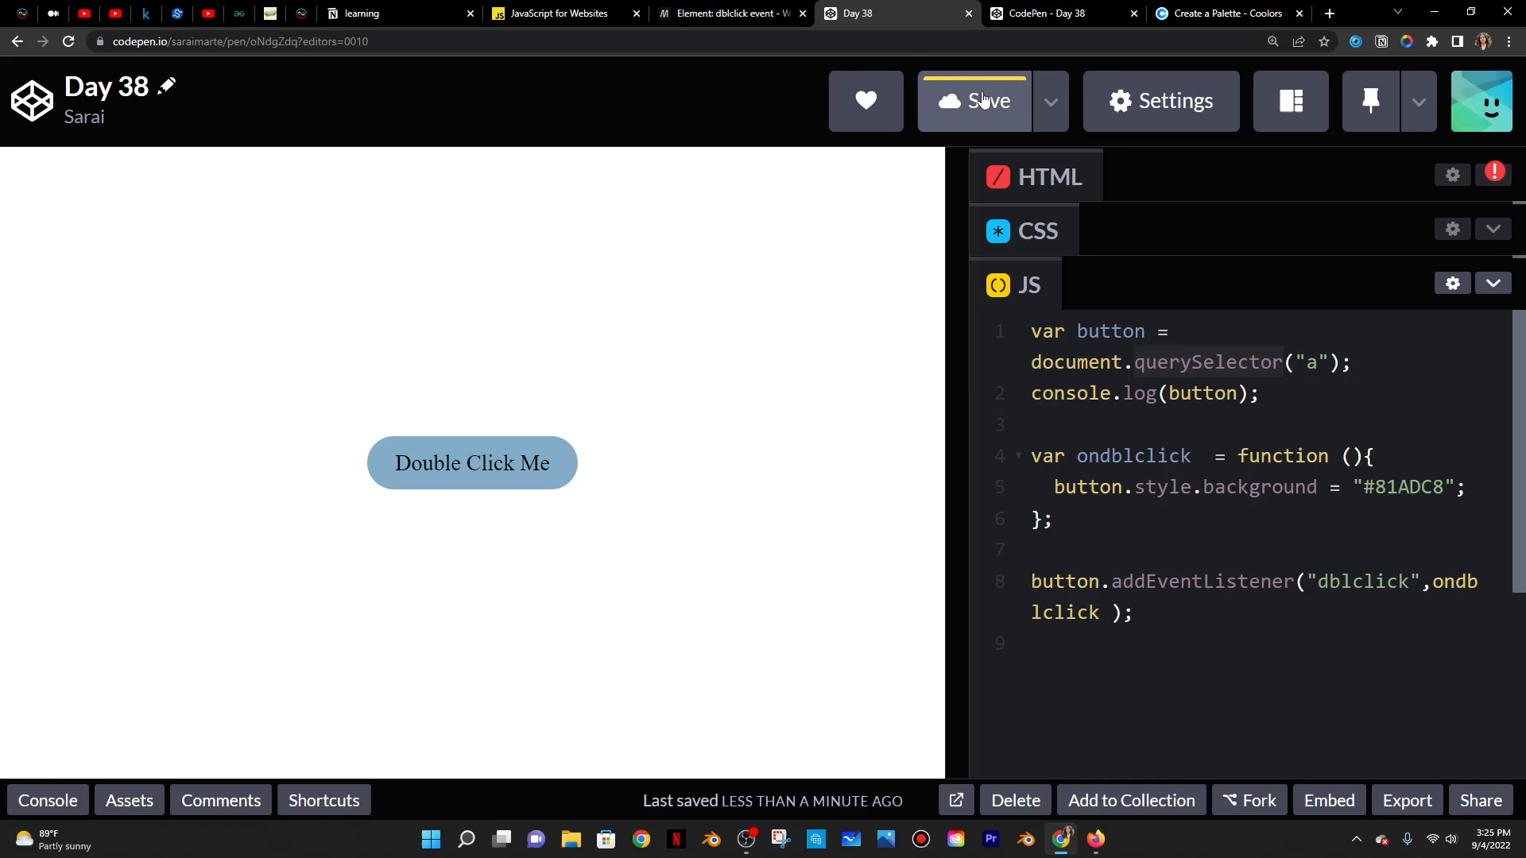
- Save again and select the ondblclick handler name to rename it
{"action": "left_click", "coordinate": [972, 100]}
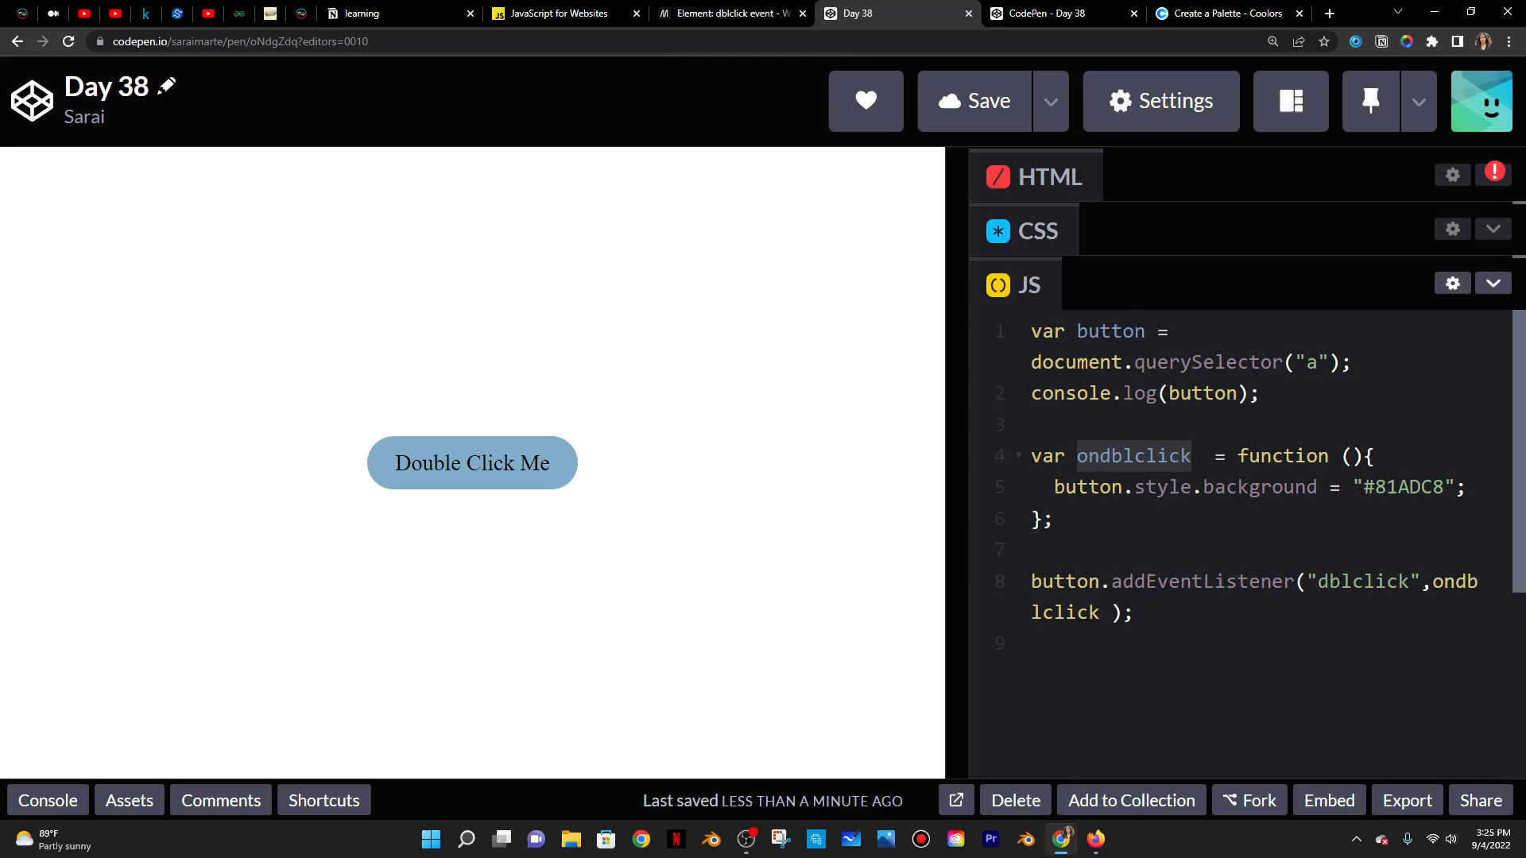
{"action": "double_click", "coordinate": [1207, 363]}
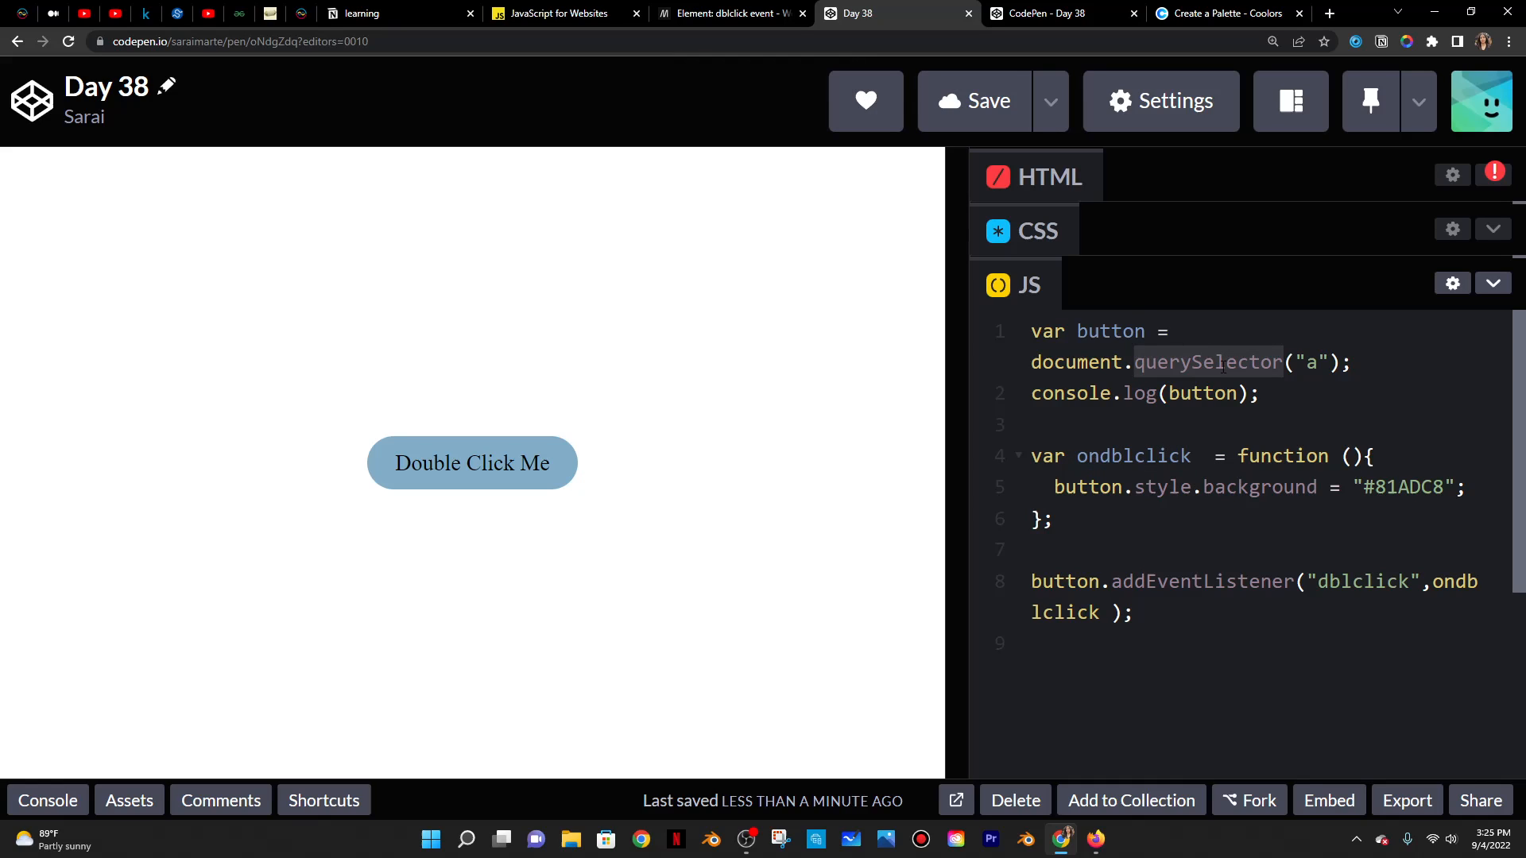
{"action": "left_click", "coordinate": [1205, 393]}
{"action": "type", "text": "ButtonDoubleC"}
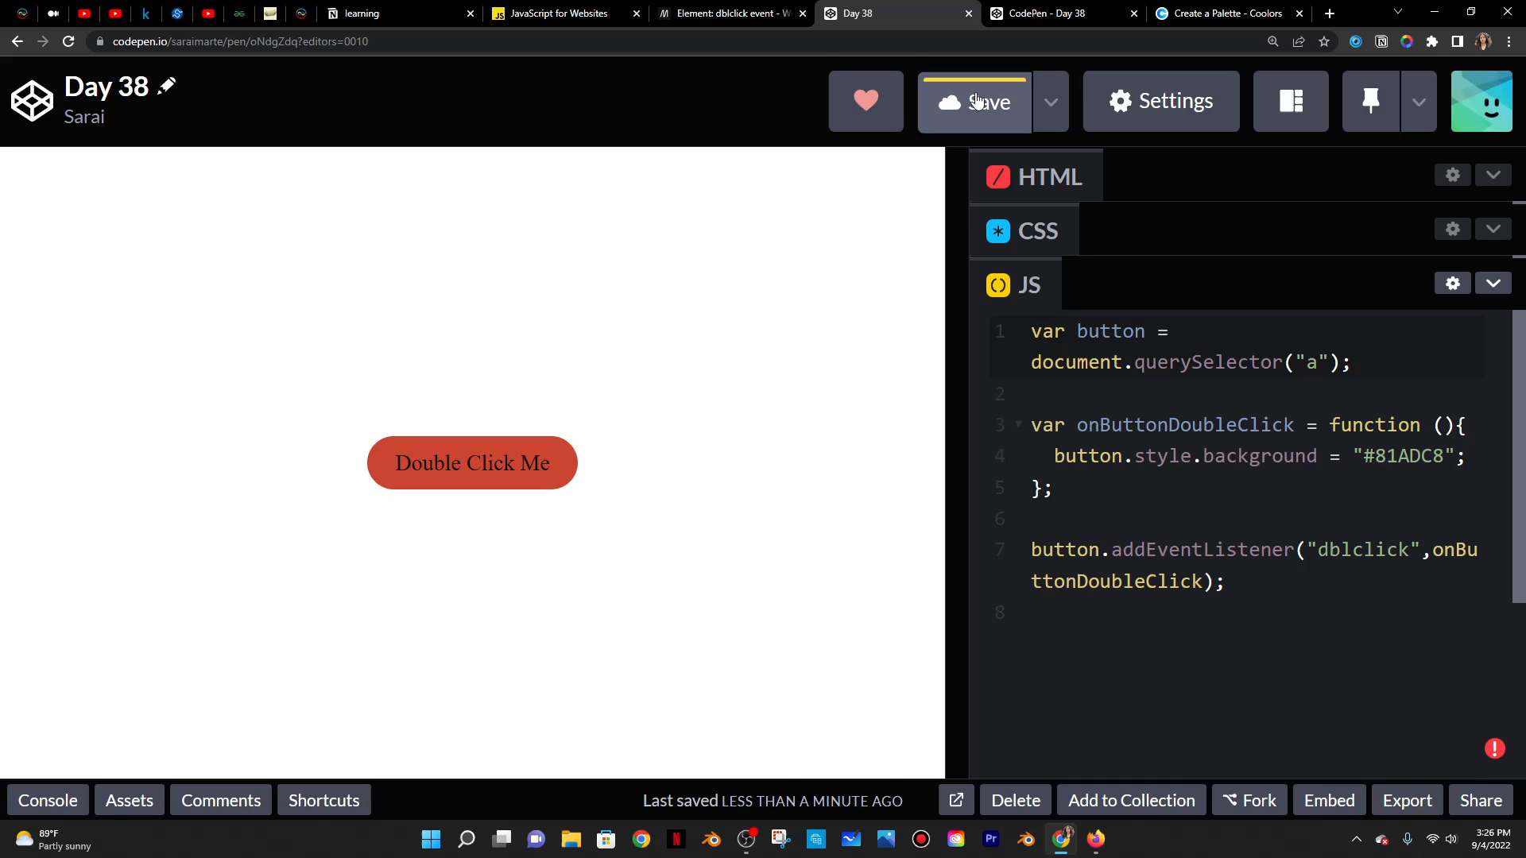
- Save with the handler renamed to onButtonDoubleClick and confirm double-clicking turns the button blue
{"action": "left_click", "coordinate": [974, 100]}
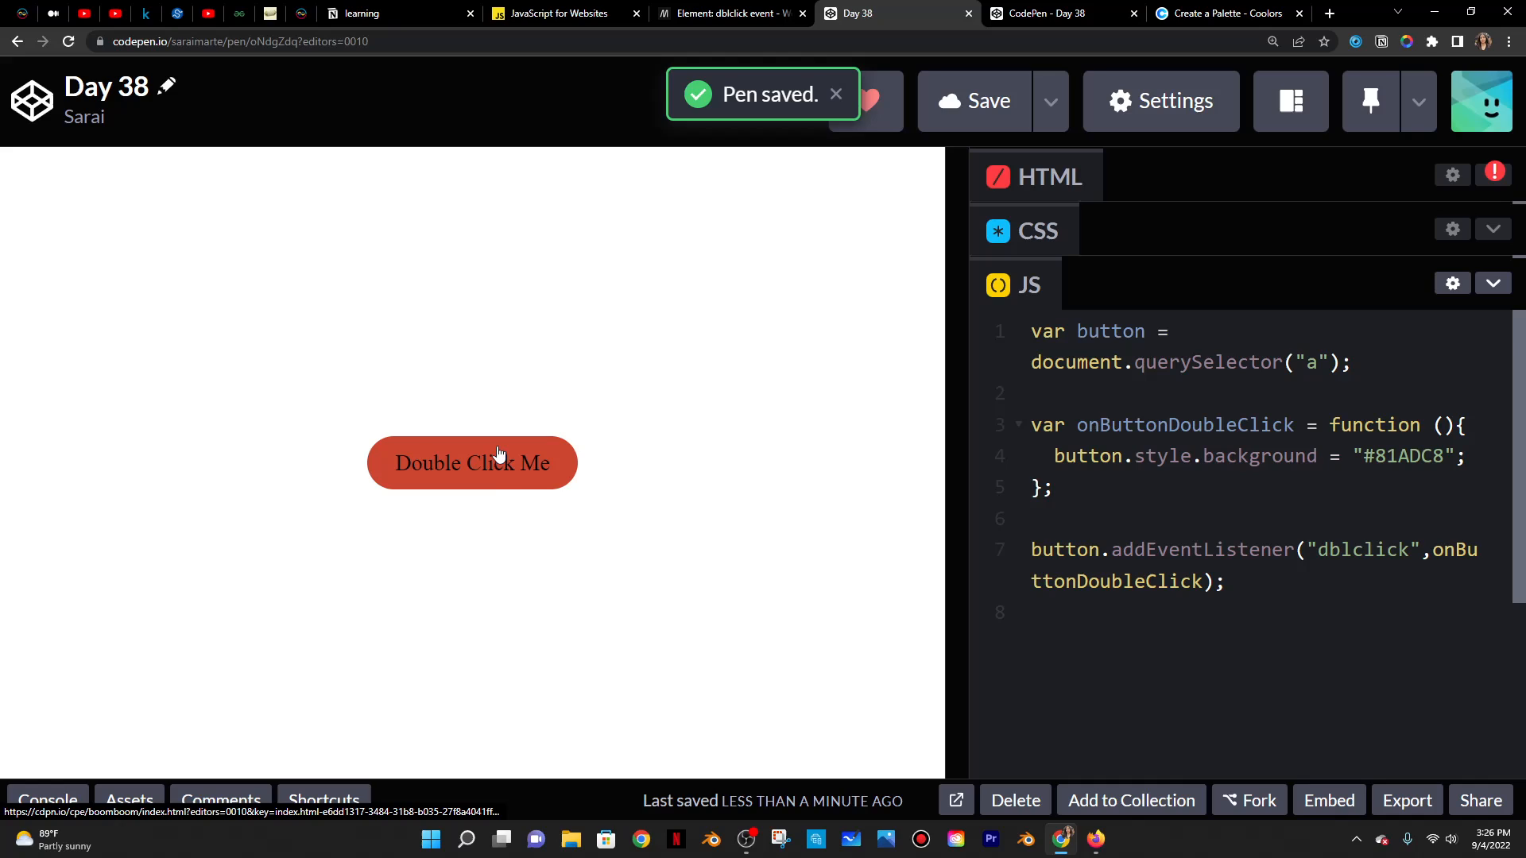
{"action": "double_click", "coordinate": [472, 462]}
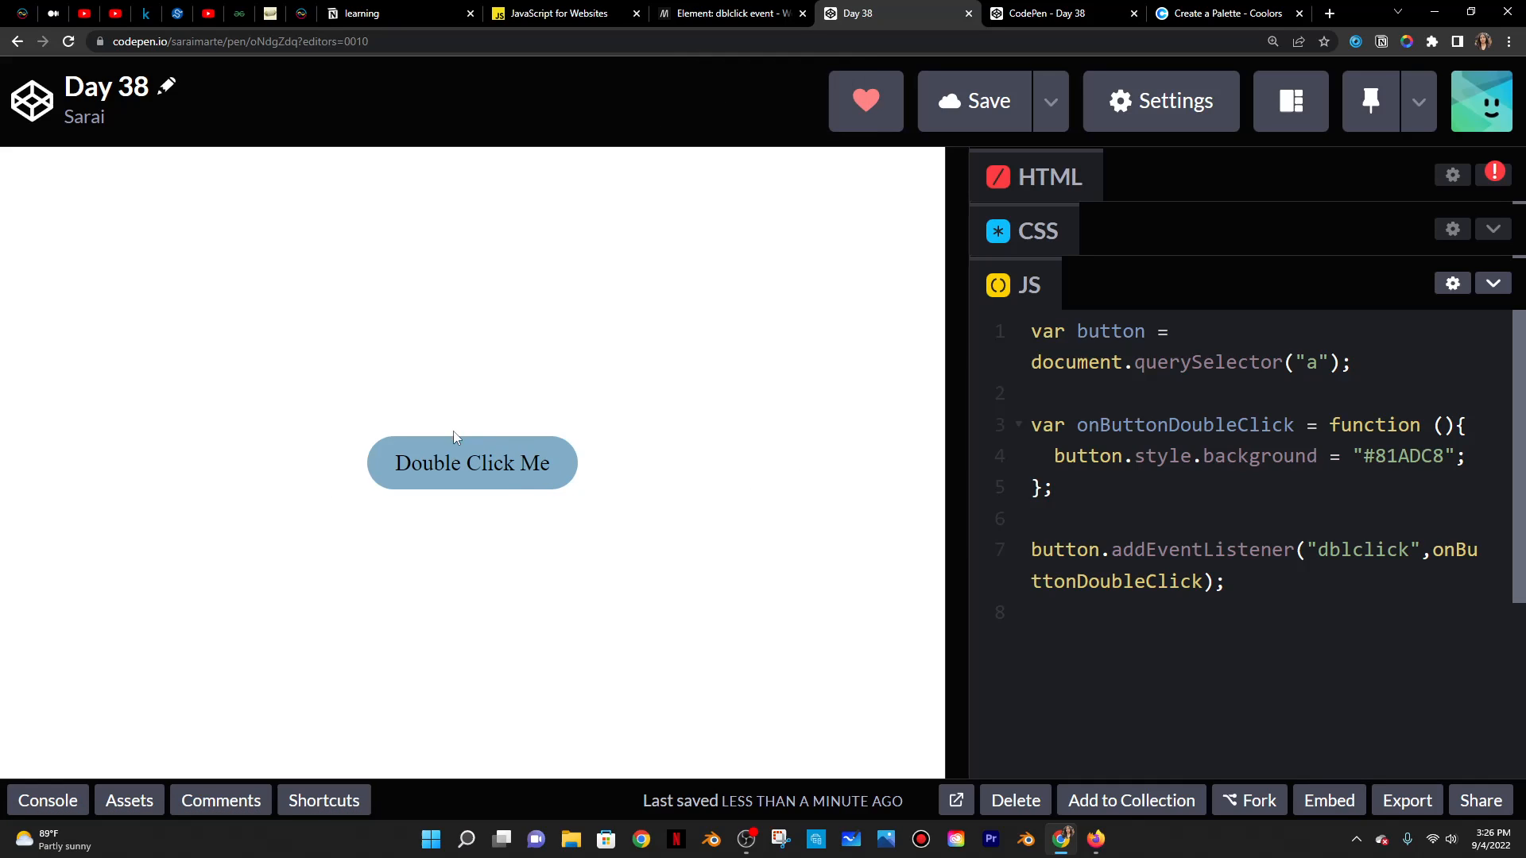
{"action": "double_click", "coordinate": [1183, 426]}
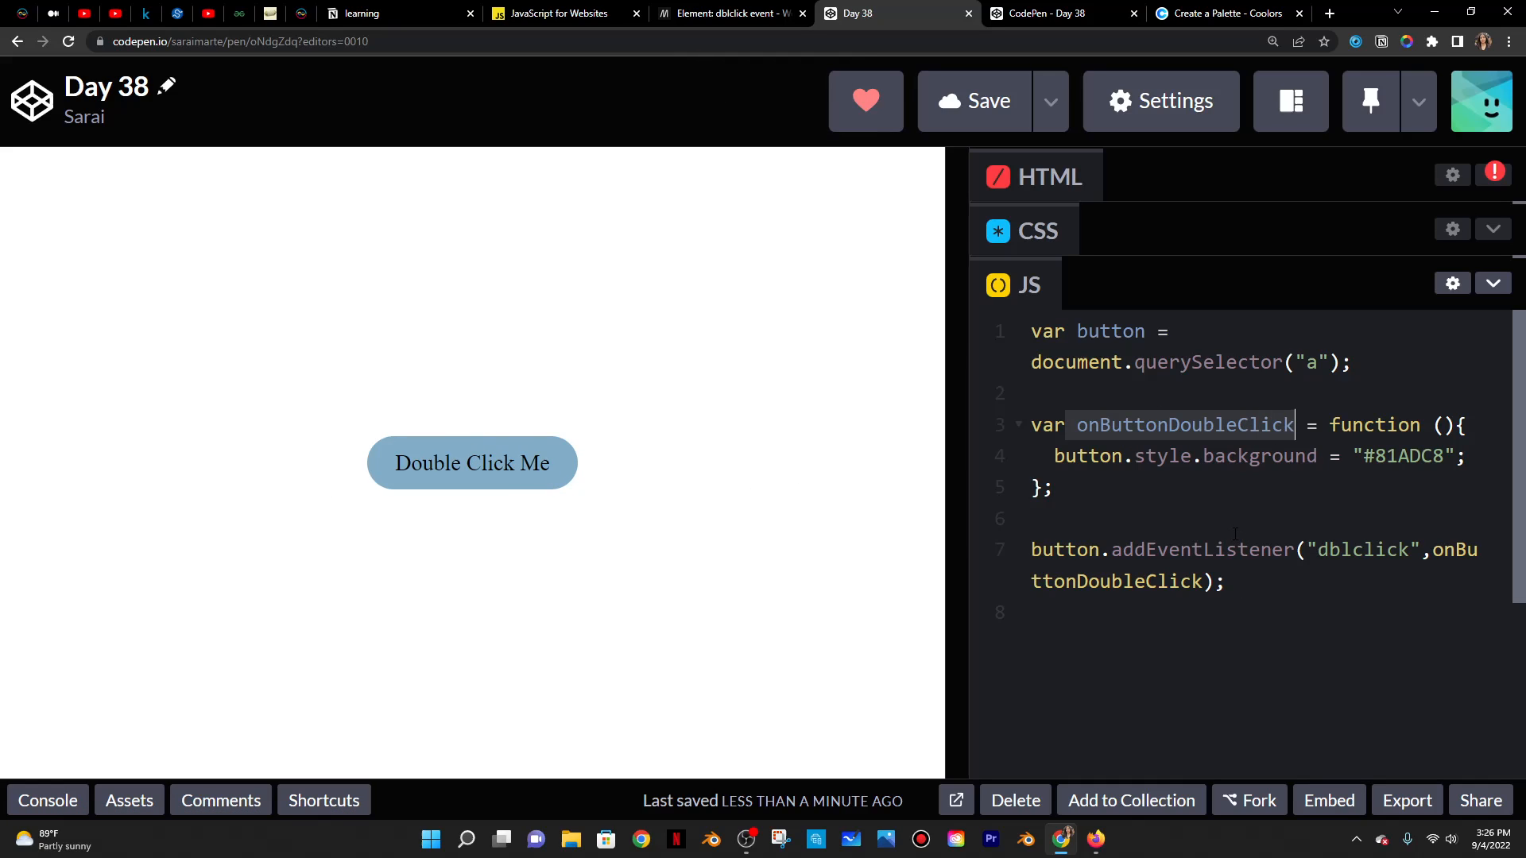
- Bring the CSS panel's a rule back into view for editing
{"action": "left_click", "coordinate": [1055, 13]}
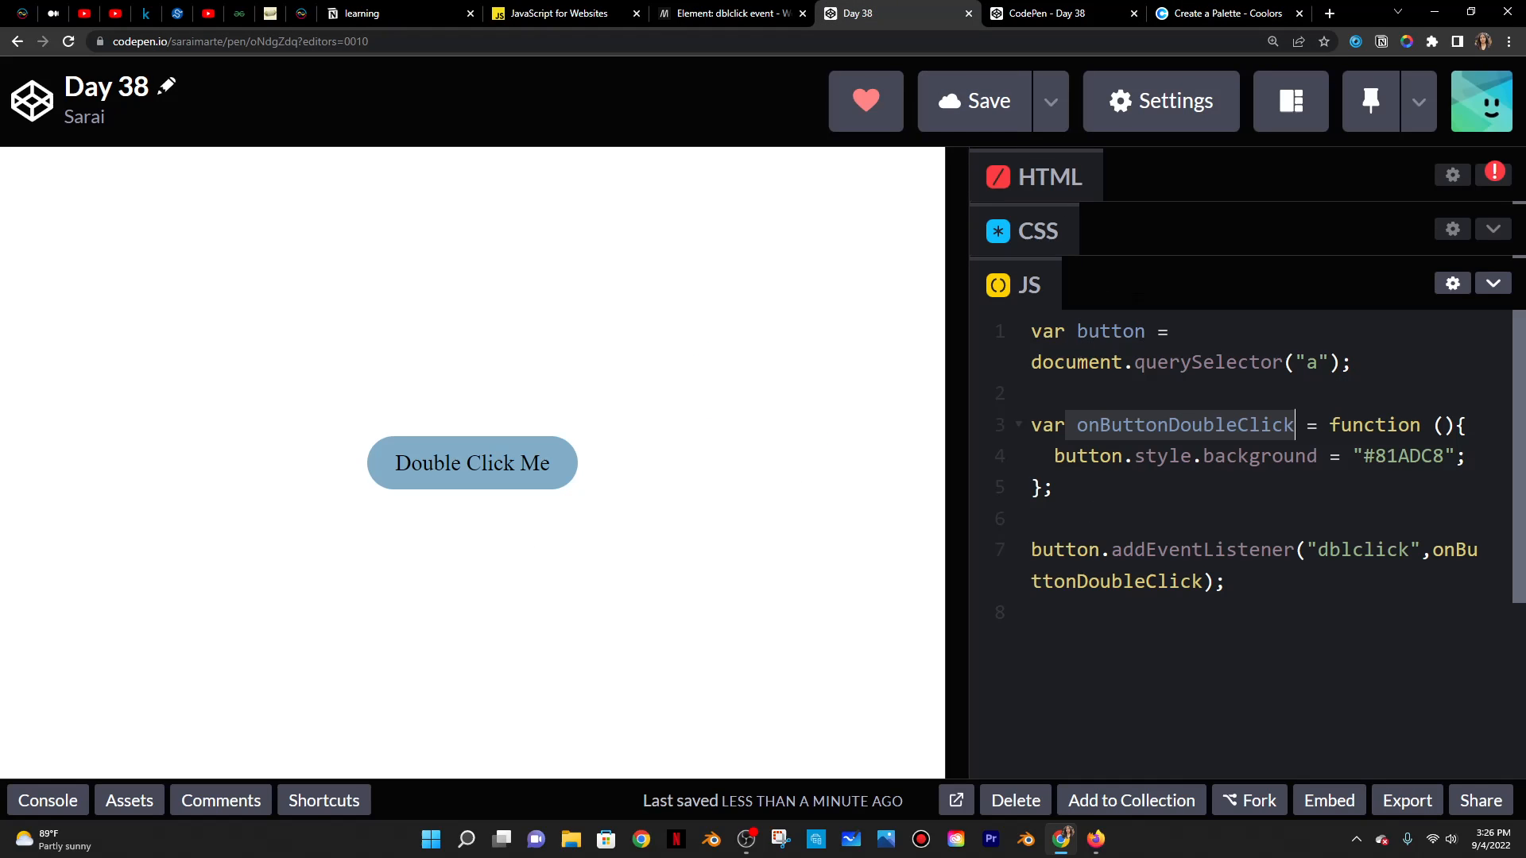
{"action": "left_click", "coordinate": [1032, 230]}
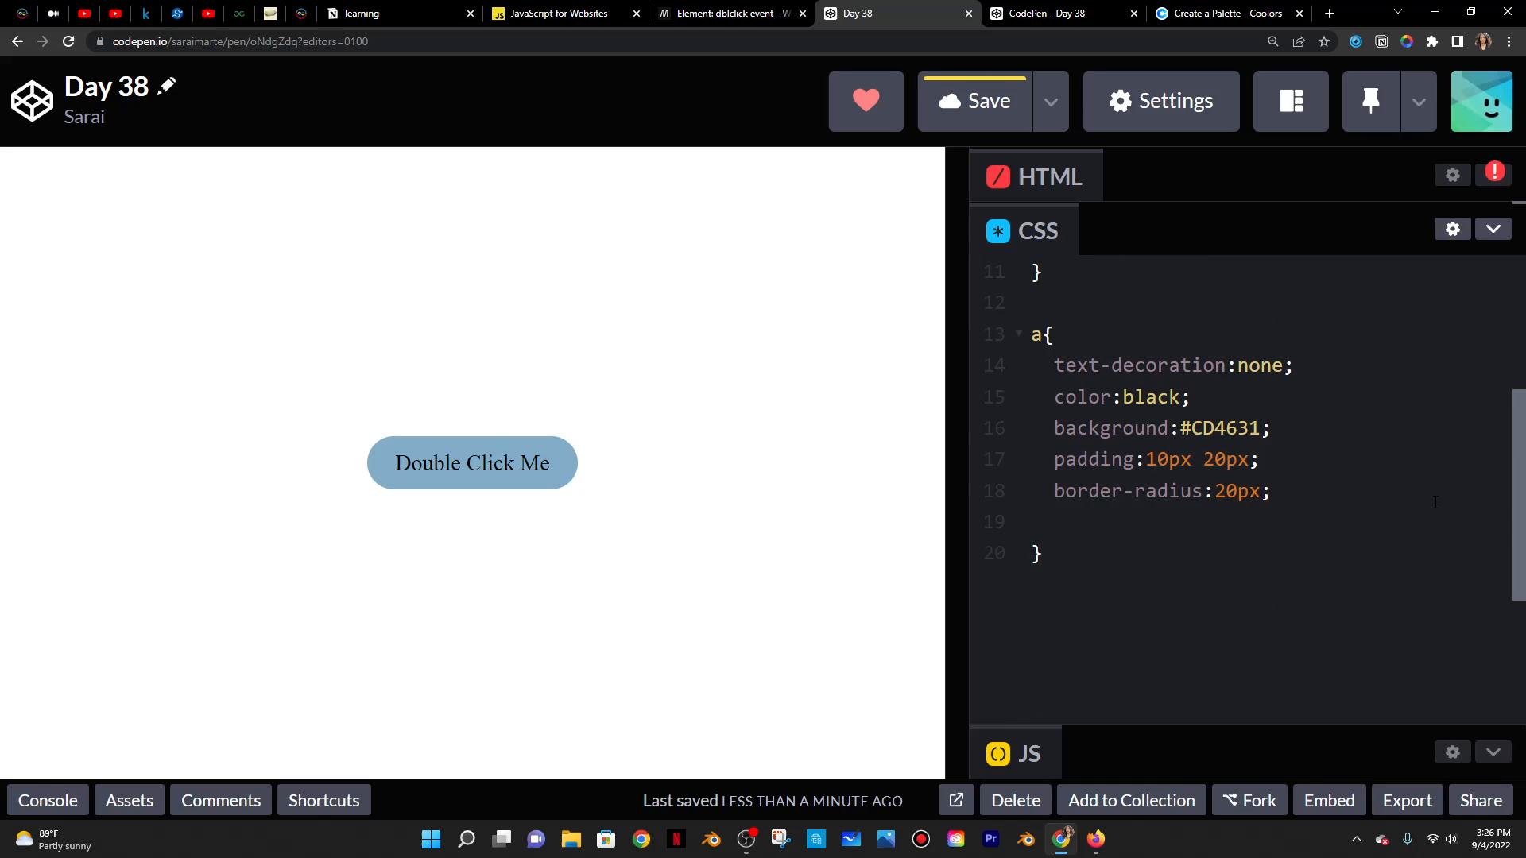
- Give the a rule width:300px and height:200px and test the enlarged box
{"action": "type", "text": "width"}
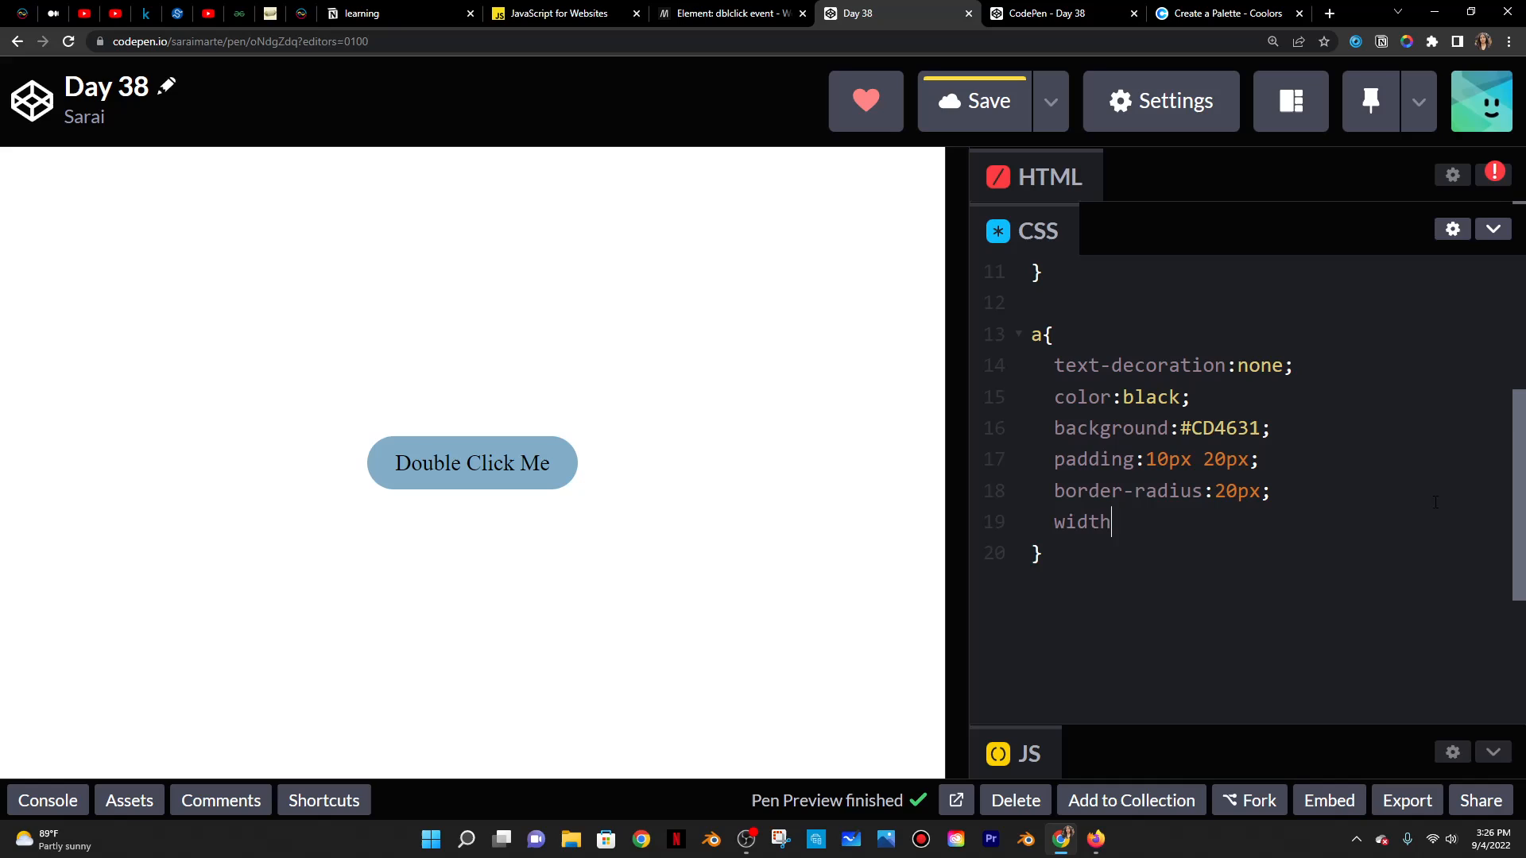
{"action": "type", "text": ":300px;"}
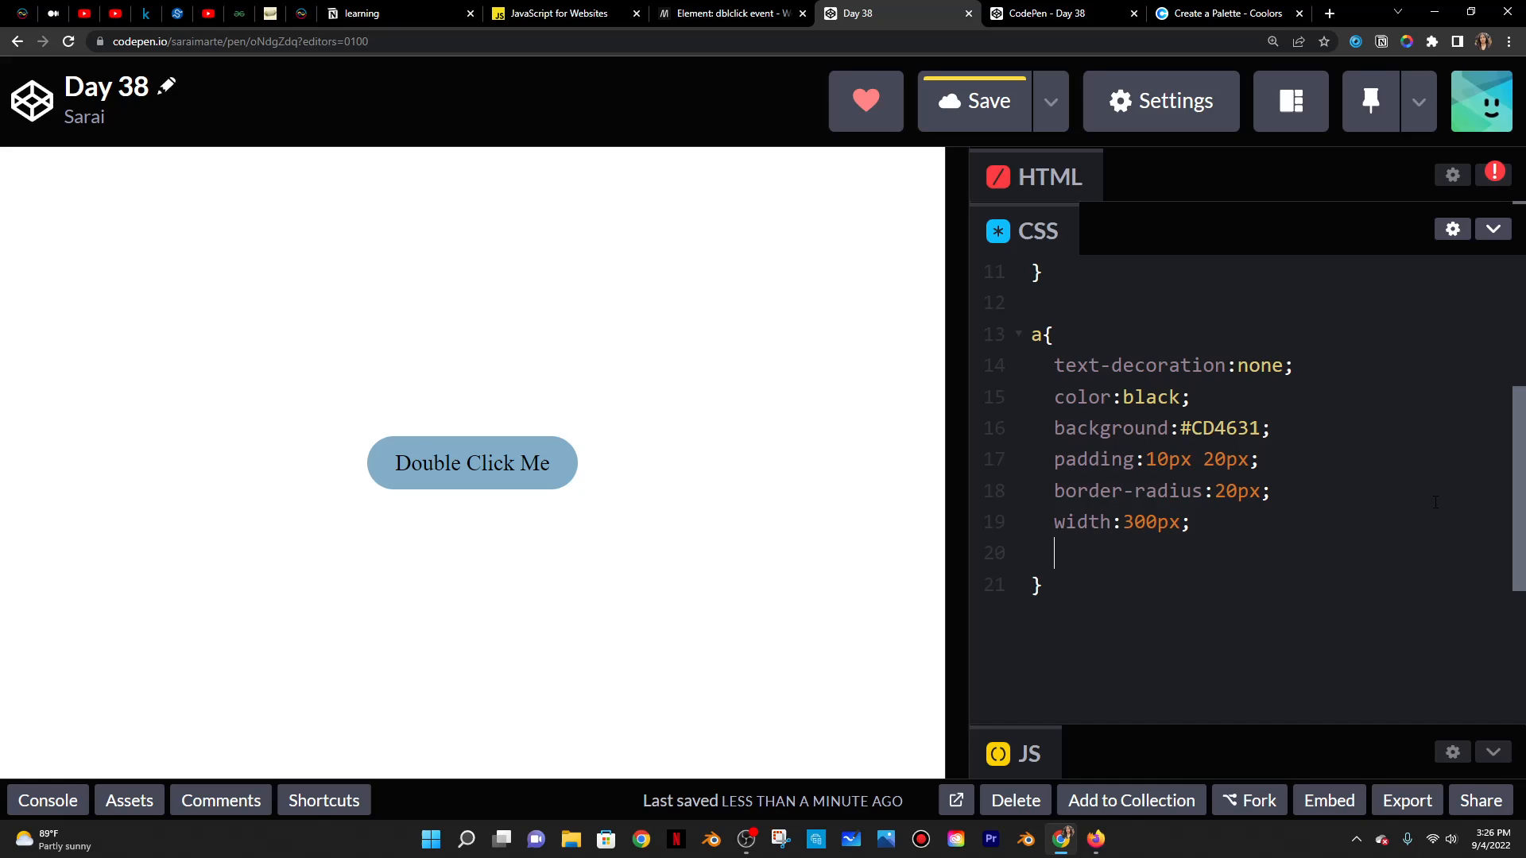
{"action": "type", "text": "height:20"}
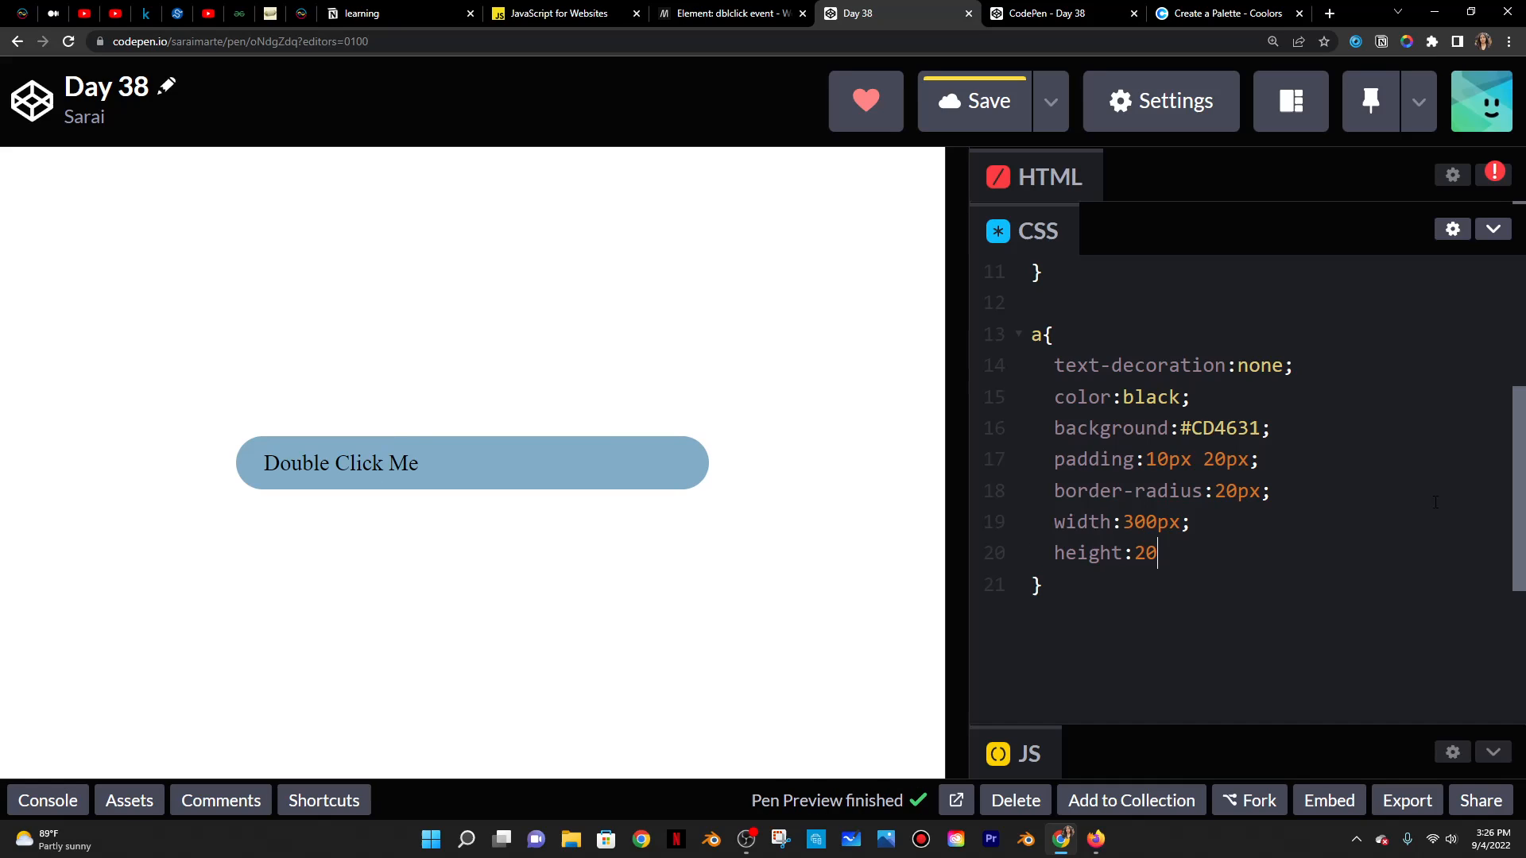
{"action": "type", "text": "0px;"}
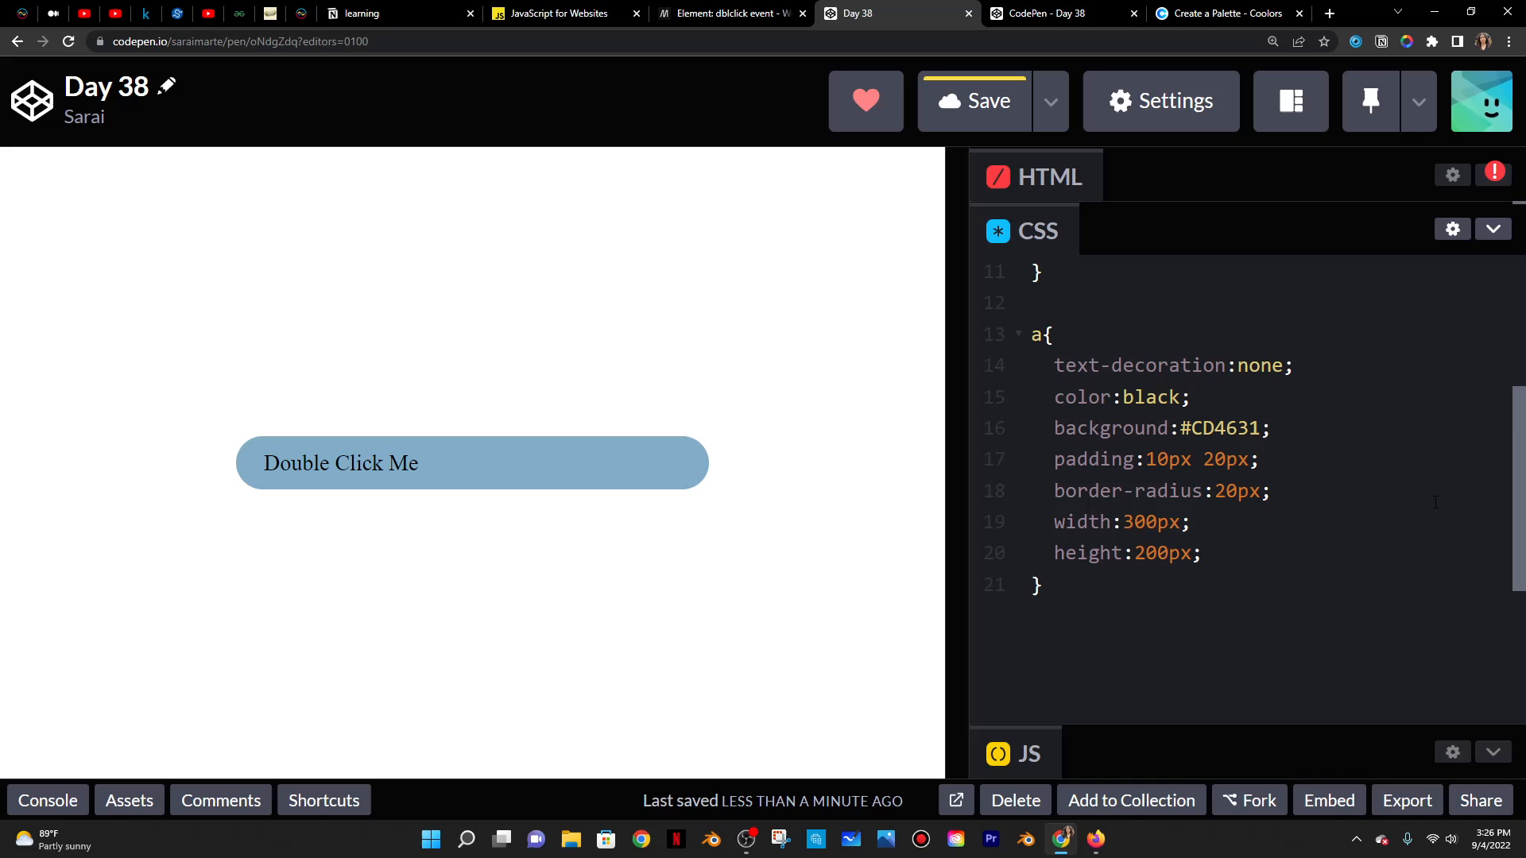
{"action": "double_click", "coordinate": [470, 463]}
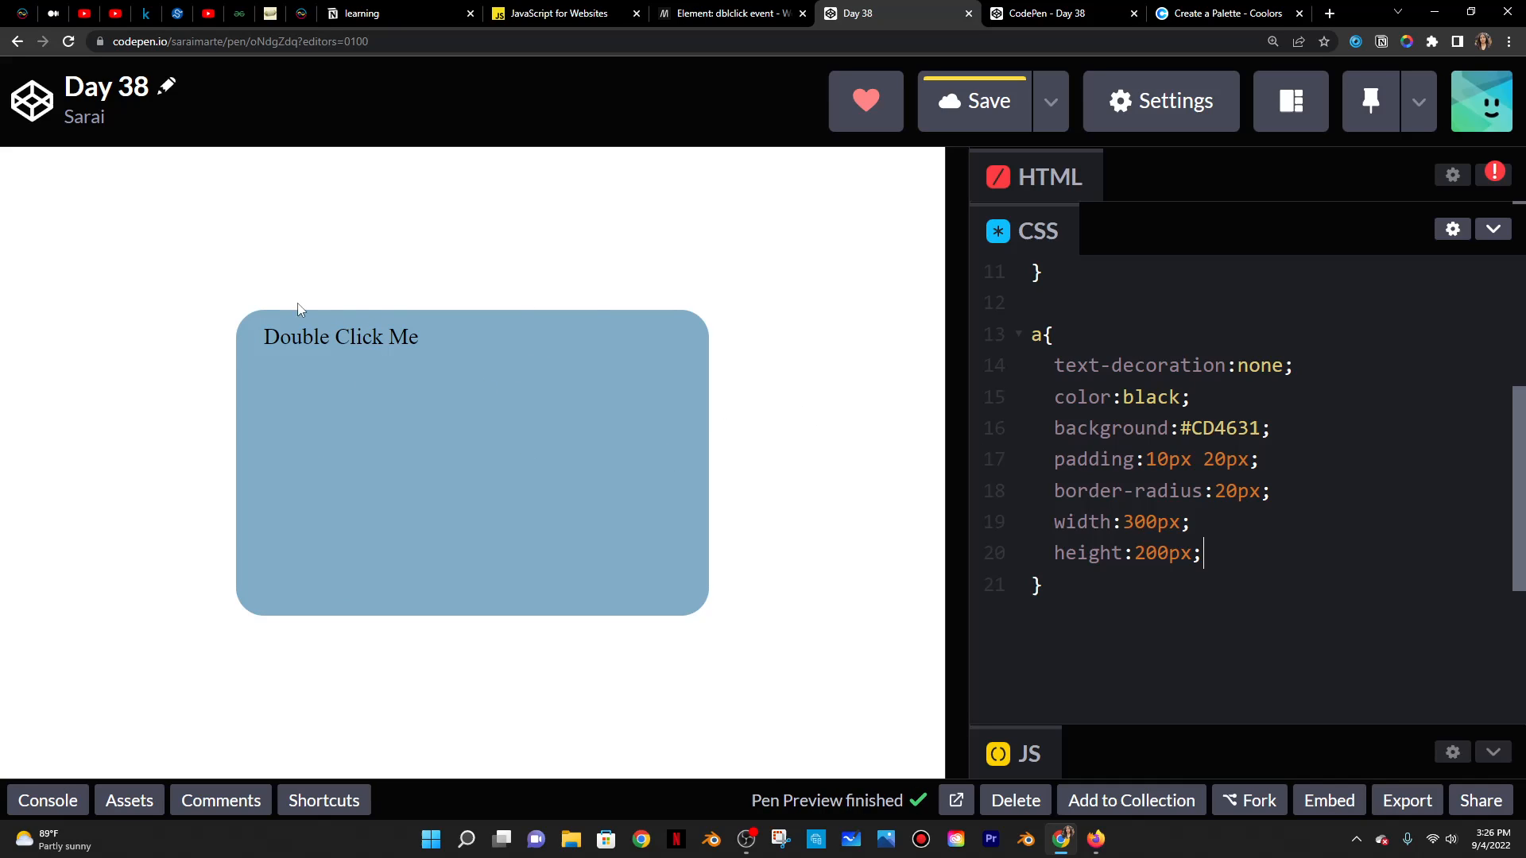
- Reuse the body's flex centering rules in a and add font-size:20px
{"action": "scroll", "scroll_direction": "up", "scroll_amount": 3}
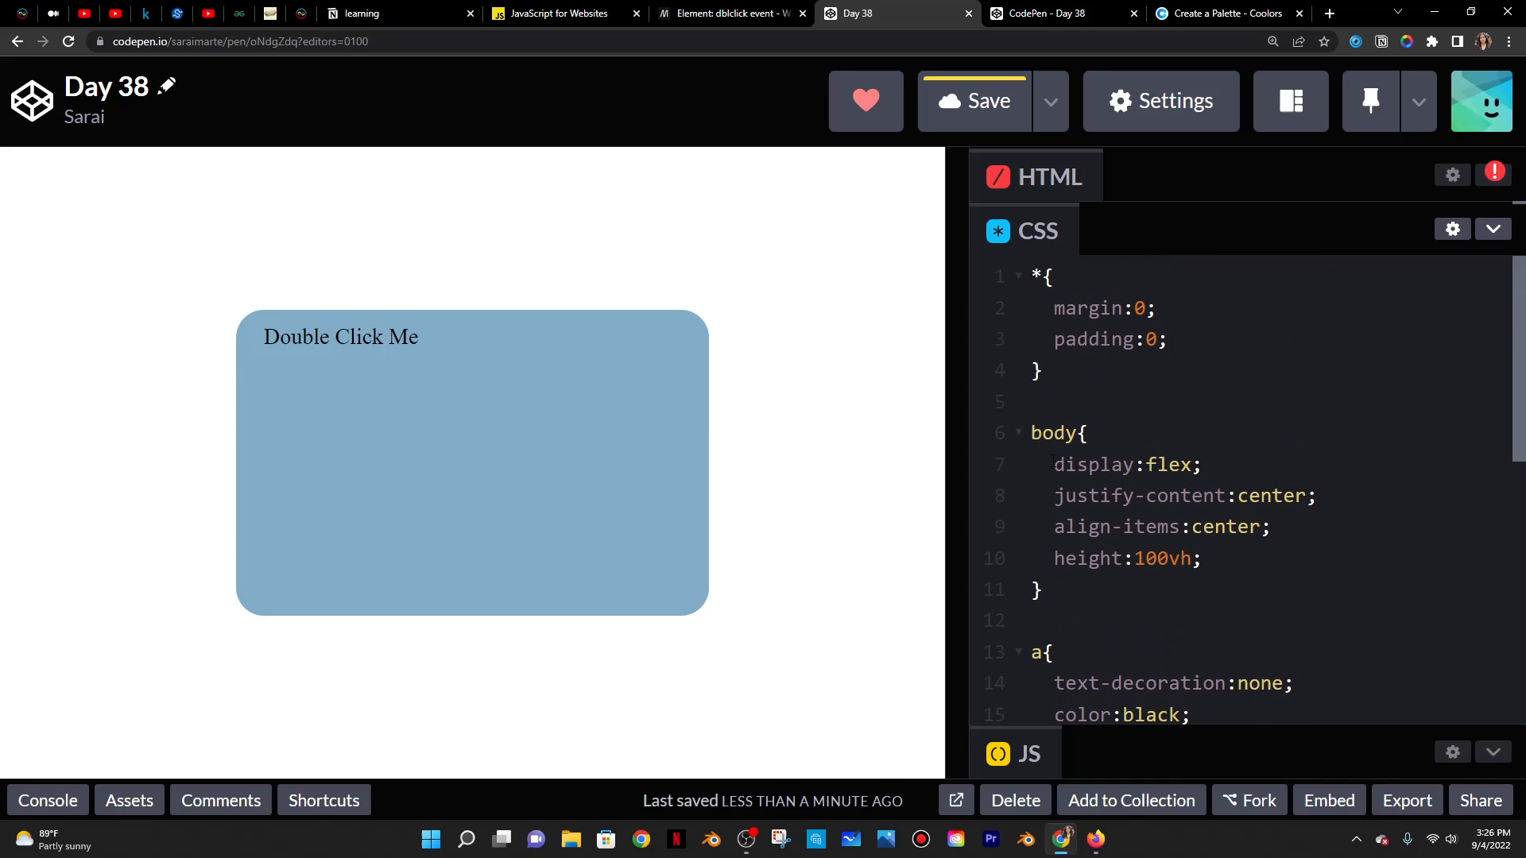
{"action": "double_click", "coordinate": [1126, 464]}
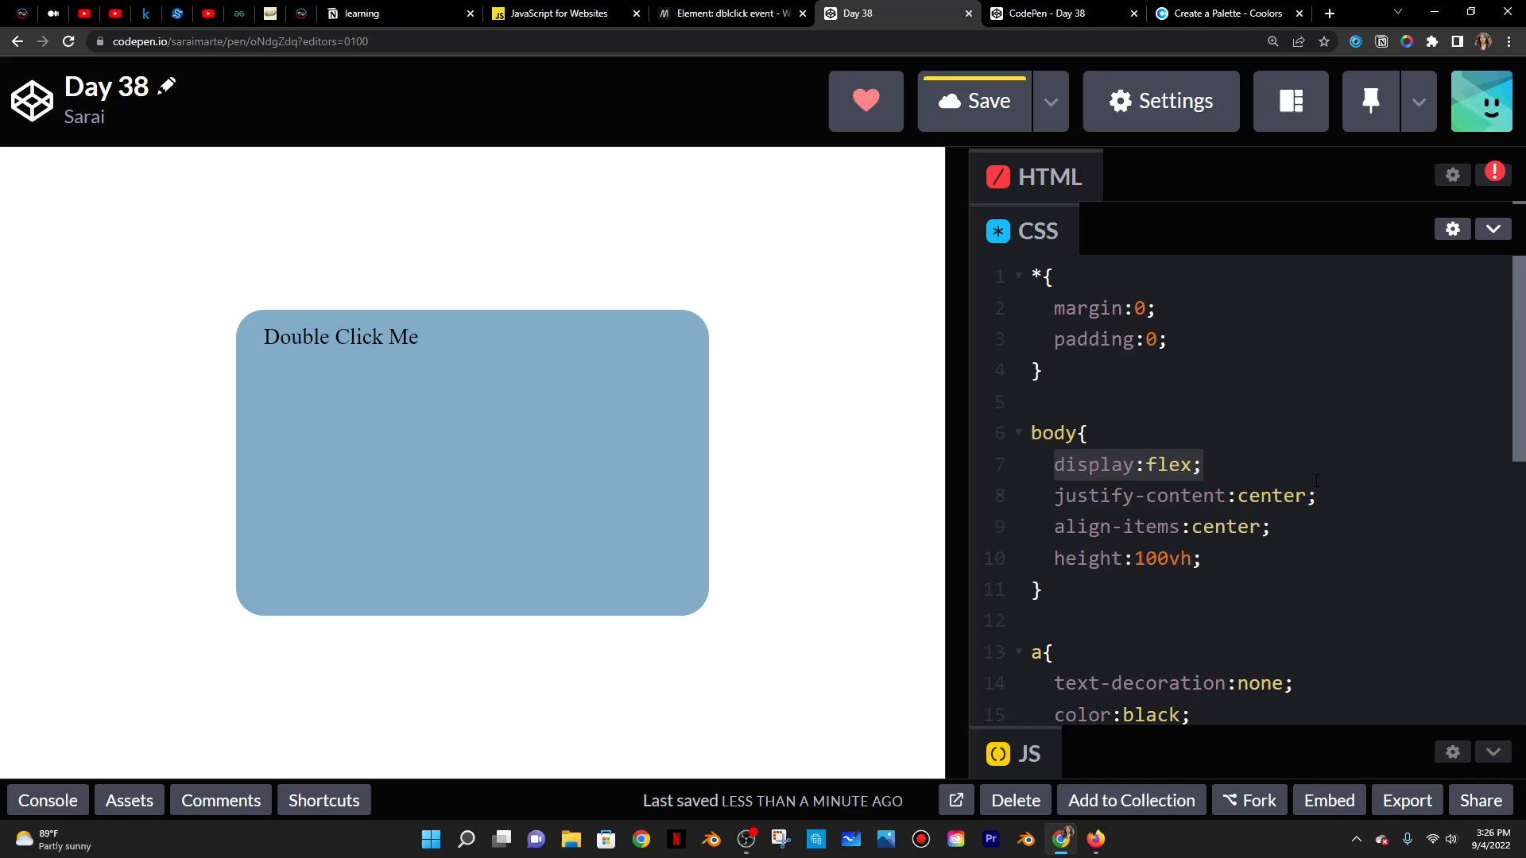
{"action": "scroll", "scroll_direction": "down", "scroll_amount": 3}
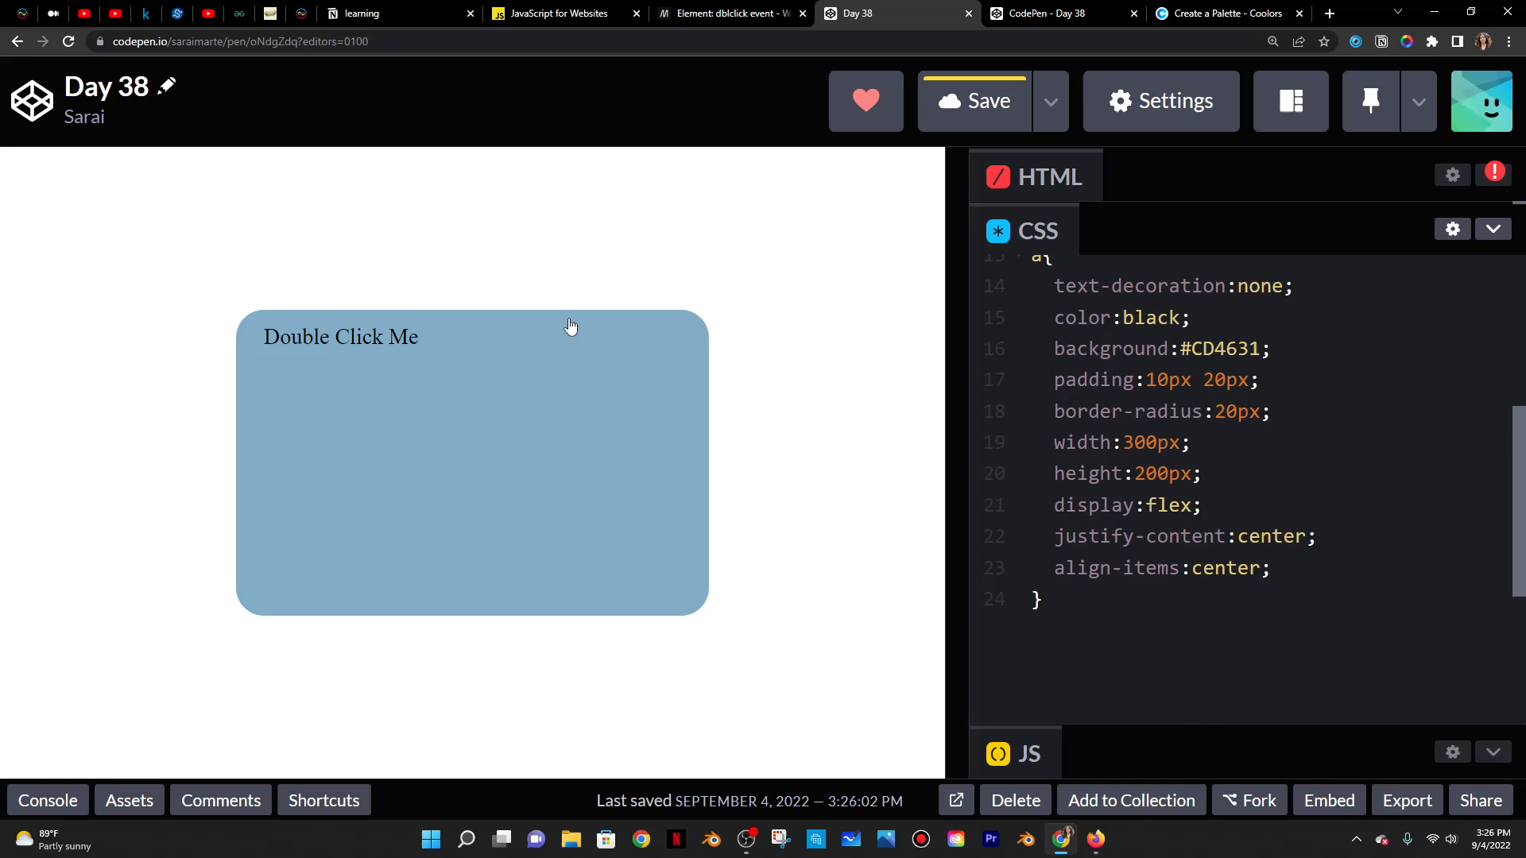
{"action": "type", "text": "fo"}
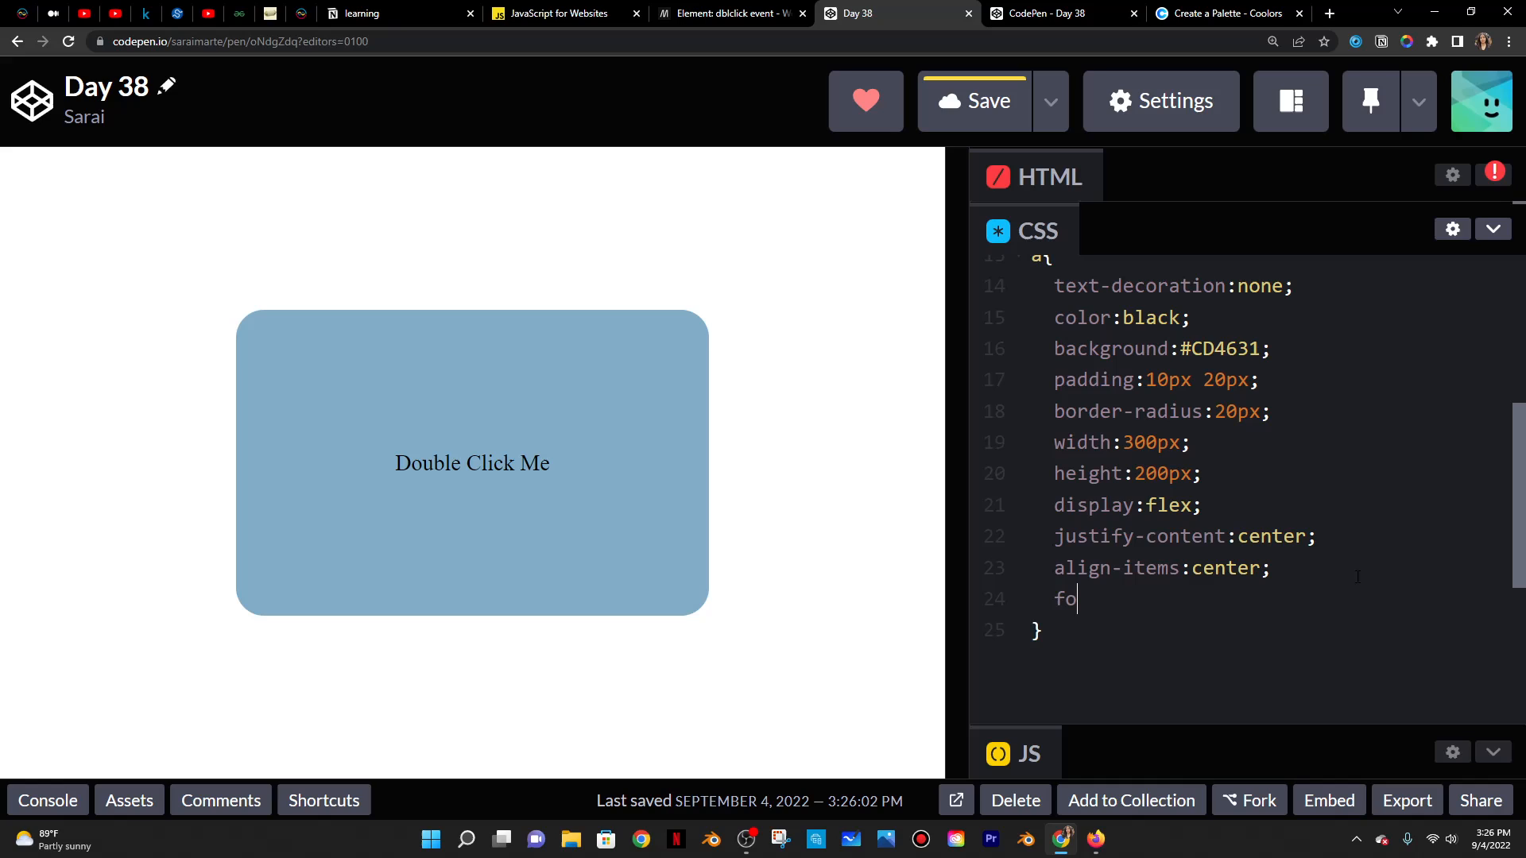
{"action": "type", "text": "nt-size:"}
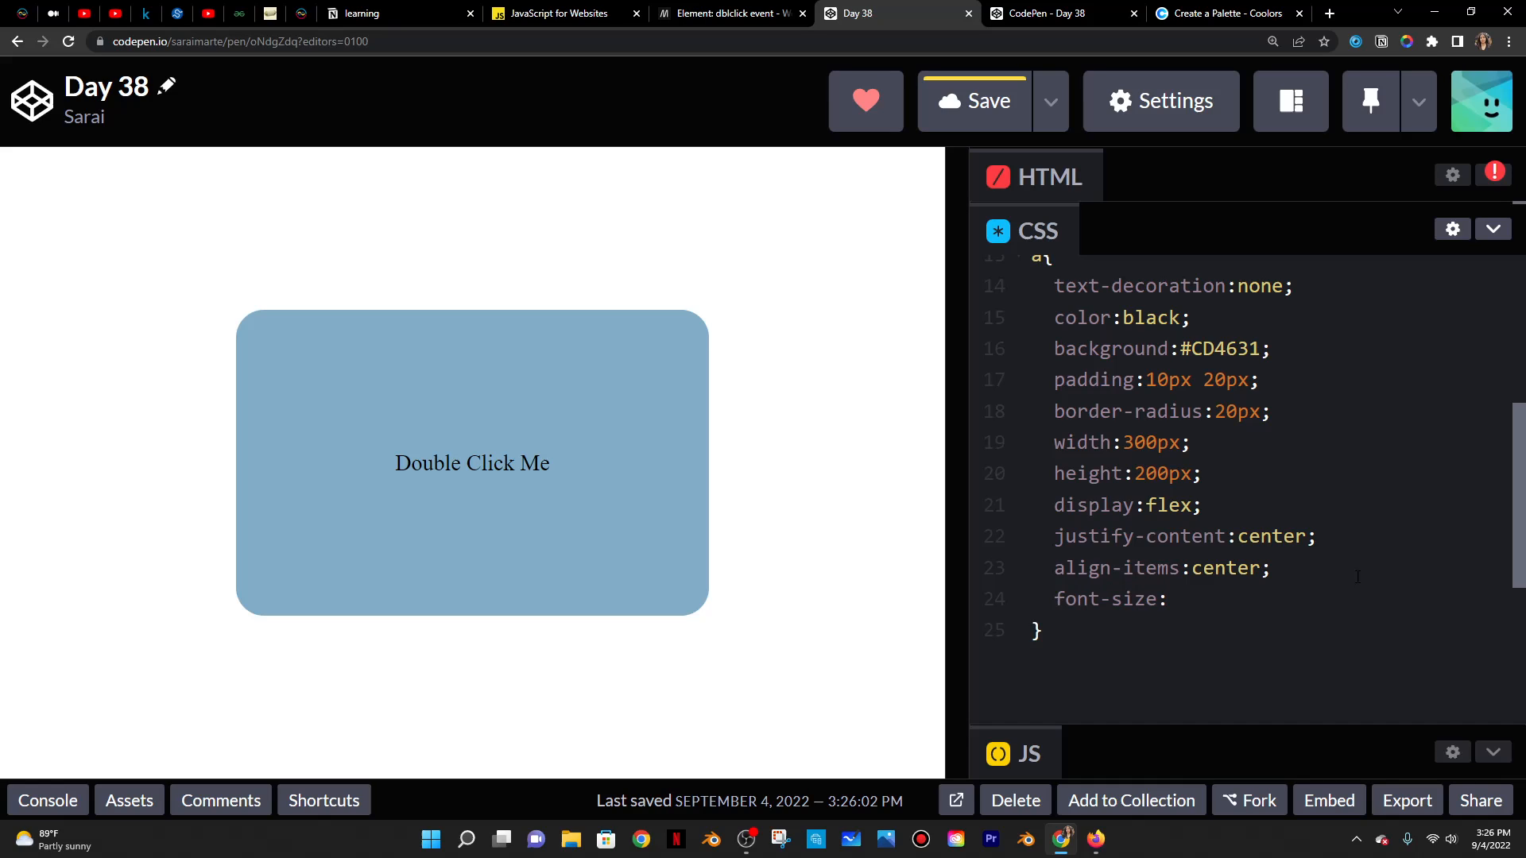
{"action": "type", "text": "20p"}
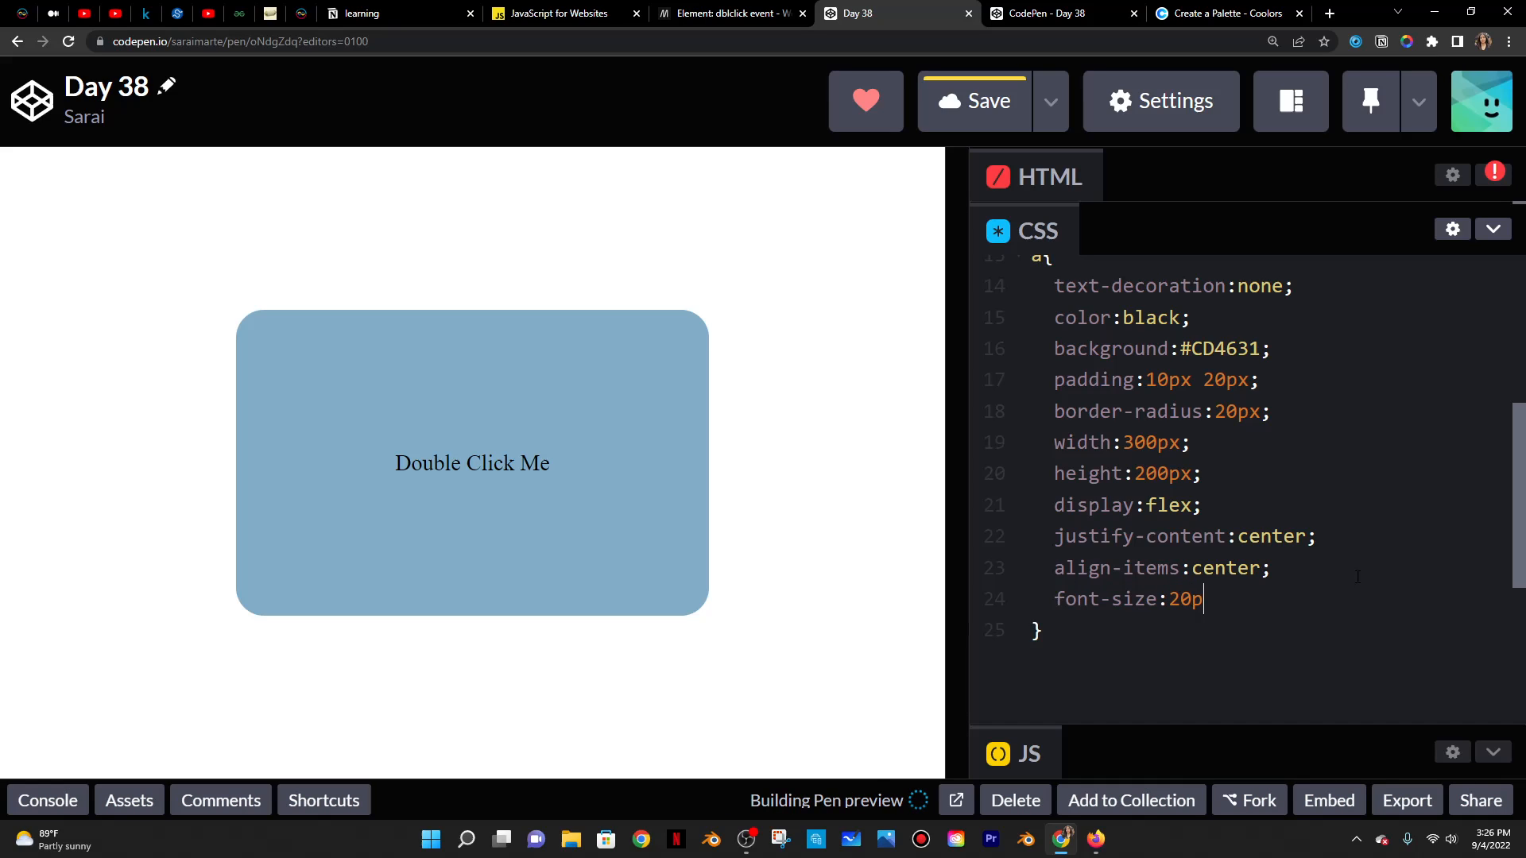
- Set border-radius to 30px and view the pen full-page in Debug view
{"action": "left_click", "coordinate": [971, 100]}
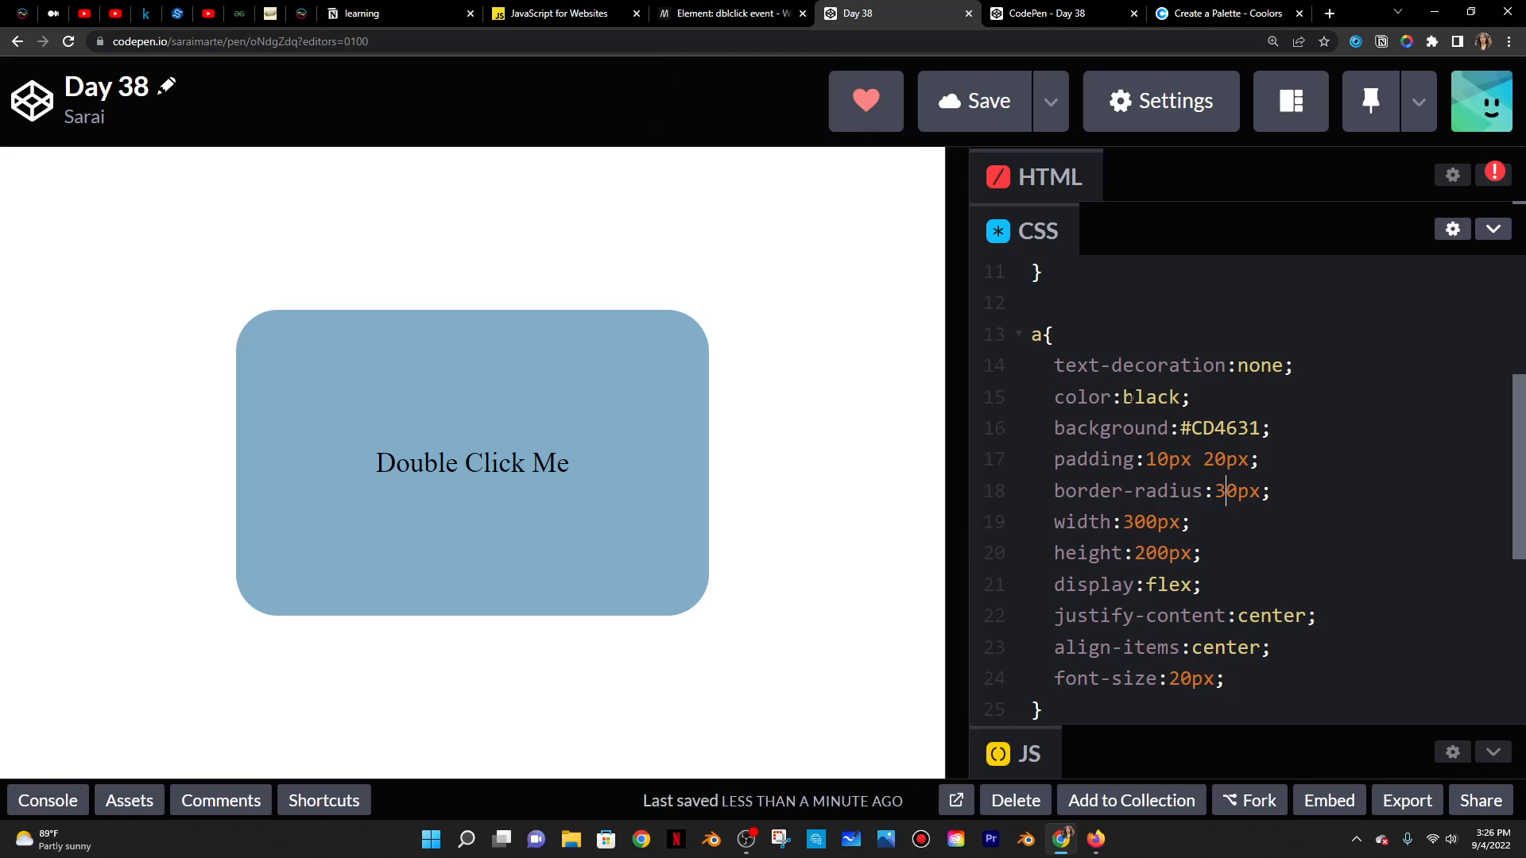
{"action": "left_click", "coordinate": [1132, 521]}
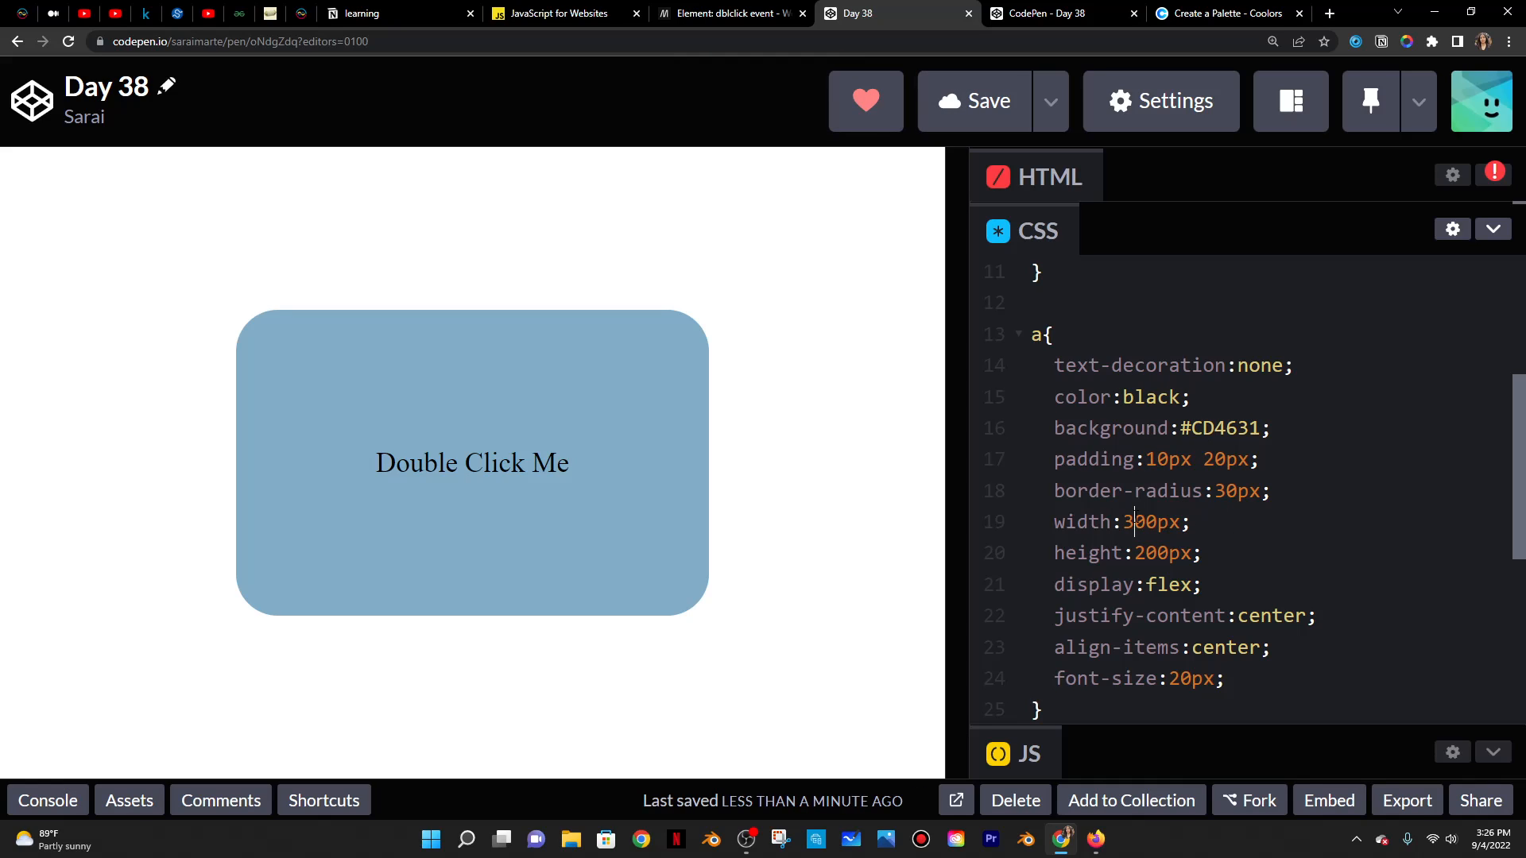
{"action": "left_click", "coordinate": [1060, 15]}
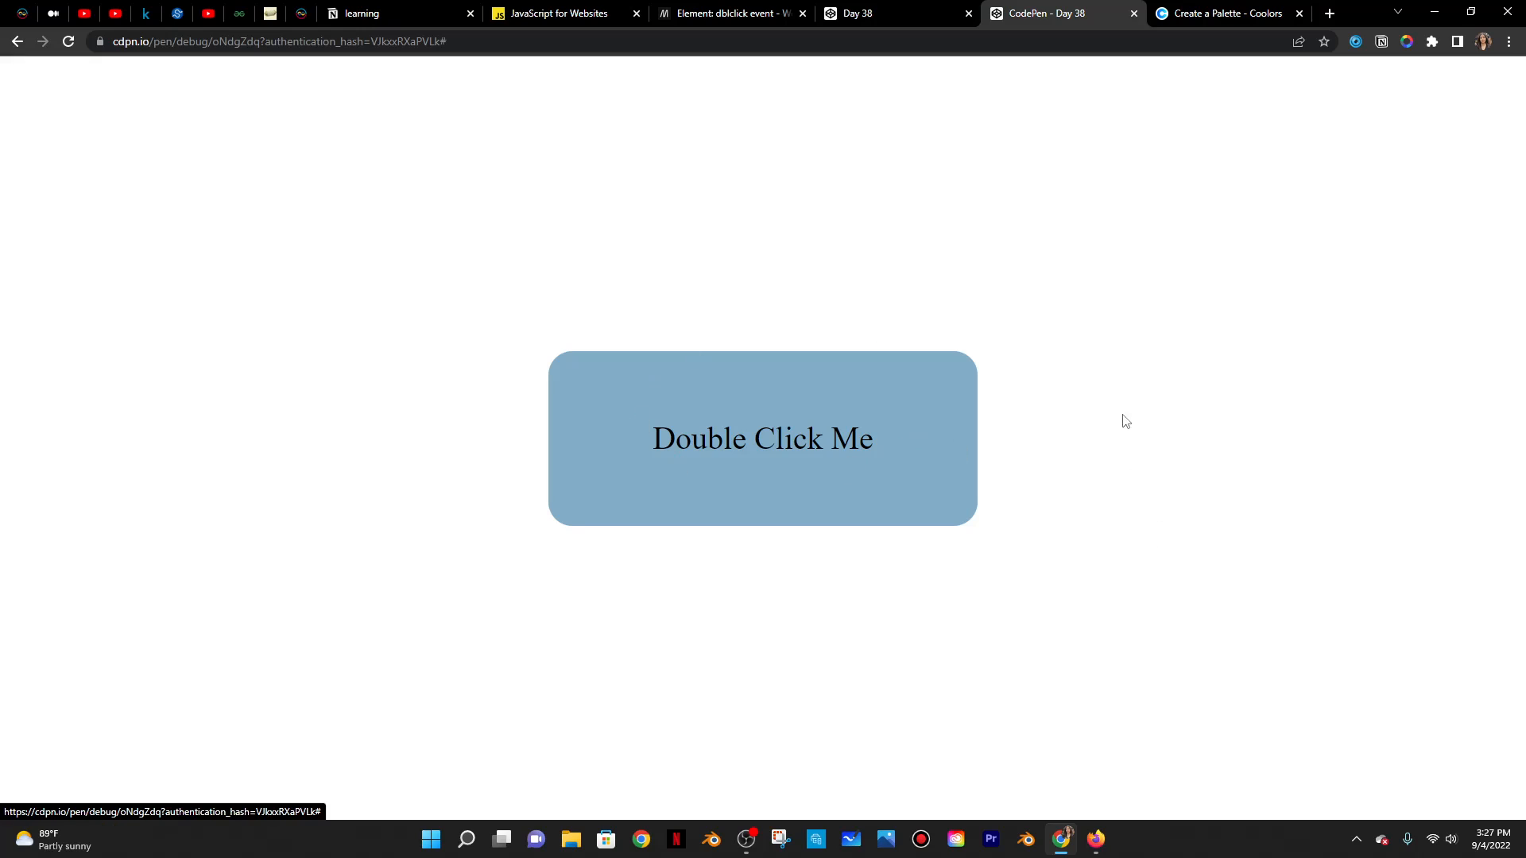
{"action": "mouse_move", "coordinate": [922, 13]}
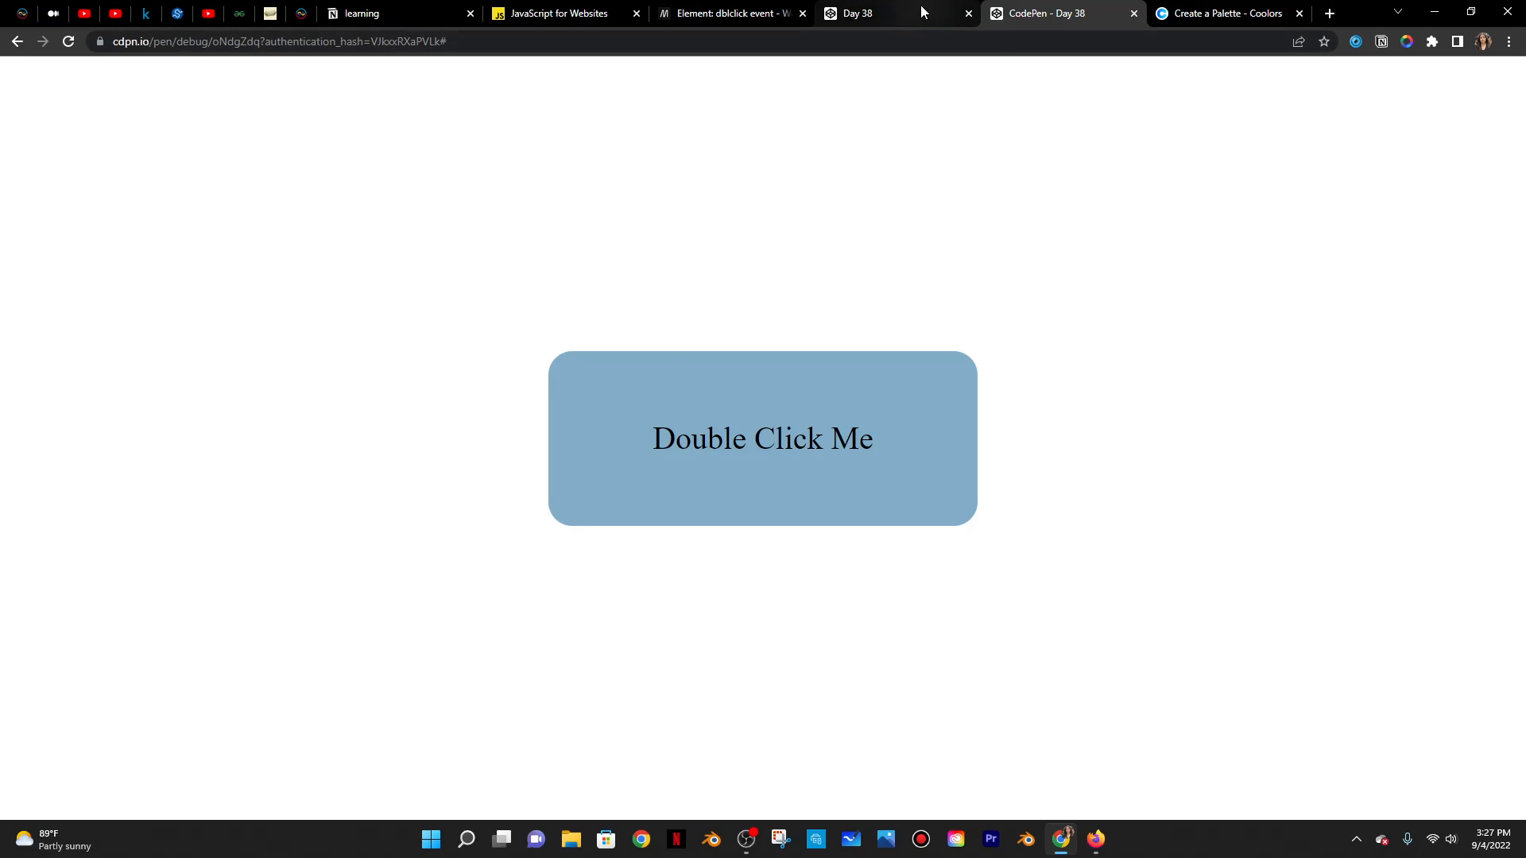